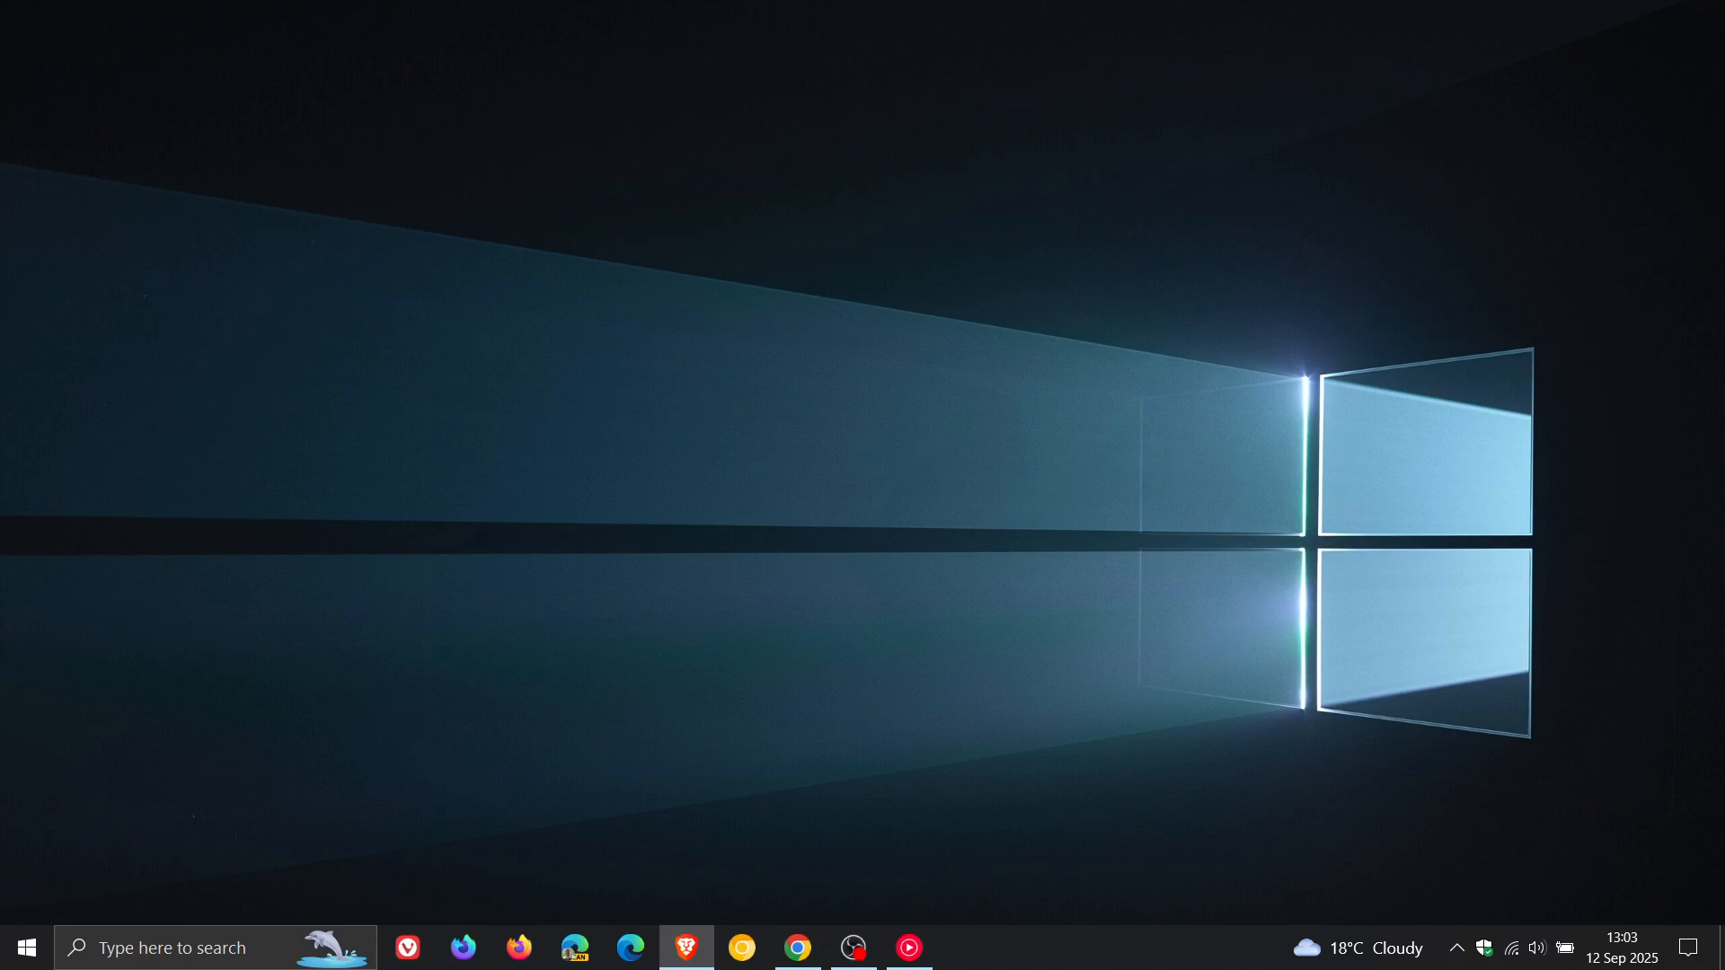
# - View the taskbar calendar and next month, then open the Start menu's apps and tiles
pyautogui.click(1618, 947)
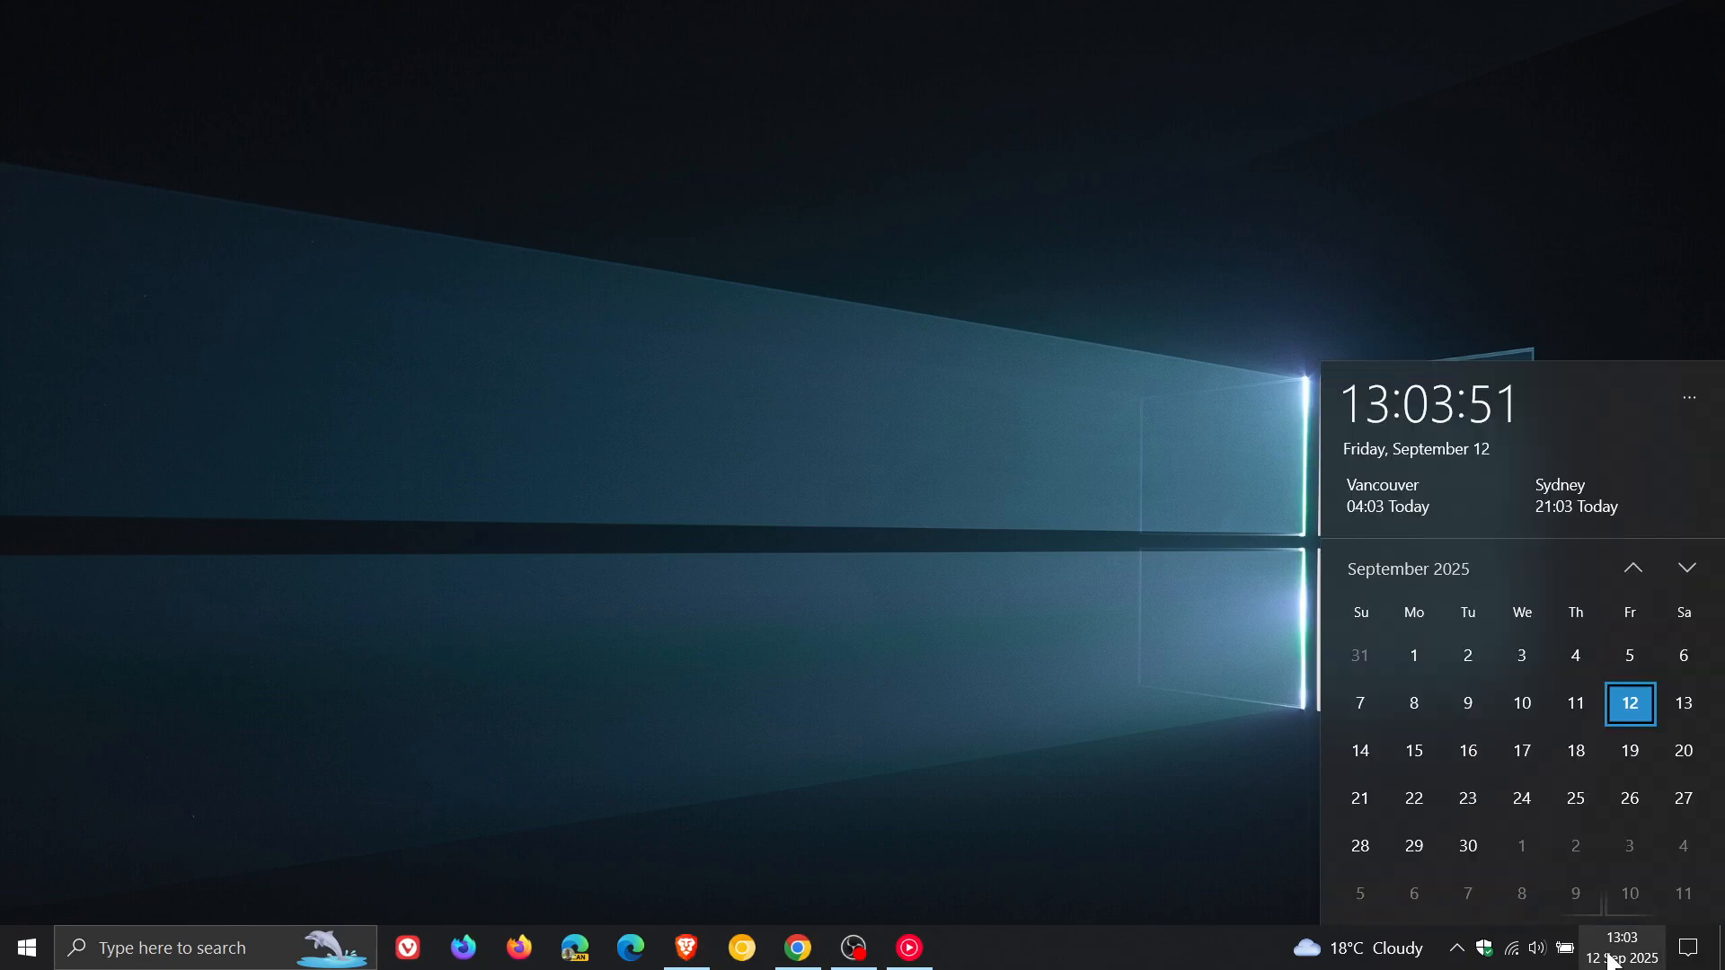
pyautogui.click(1684, 568)
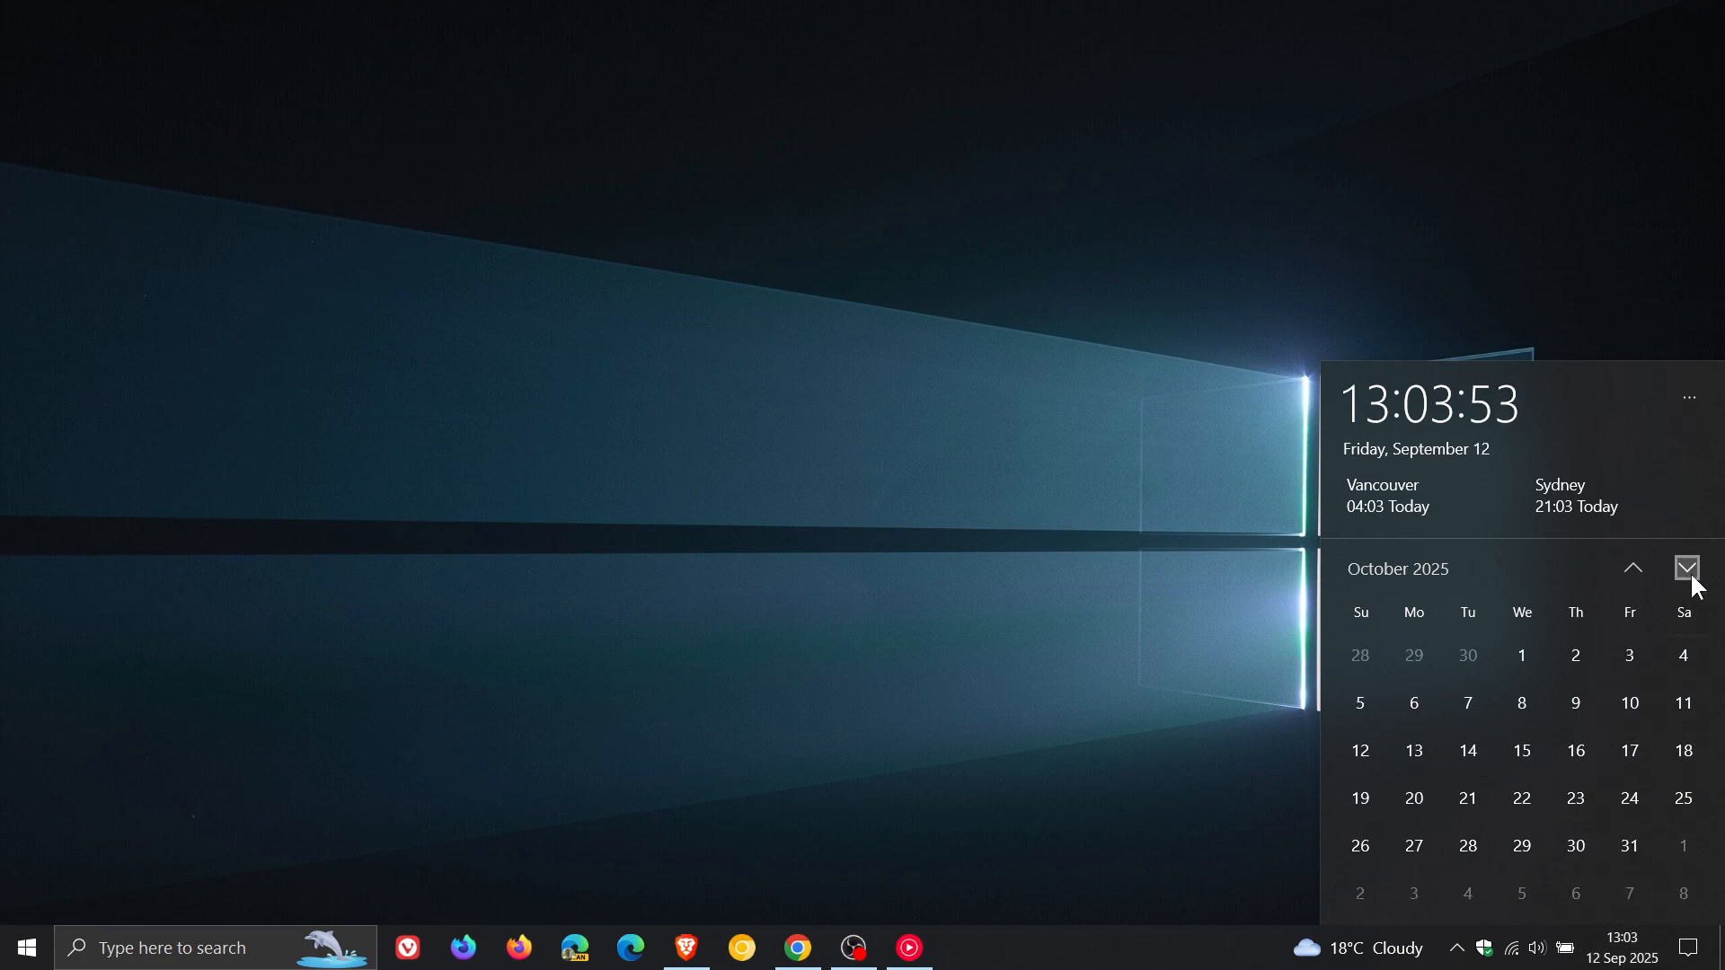
pyautogui.click(1466, 750)
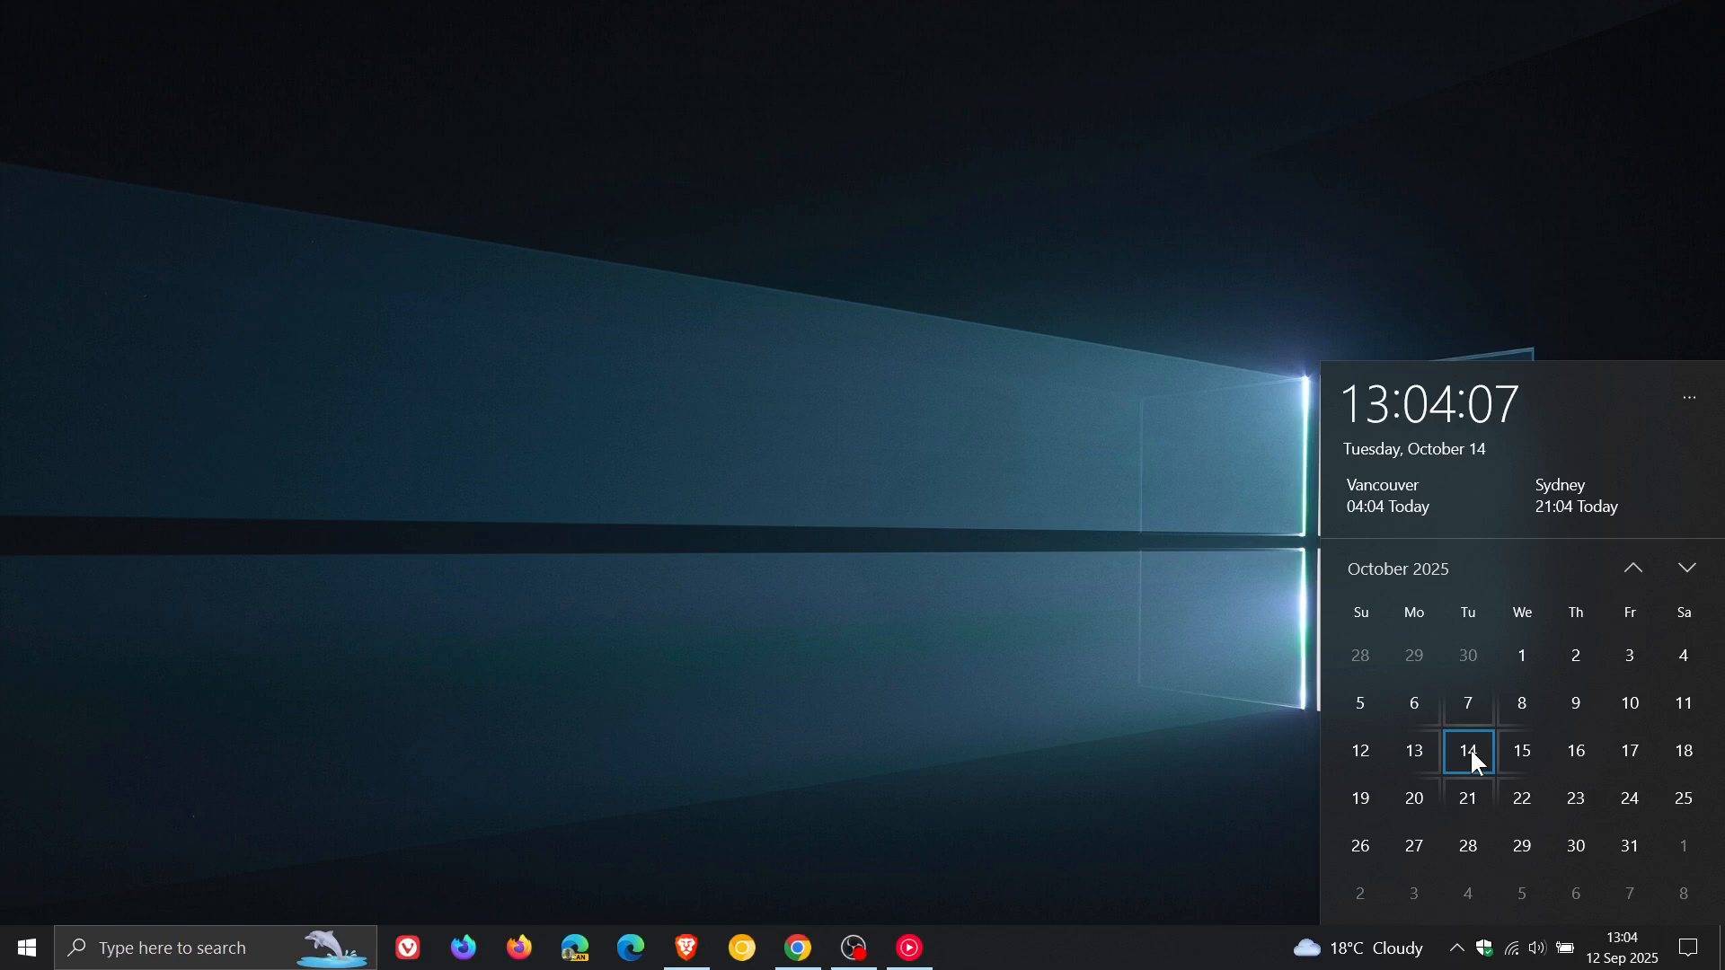
pyautogui.moveTo(1123, 547)
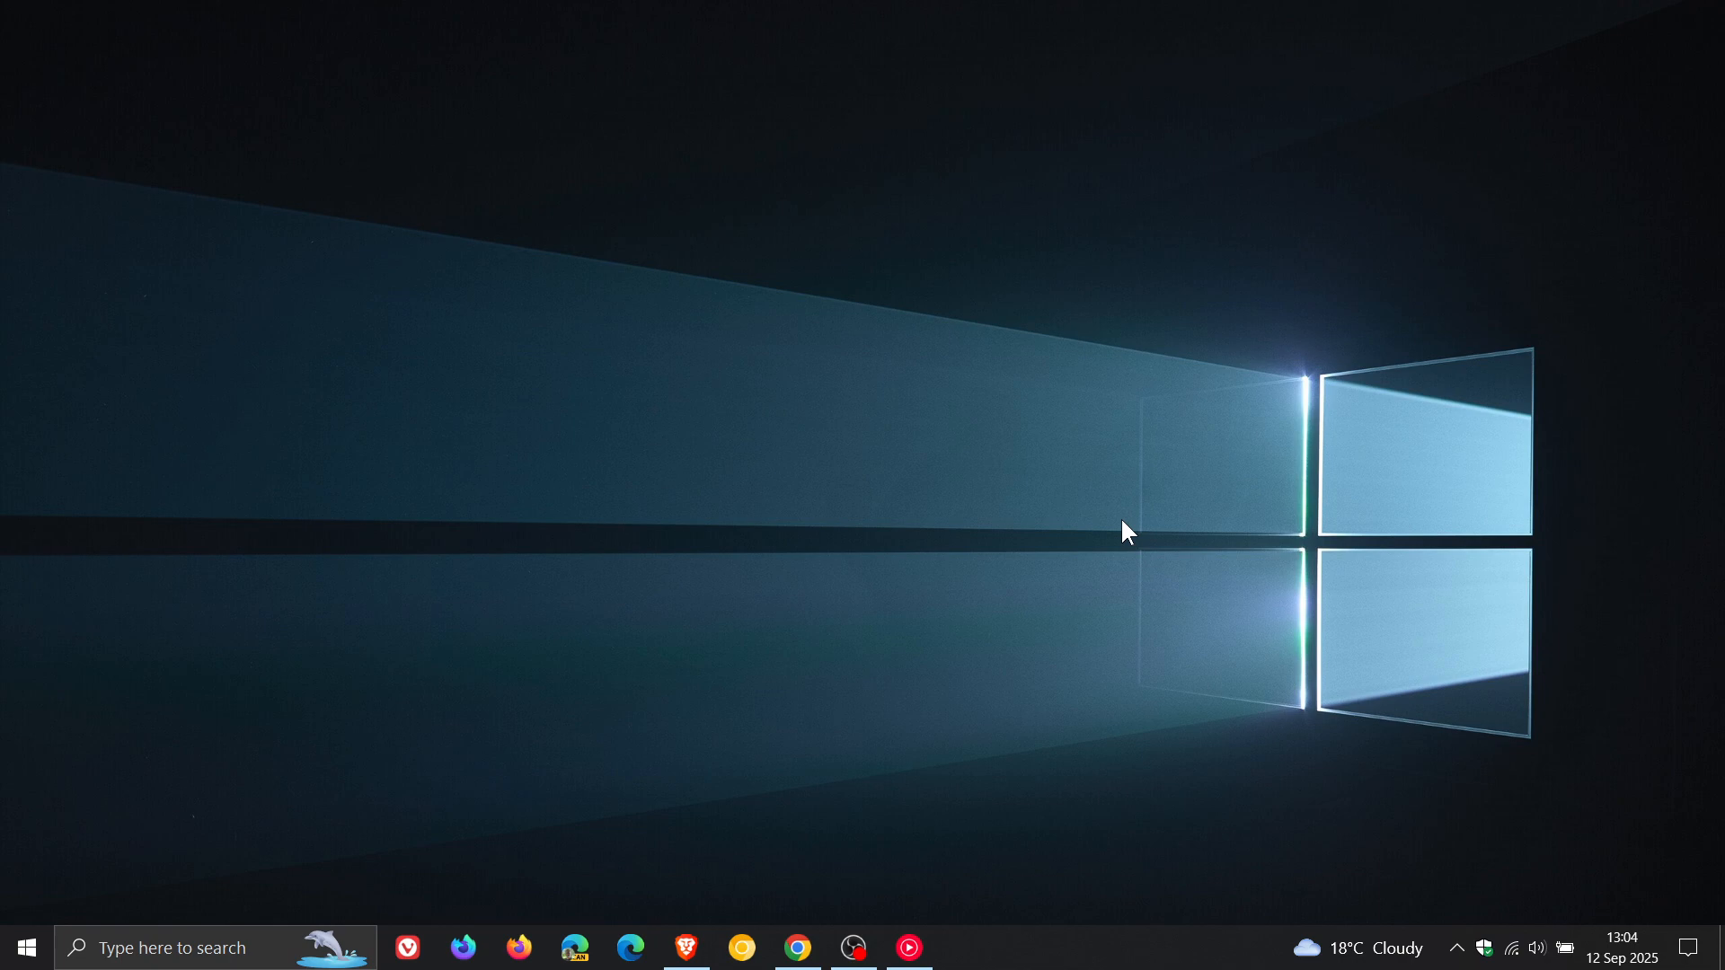
pyautogui.moveTo(1143, 561)
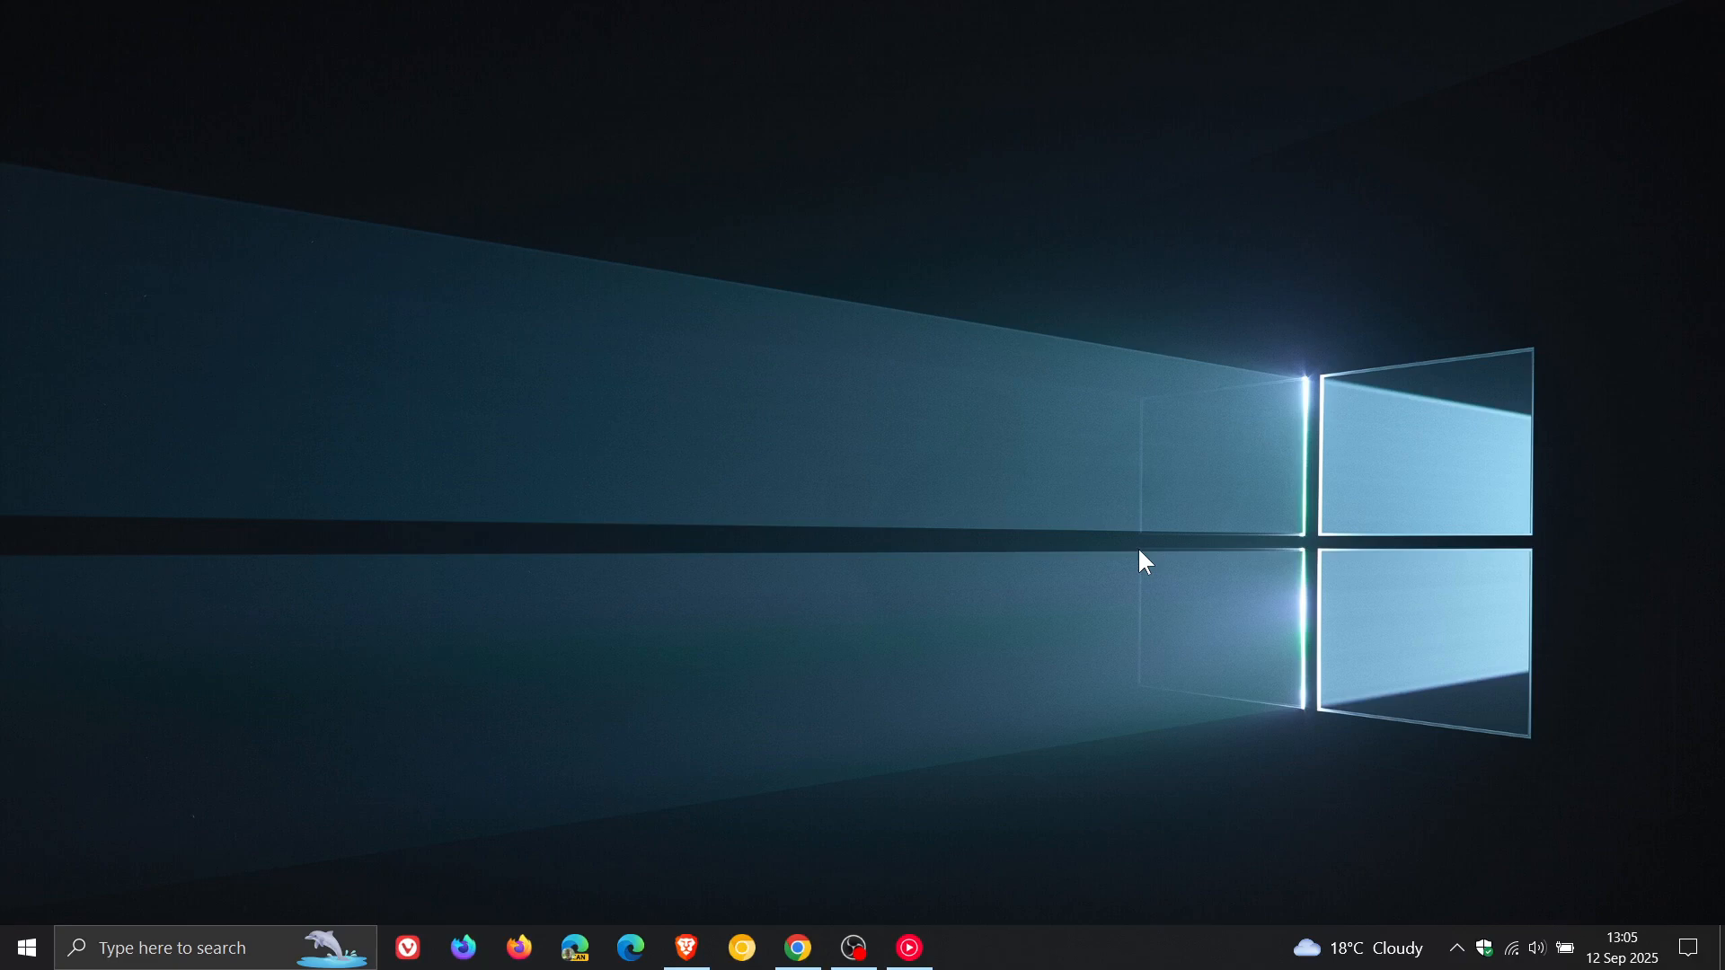
pyautogui.moveTo(951, 484)
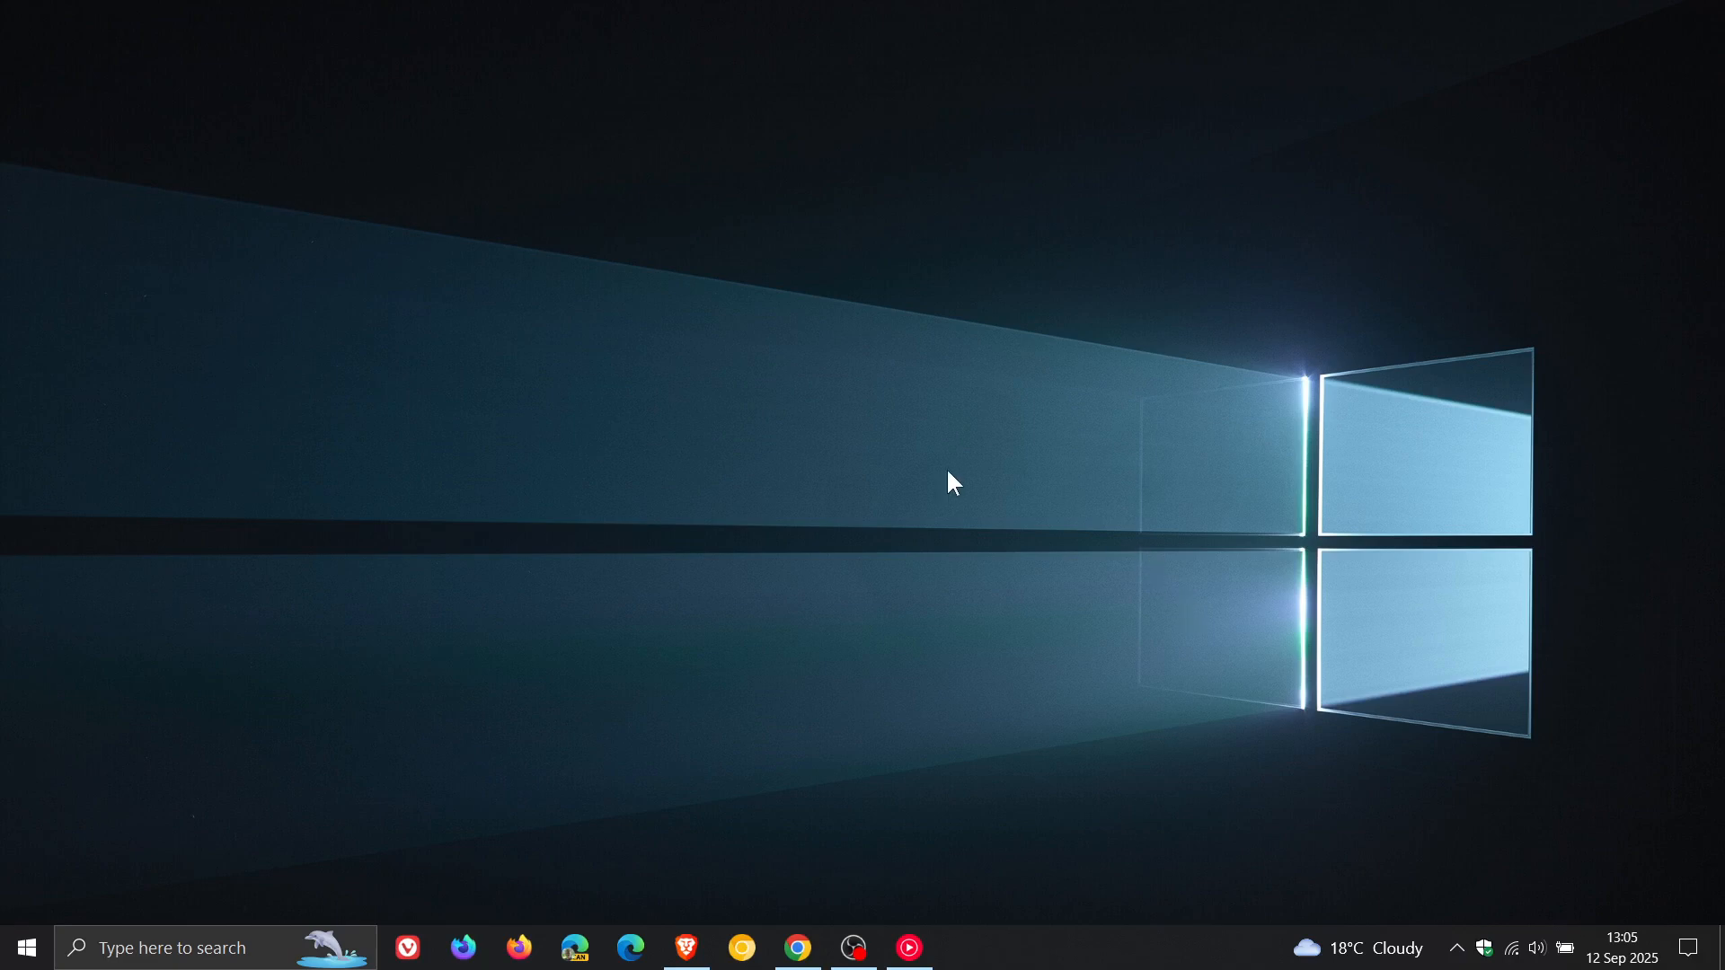
pyautogui.click(26, 947)
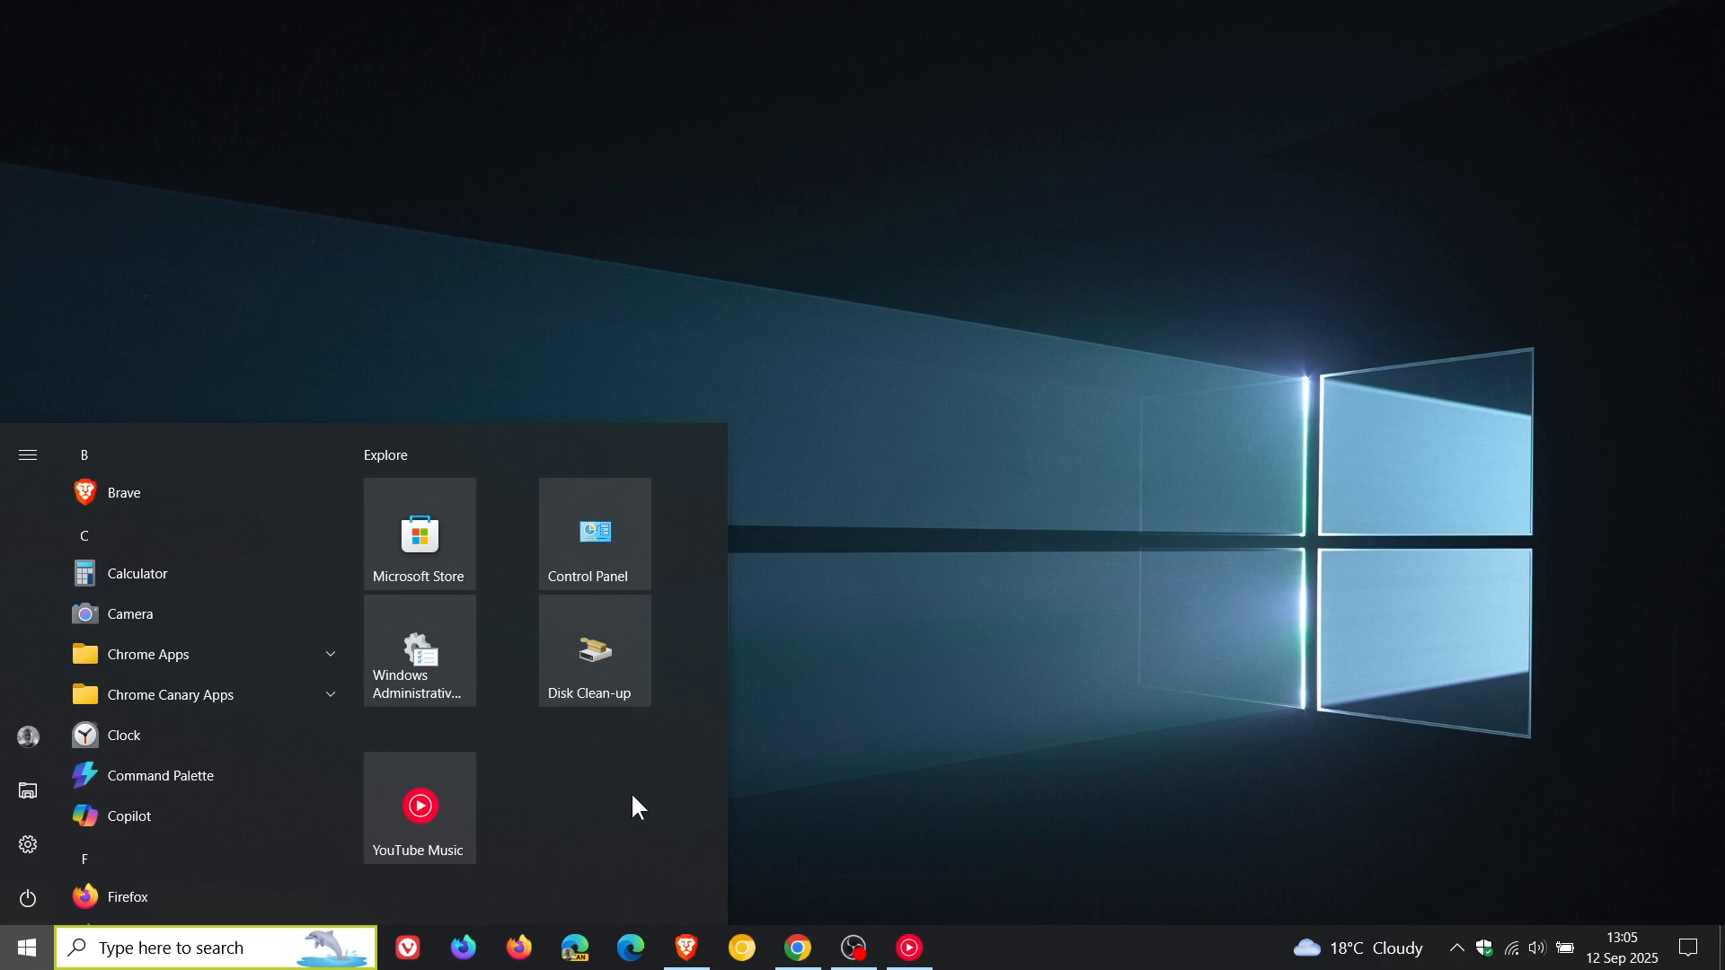
pyautogui.moveTo(618, 799)
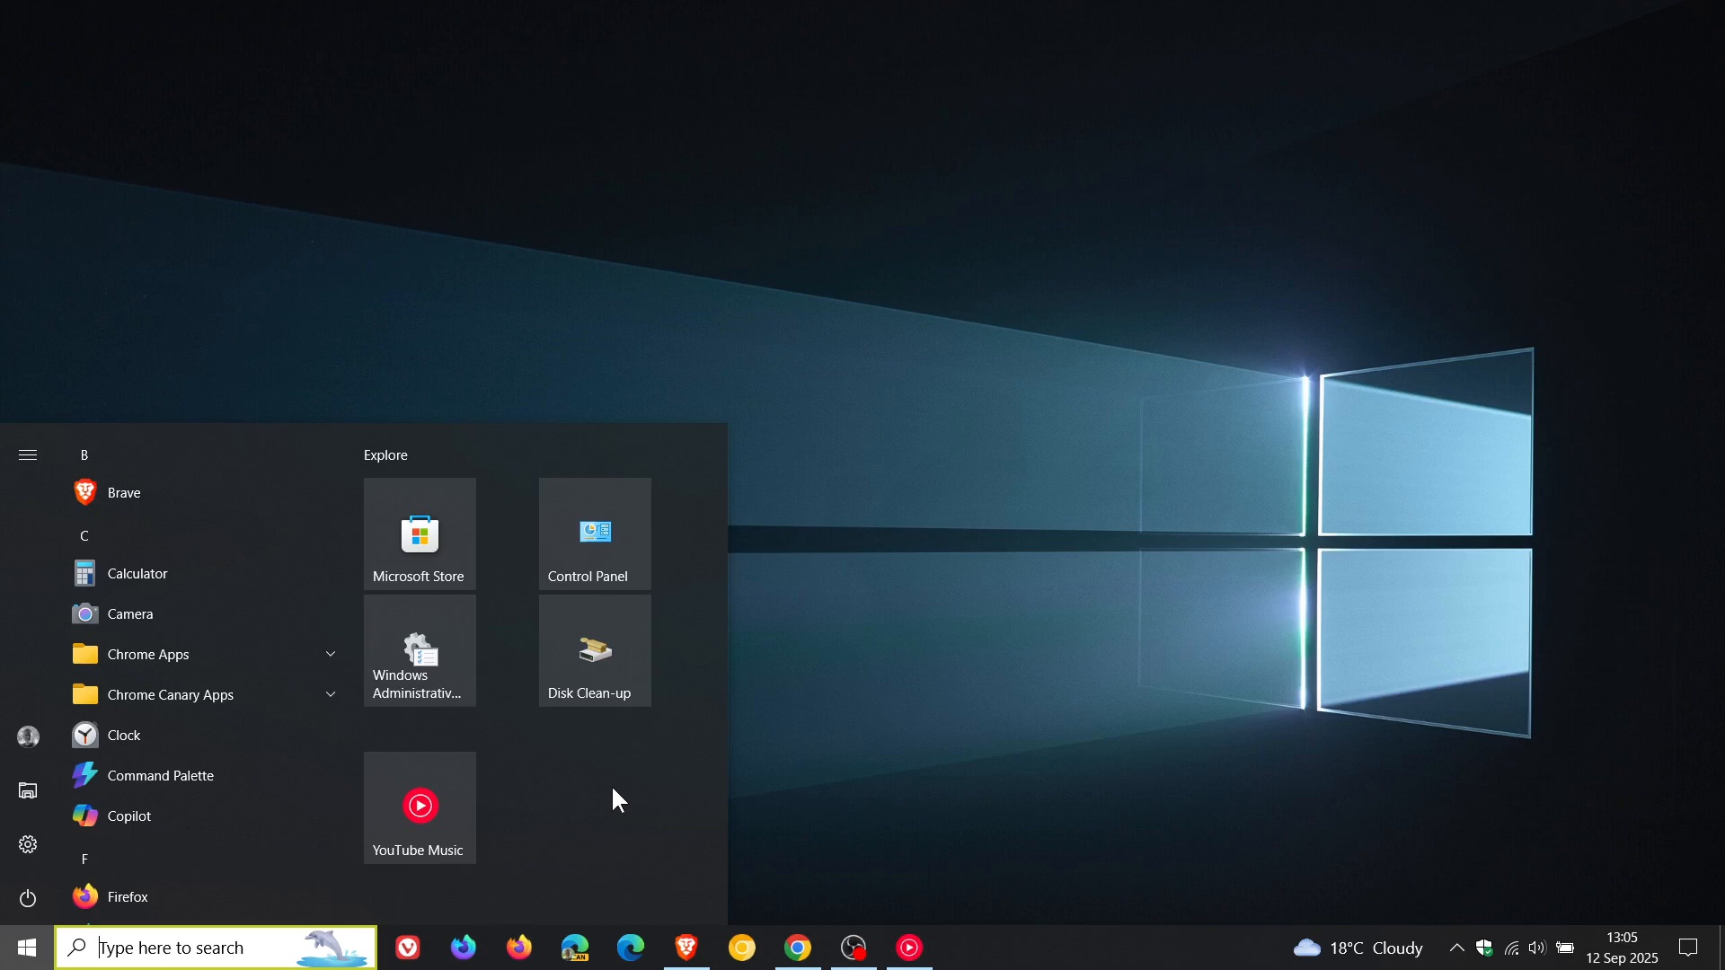
pyautogui.moveTo(593, 817)
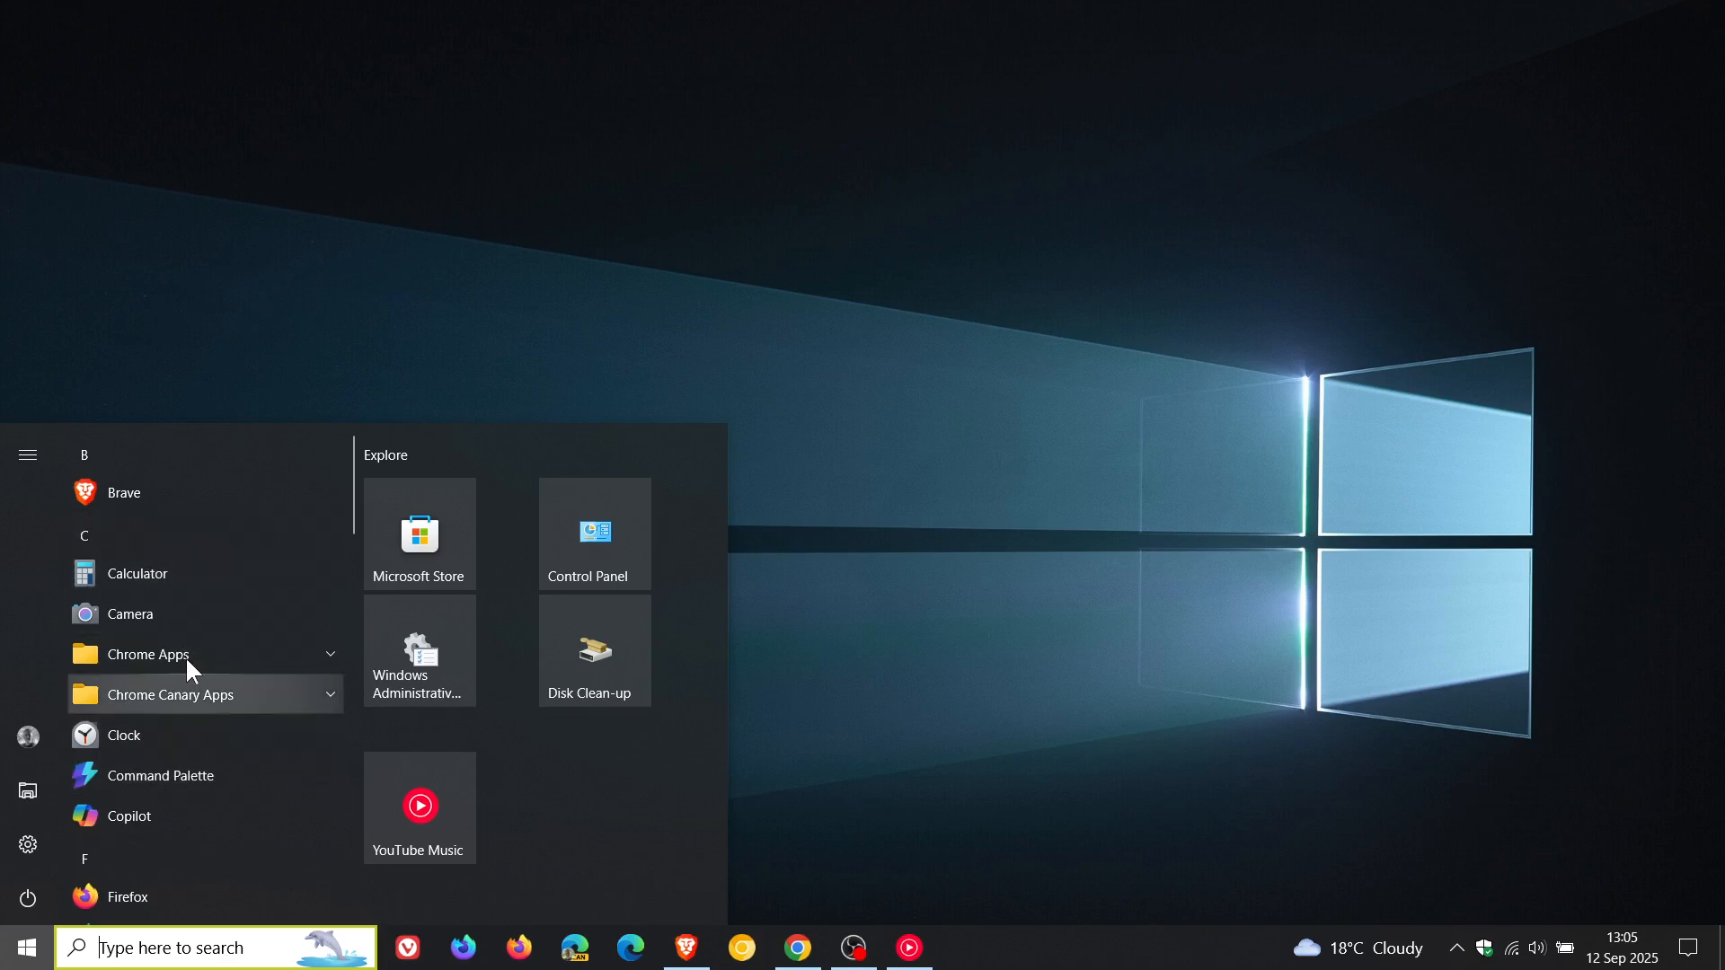
pyautogui.moveTo(197, 565)
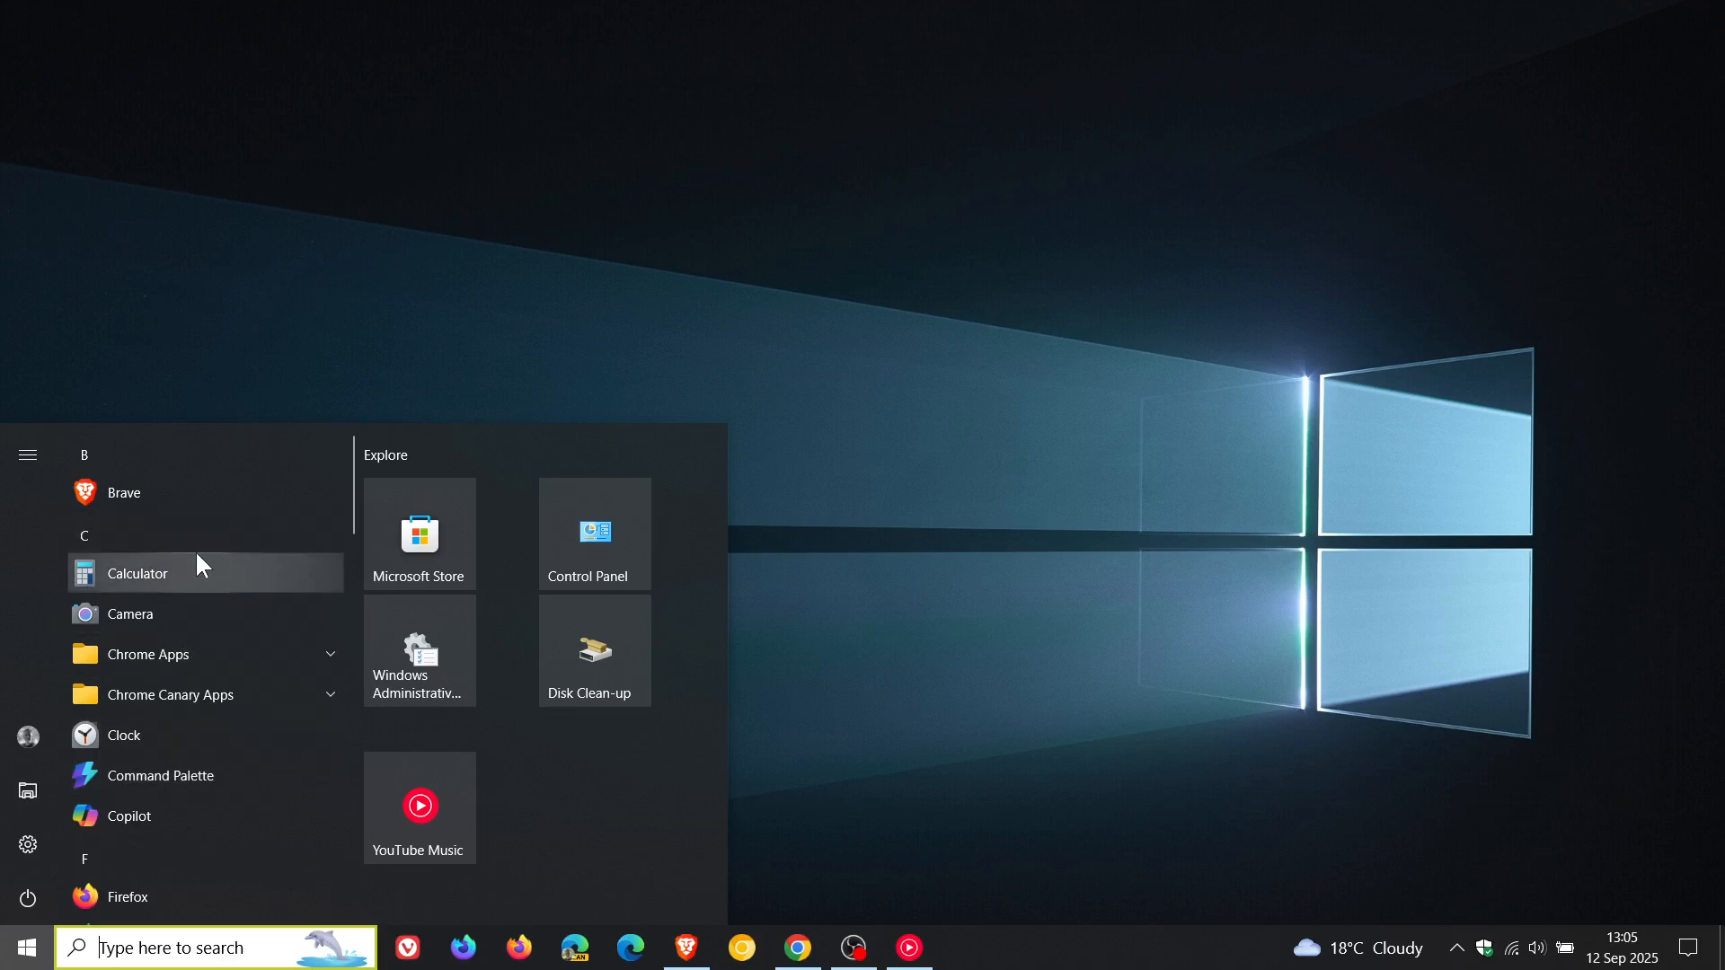
pyautogui.moveTo(574, 670)
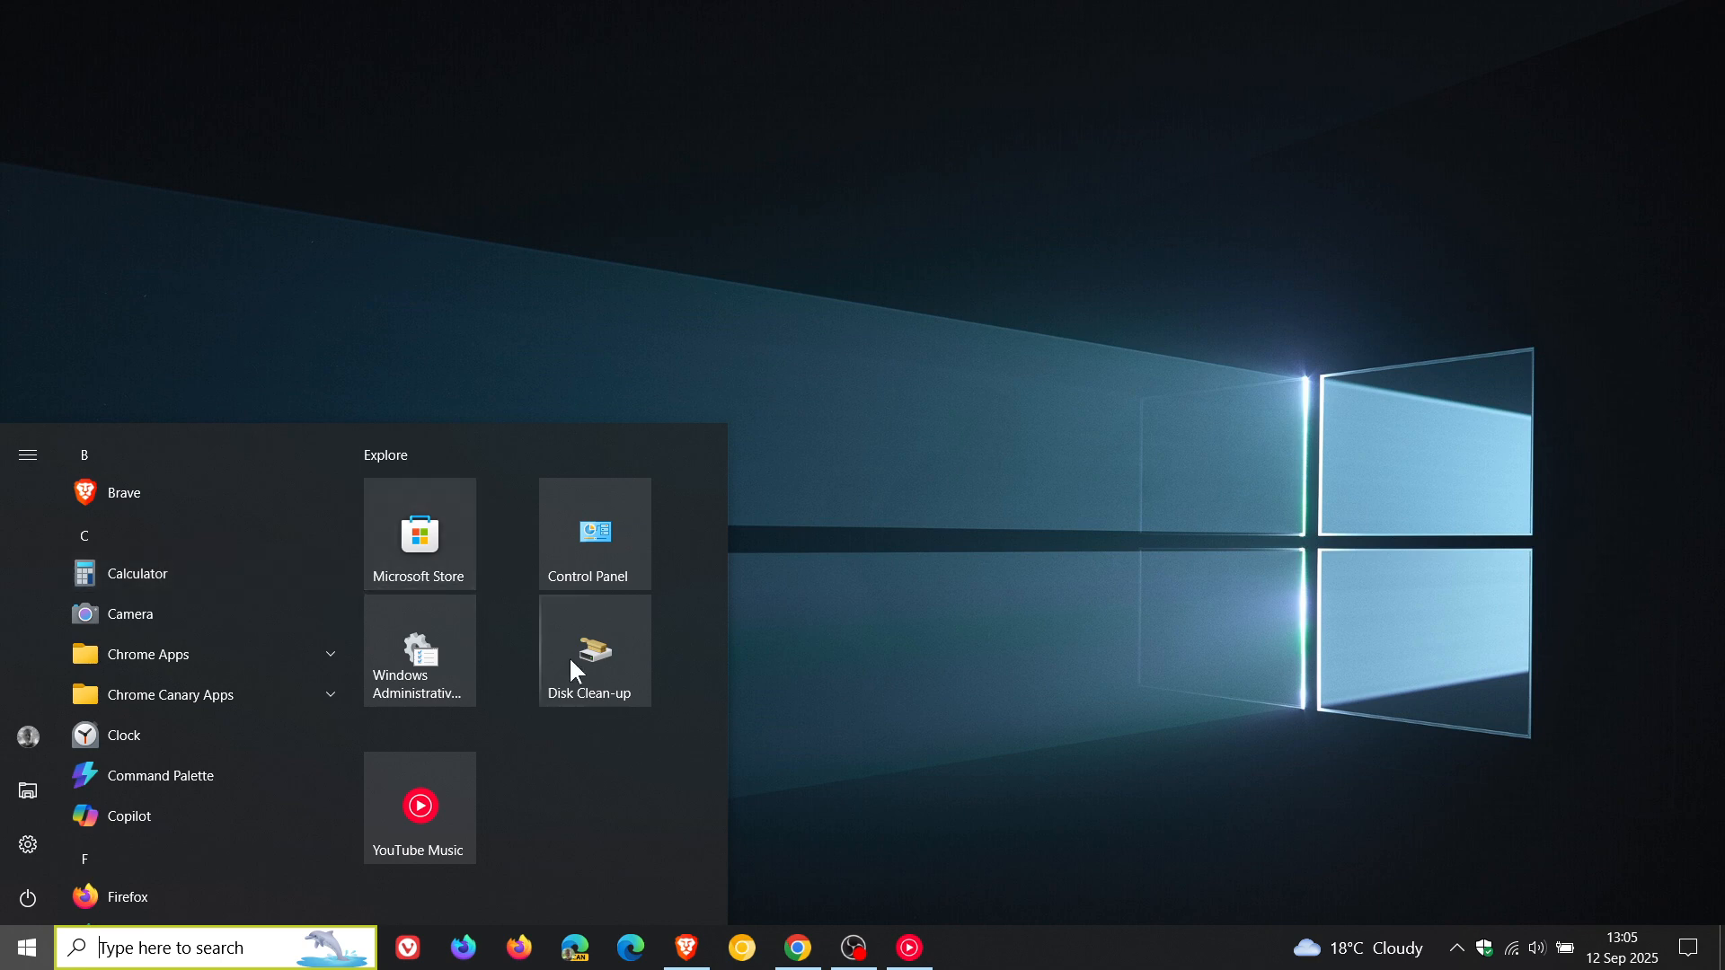
pyautogui.moveTo(611, 862)
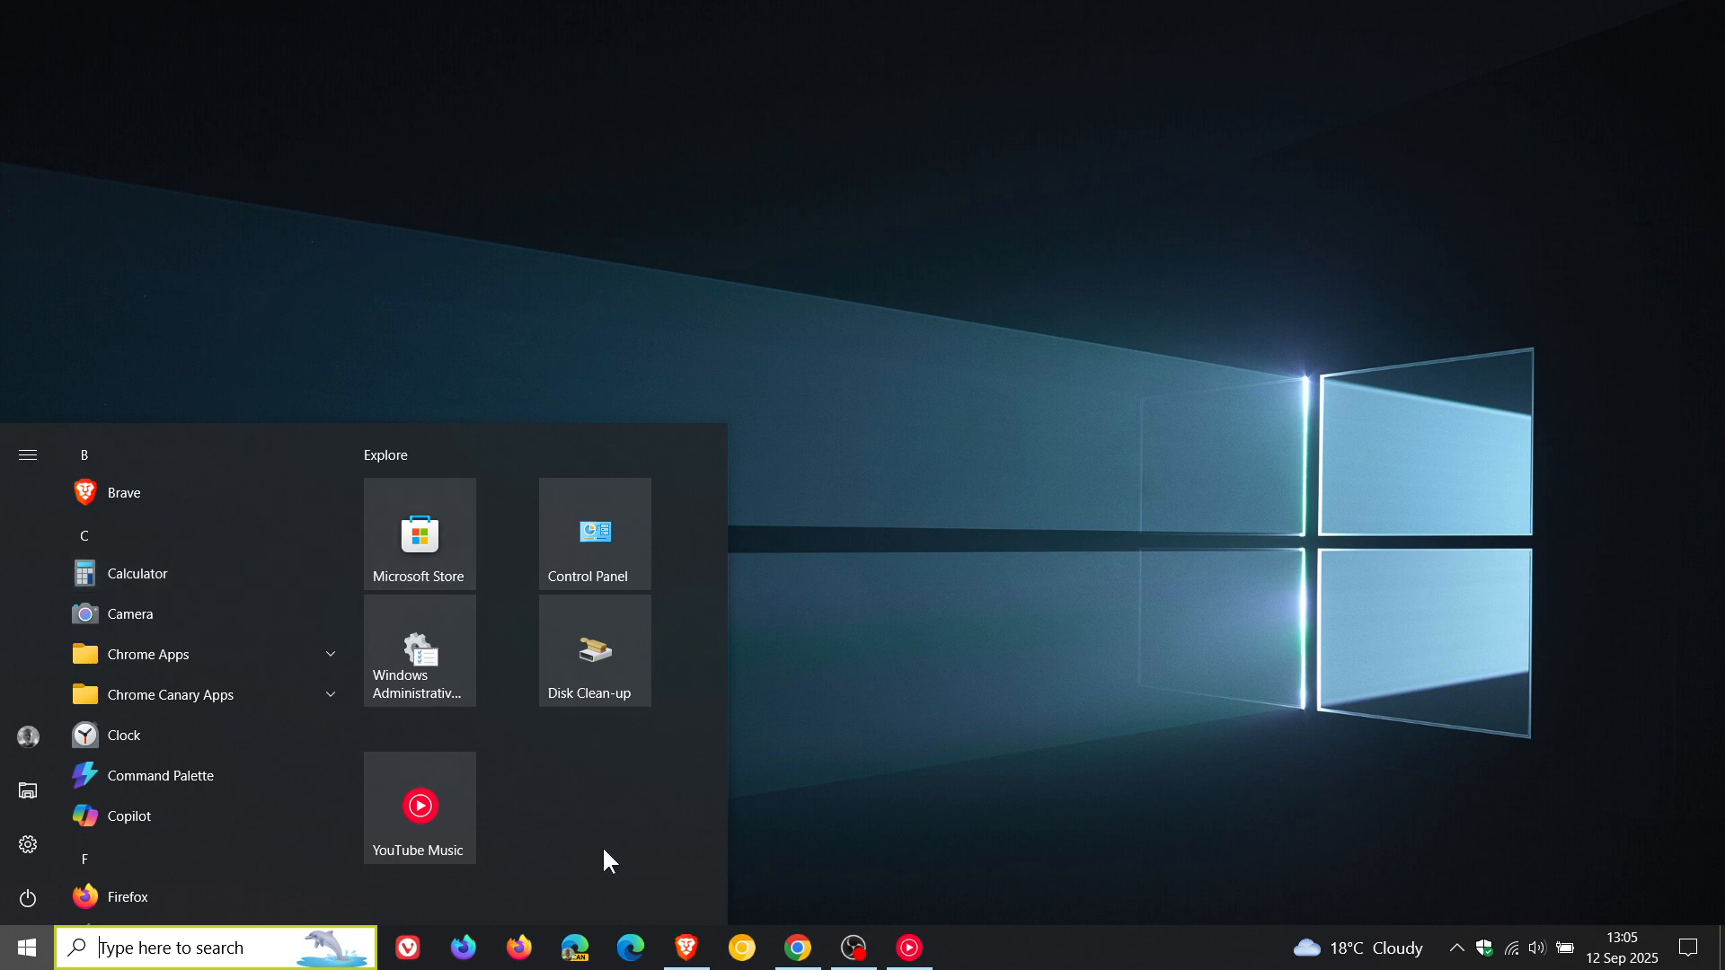
pyautogui.moveTo(608, 839)
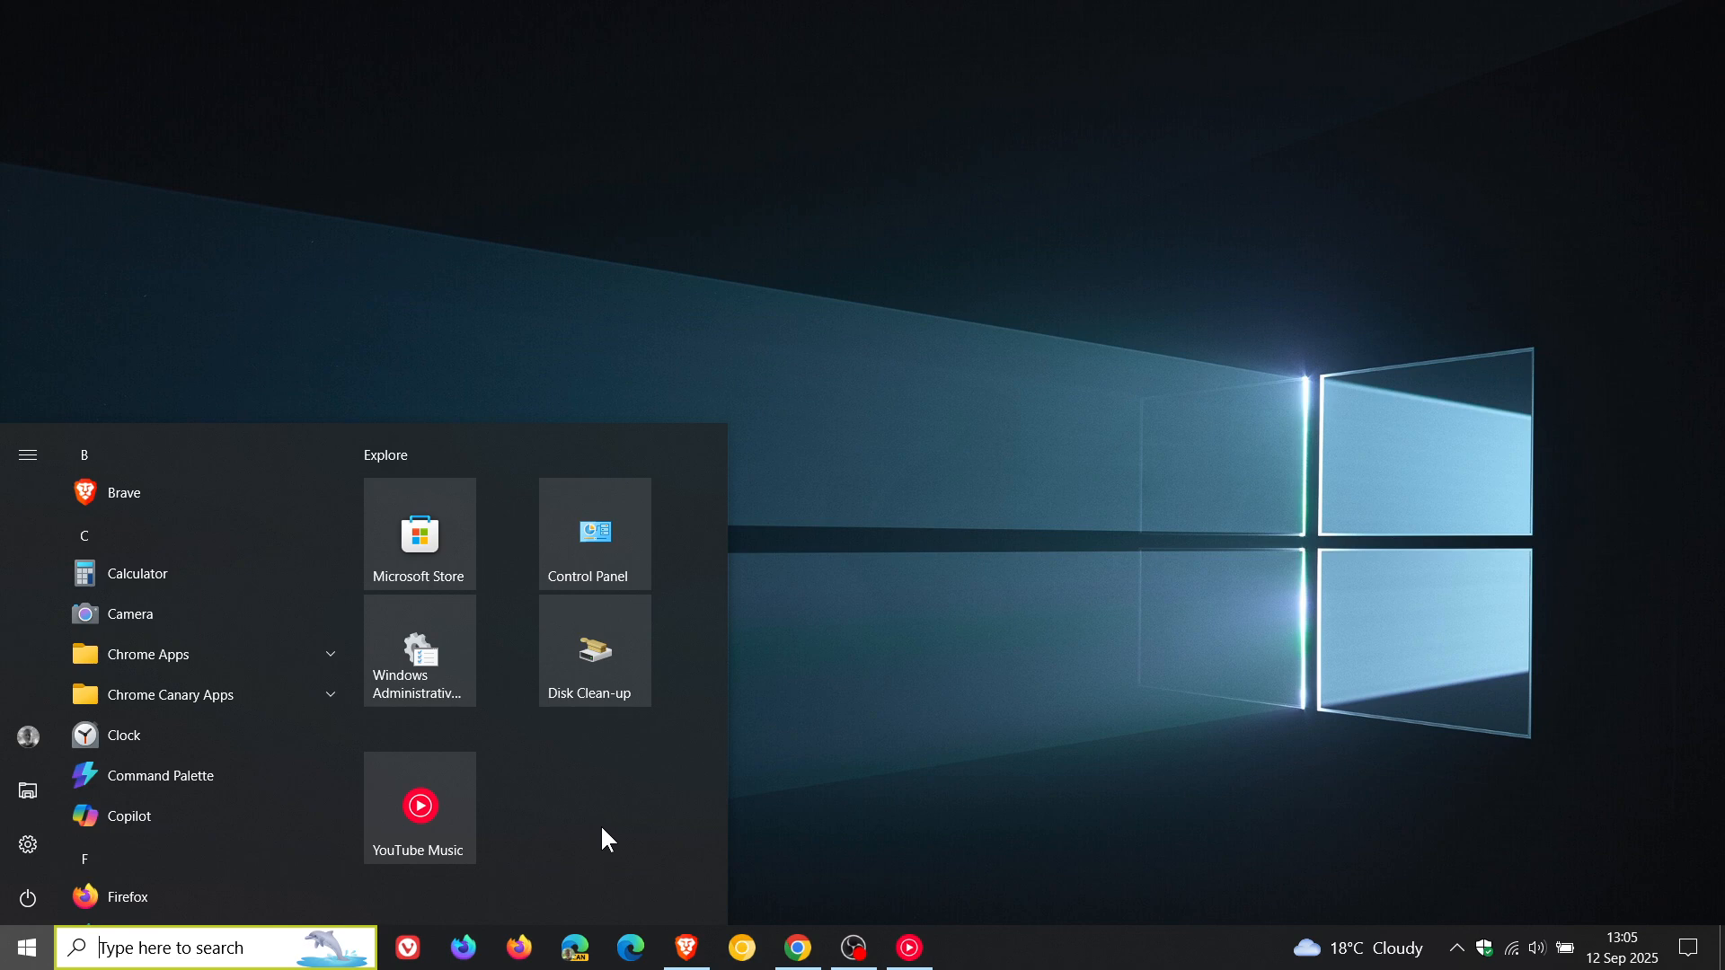
pyautogui.moveTo(383, 530)
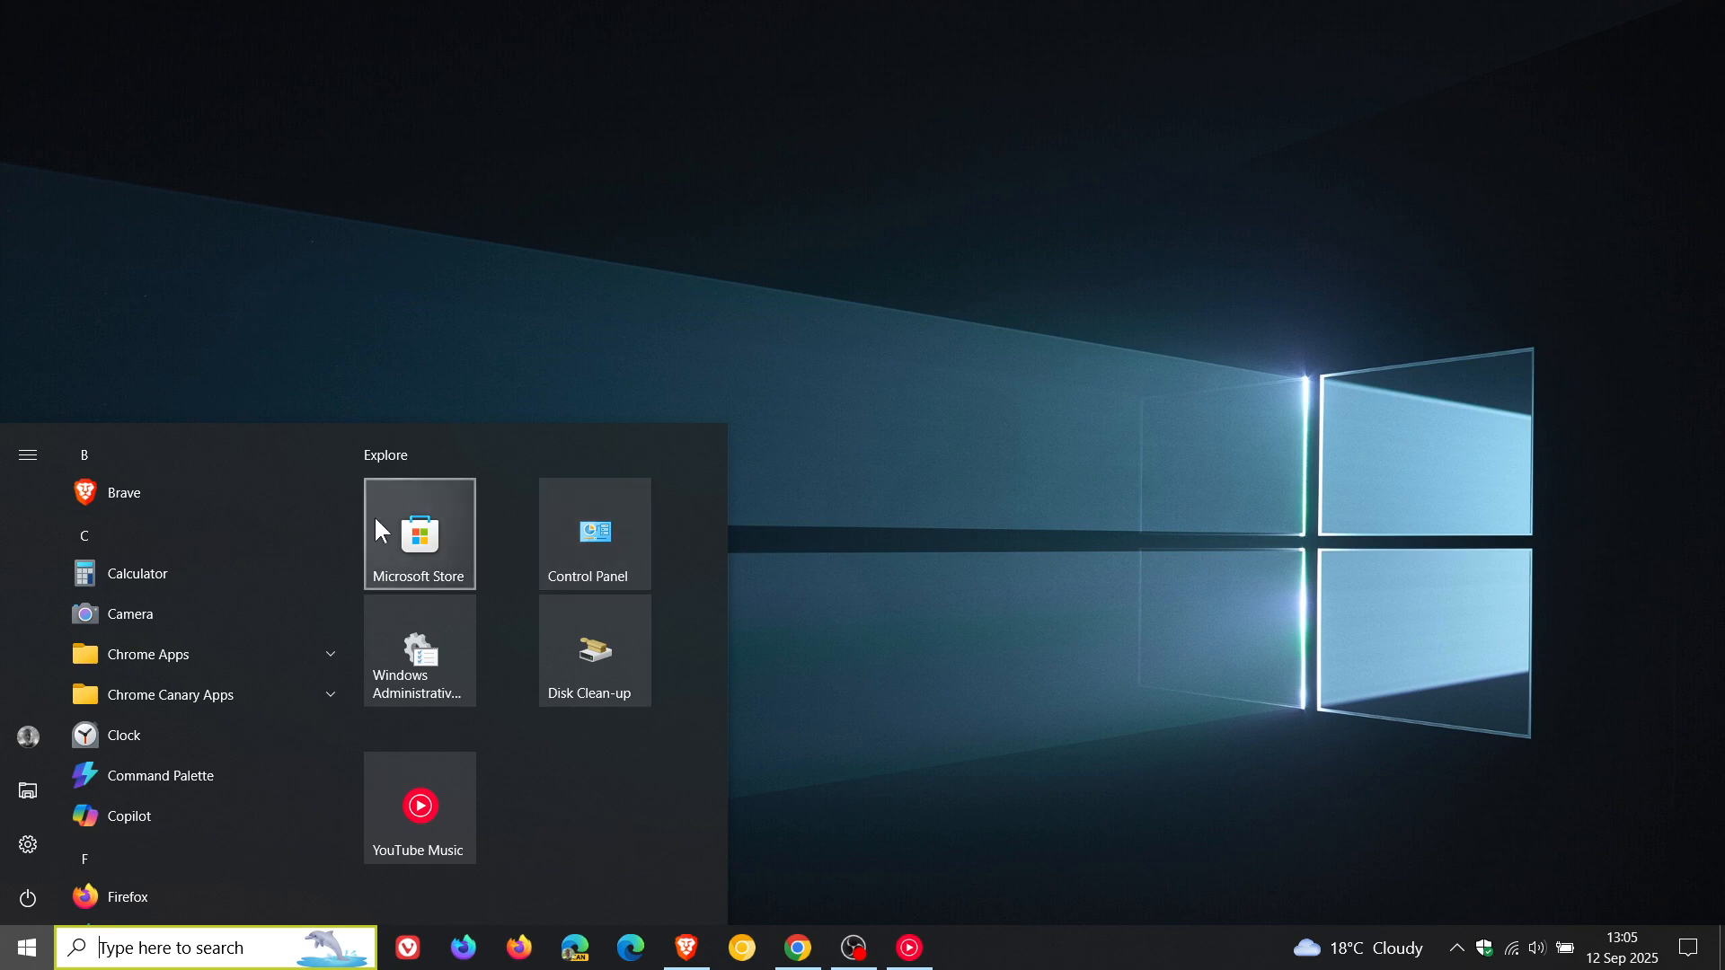
pyautogui.moveTo(592, 892)
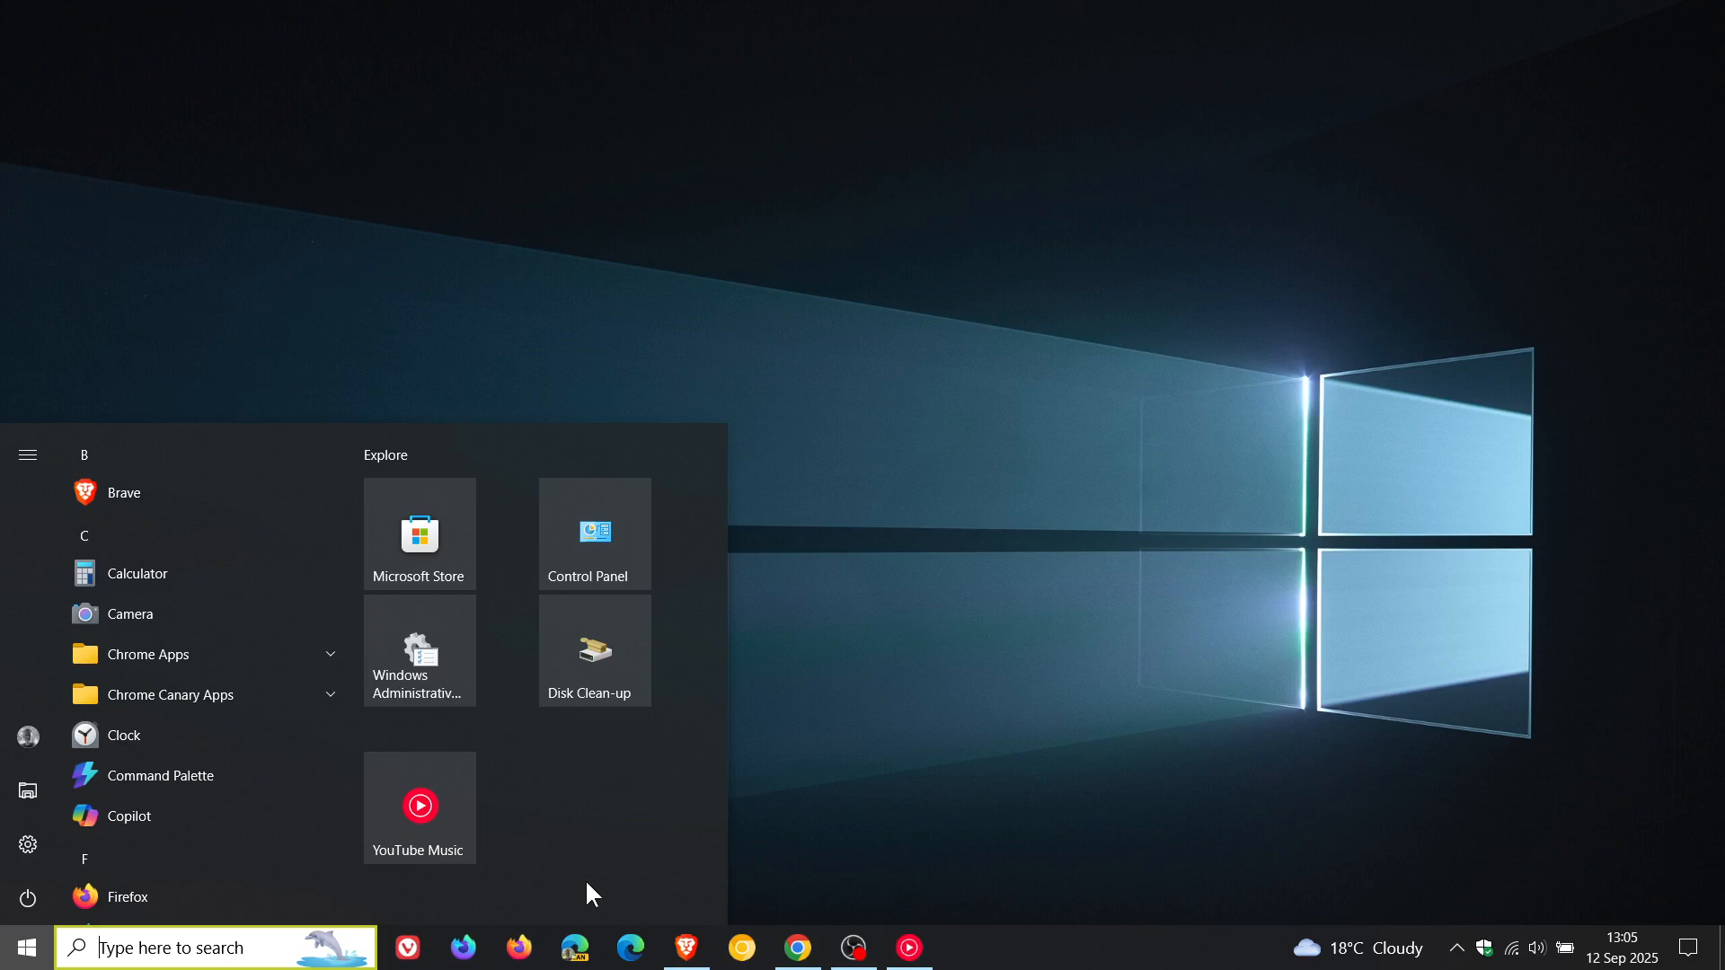
pyautogui.moveTo(598, 862)
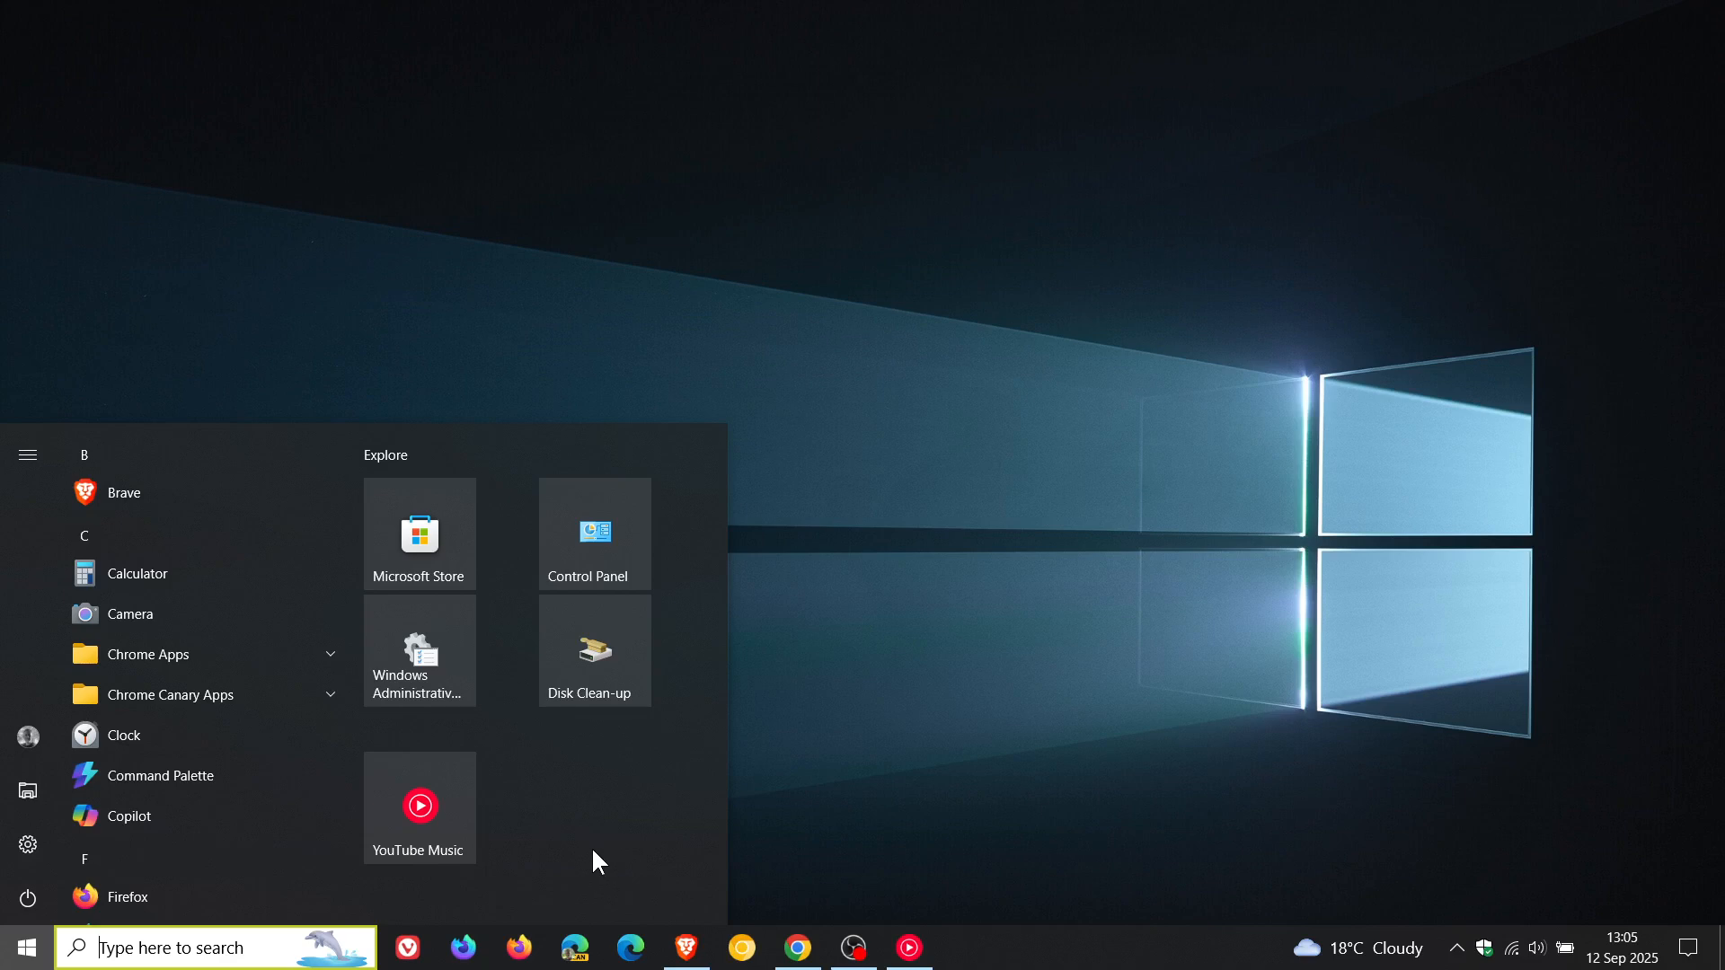
pyautogui.moveTo(621, 828)
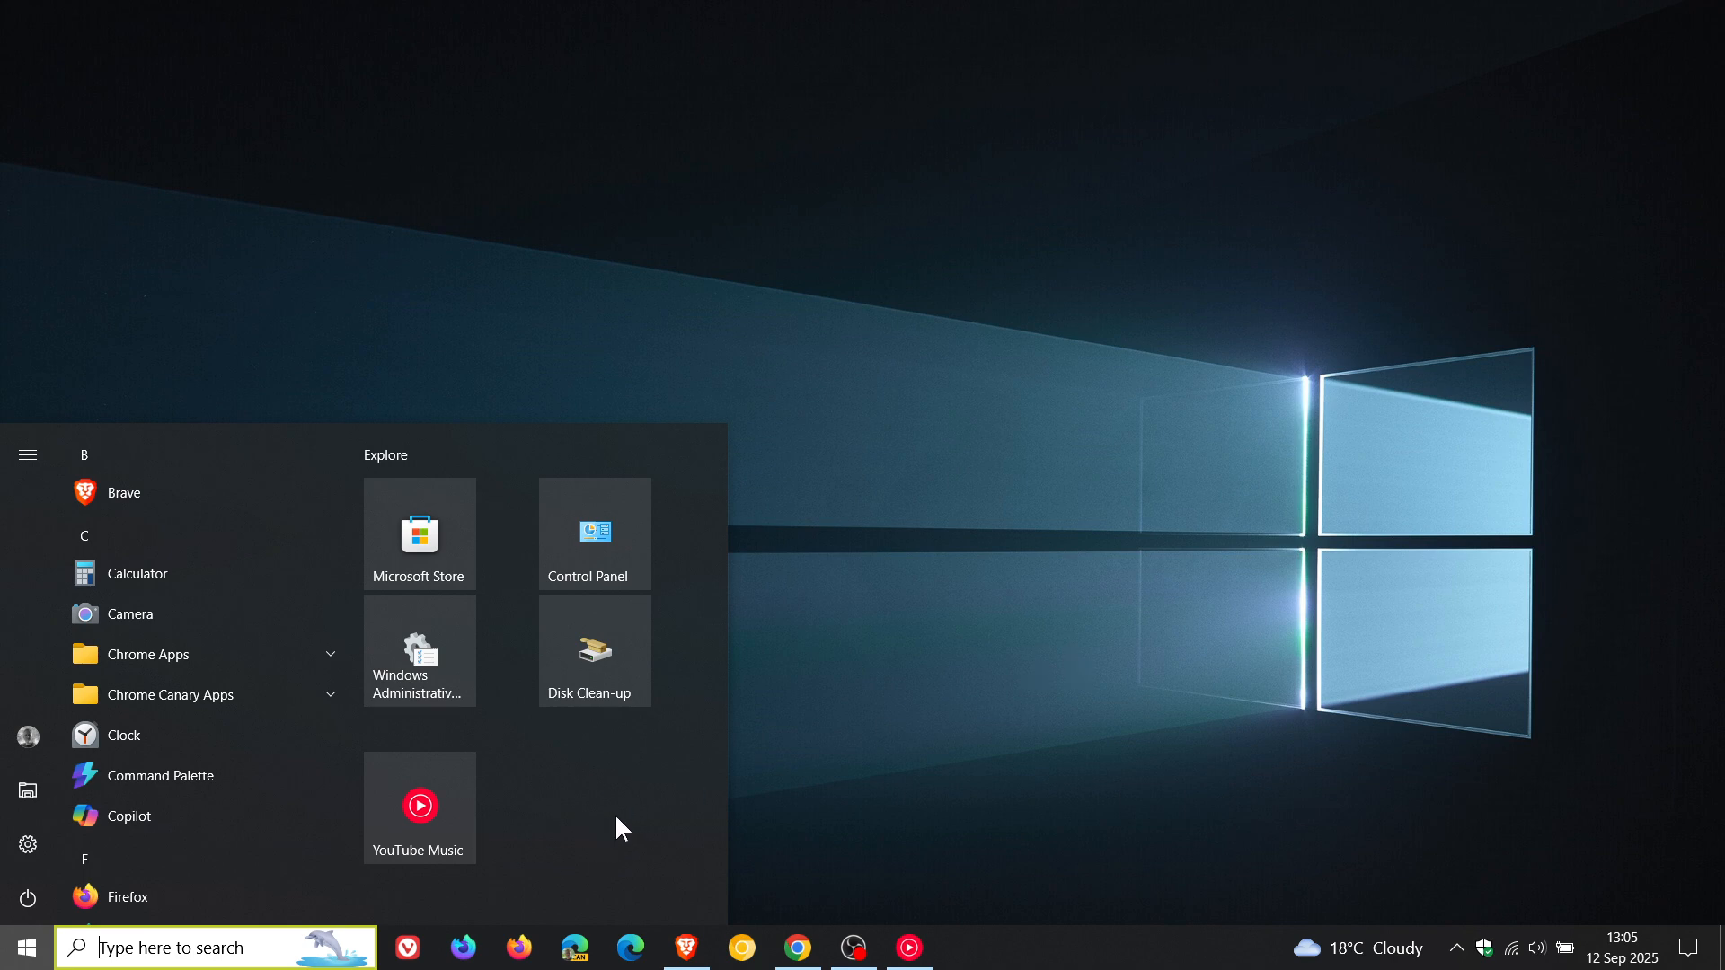
pyautogui.moveTo(618, 827)
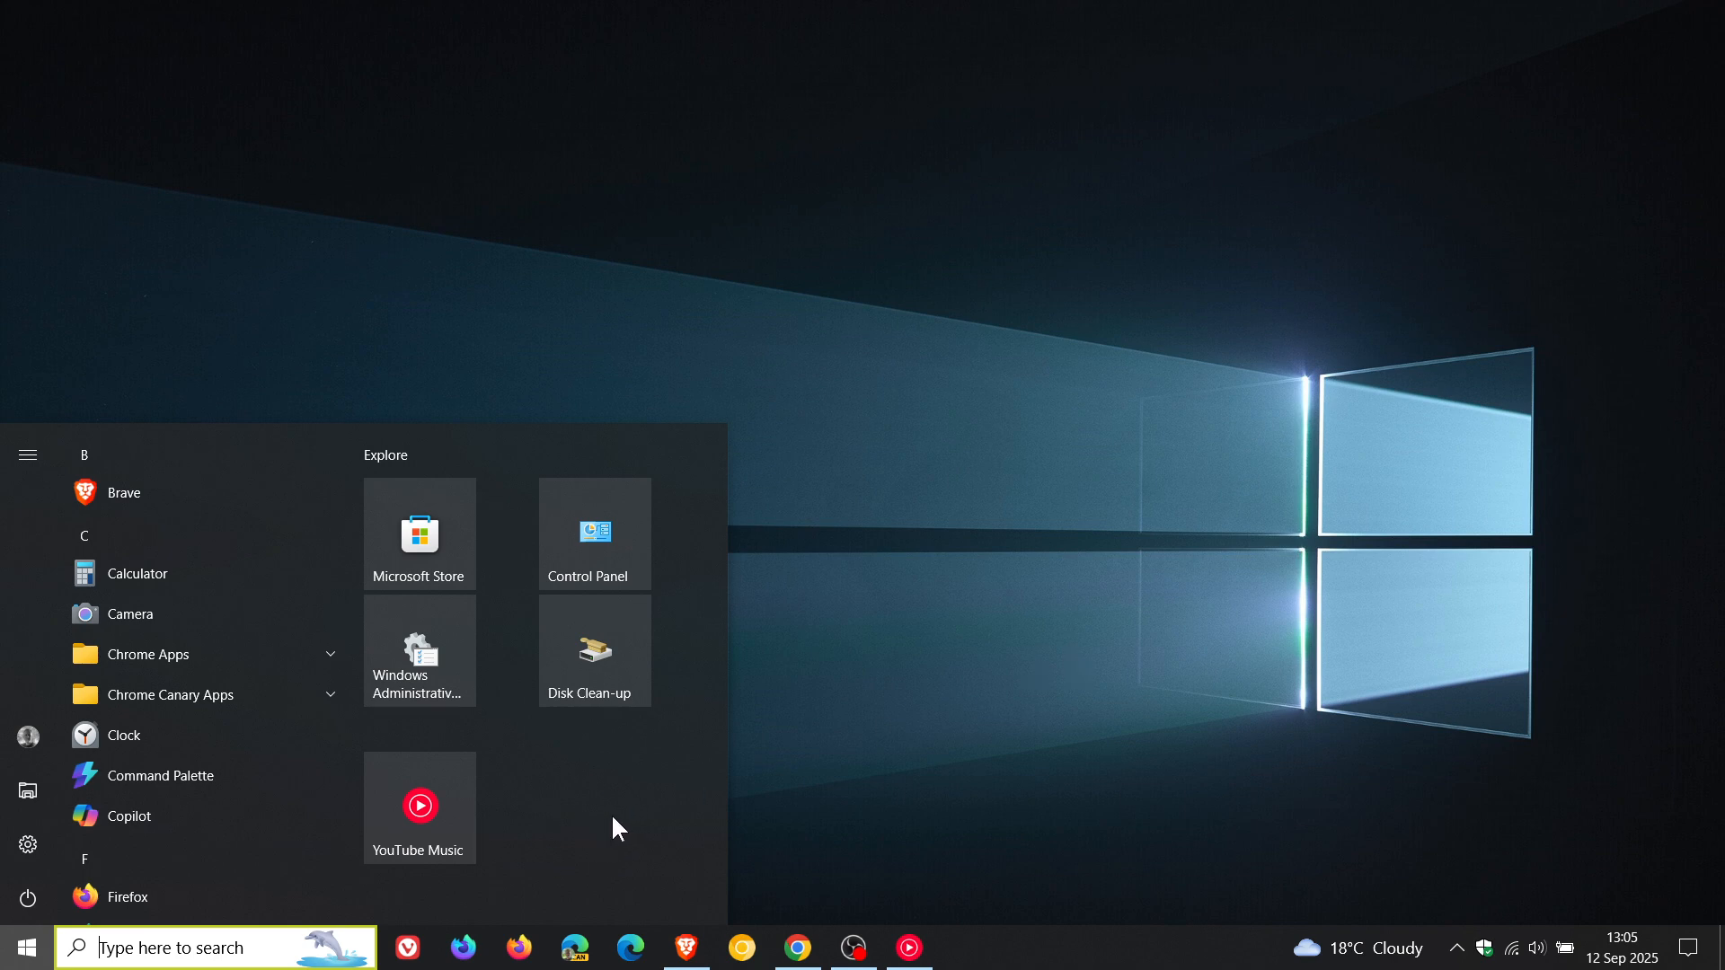
pyautogui.moveTo(725, 538)
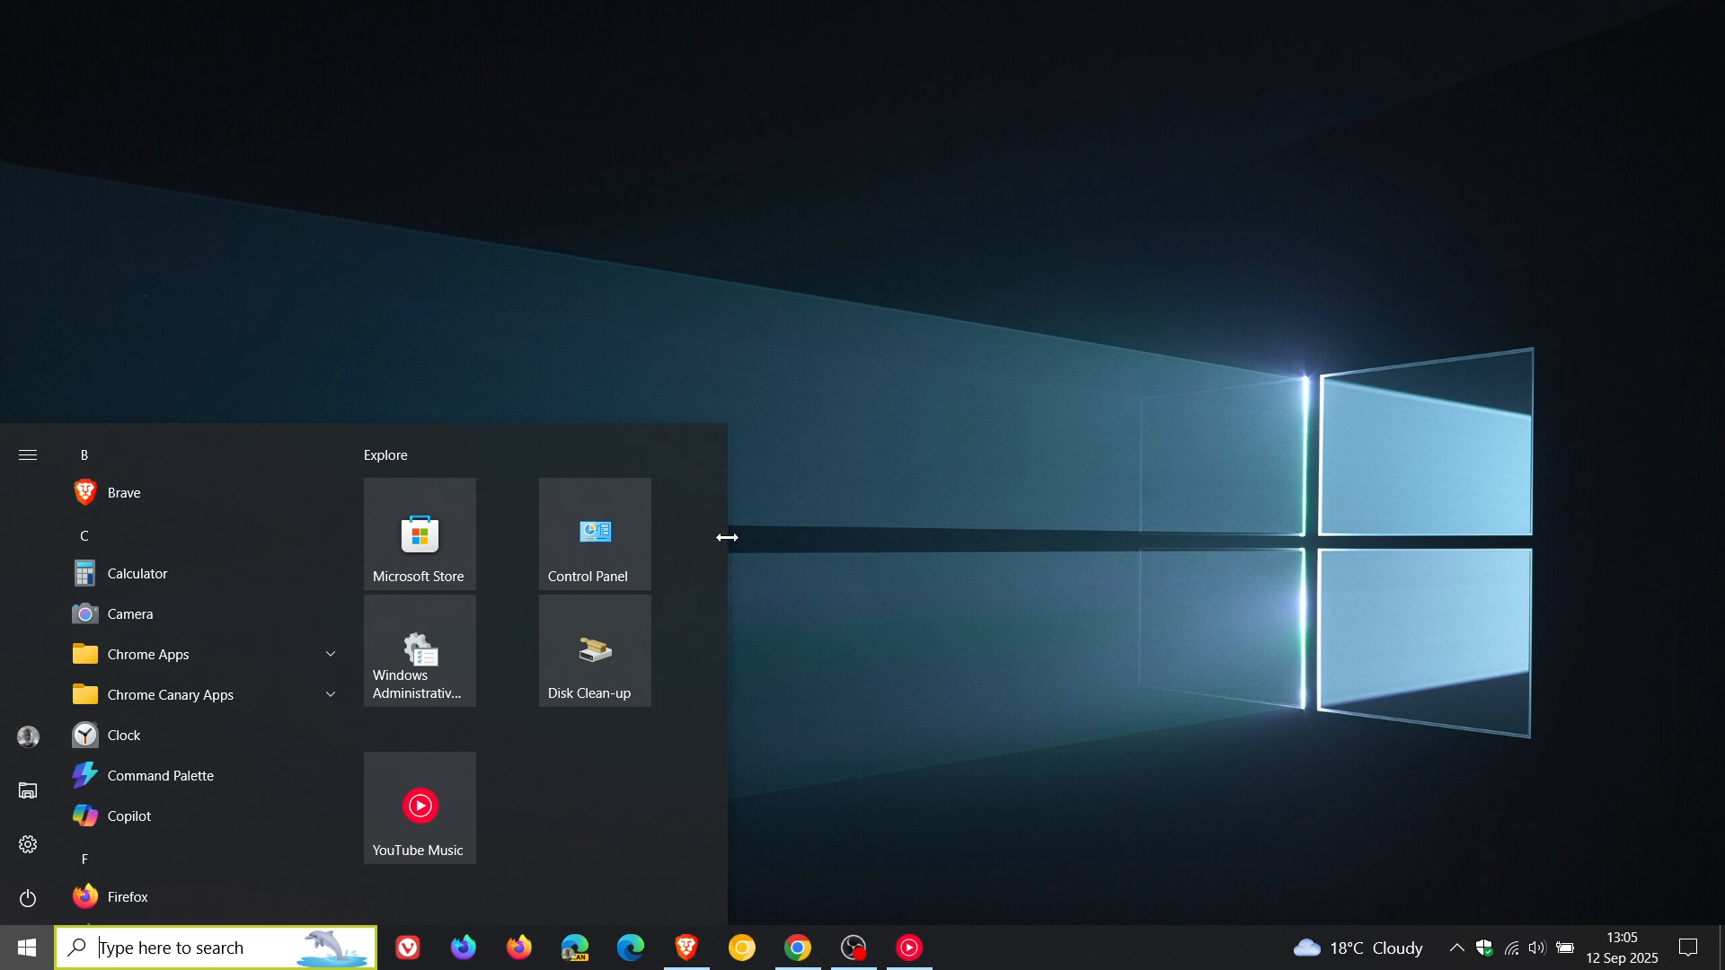
pyautogui.moveTo(712, 506)
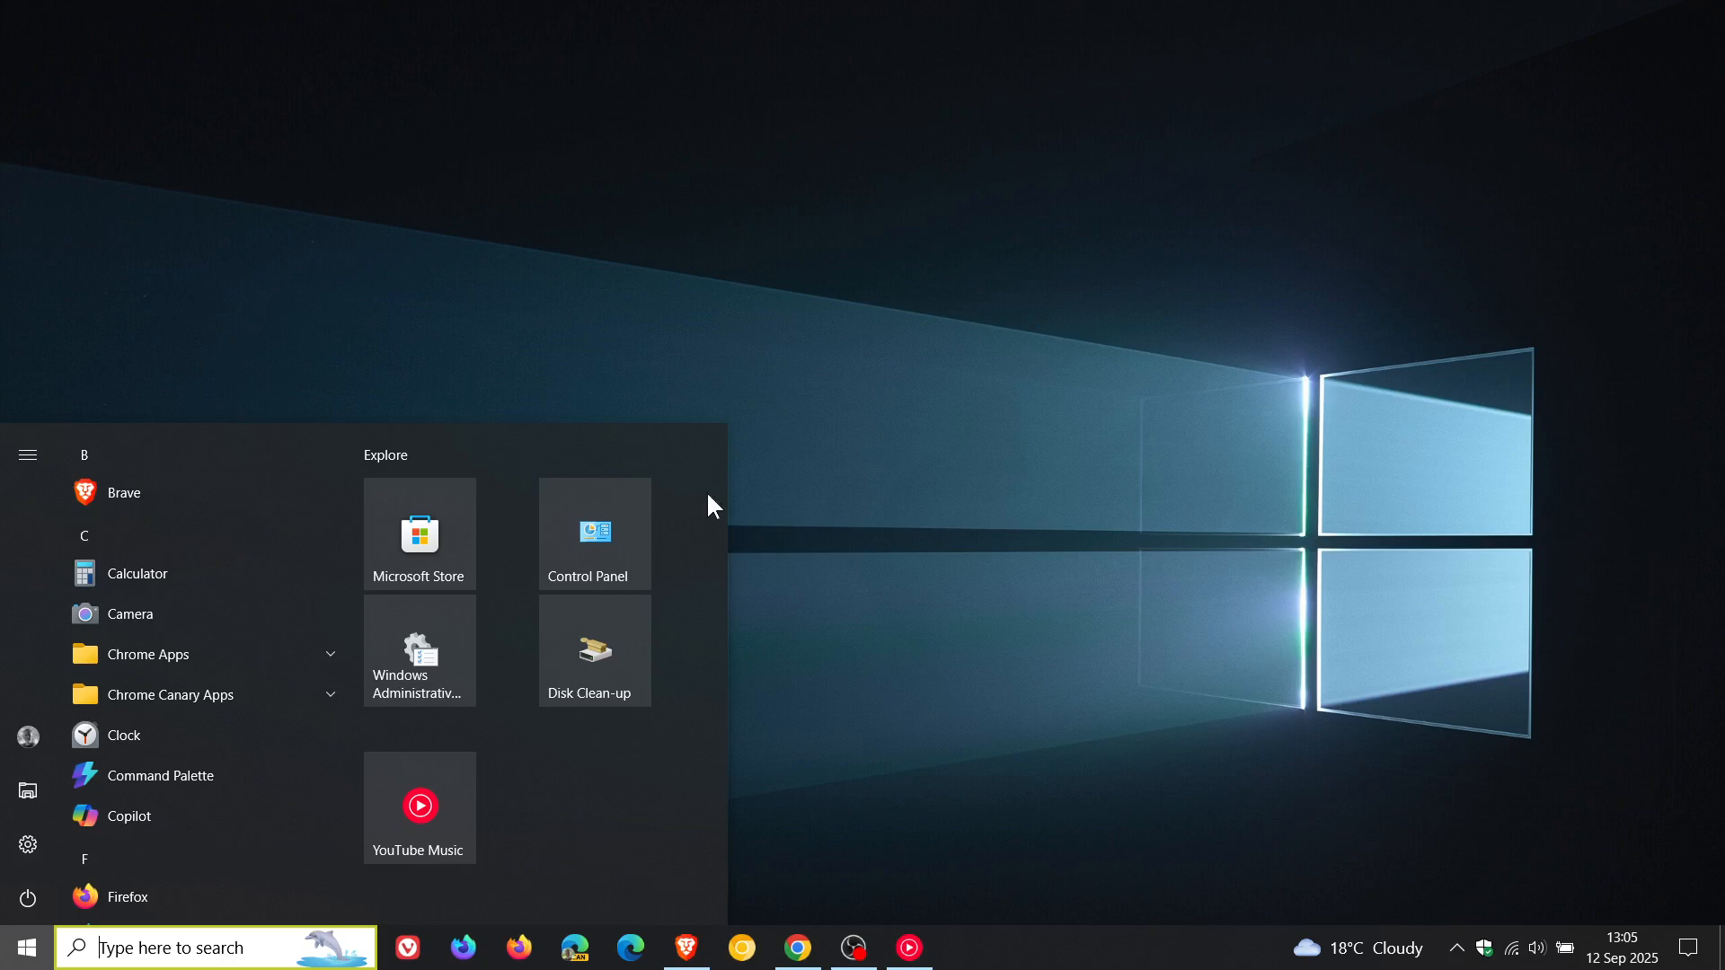
pyautogui.moveTo(1216, 495)
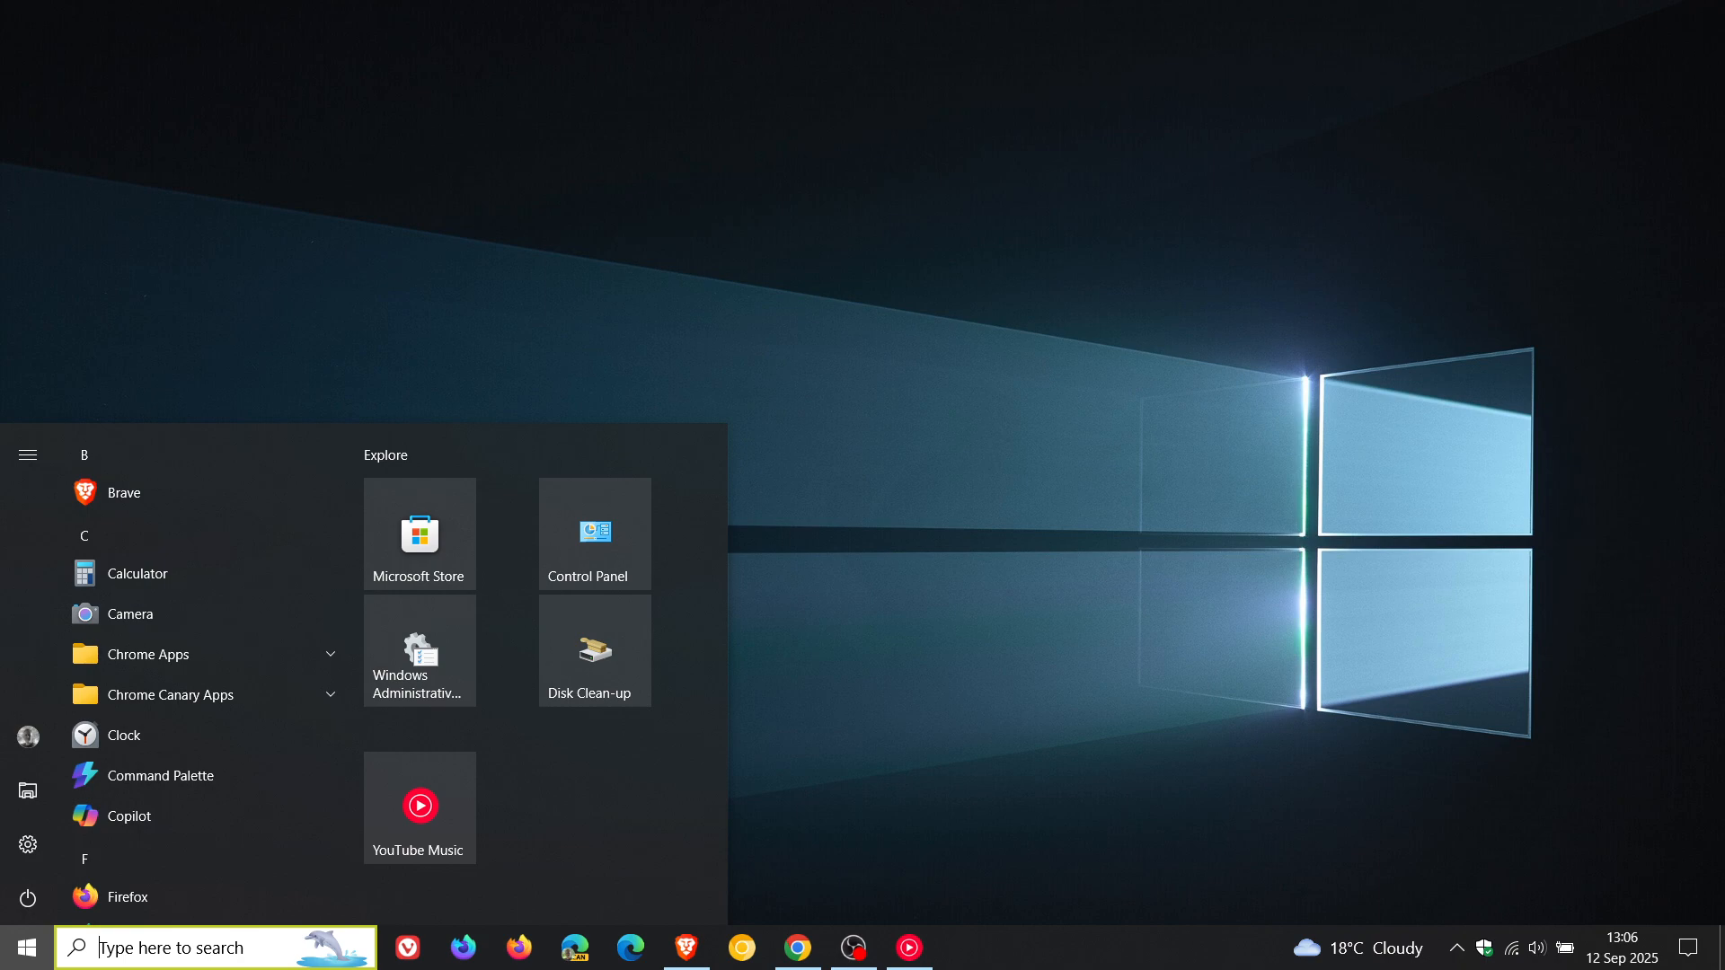
pyautogui.moveTo(1025, 592)
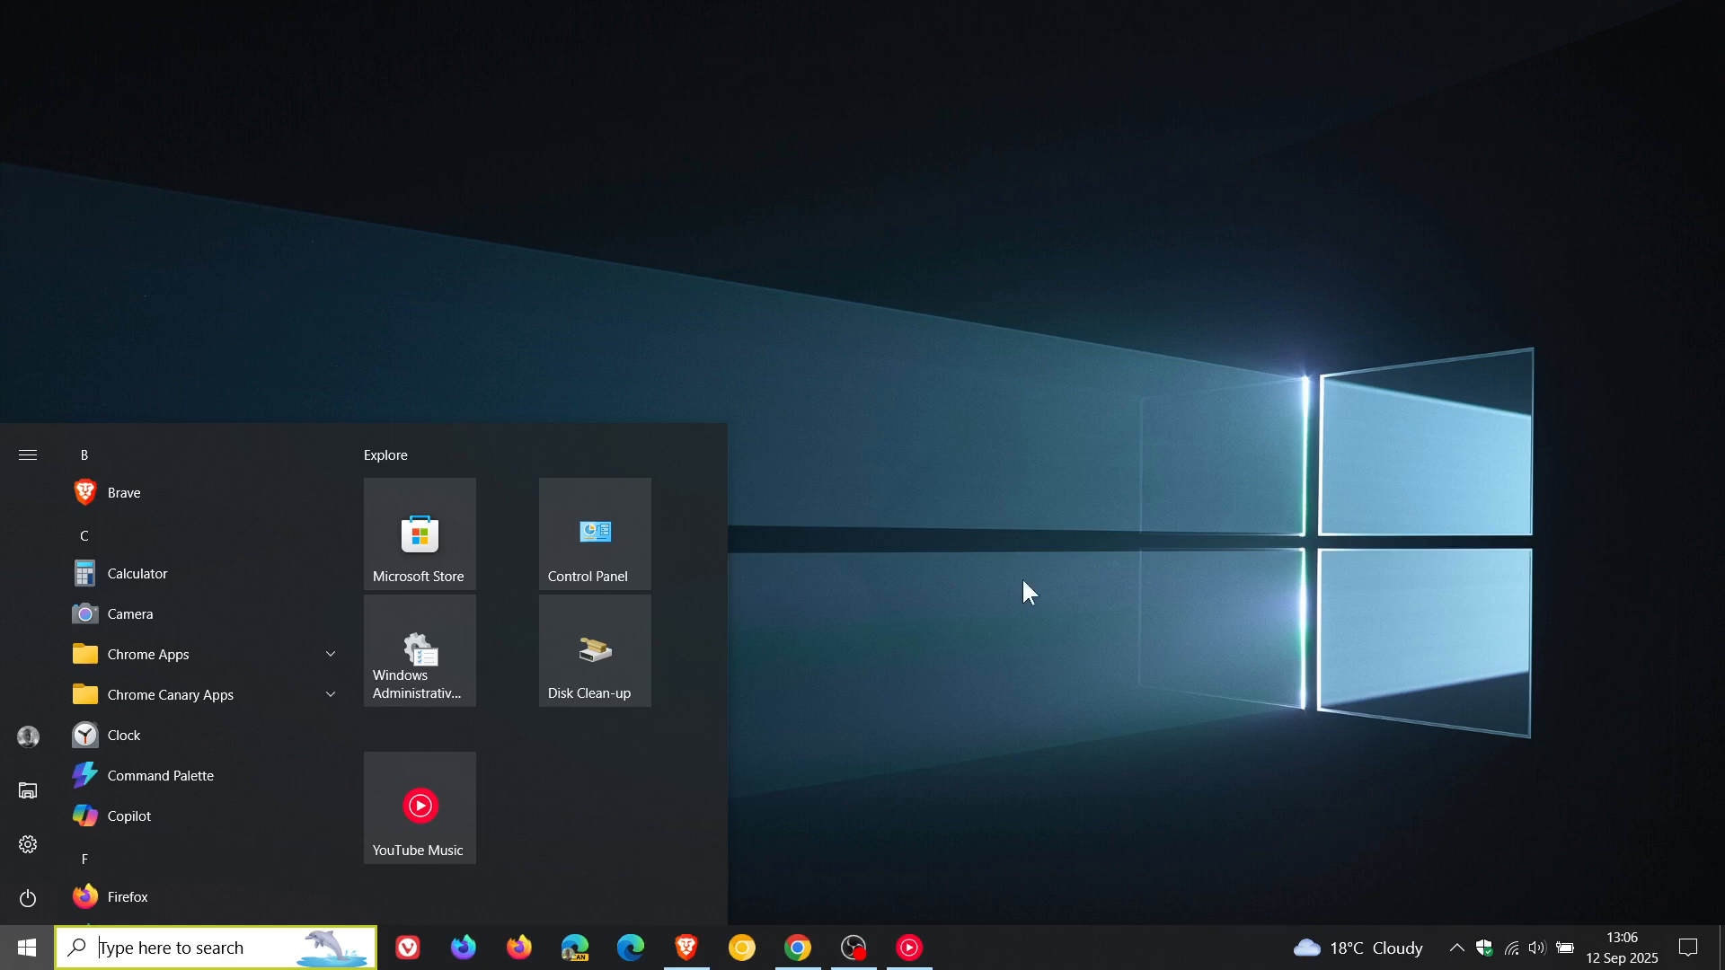
pyautogui.moveTo(1141, 550)
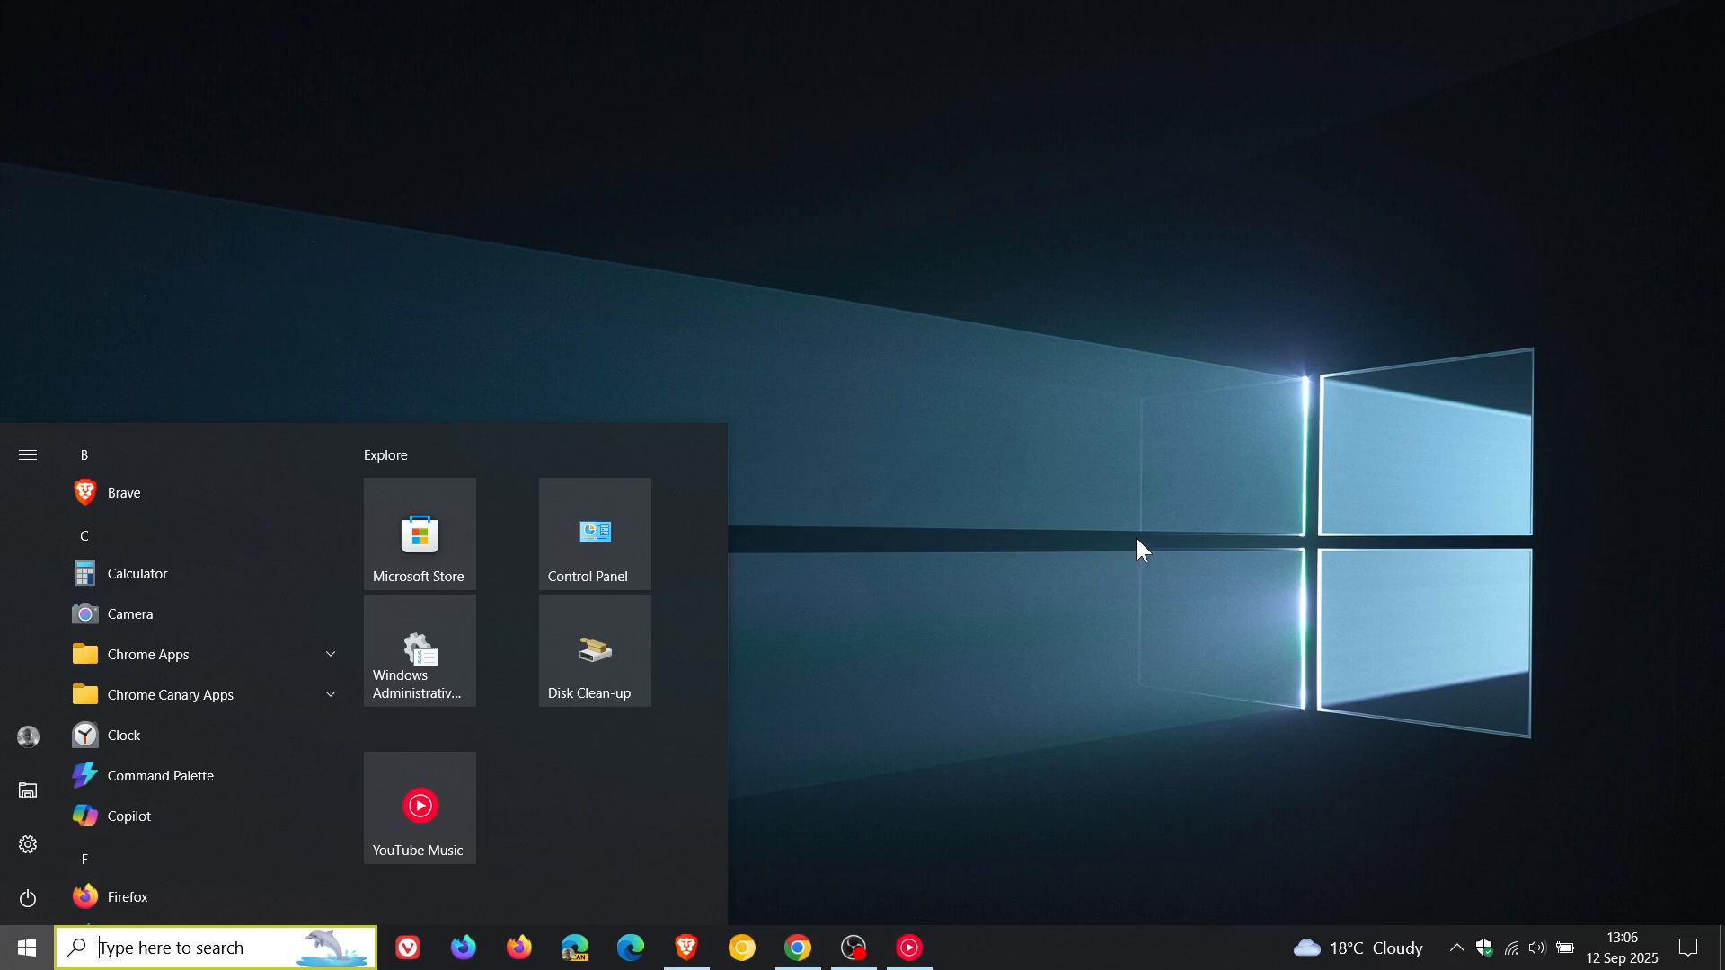
pyautogui.moveTo(1151, 550)
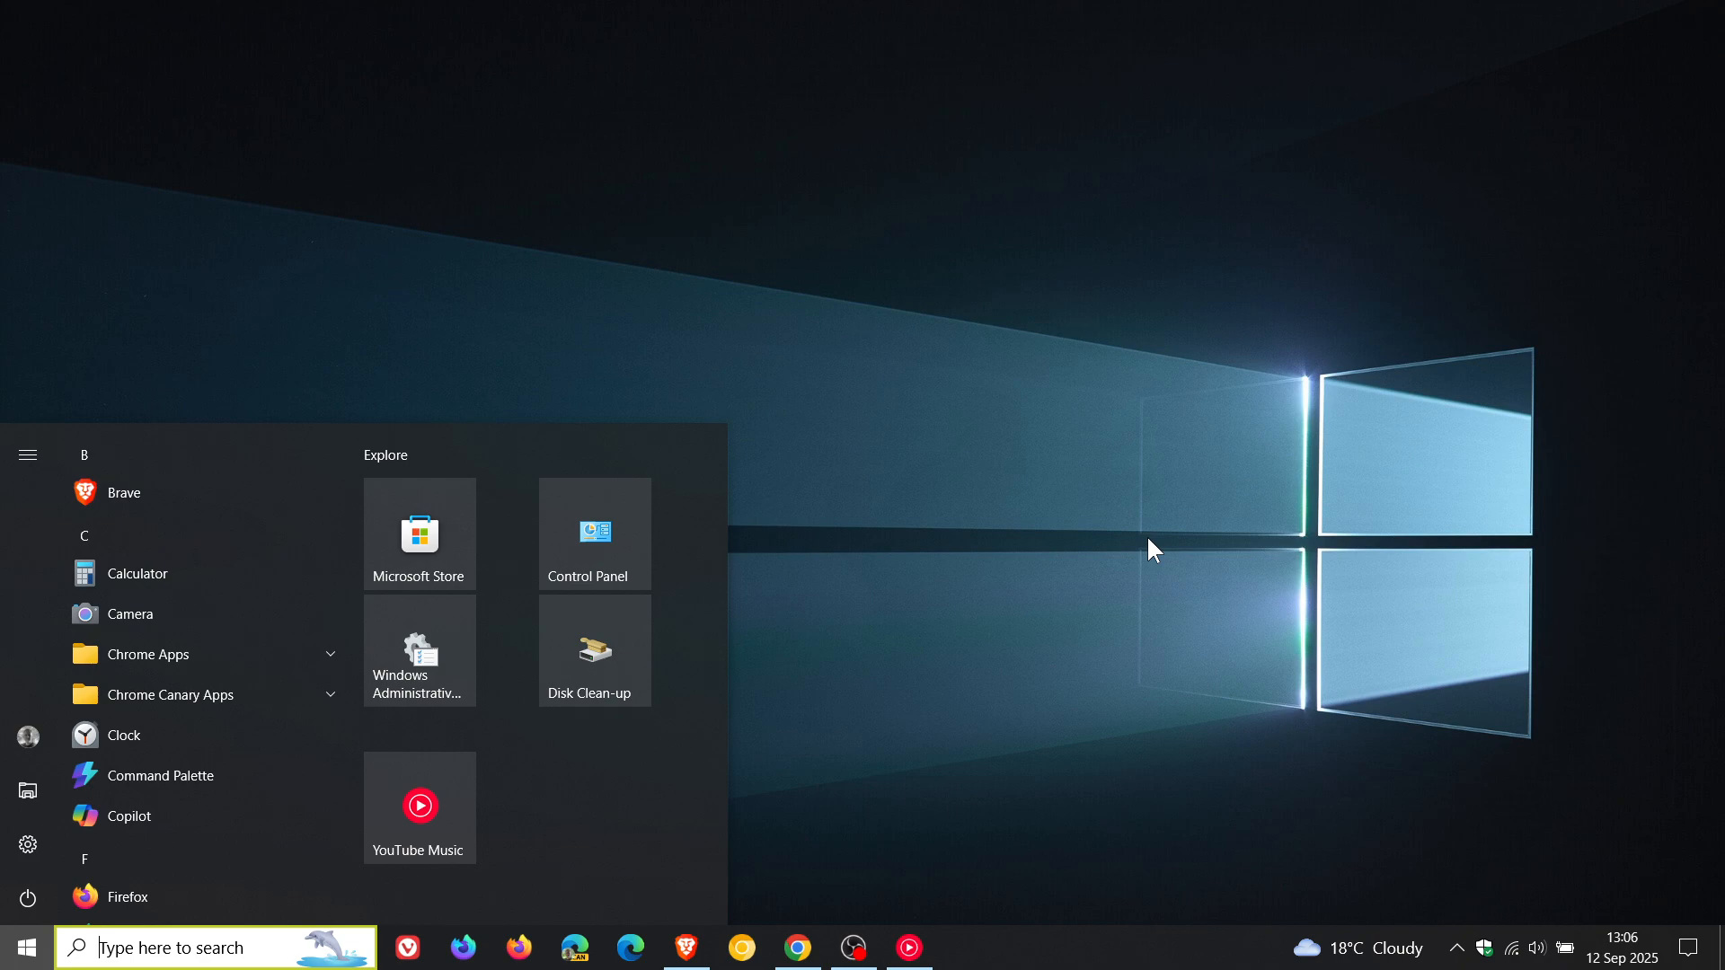
pyautogui.moveTo(1331, 566)
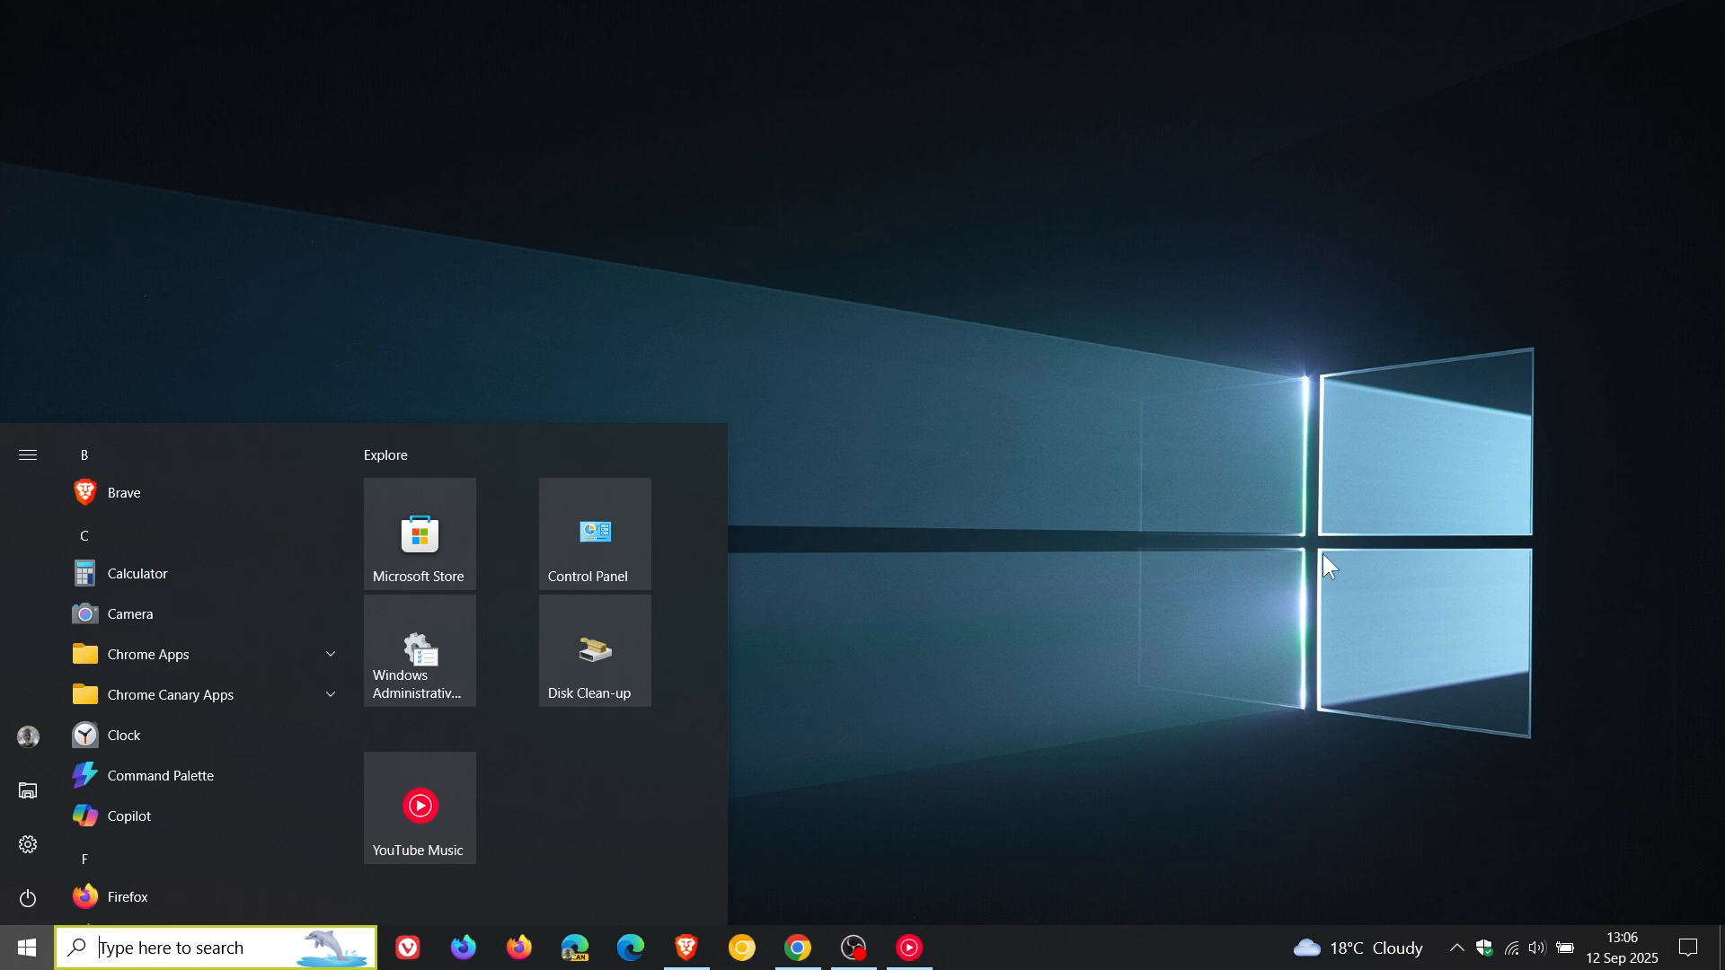
pyautogui.moveTo(1317, 567)
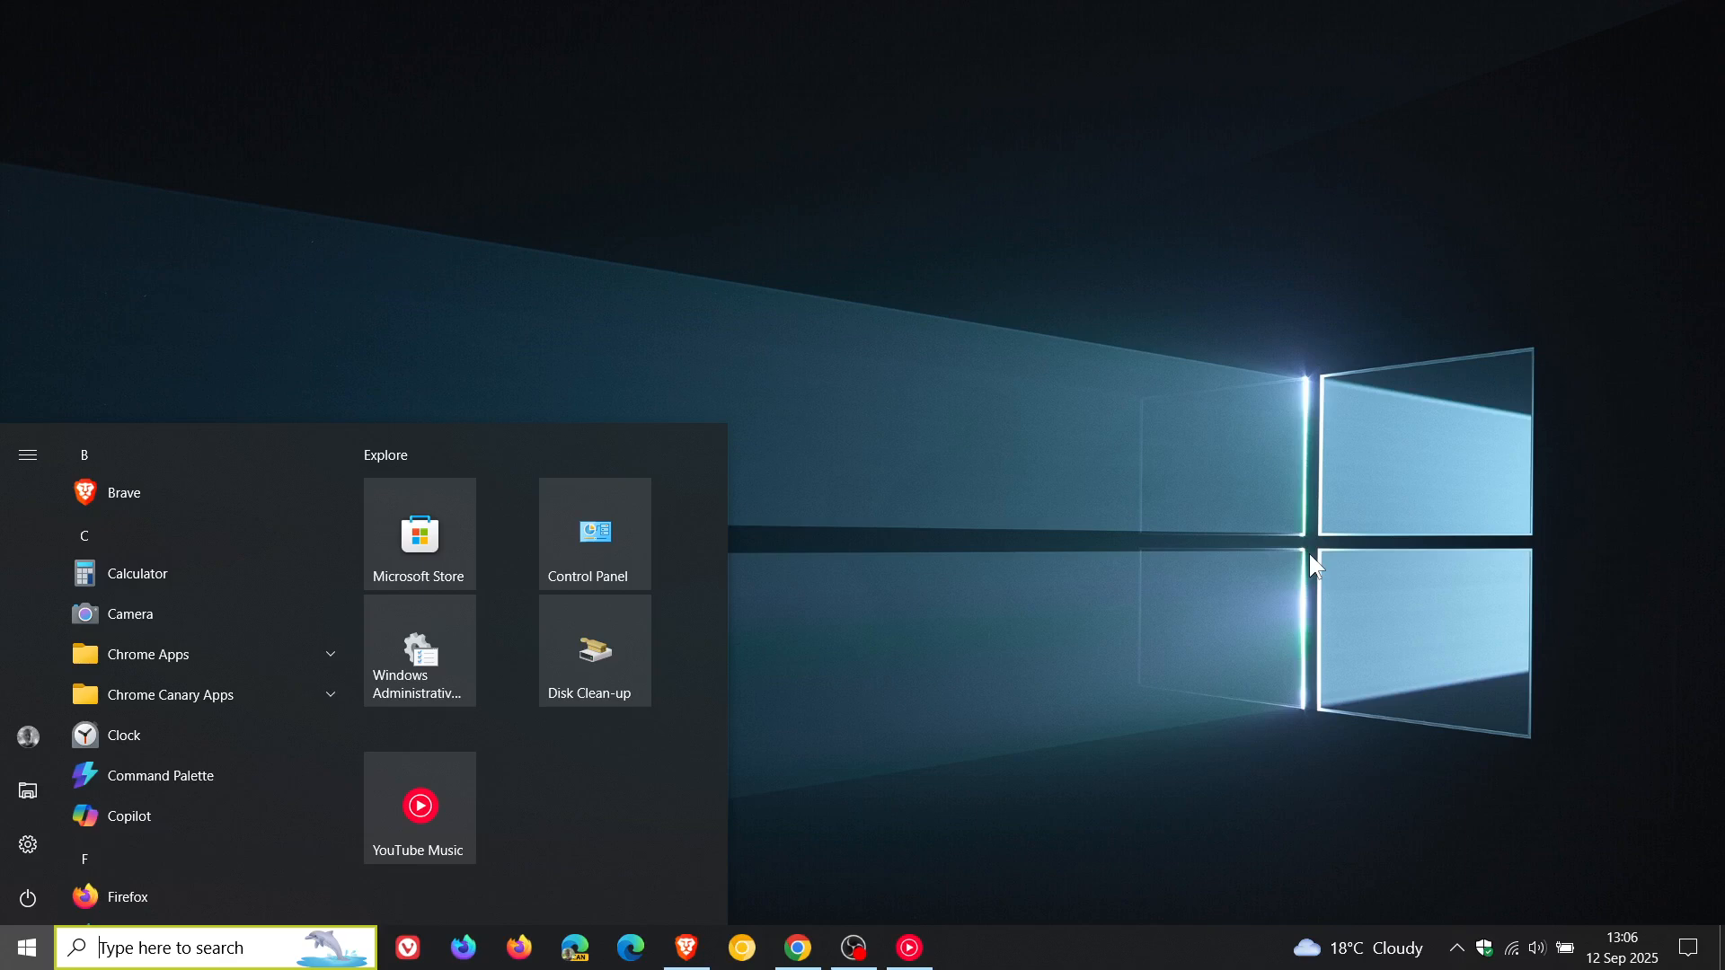
pyautogui.moveTo(1053, 574)
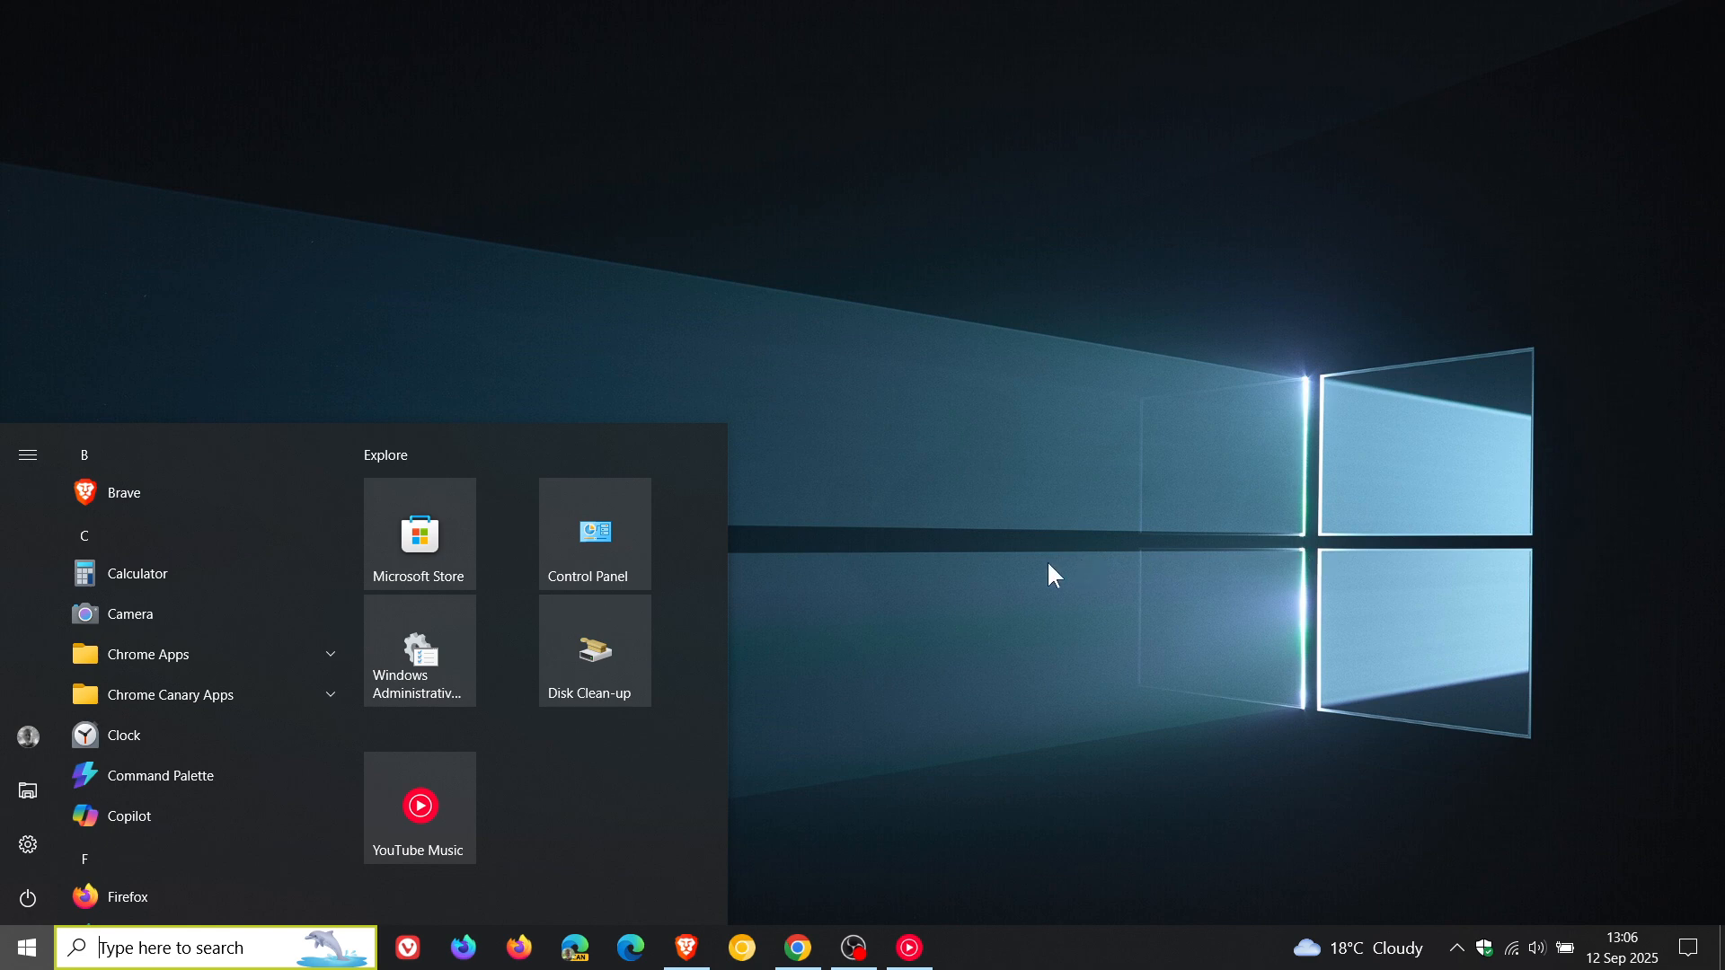
# - Dismiss Start and open Taskbar settings from the taskbar's right-click menu
pyautogui.click(26, 947)
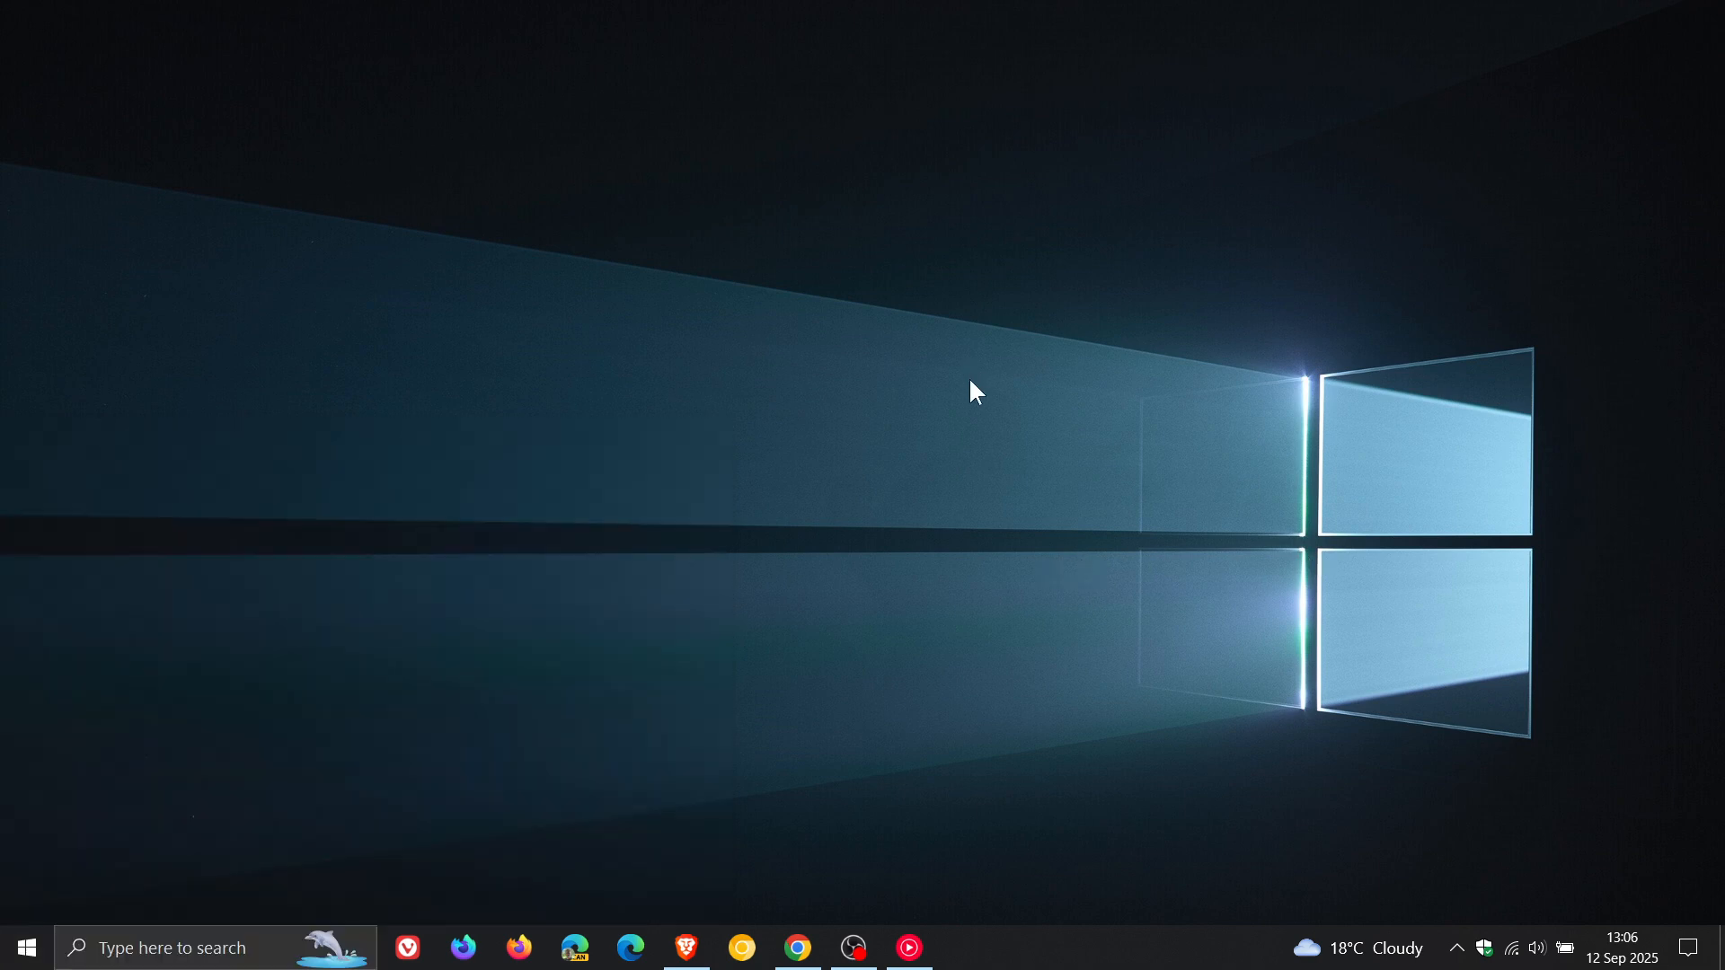
pyautogui.moveTo(1056, 962)
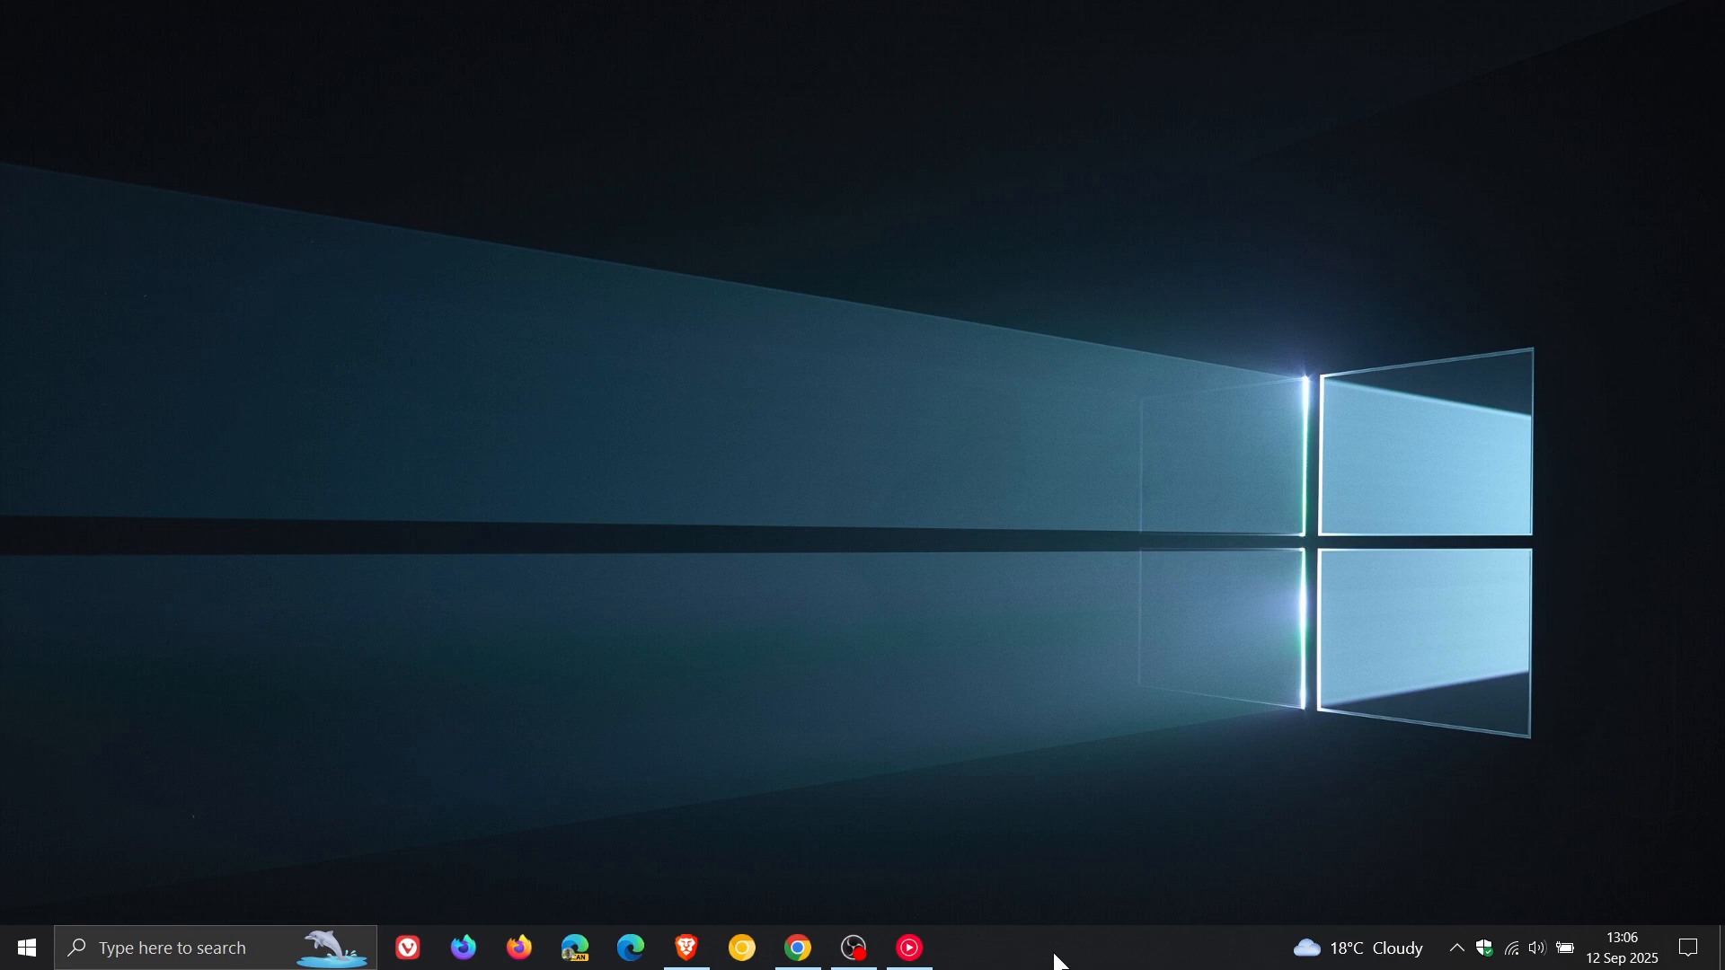
pyautogui.rightClick(1056, 946)
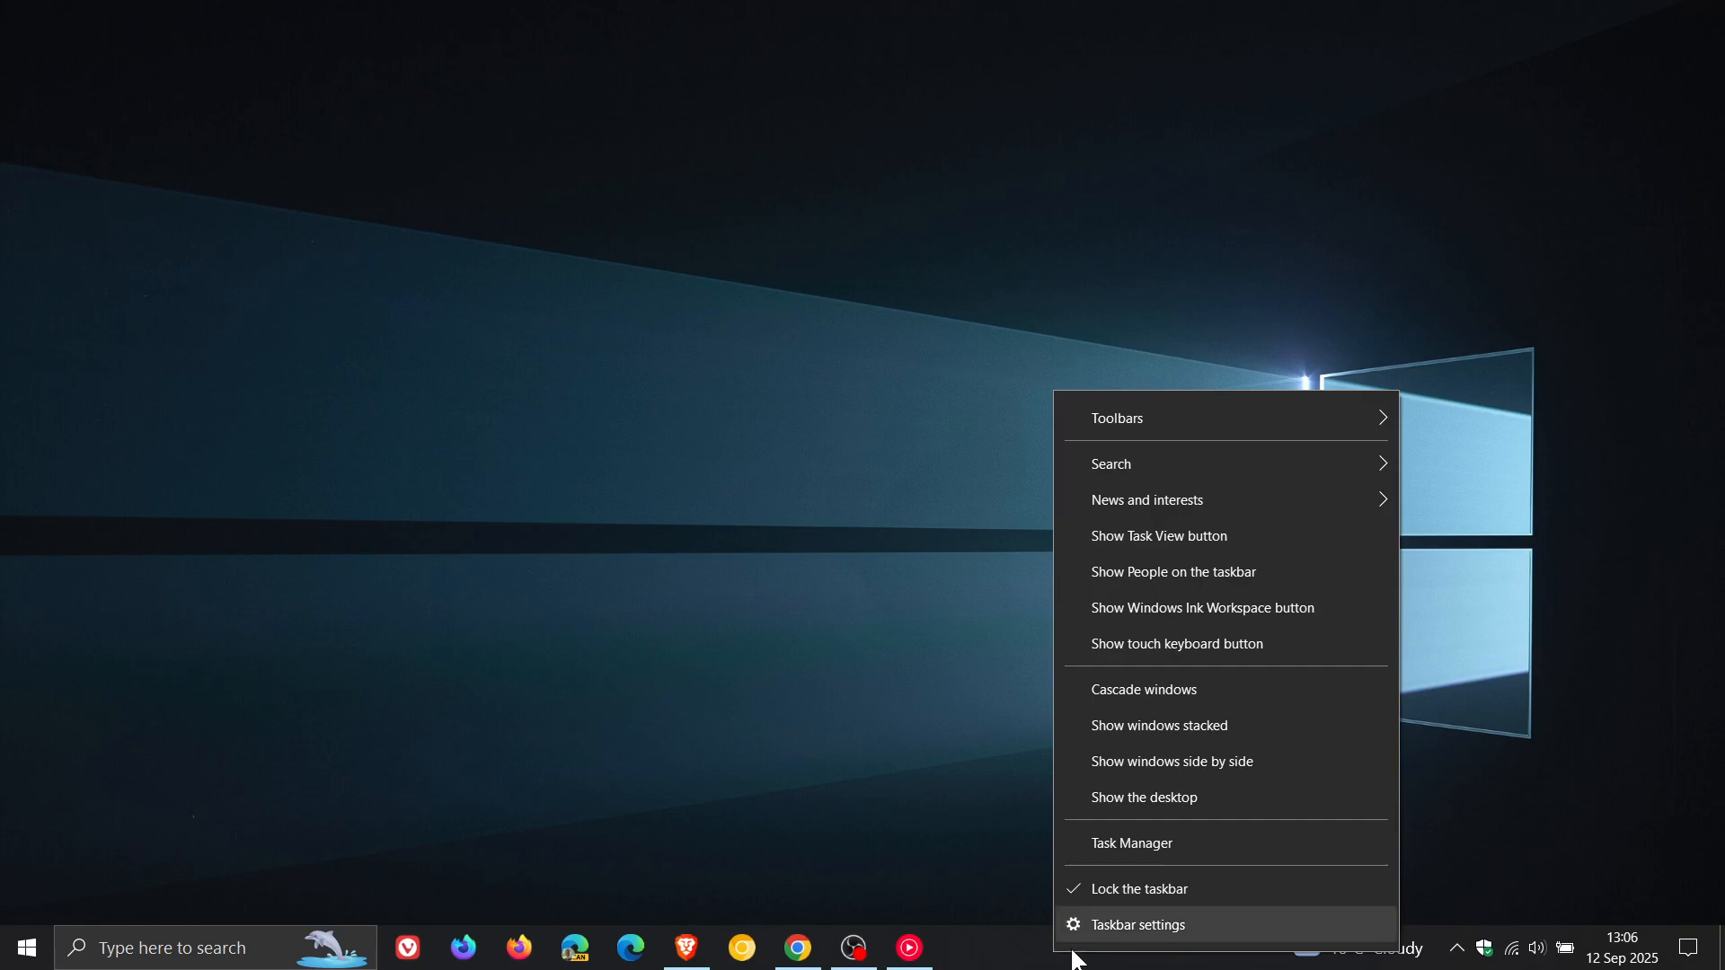
pyautogui.click(1138, 924)
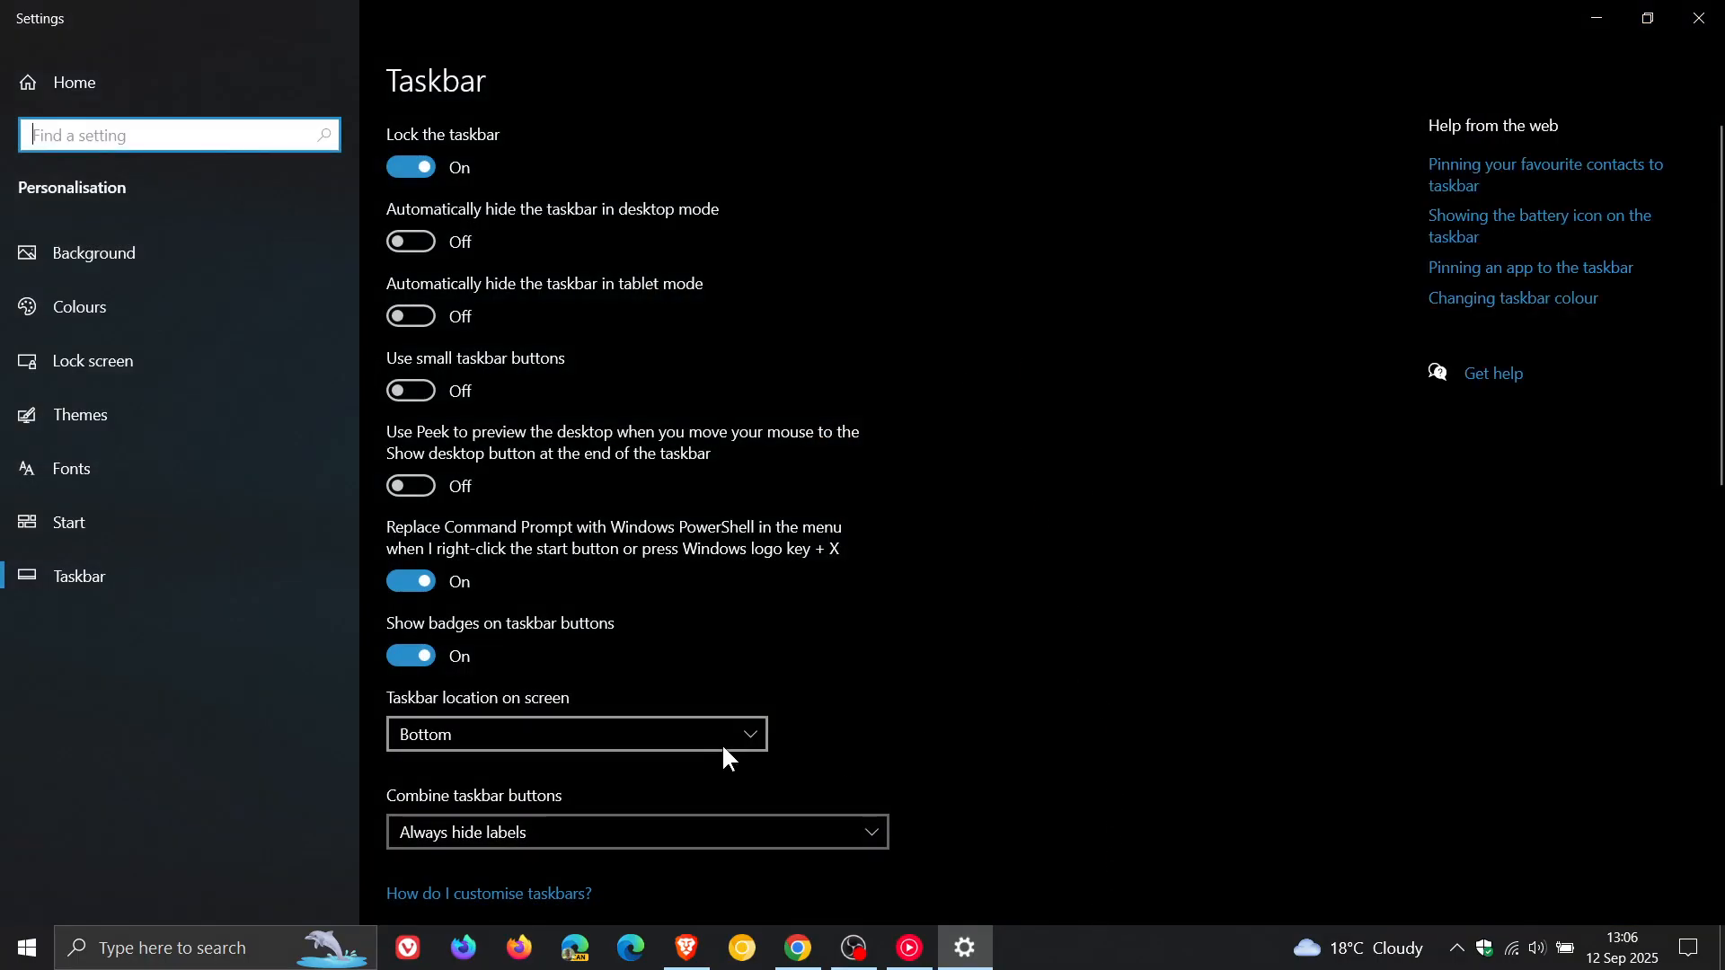
pyautogui.click(575, 733)
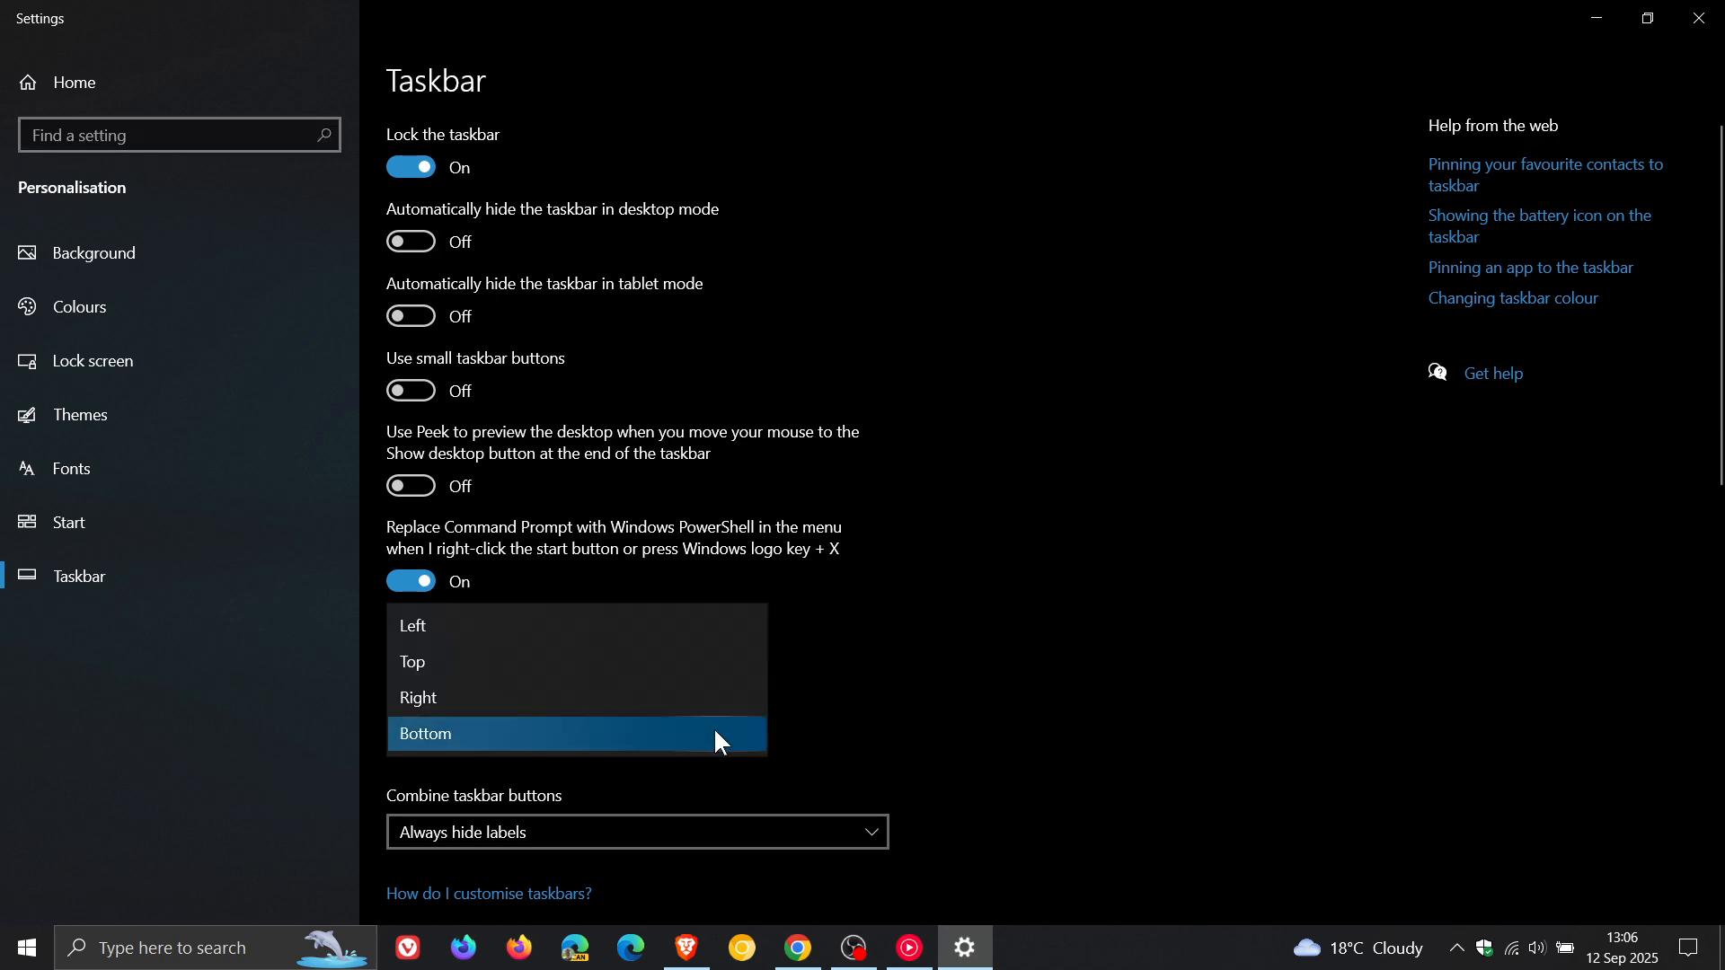
pyautogui.moveTo(667, 705)
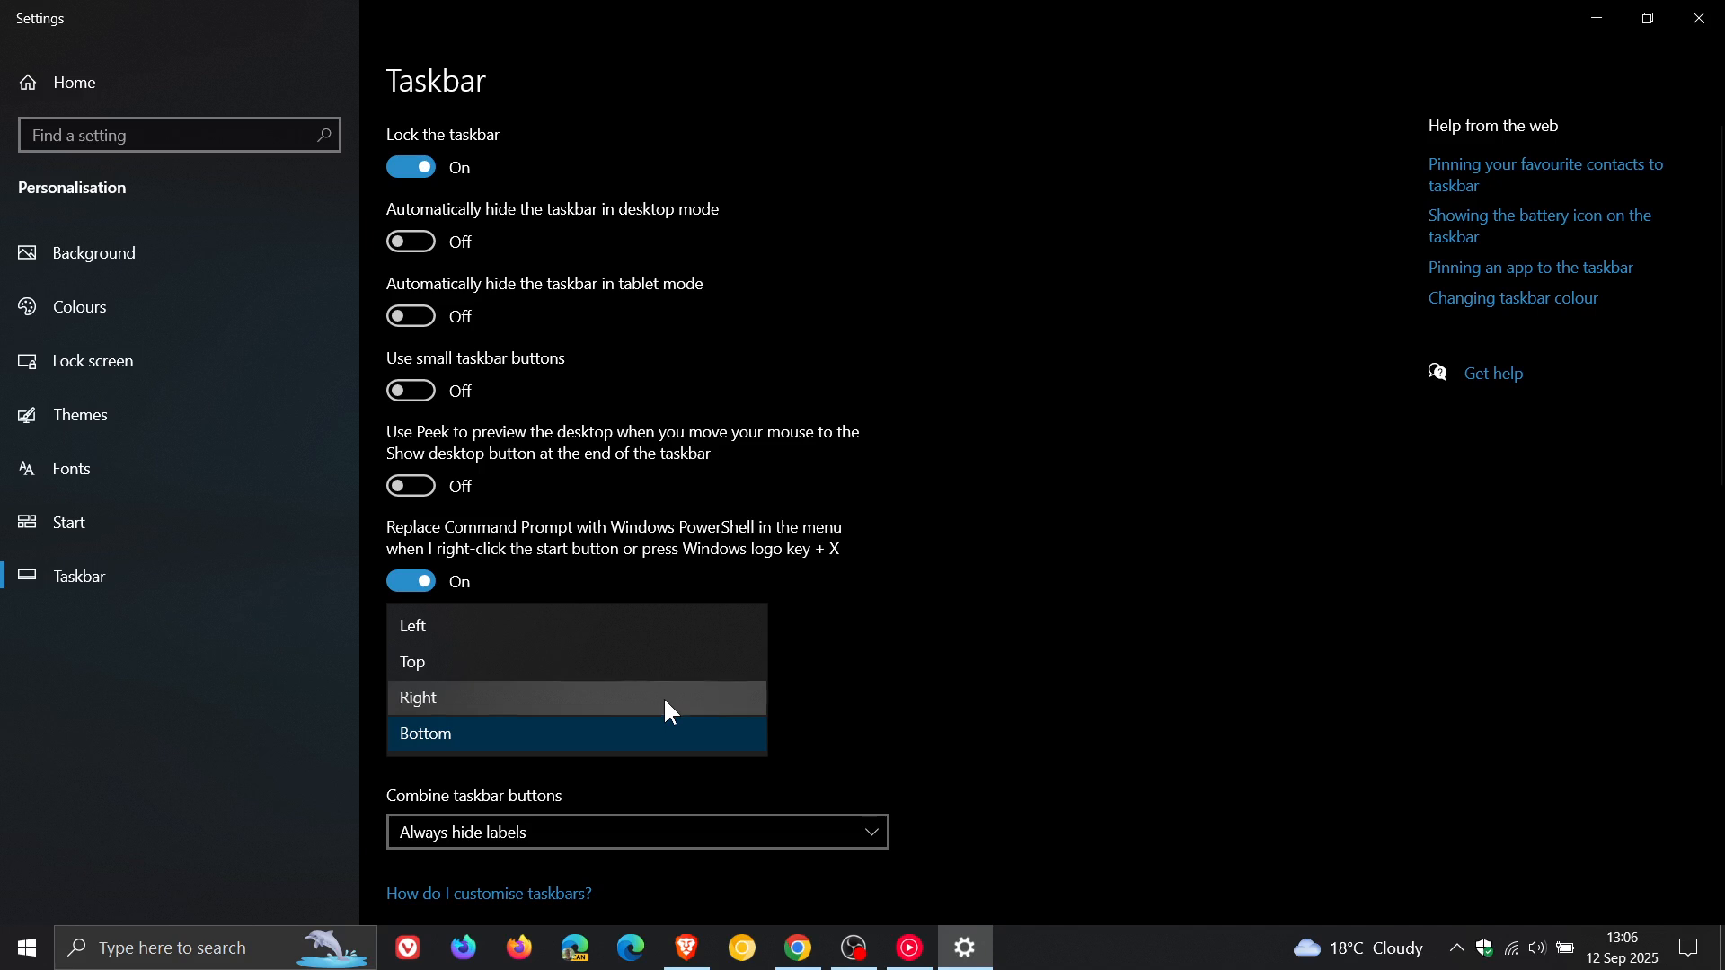
pyautogui.click(417, 697)
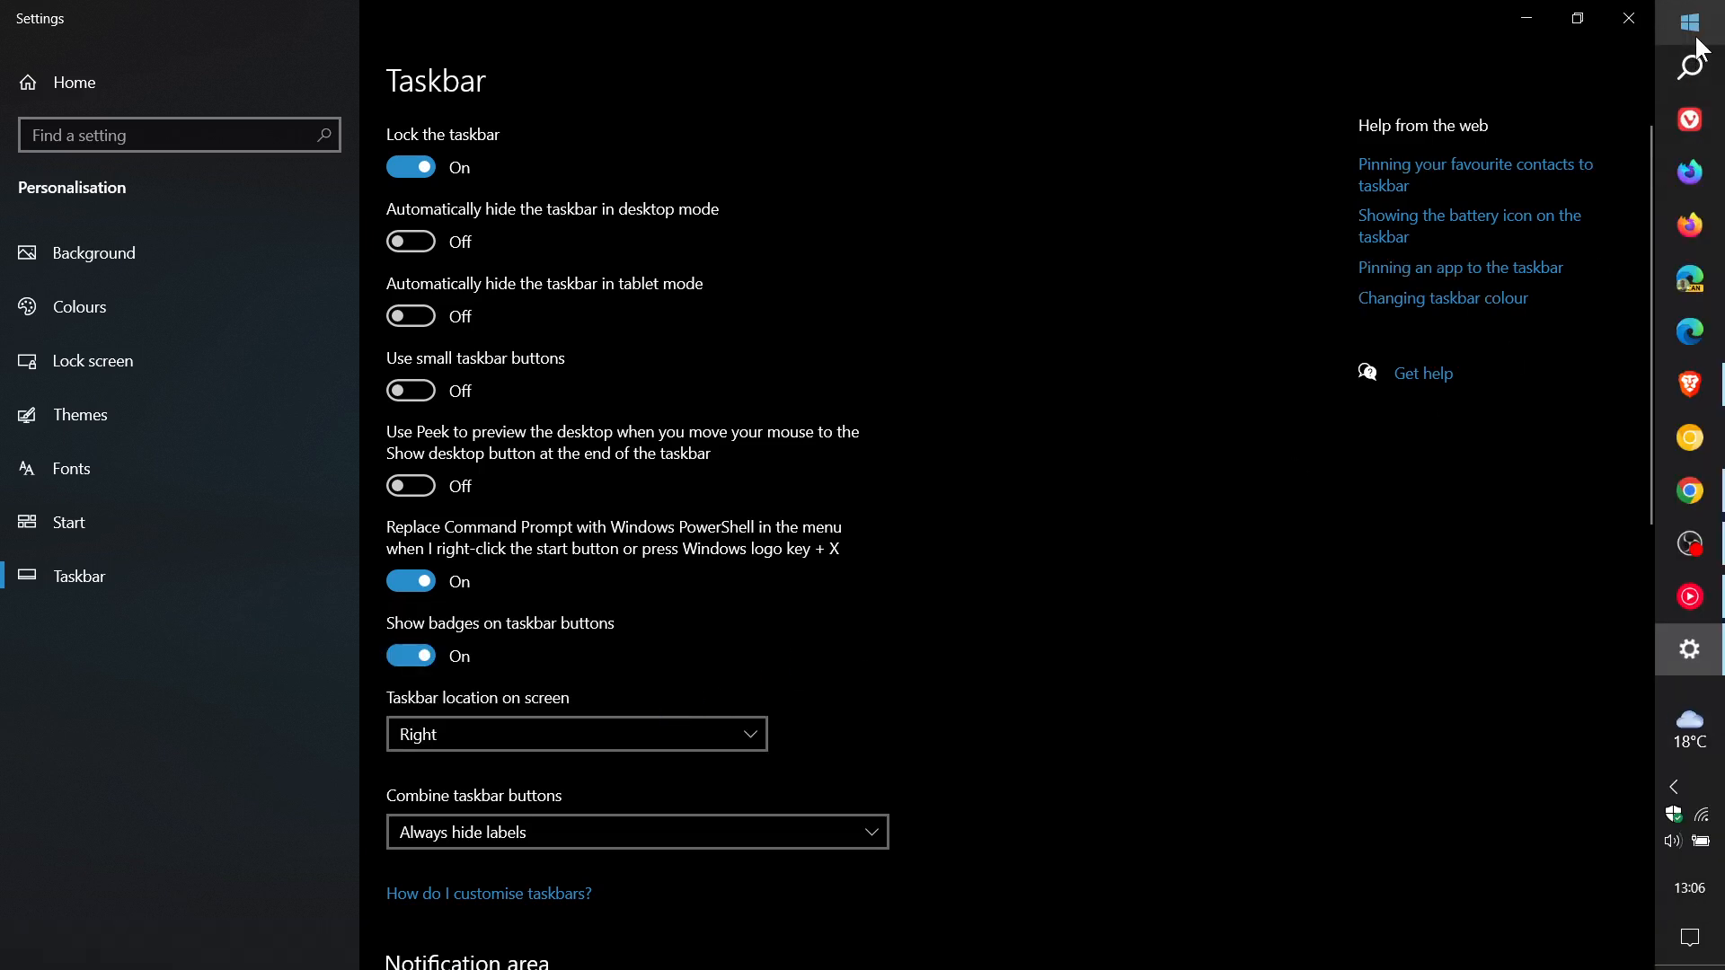
pyautogui.click(1692, 21)
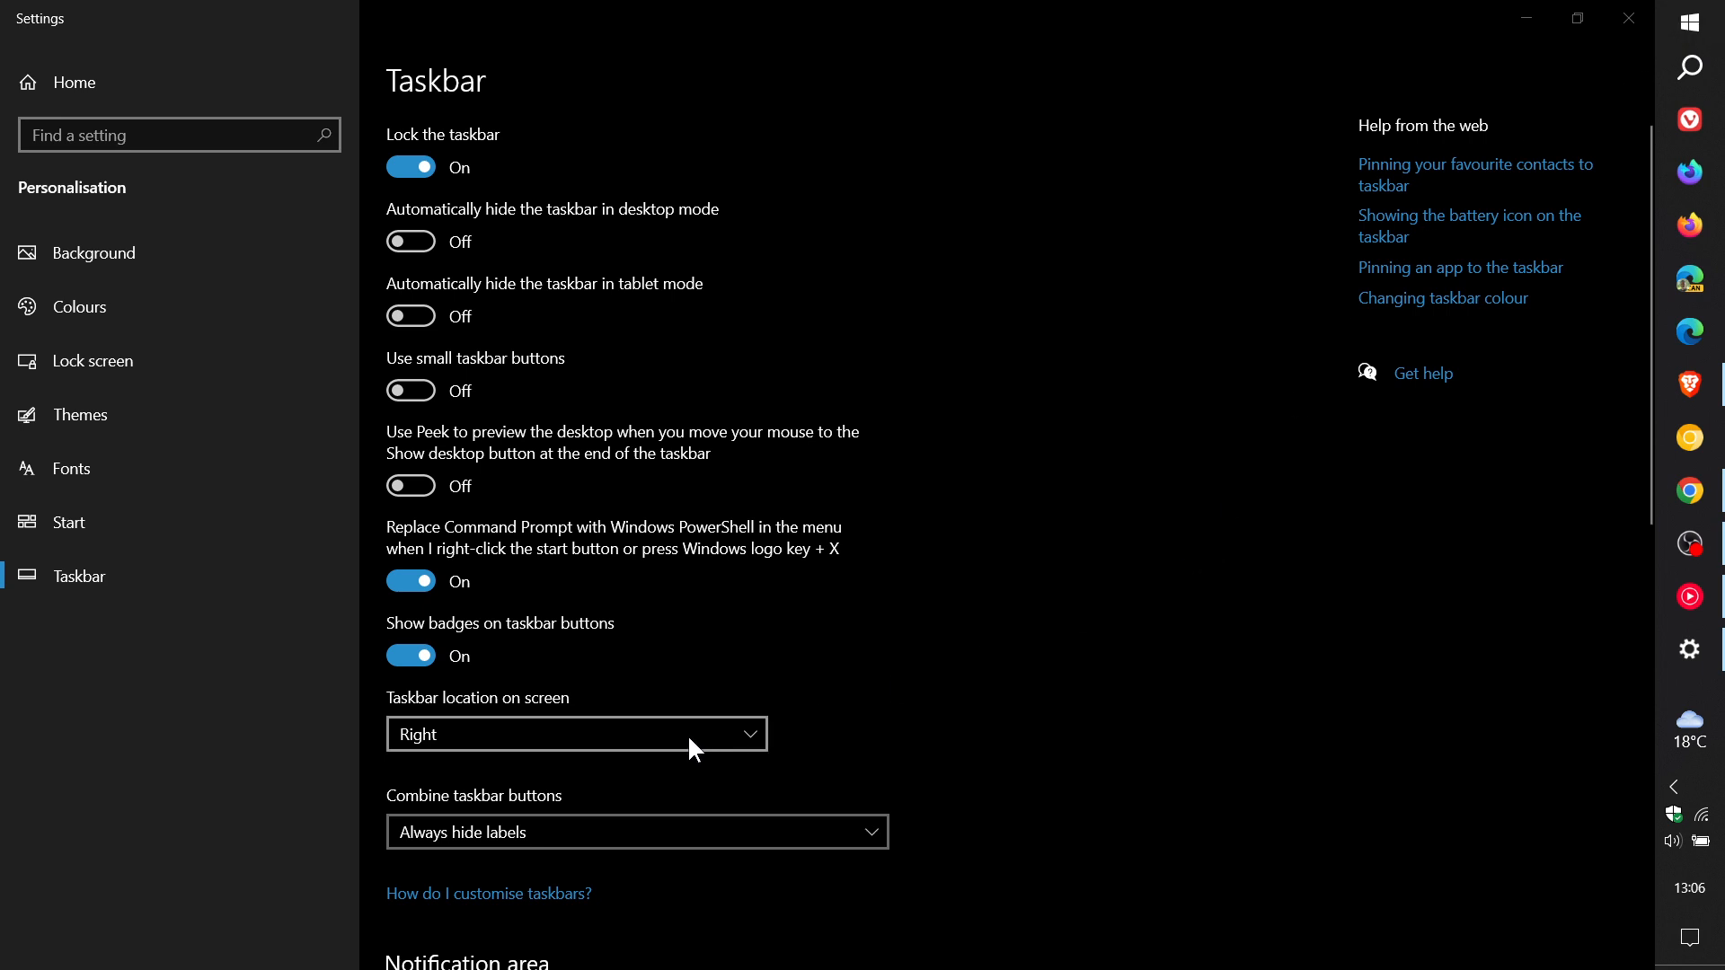
pyautogui.click(575, 734)
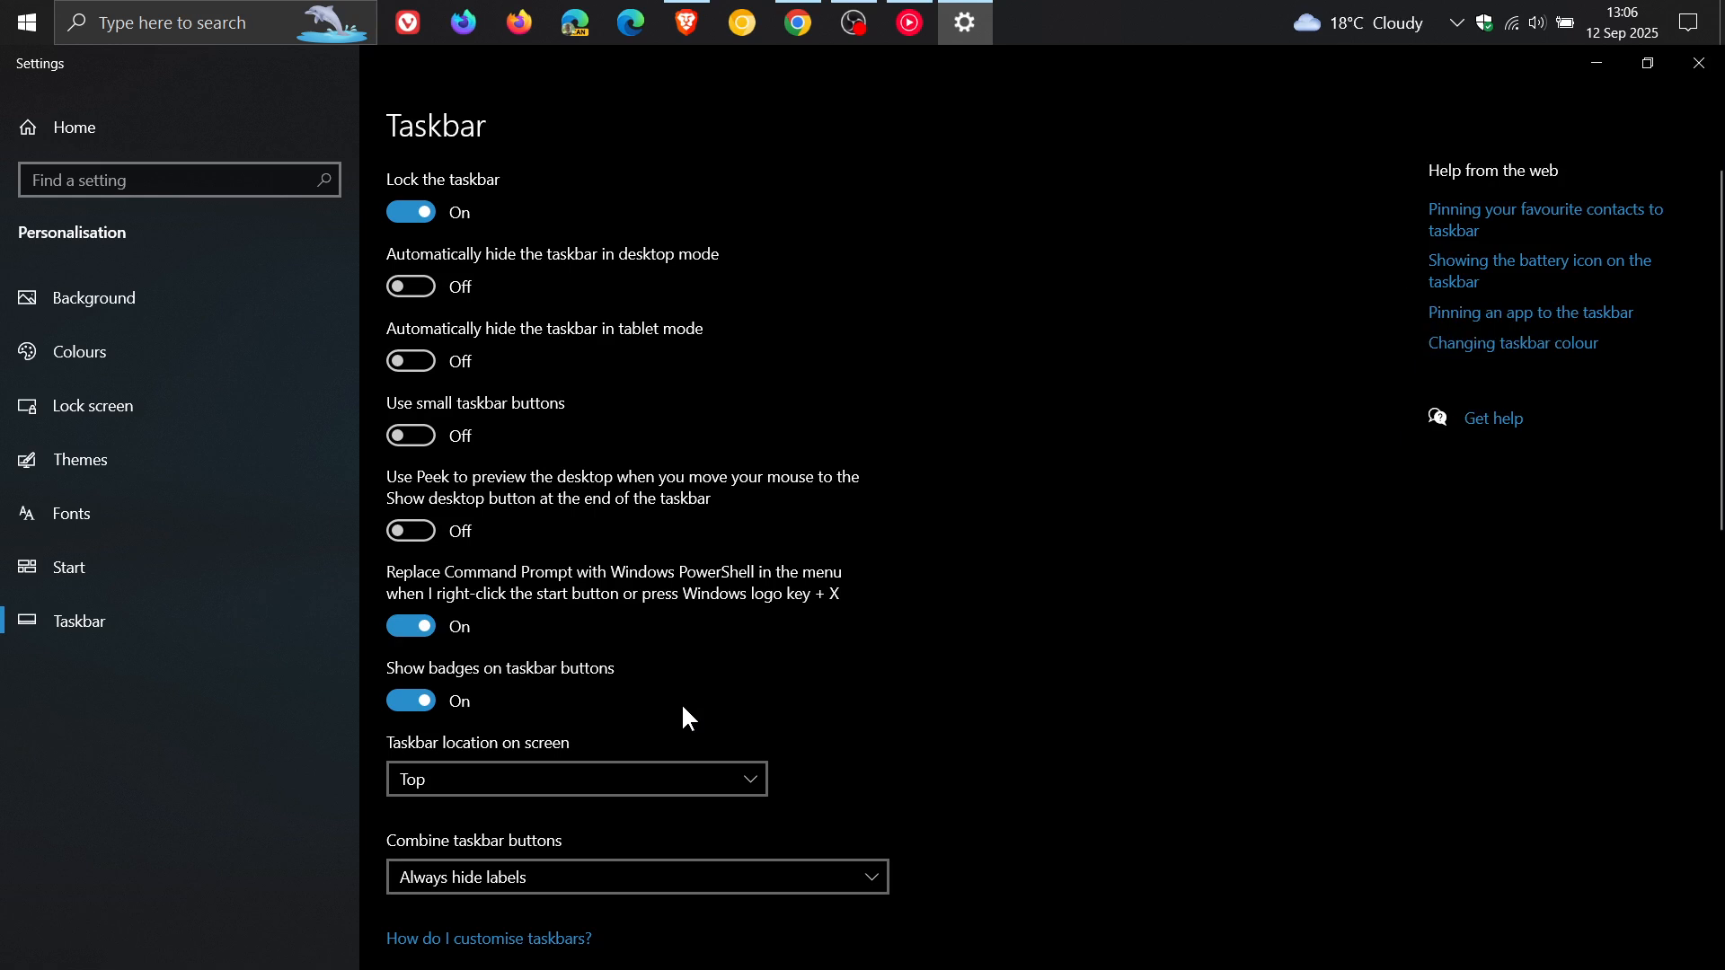
pyautogui.click(575, 778)
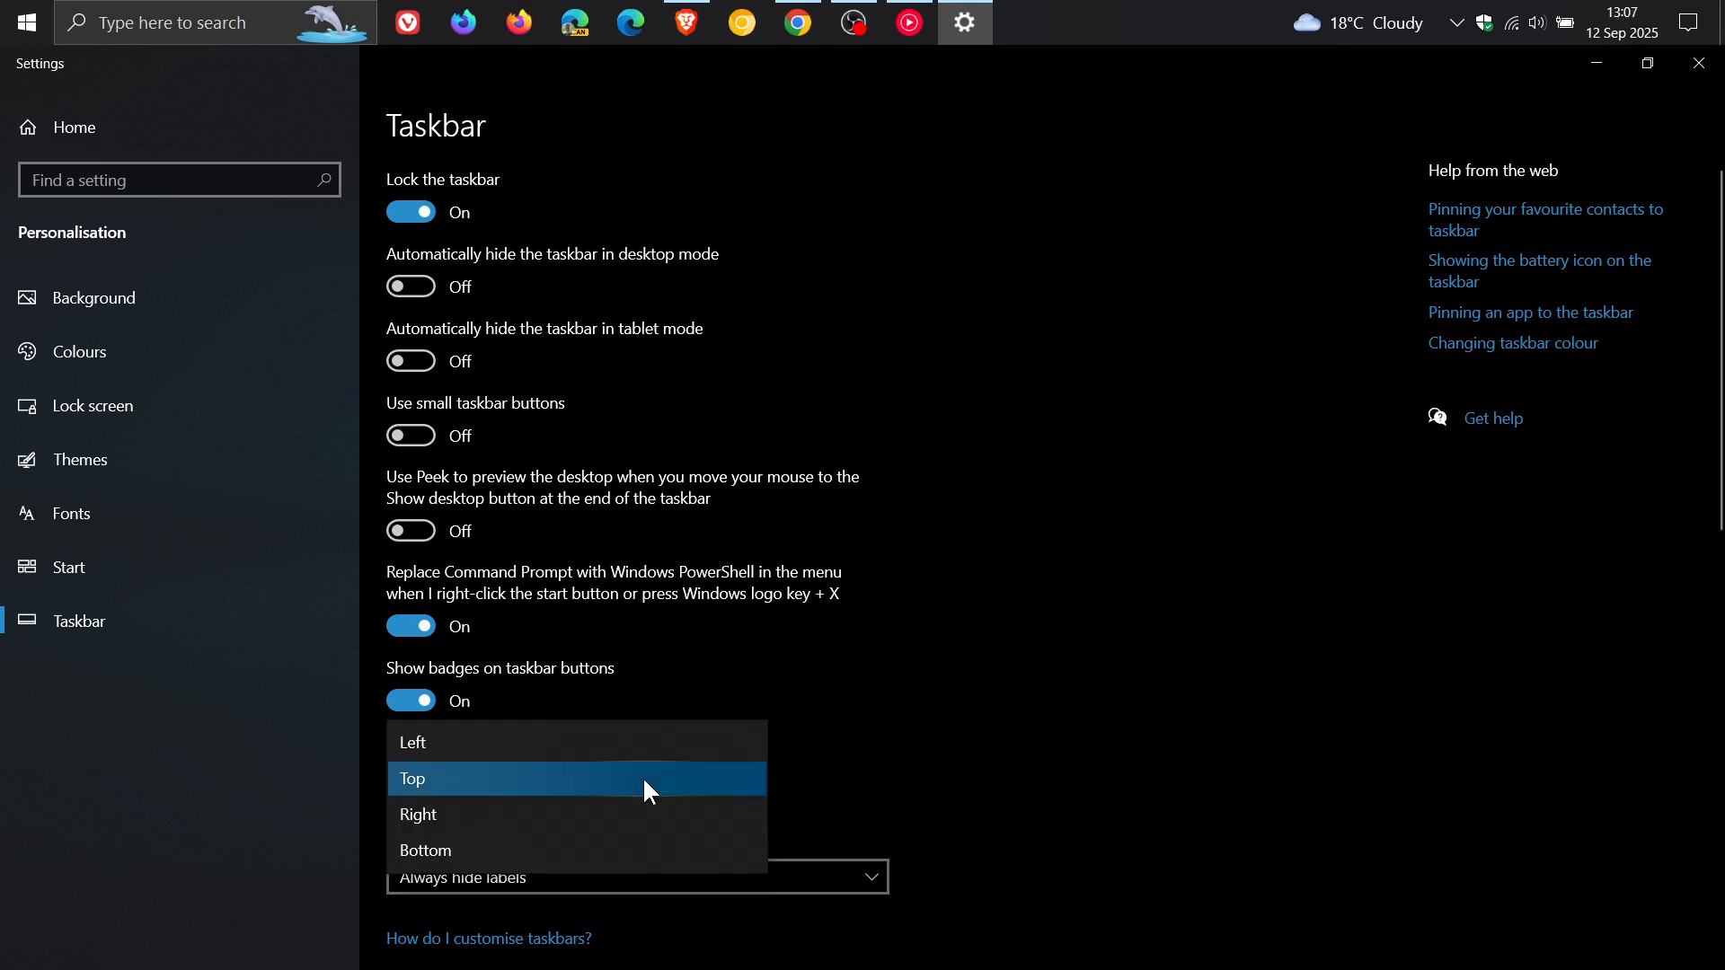
pyautogui.click(412, 741)
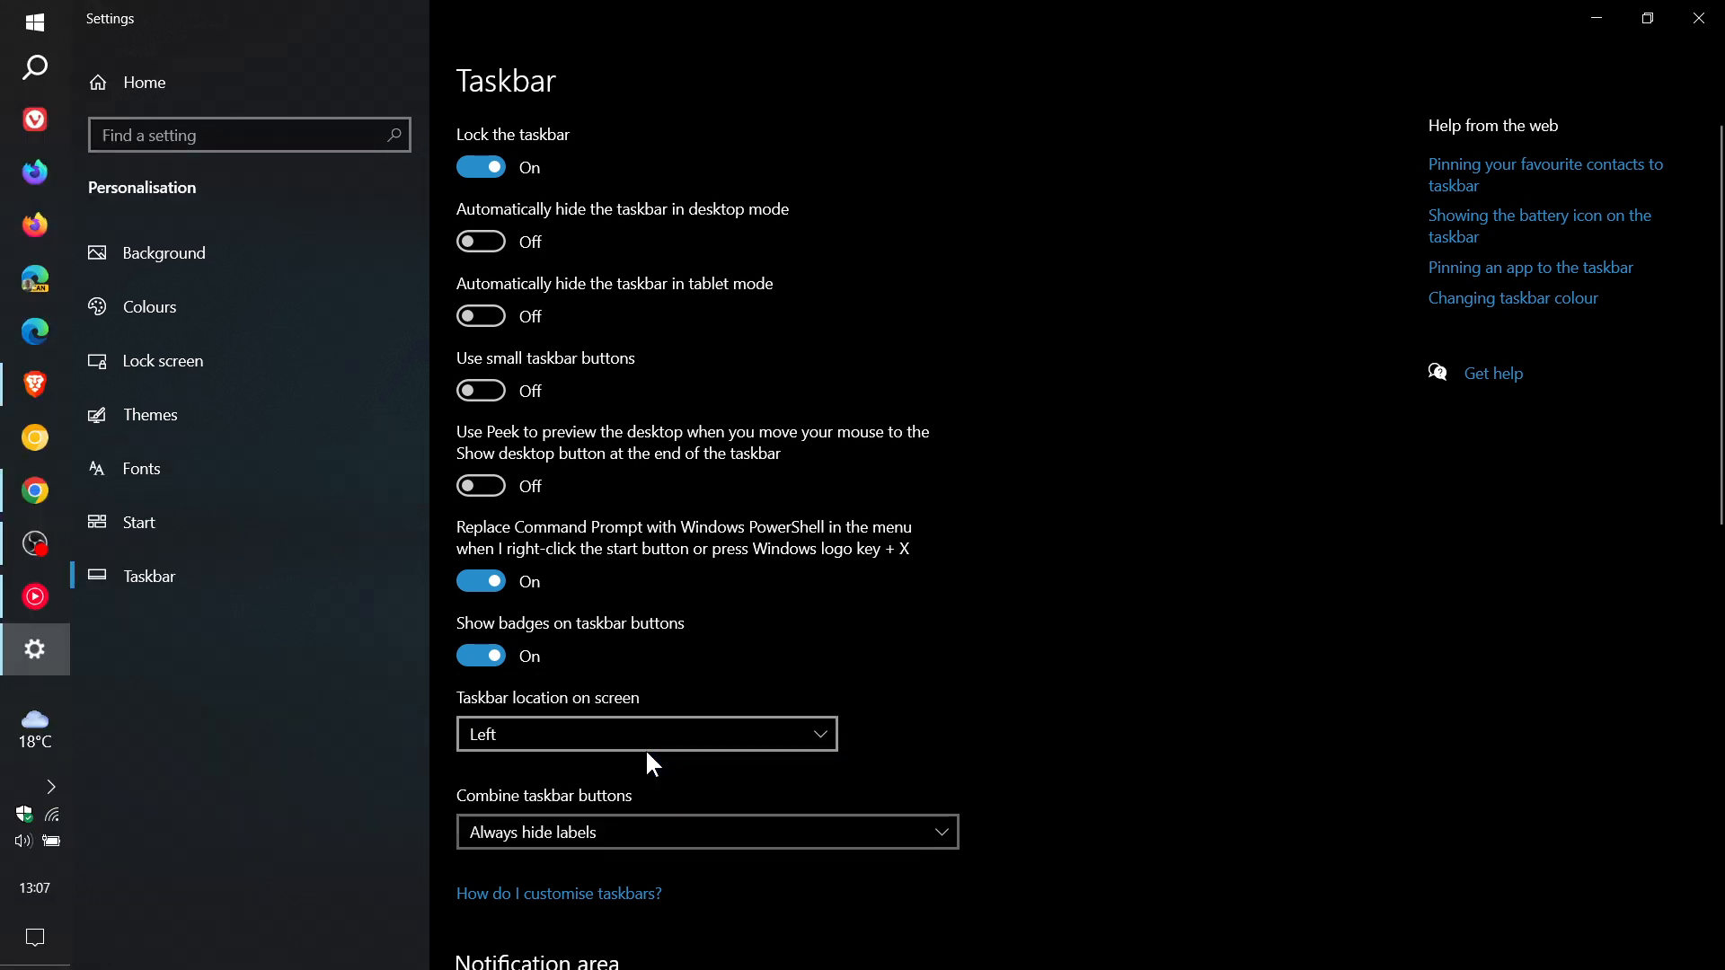
pyautogui.click(645, 734)
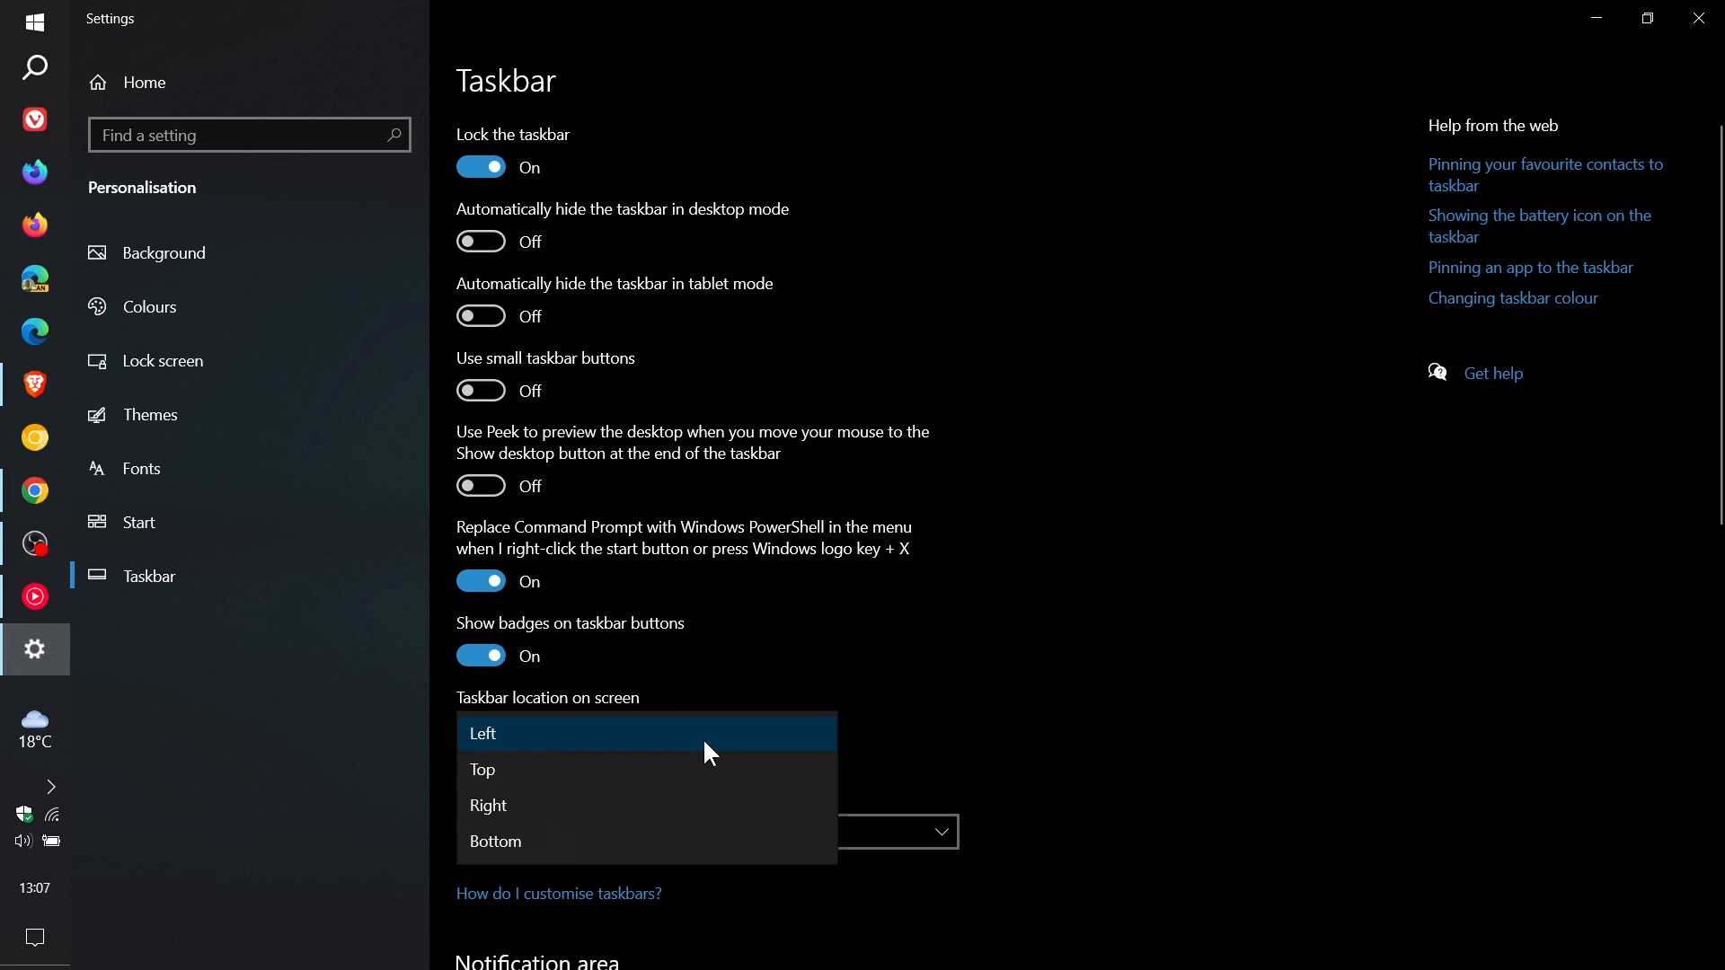
pyautogui.click(495, 842)
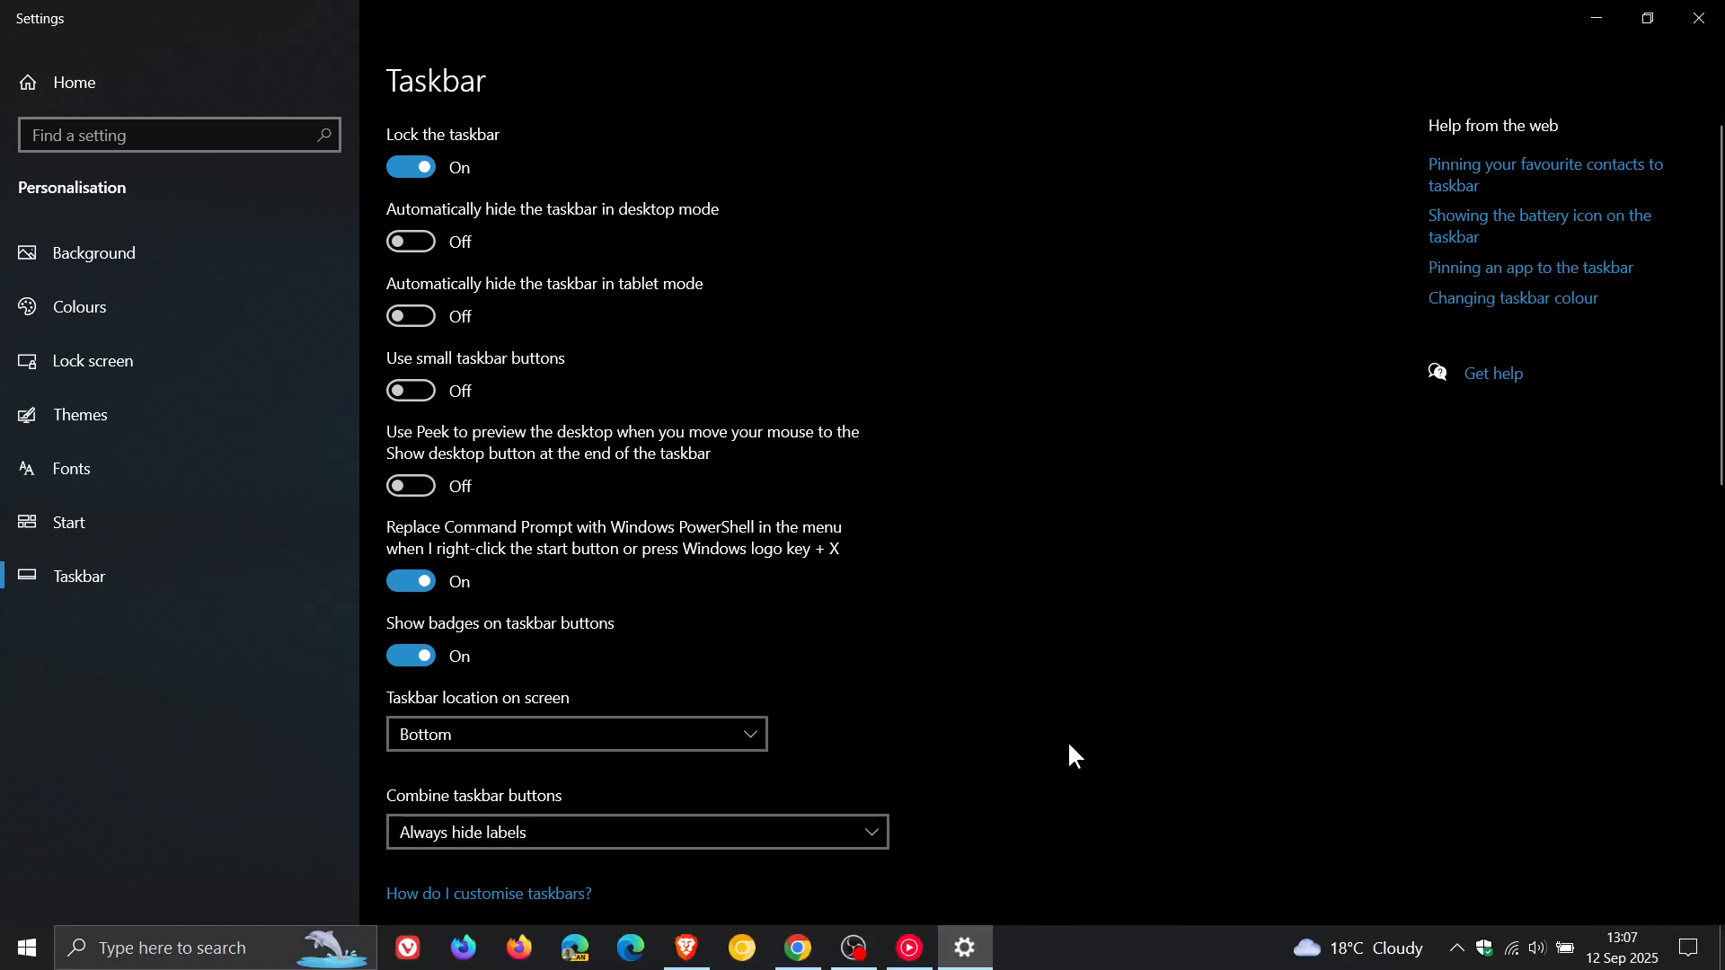
pyautogui.moveTo(656, 389)
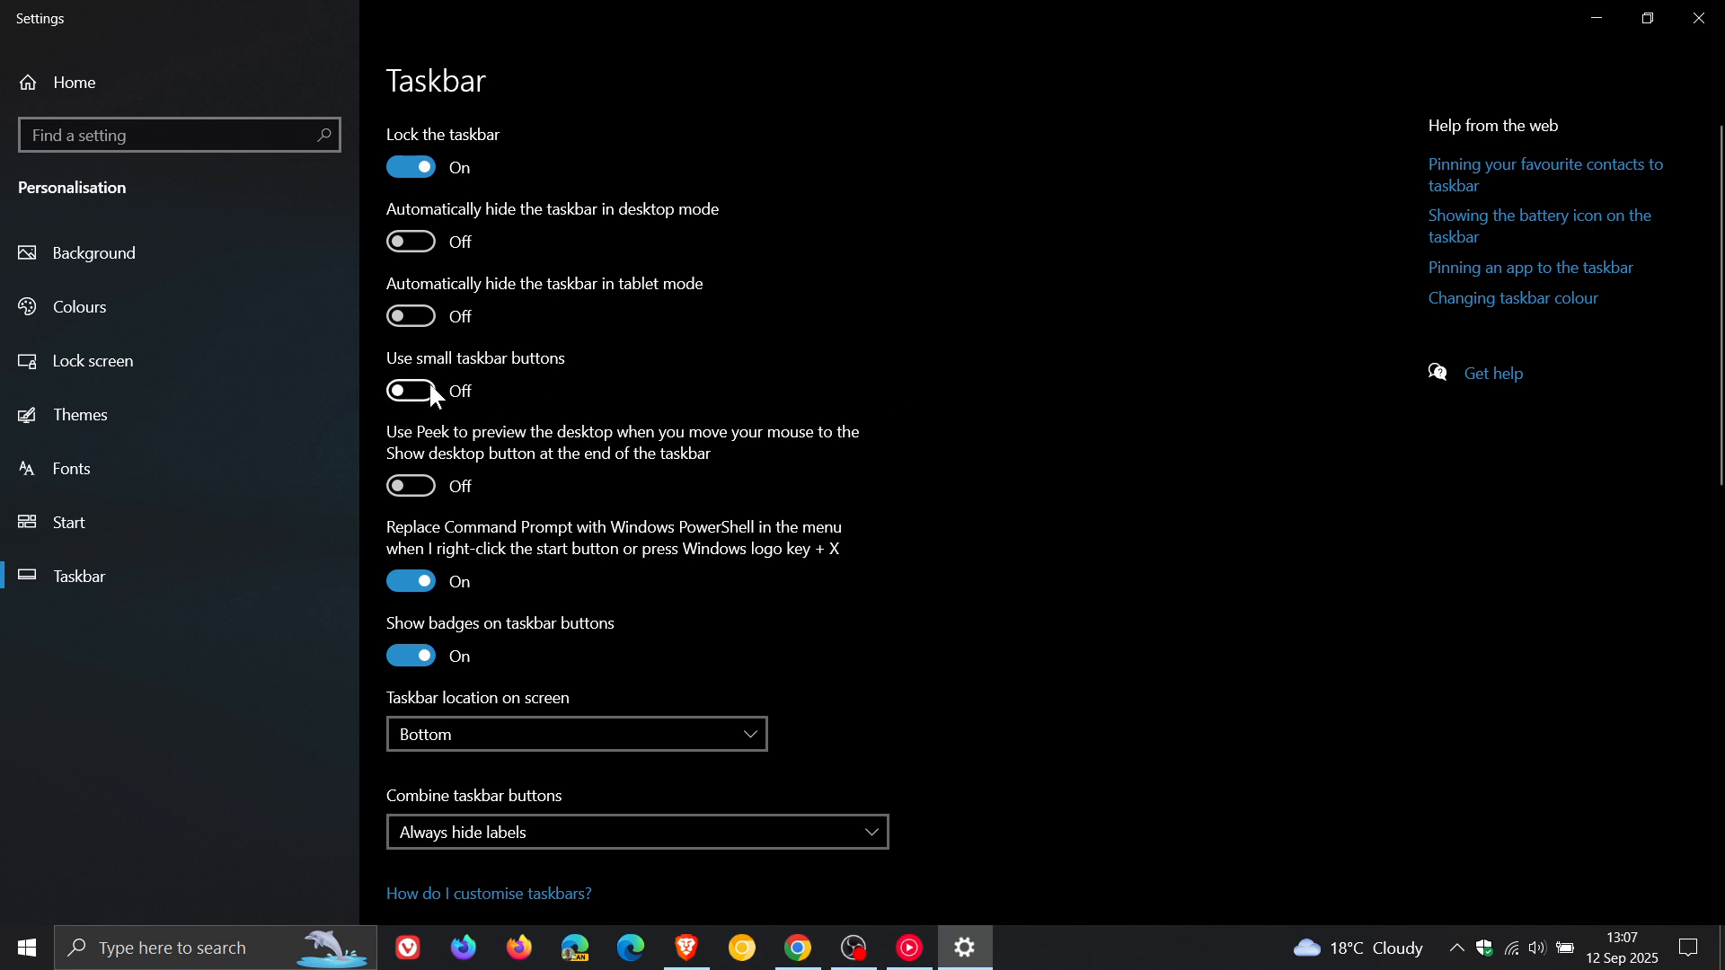
# - Switch 'Use small taskbar buttons' to On
pyautogui.click(409, 391)
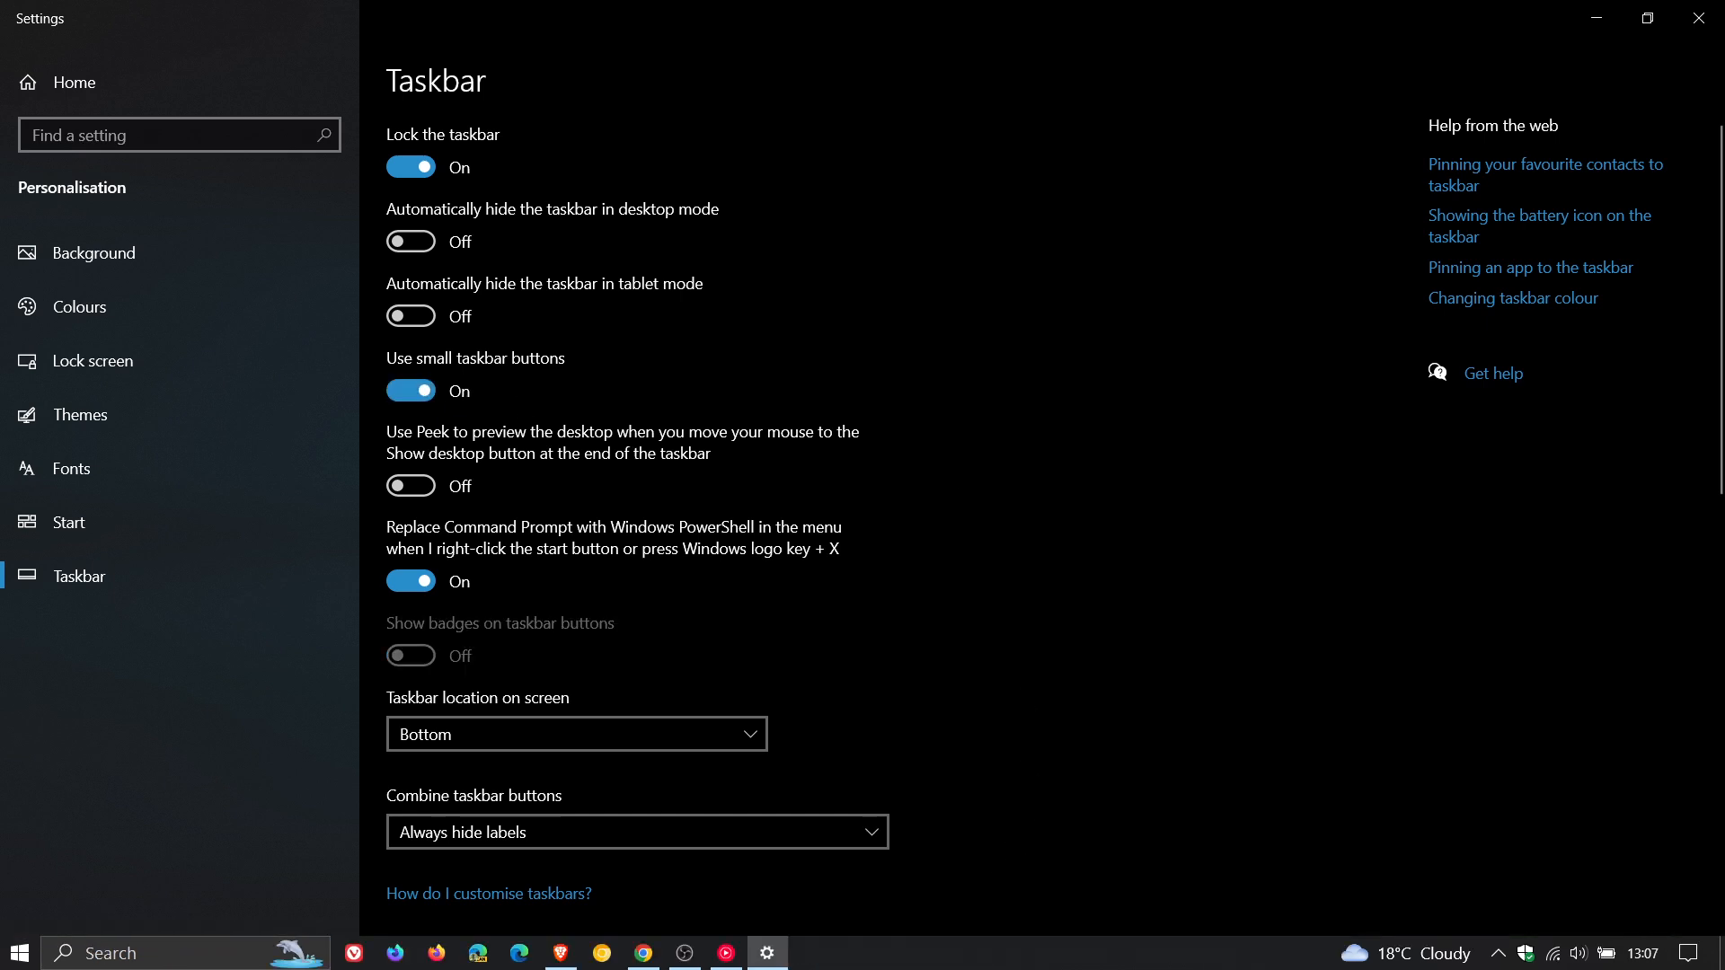
pyautogui.moveTo(1019, 966)
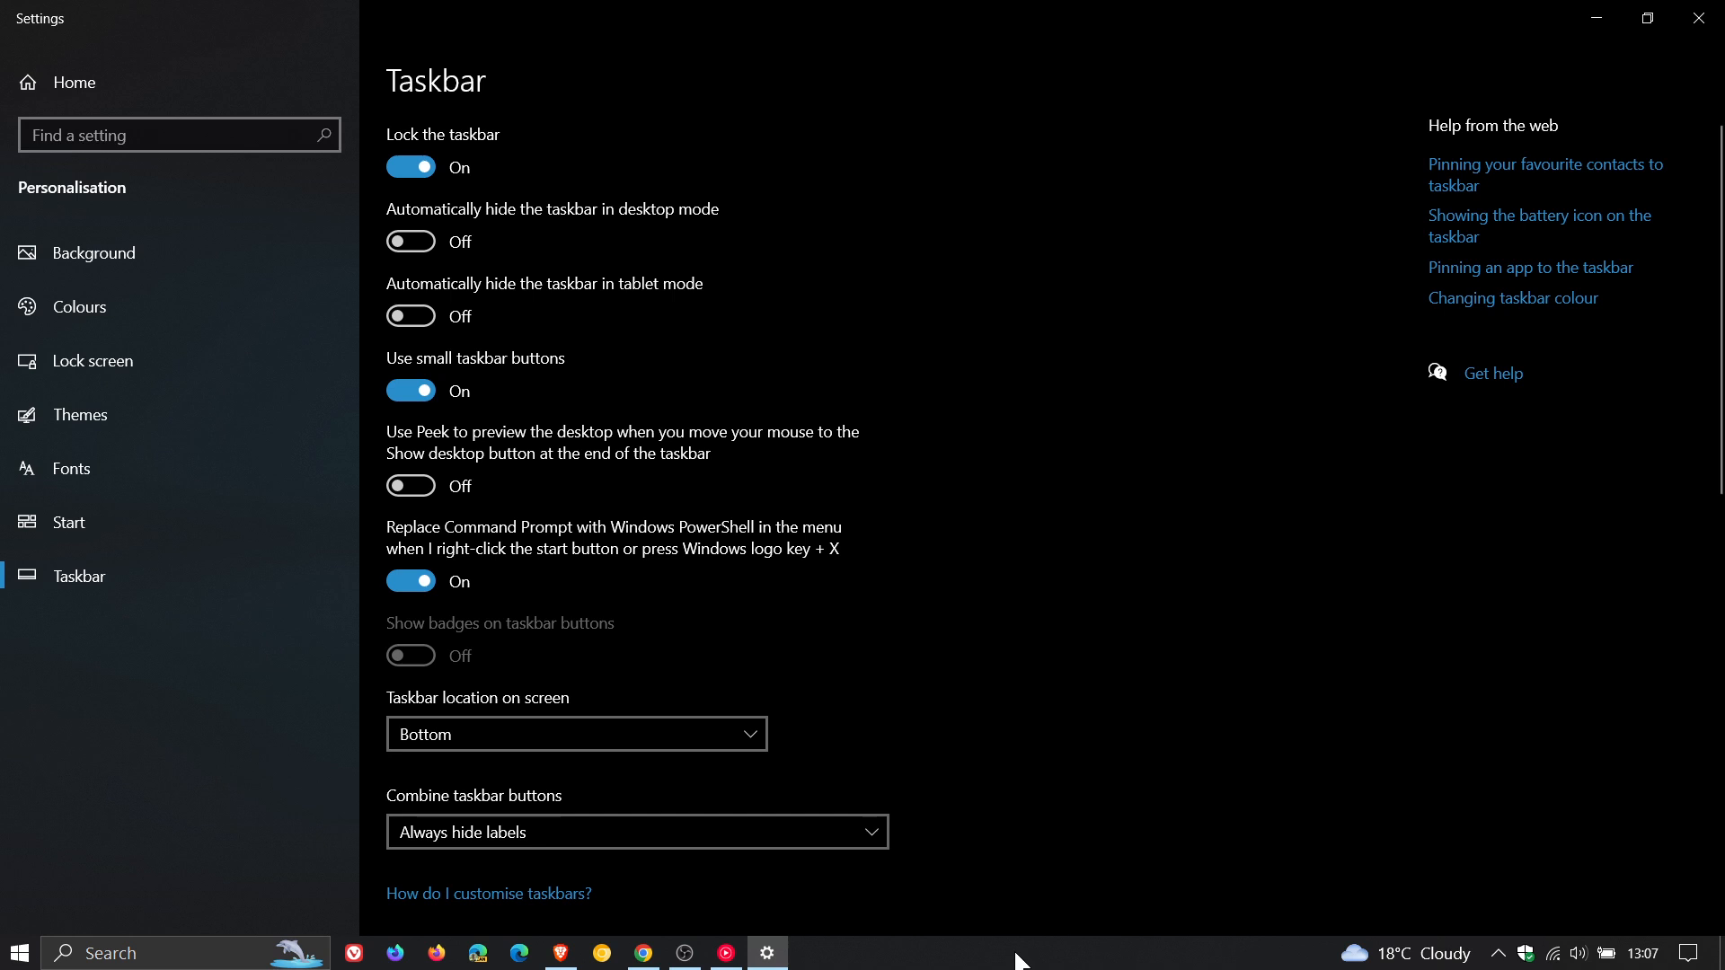
pyautogui.moveTo(900, 942)
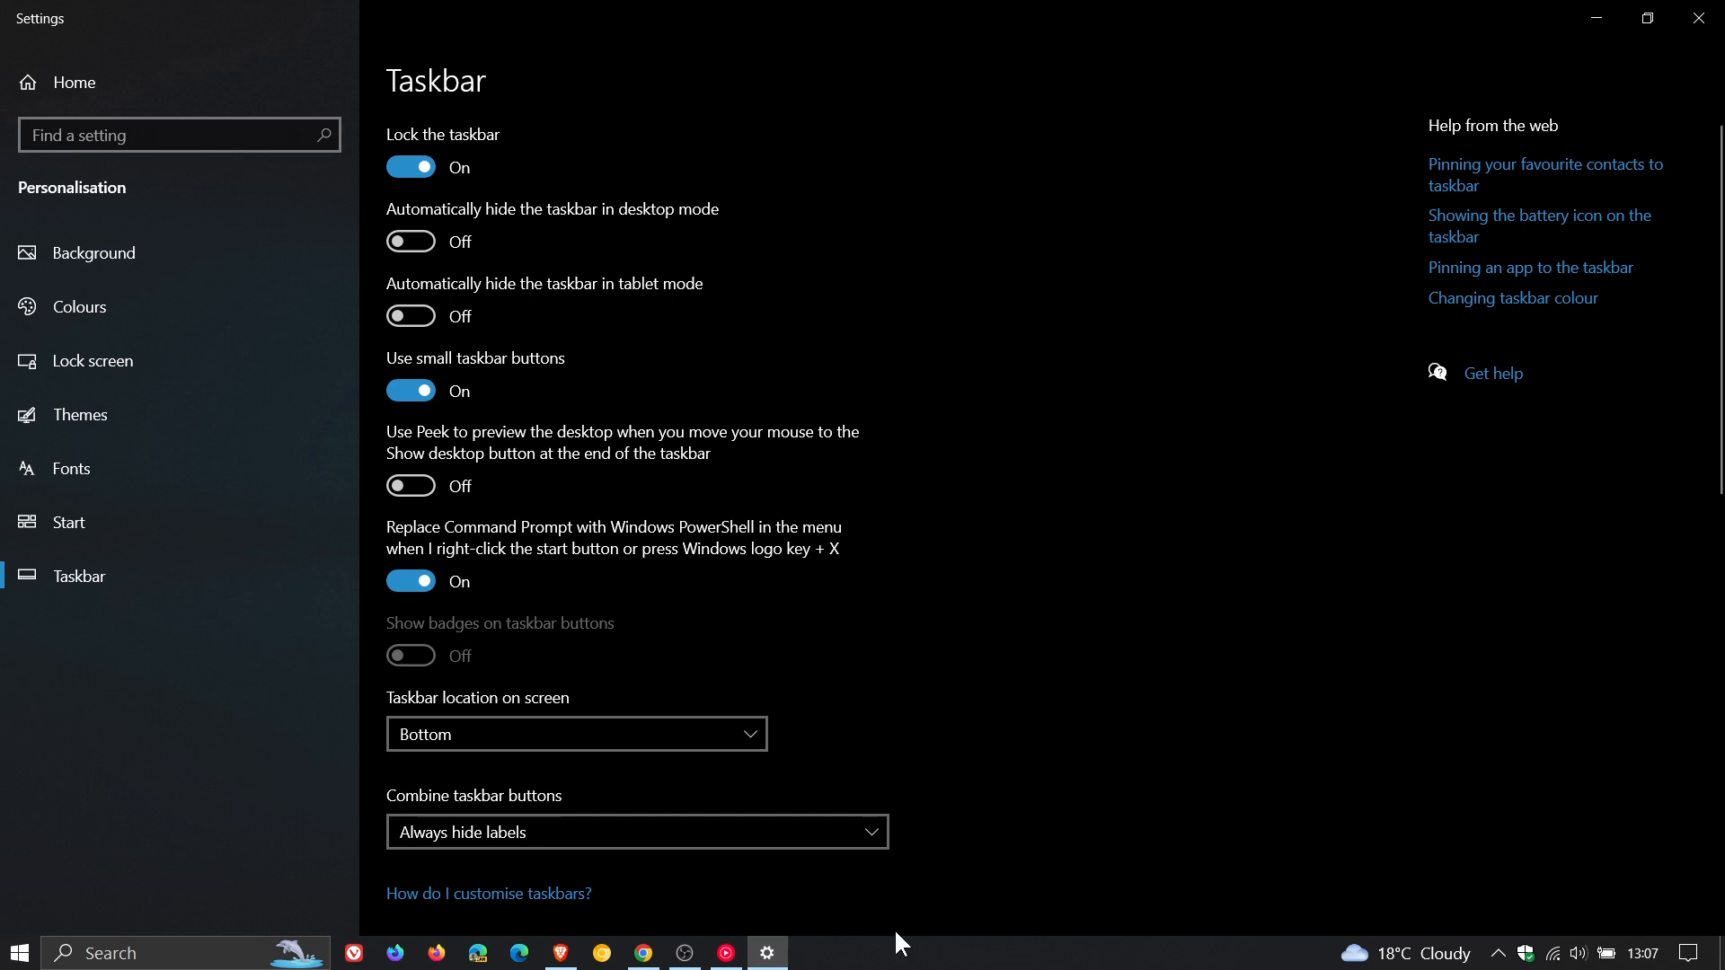
pyautogui.moveTo(900, 960)
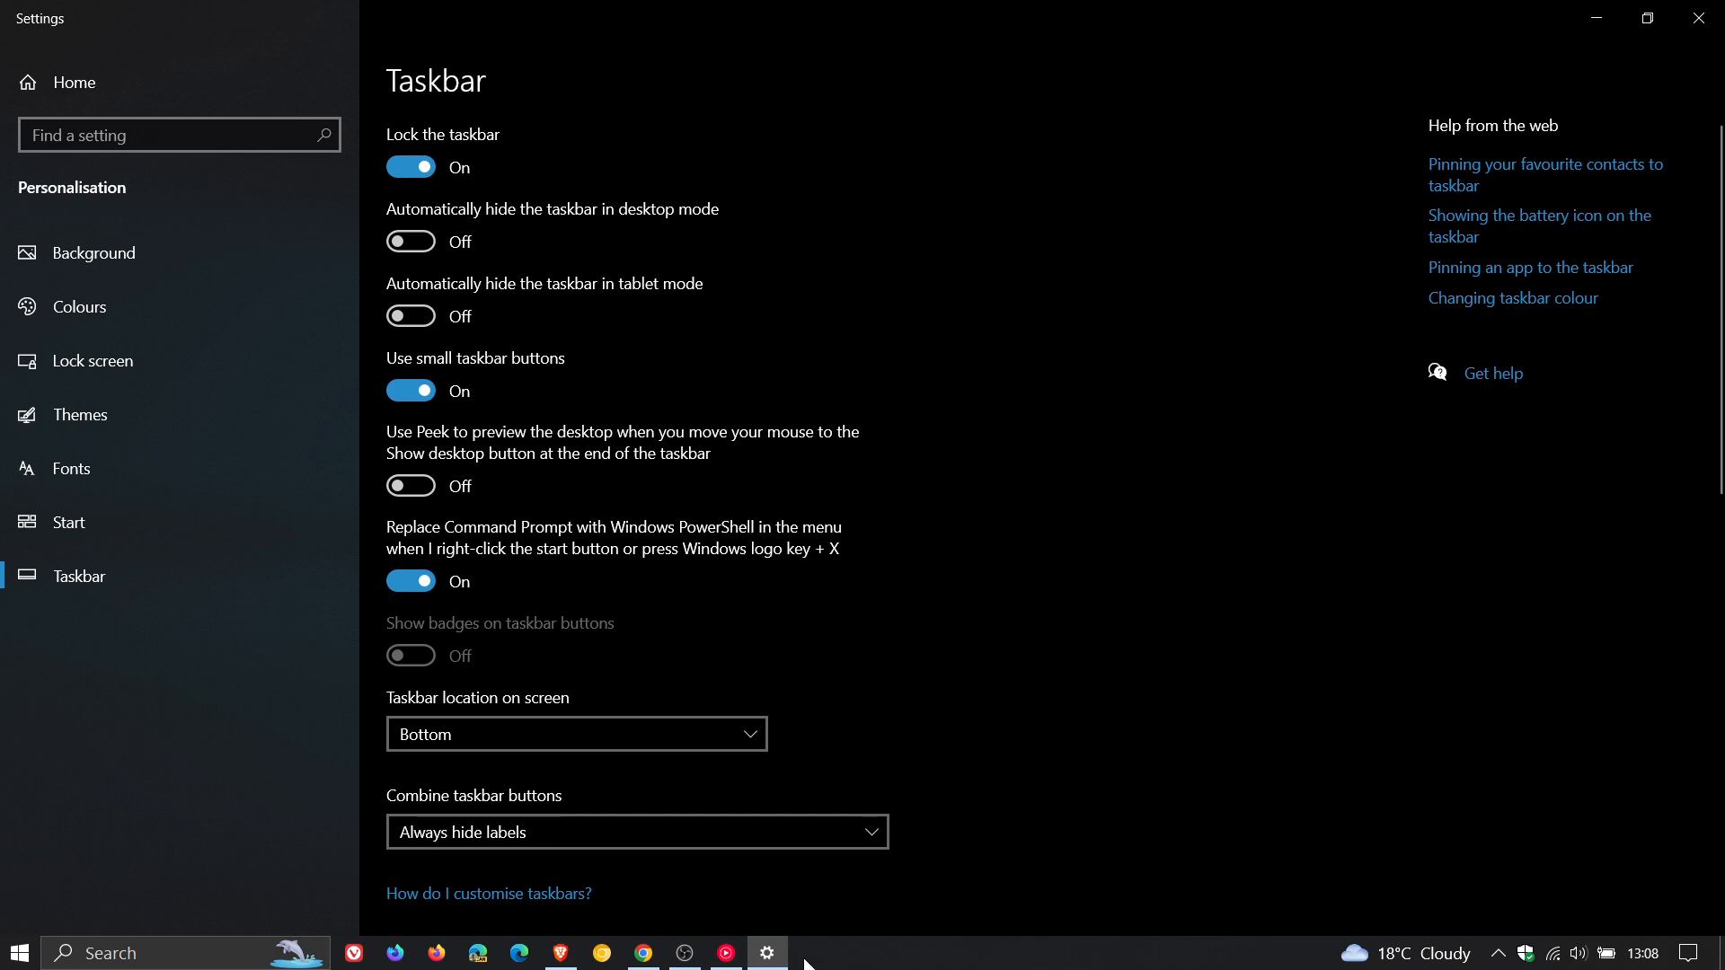
pyautogui.moveTo(1003, 965)
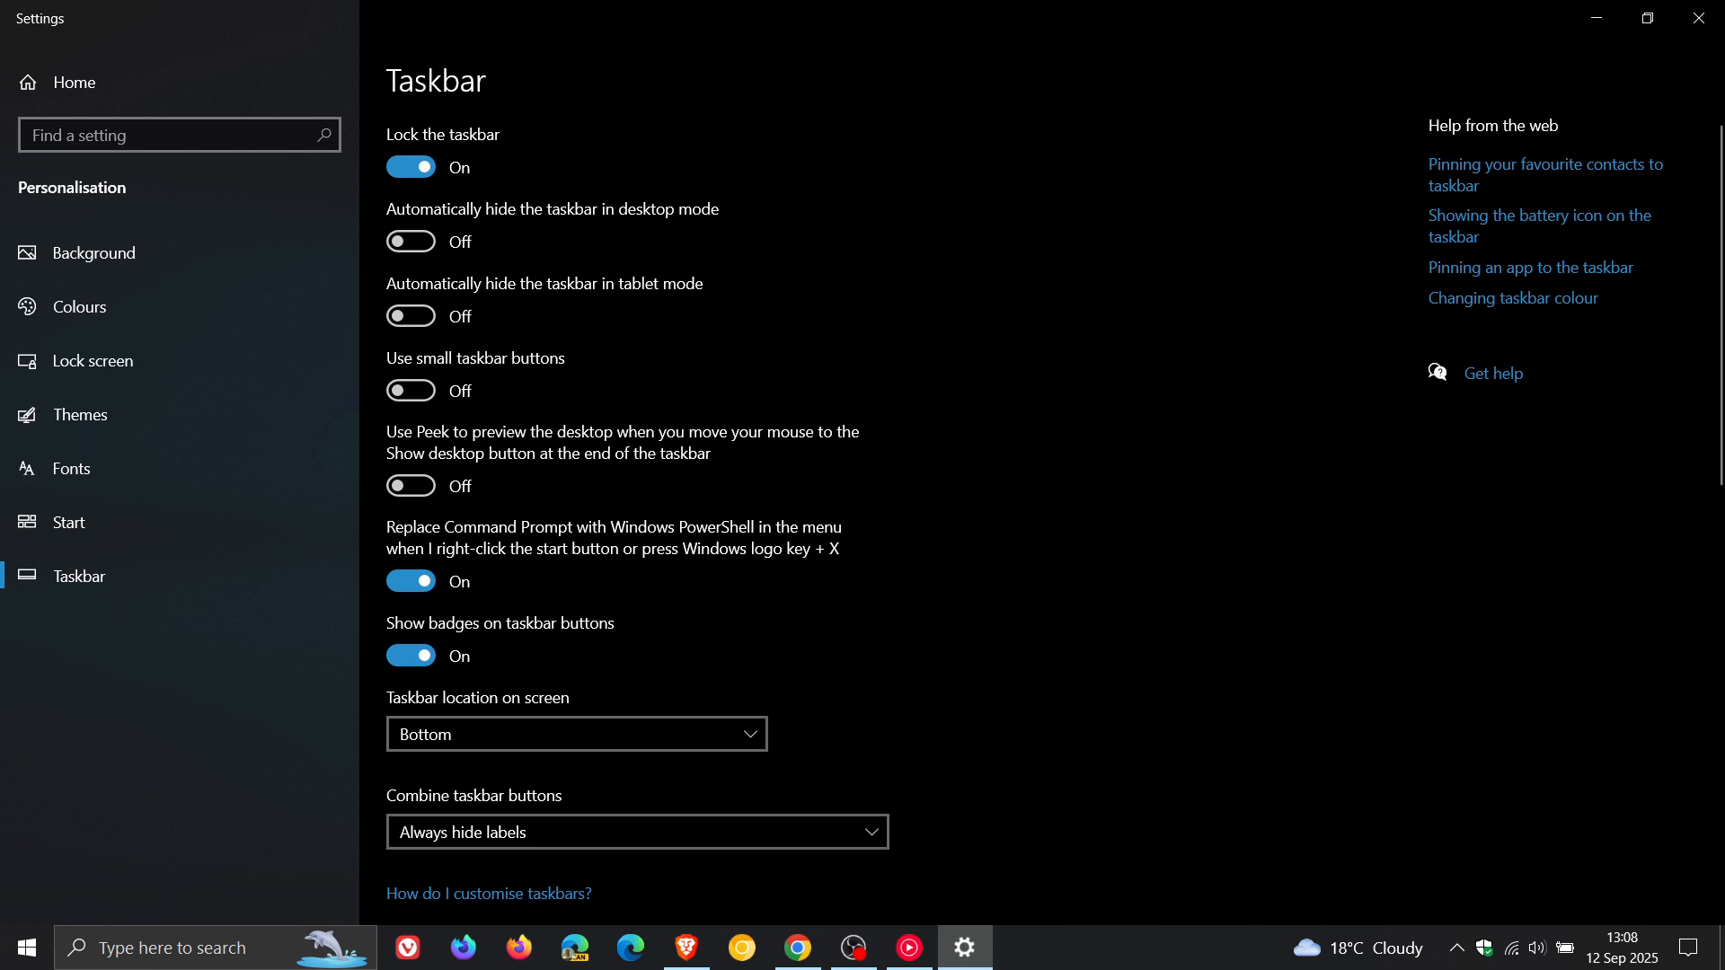
pyautogui.moveTo(1161, 504)
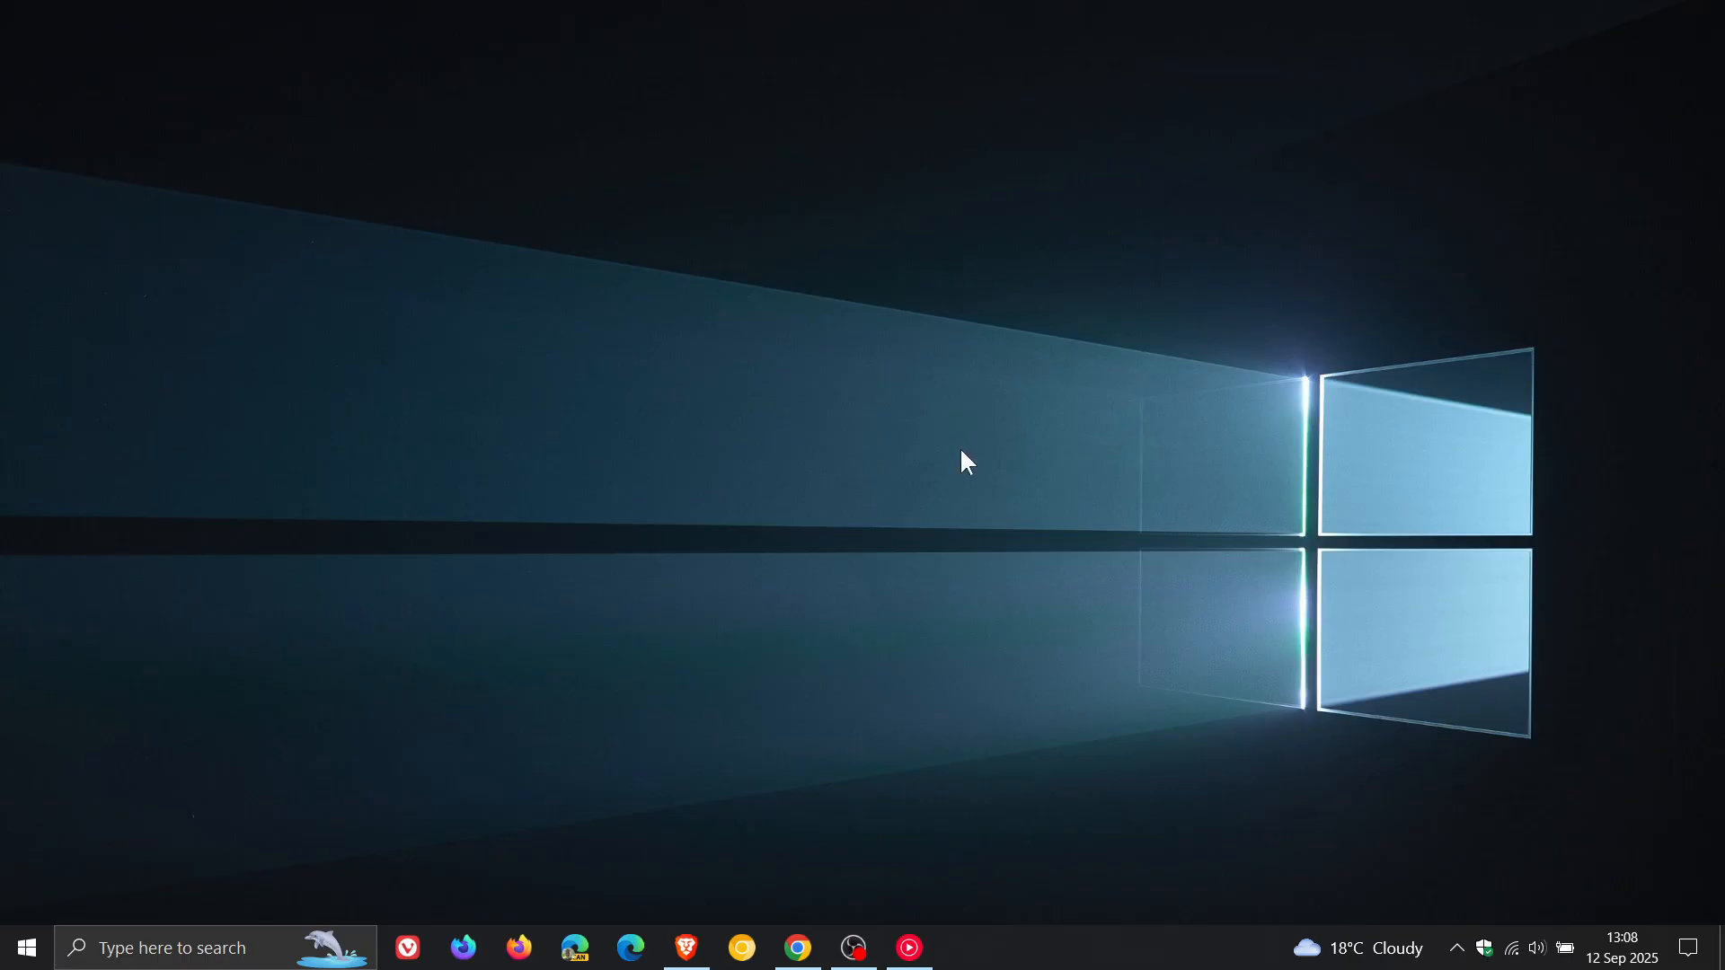
pyautogui.moveTo(21, 947)
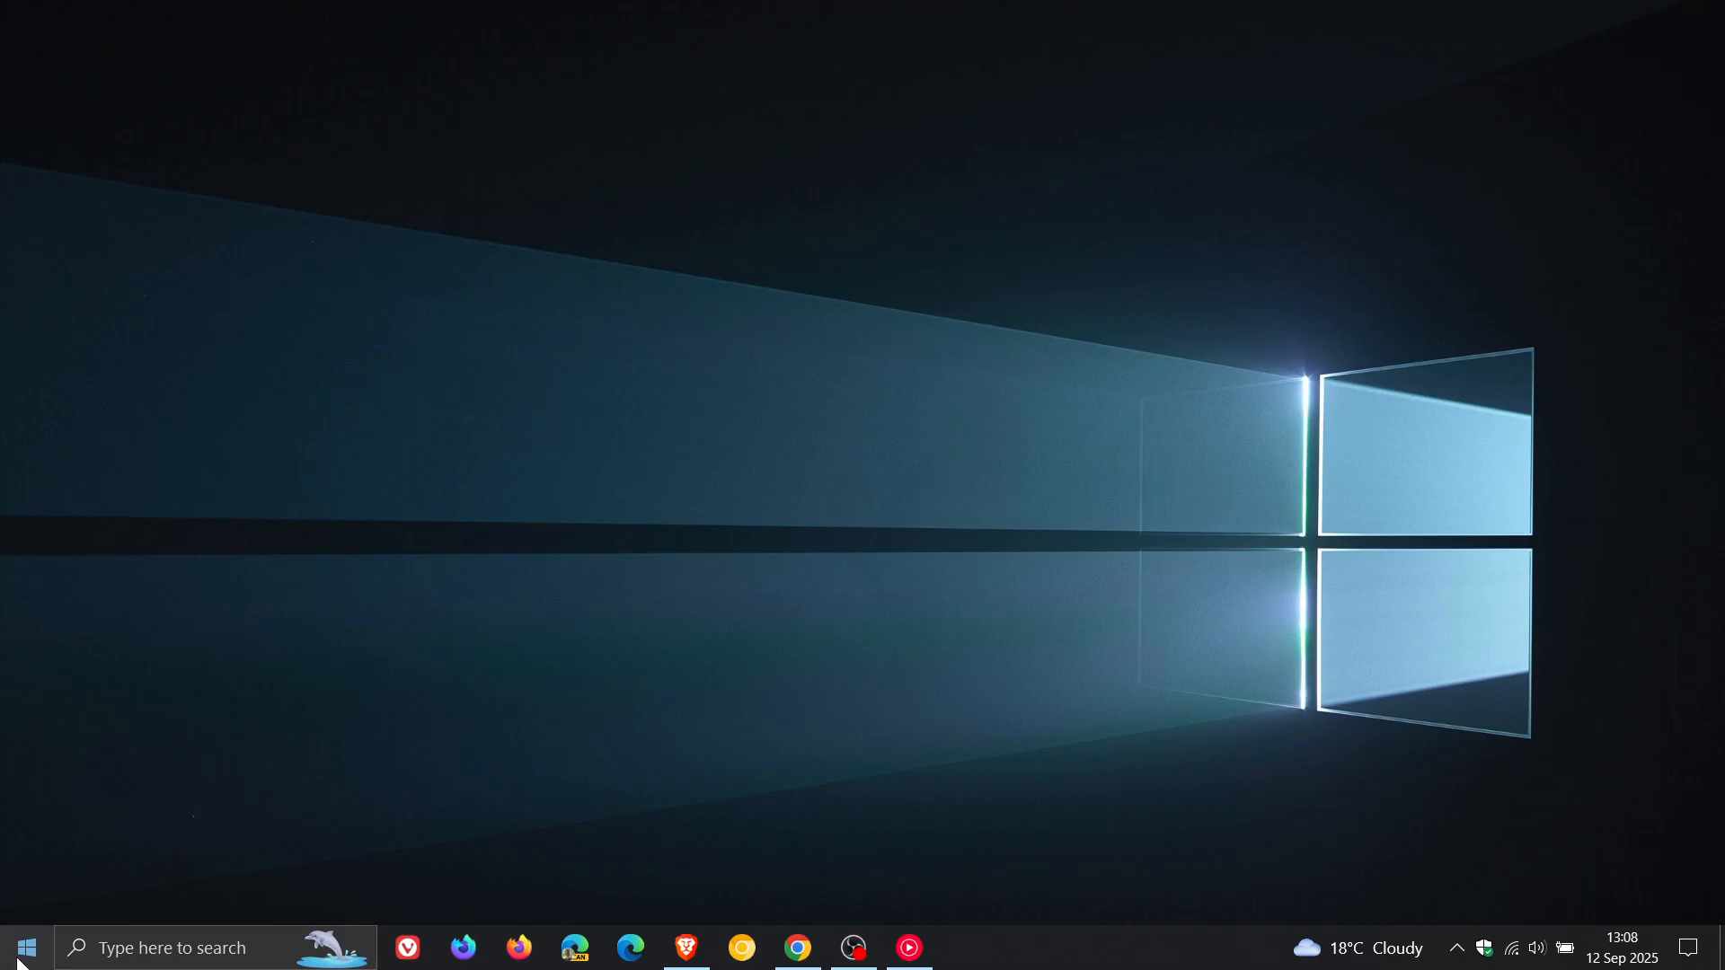
pyautogui.click(23, 947)
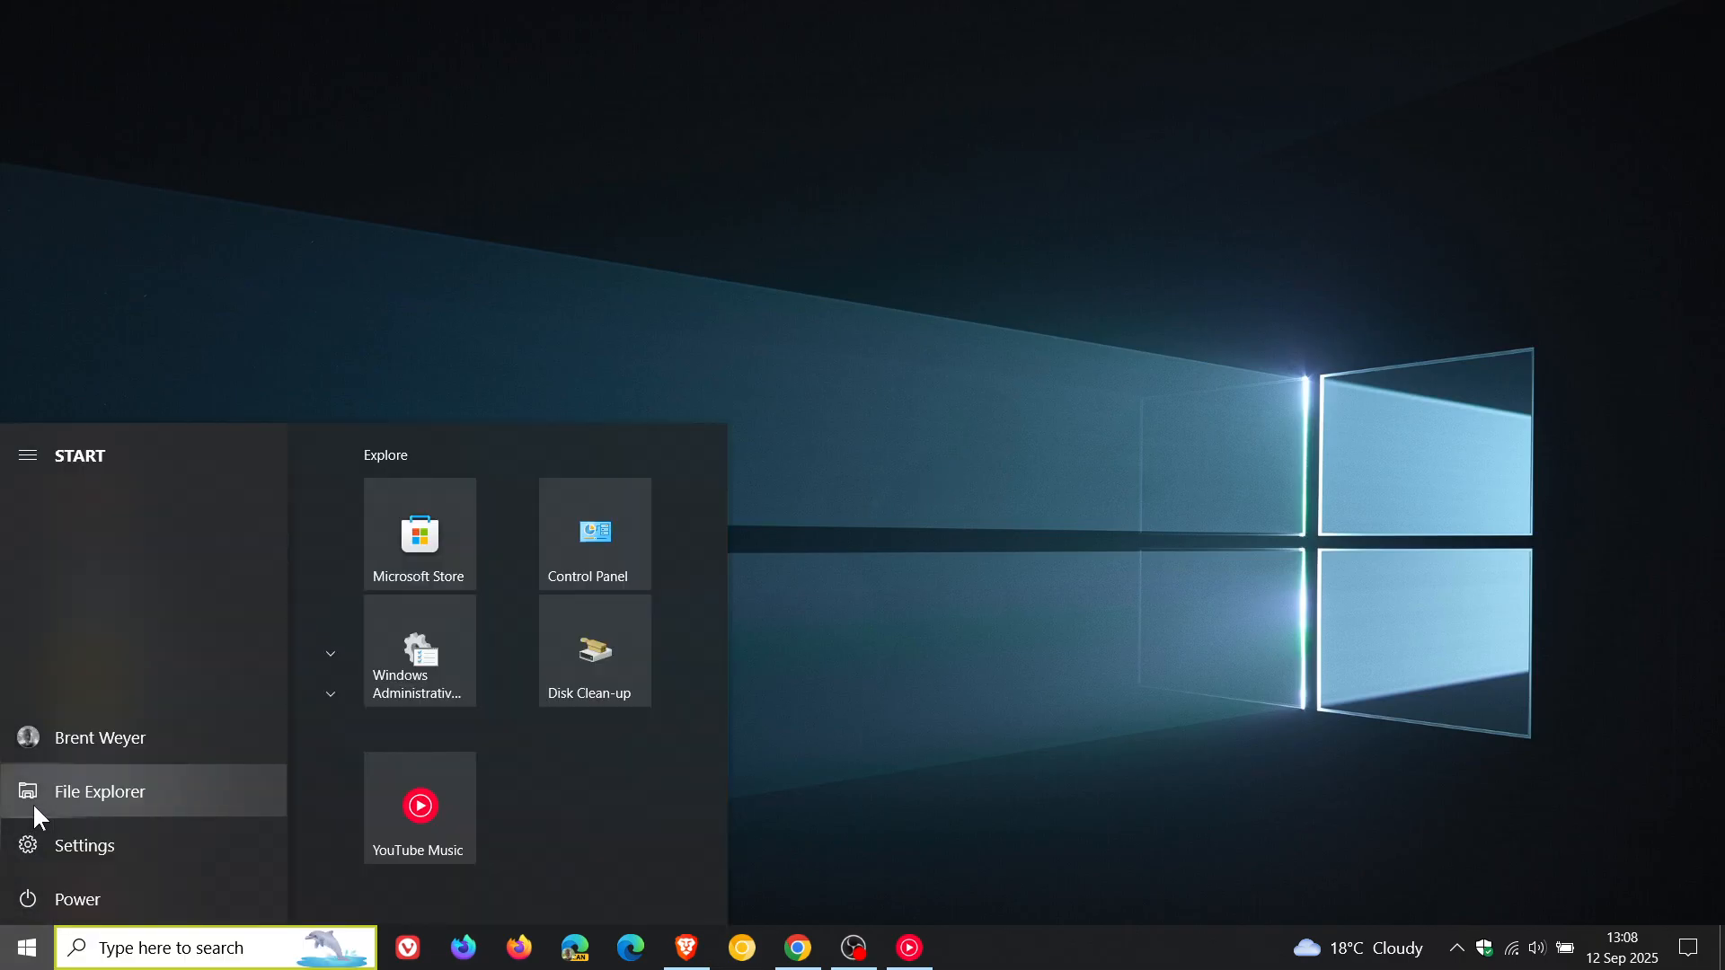
pyautogui.click(99, 791)
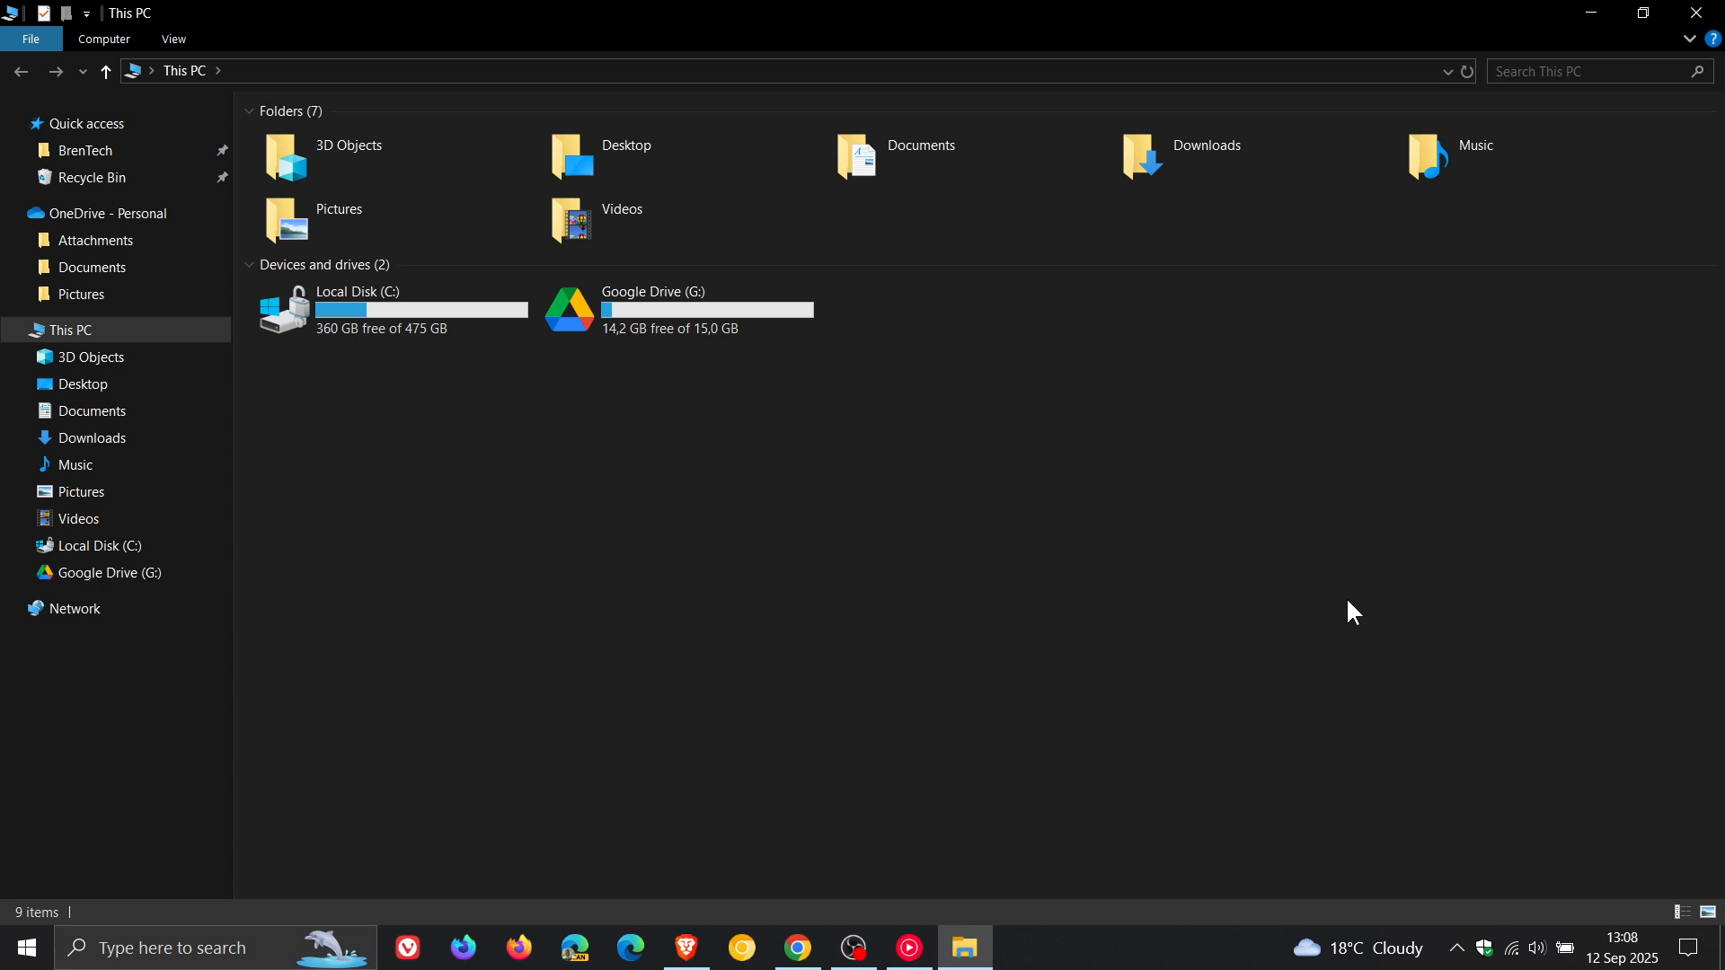
pyautogui.moveTo(1275, 583)
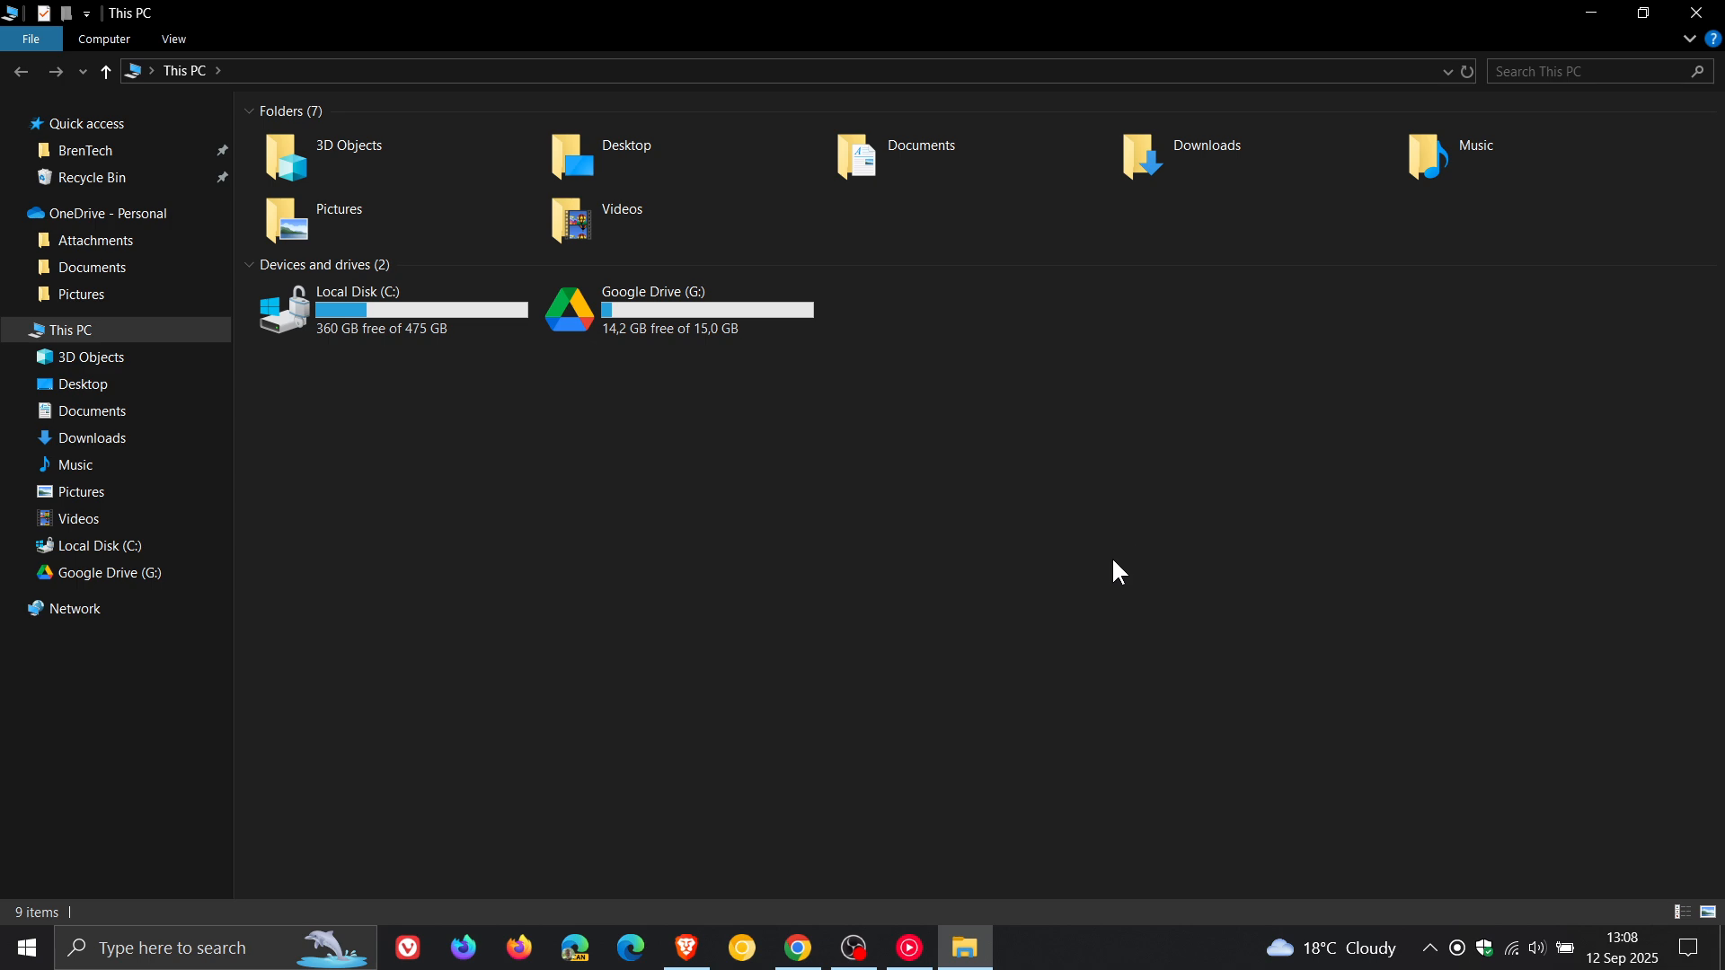
pyautogui.moveTo(1298, 581)
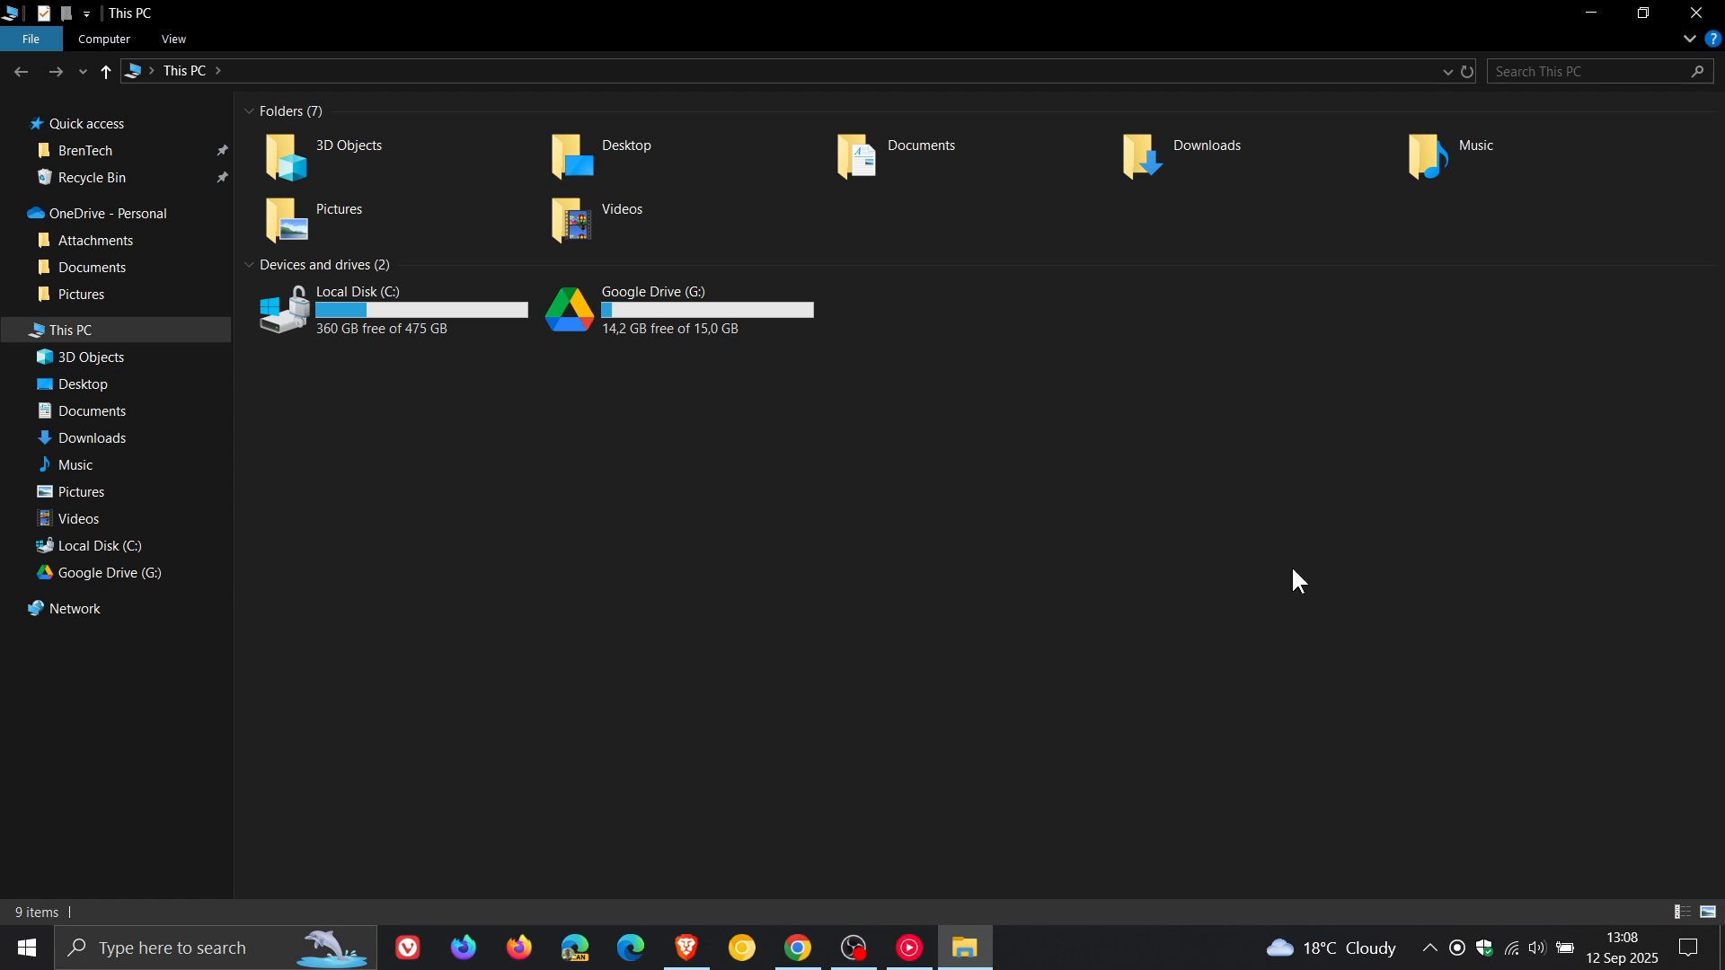
pyautogui.moveTo(1133, 561)
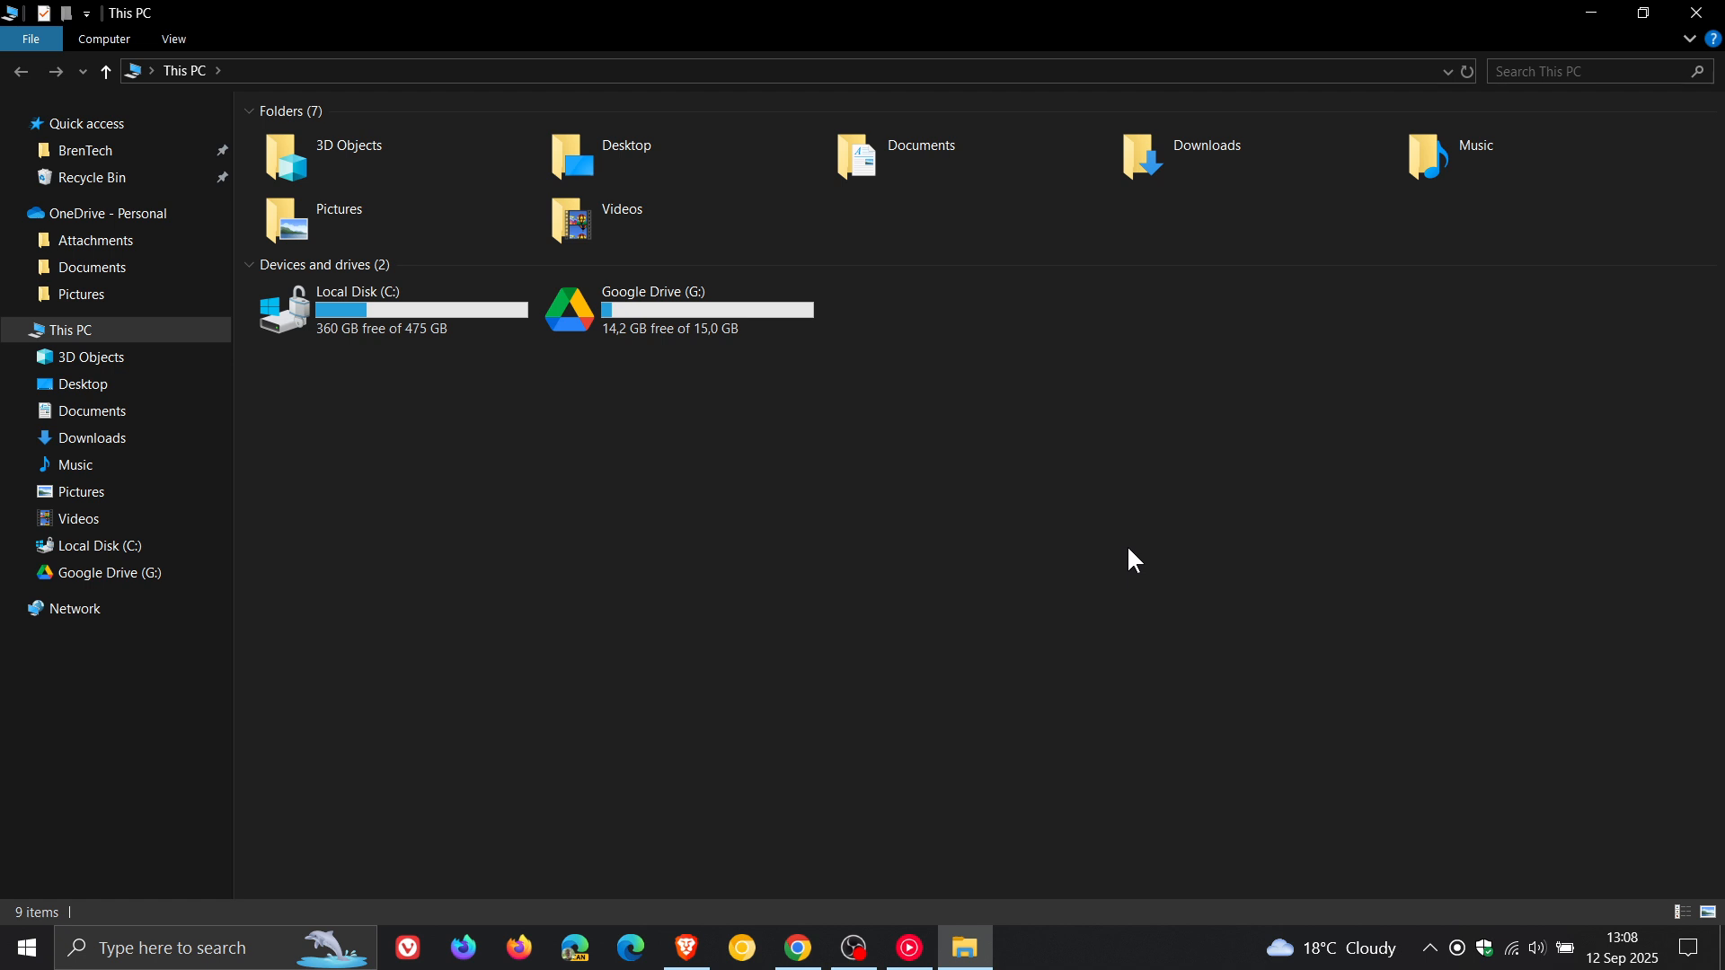
pyautogui.click(1705, 12)
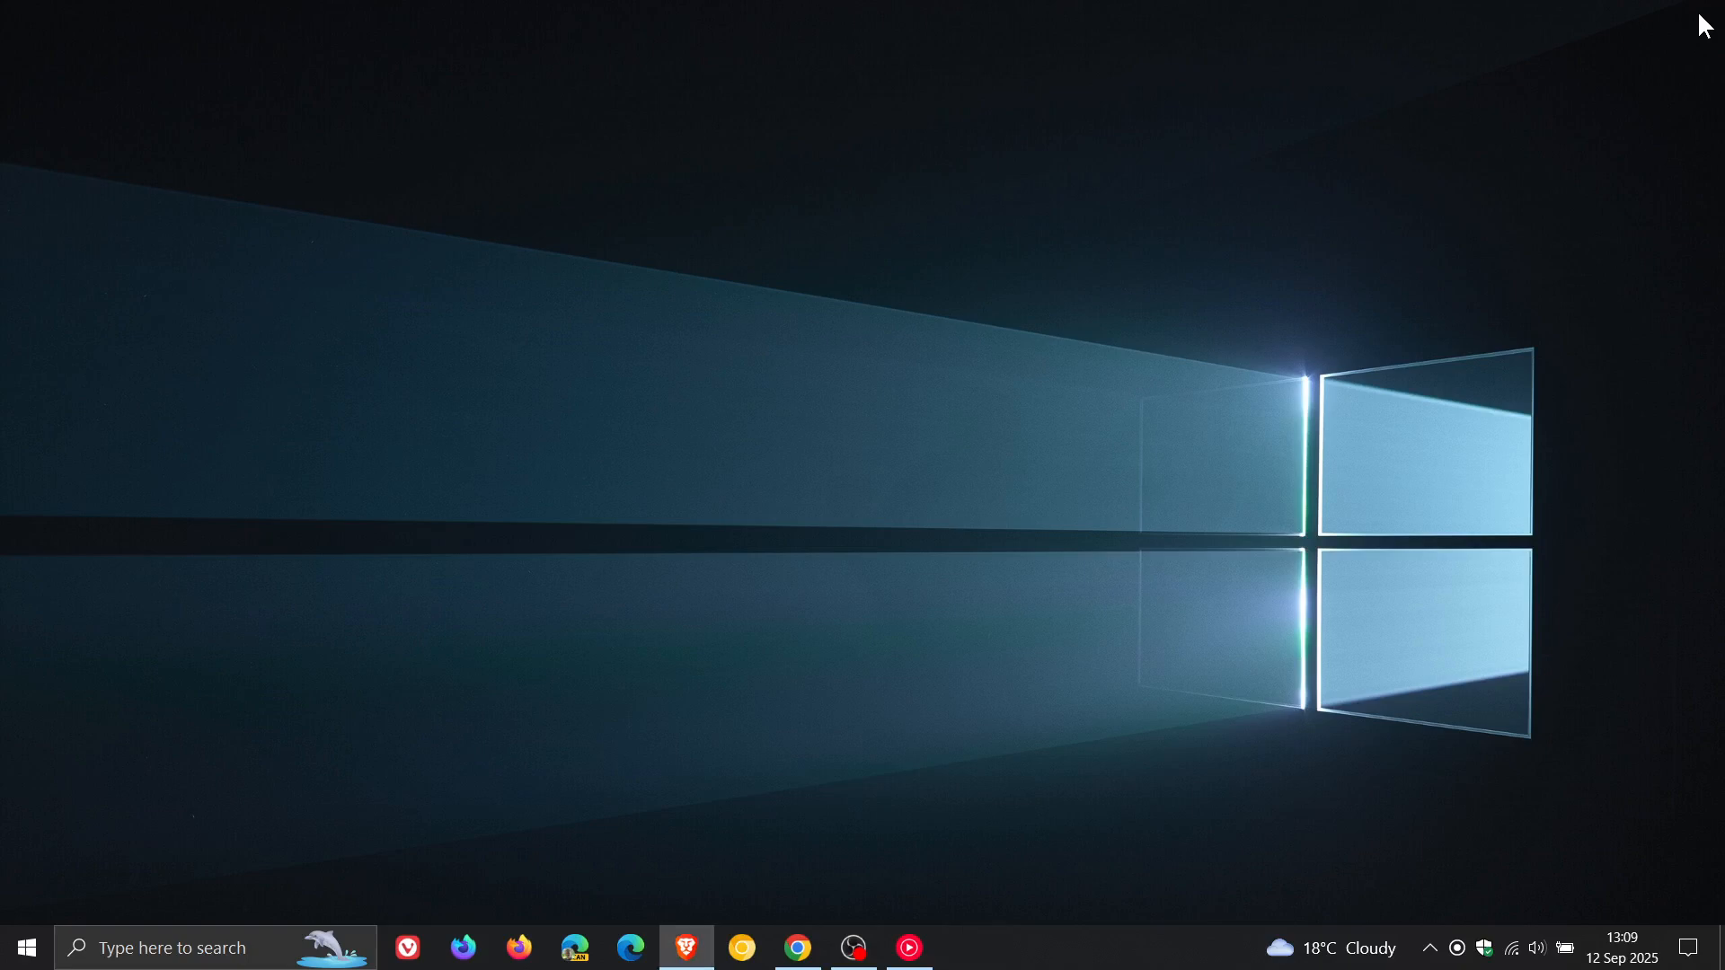
# - Reopen File Explorer on This PC with its folders and drives
pyautogui.click(24, 947)
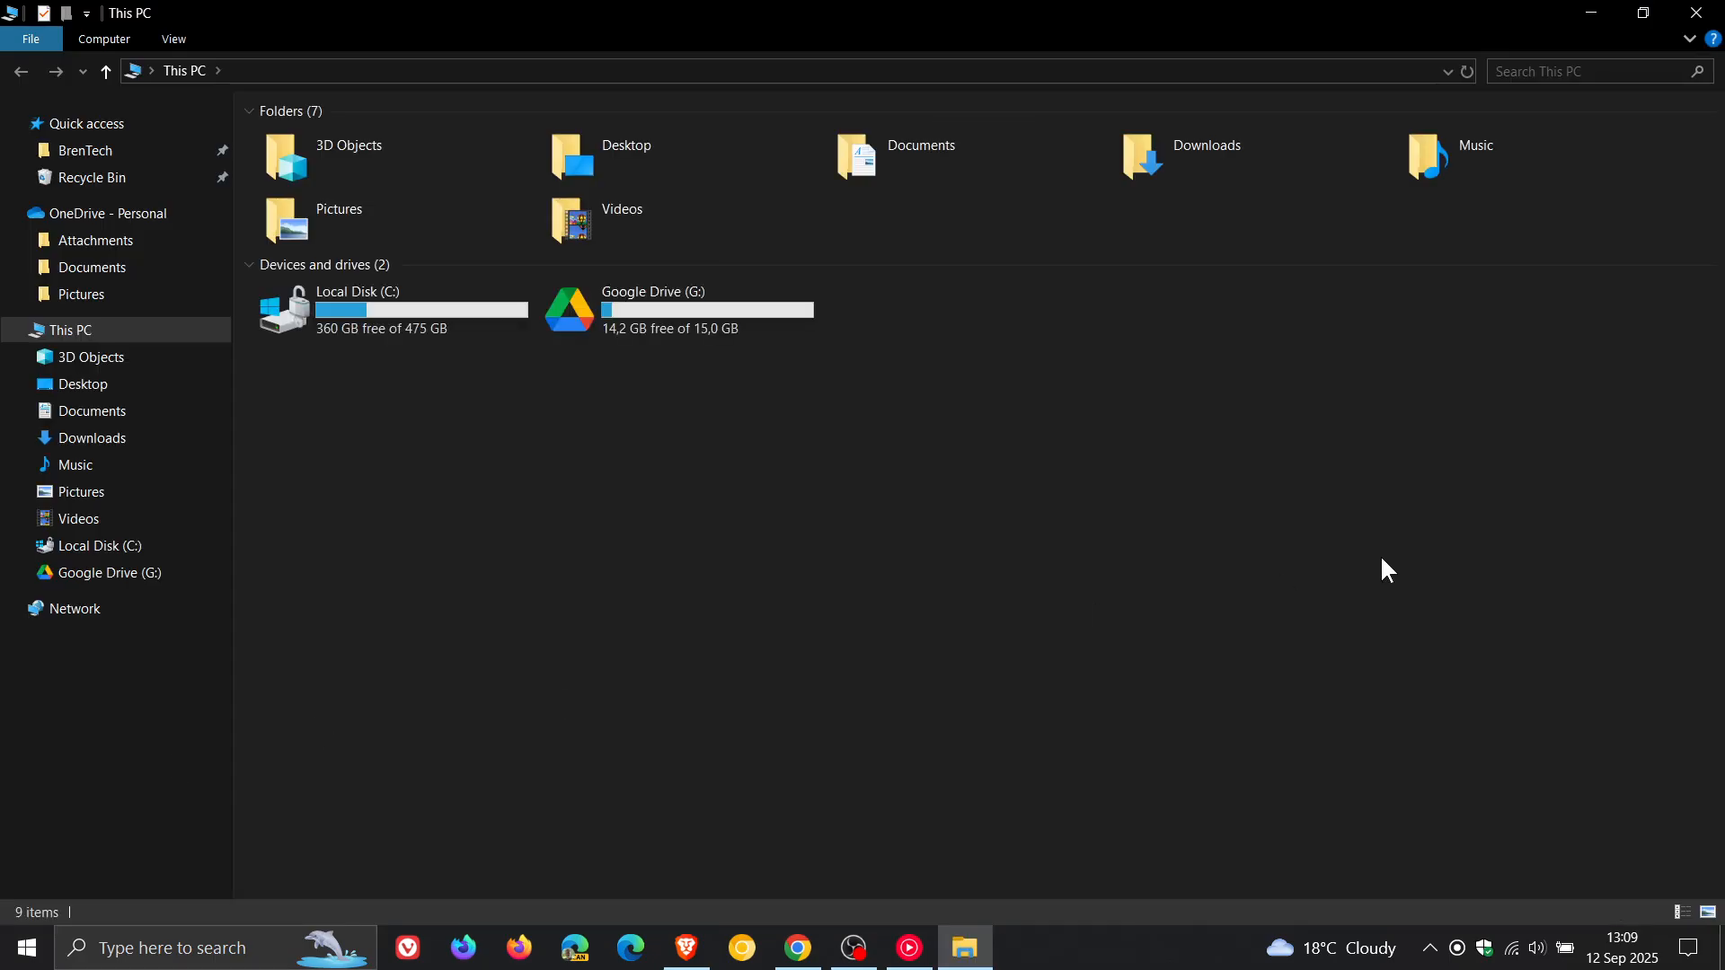
pyautogui.moveTo(1010, 465)
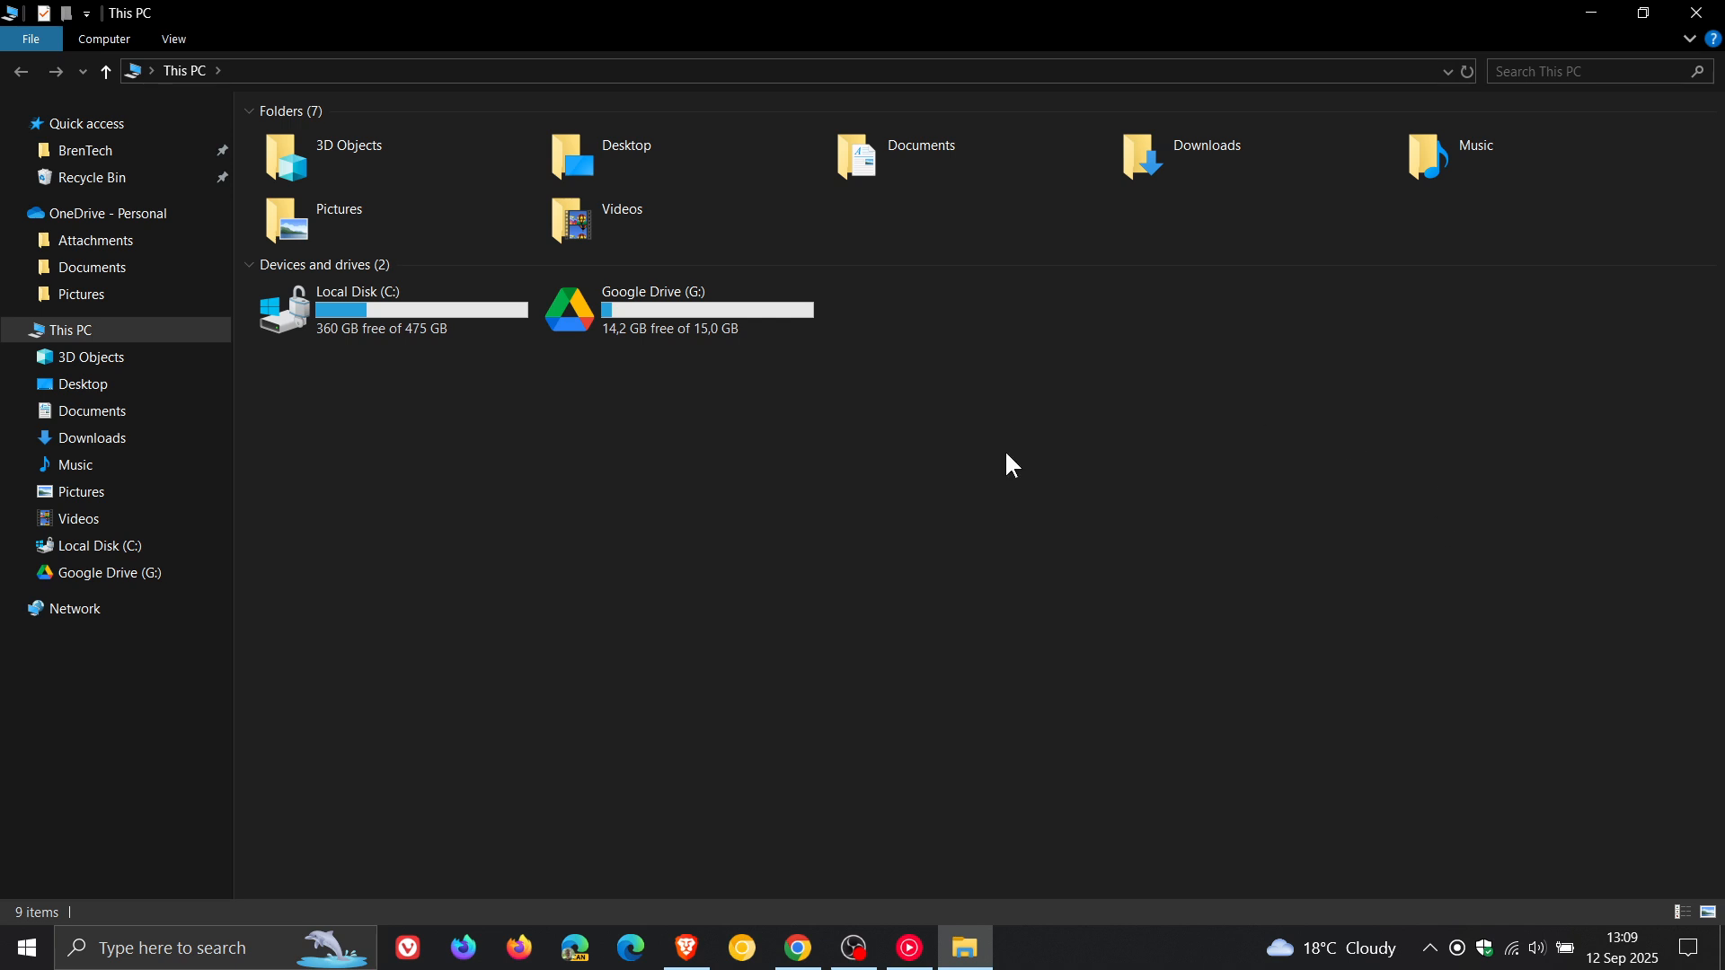
pyautogui.moveTo(1374, 471)
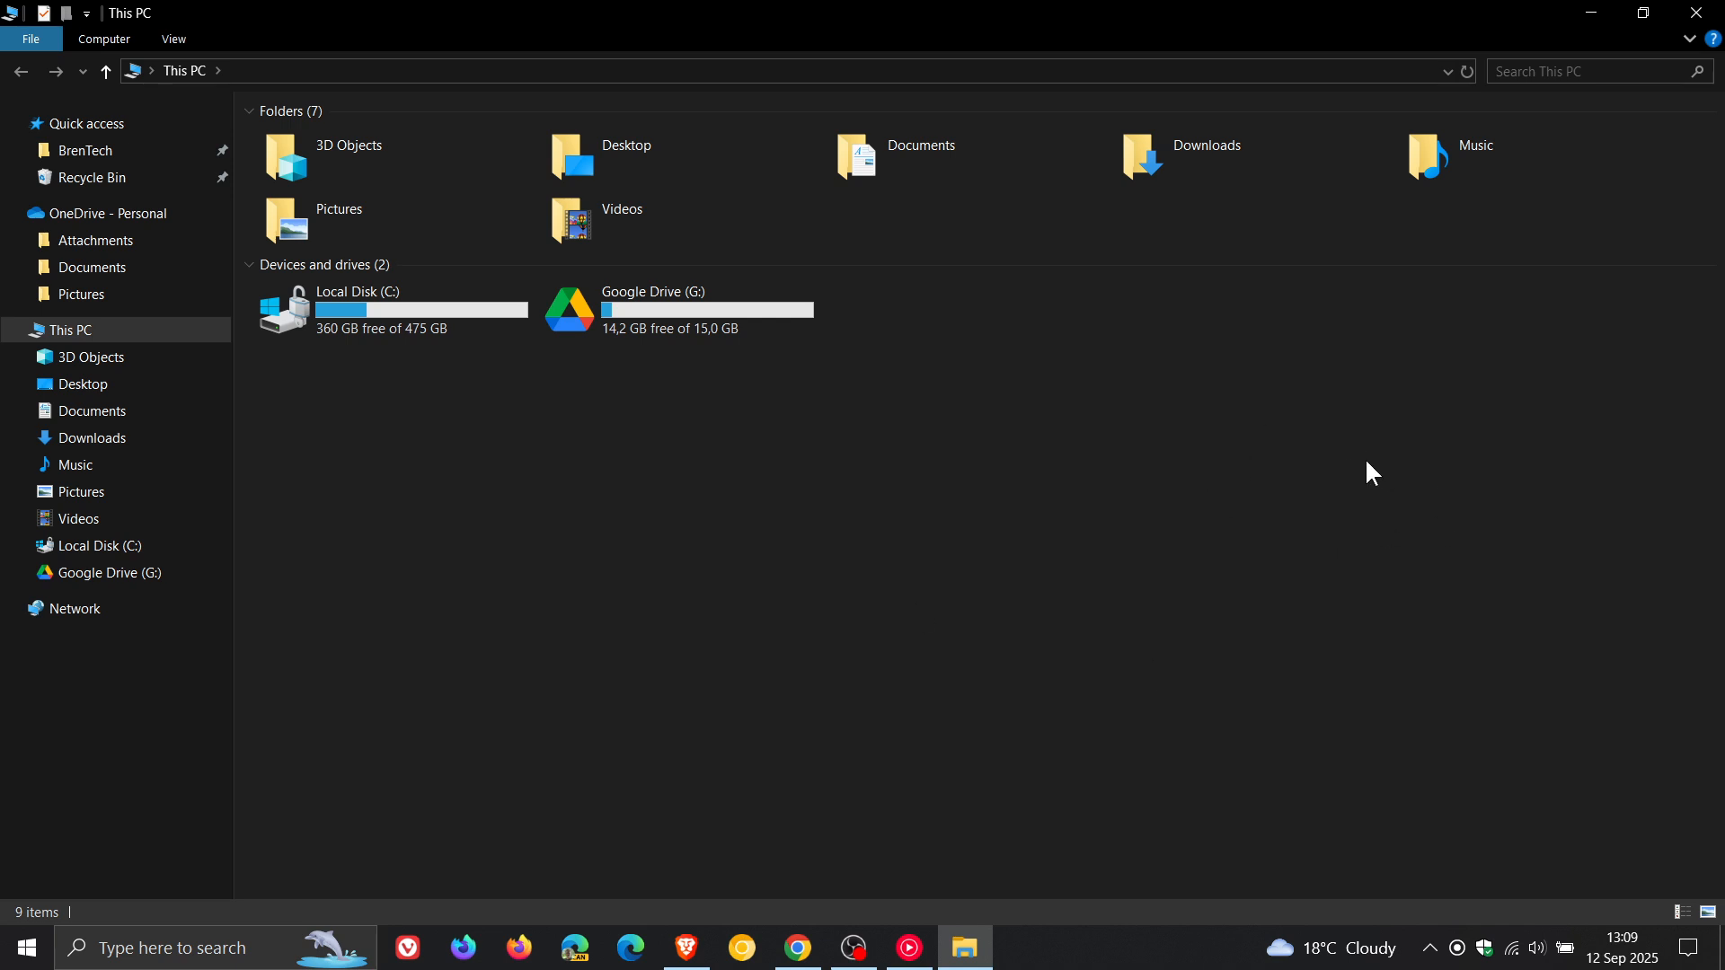
pyautogui.moveTo(1327, 479)
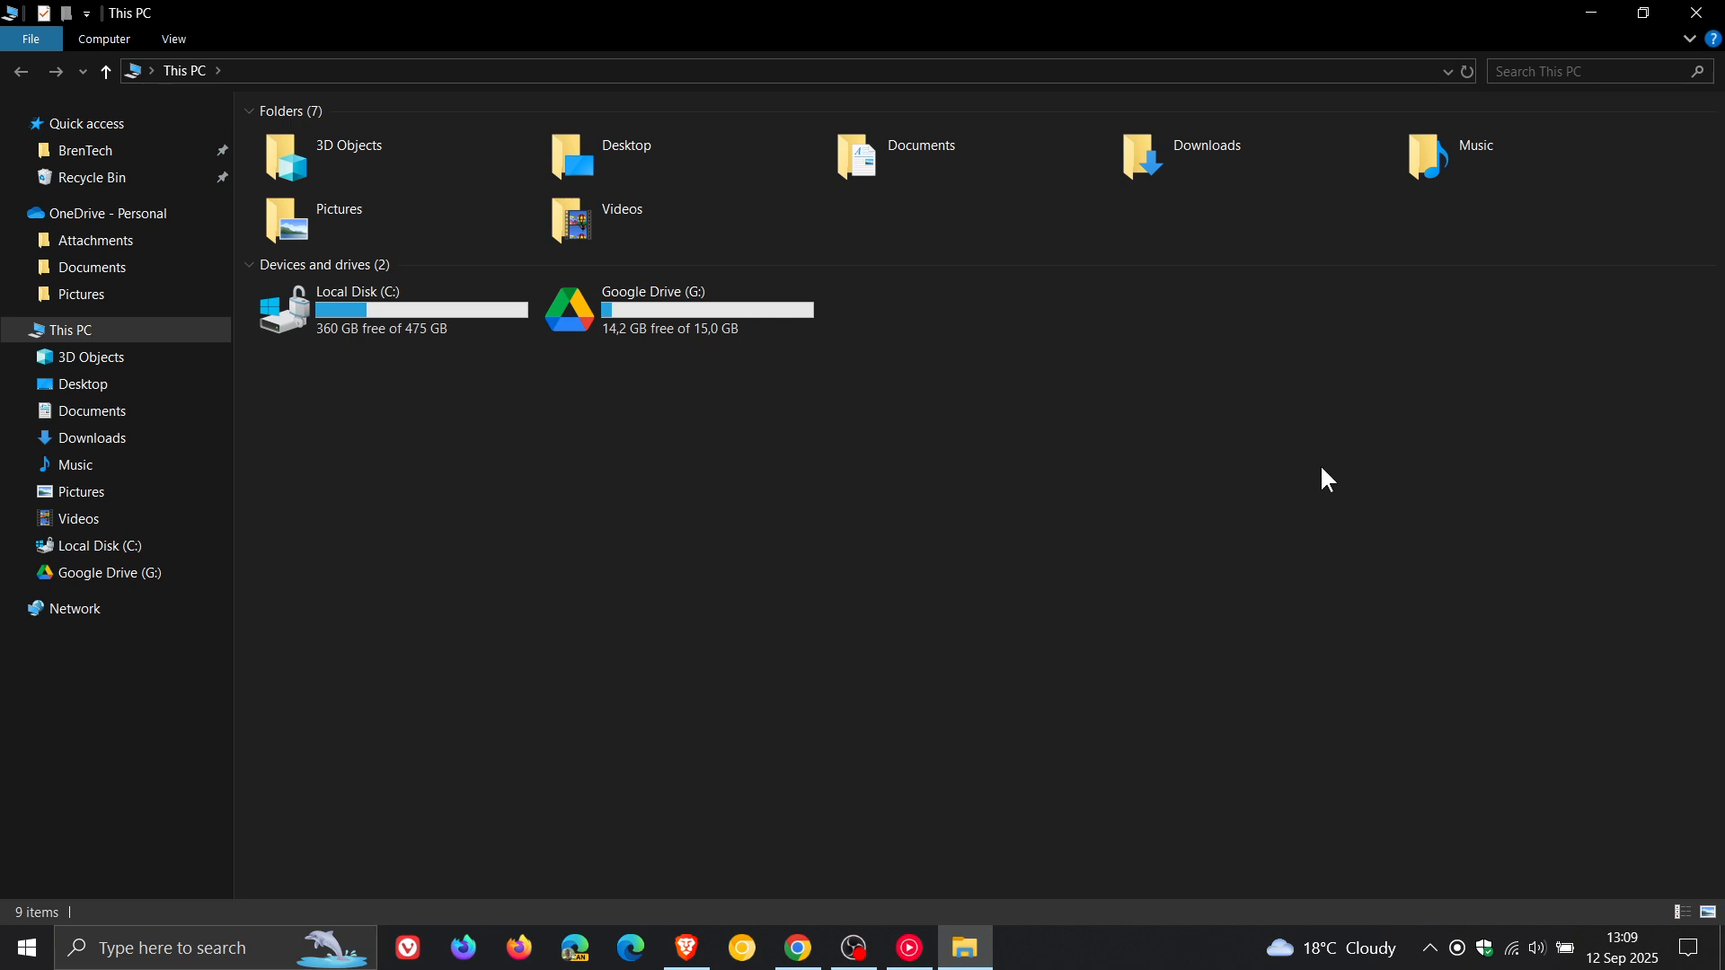
pyautogui.moveTo(1670, 58)
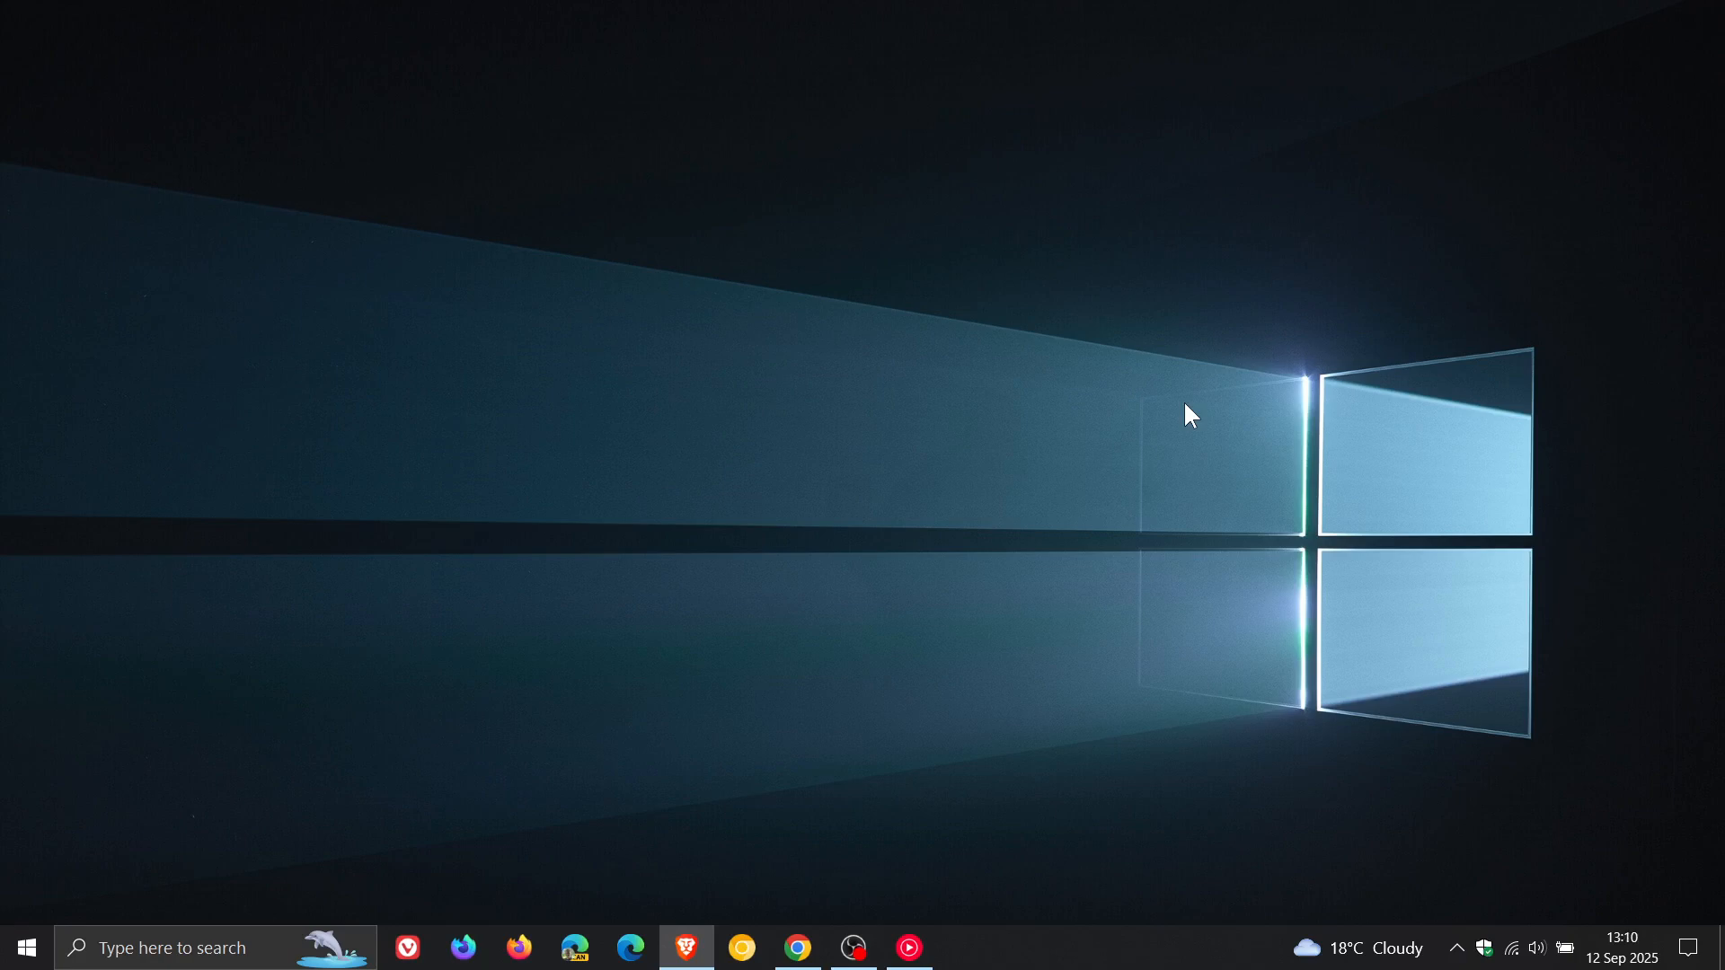
pyautogui.moveTo(1075, 955)
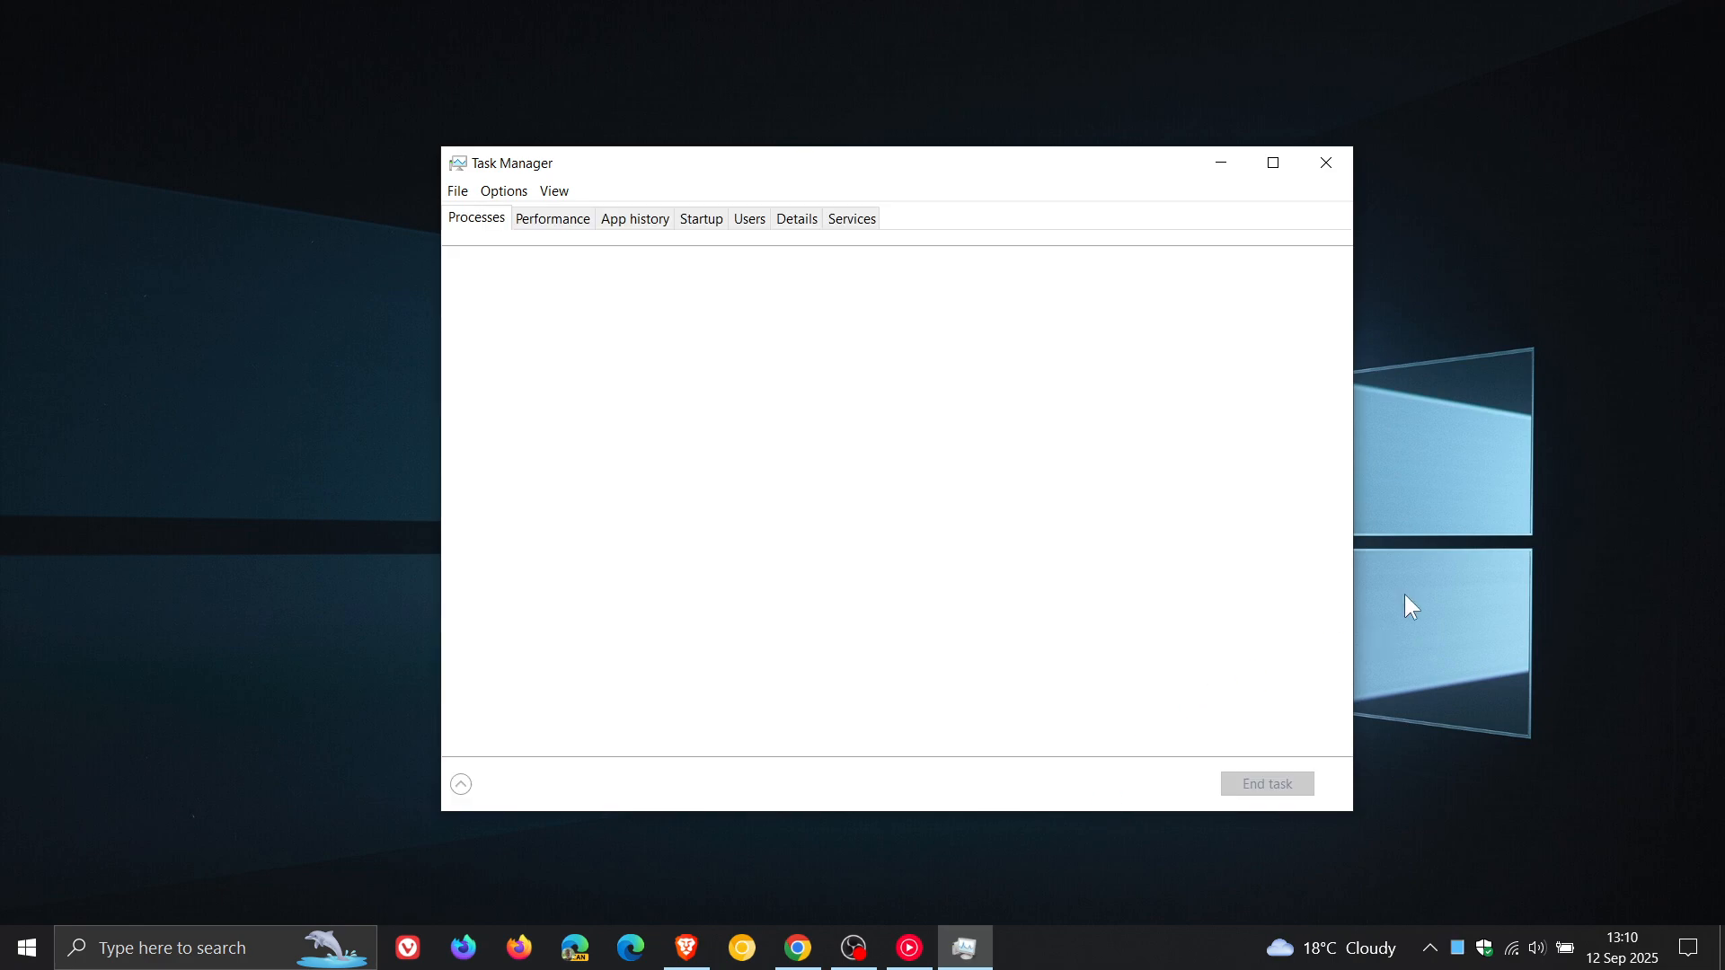
# - Expand Task Manager into its detailed view of apps and background processes
pyautogui.click(460, 783)
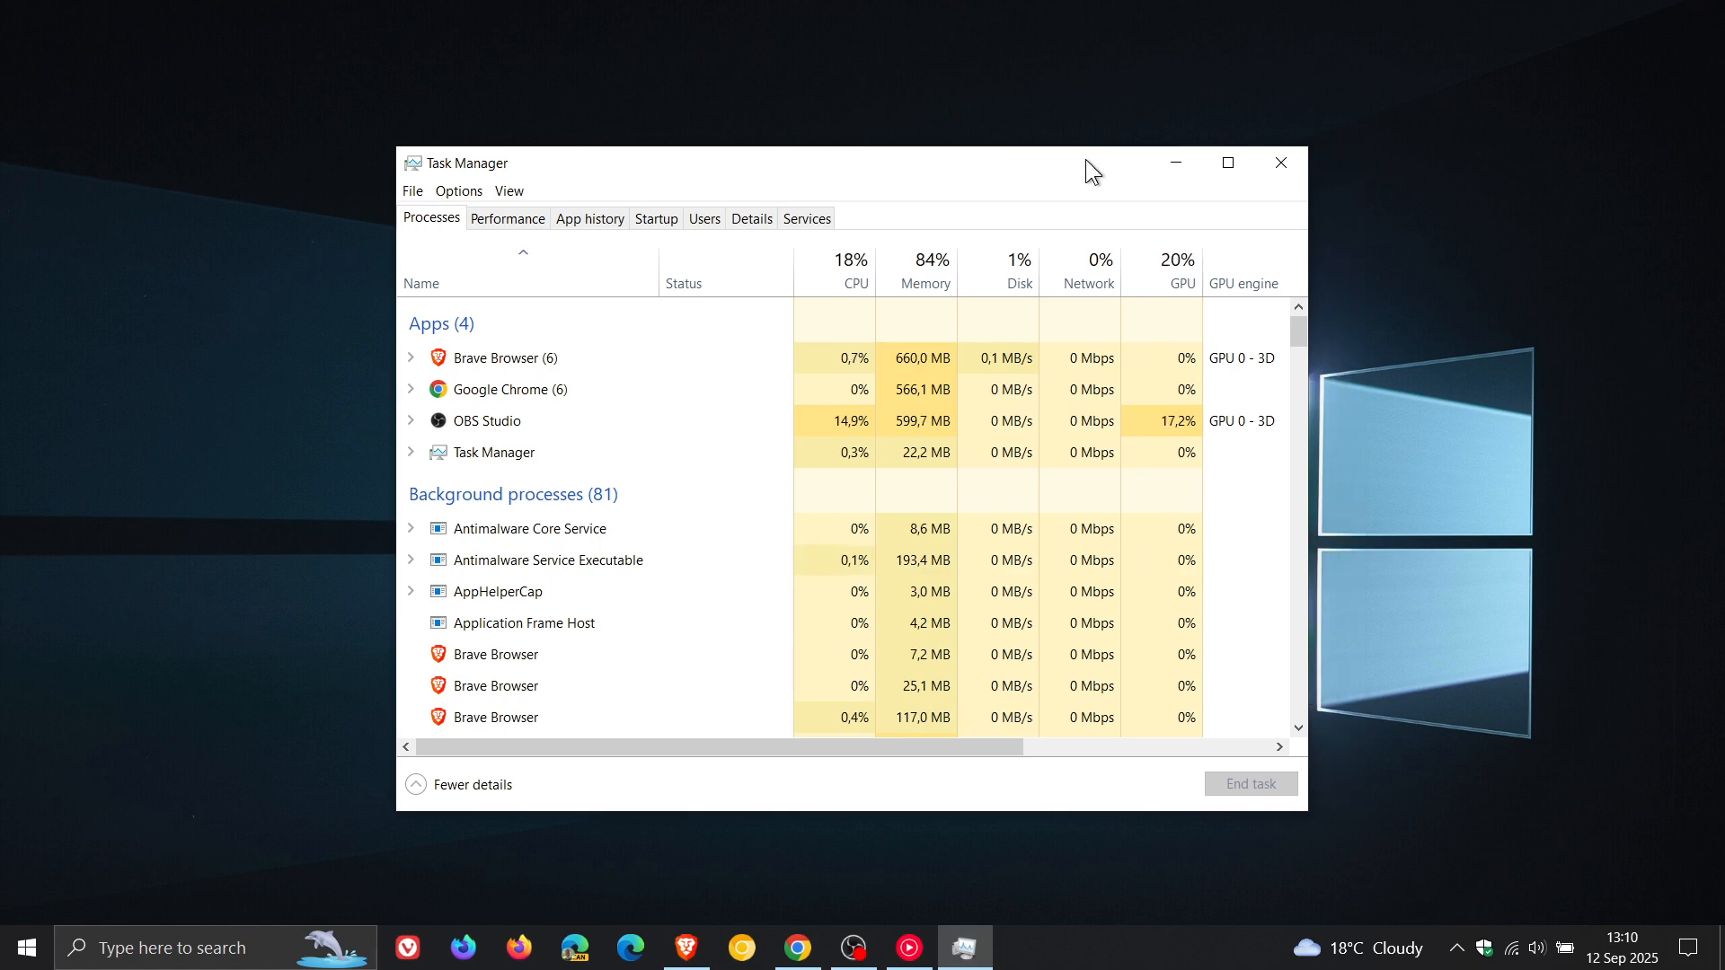
pyautogui.moveTo(1491, 410)
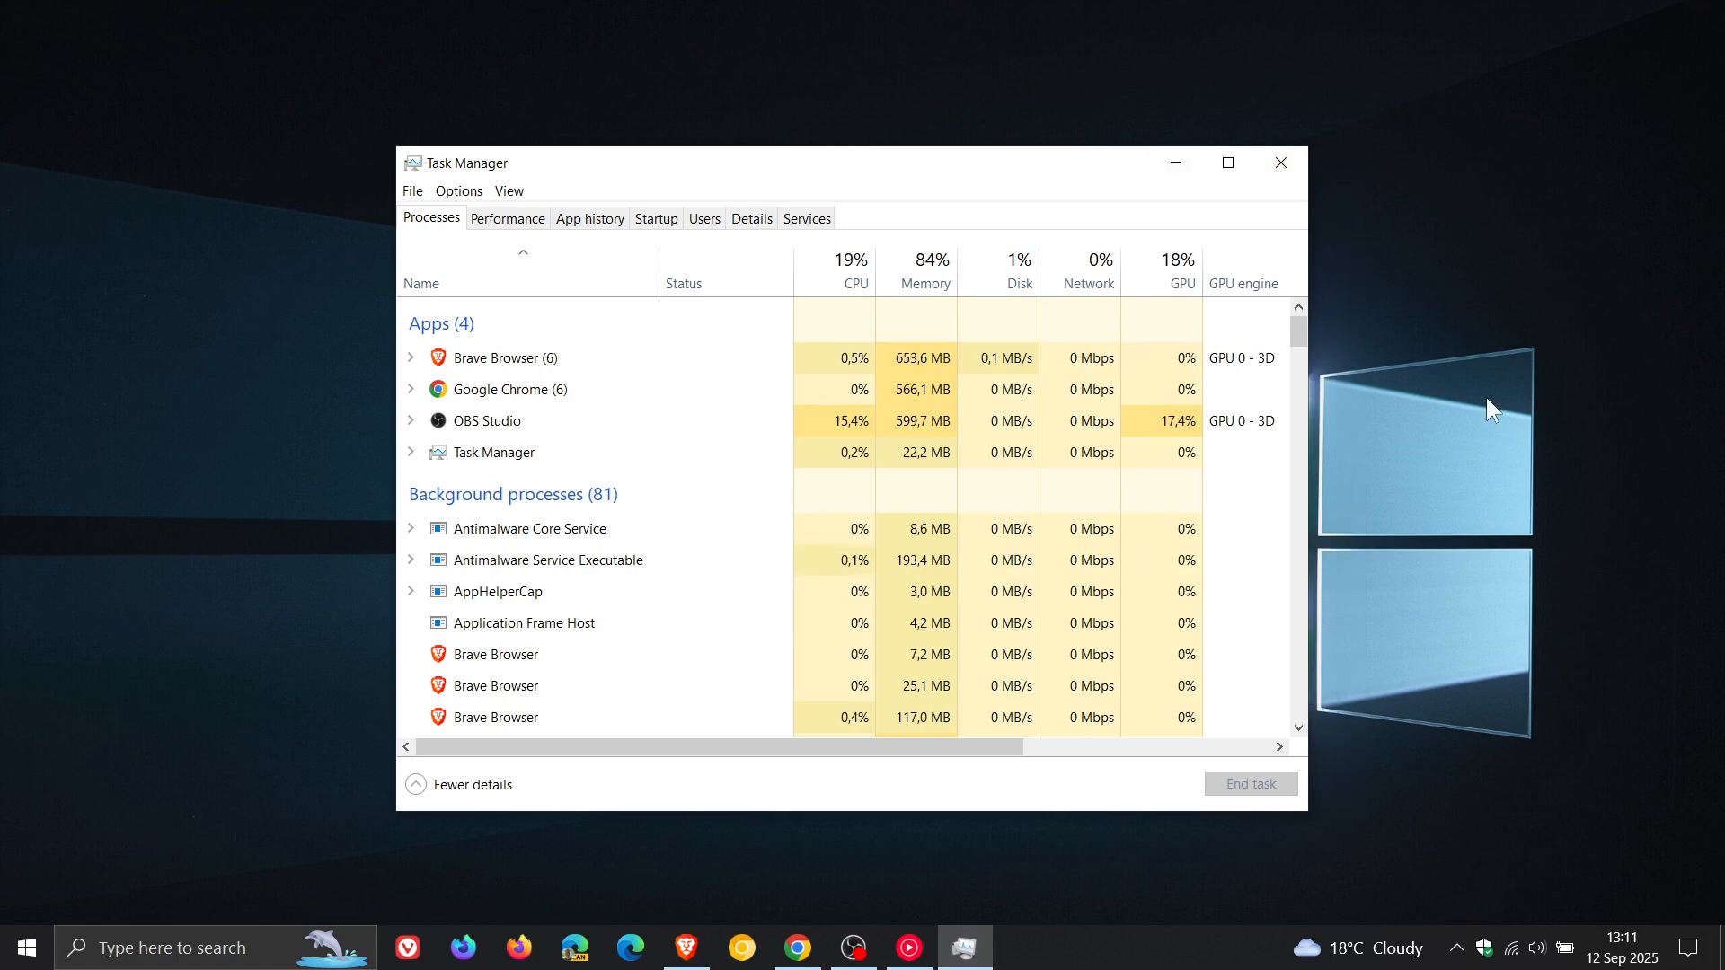
pyautogui.moveTo(1520, 361)
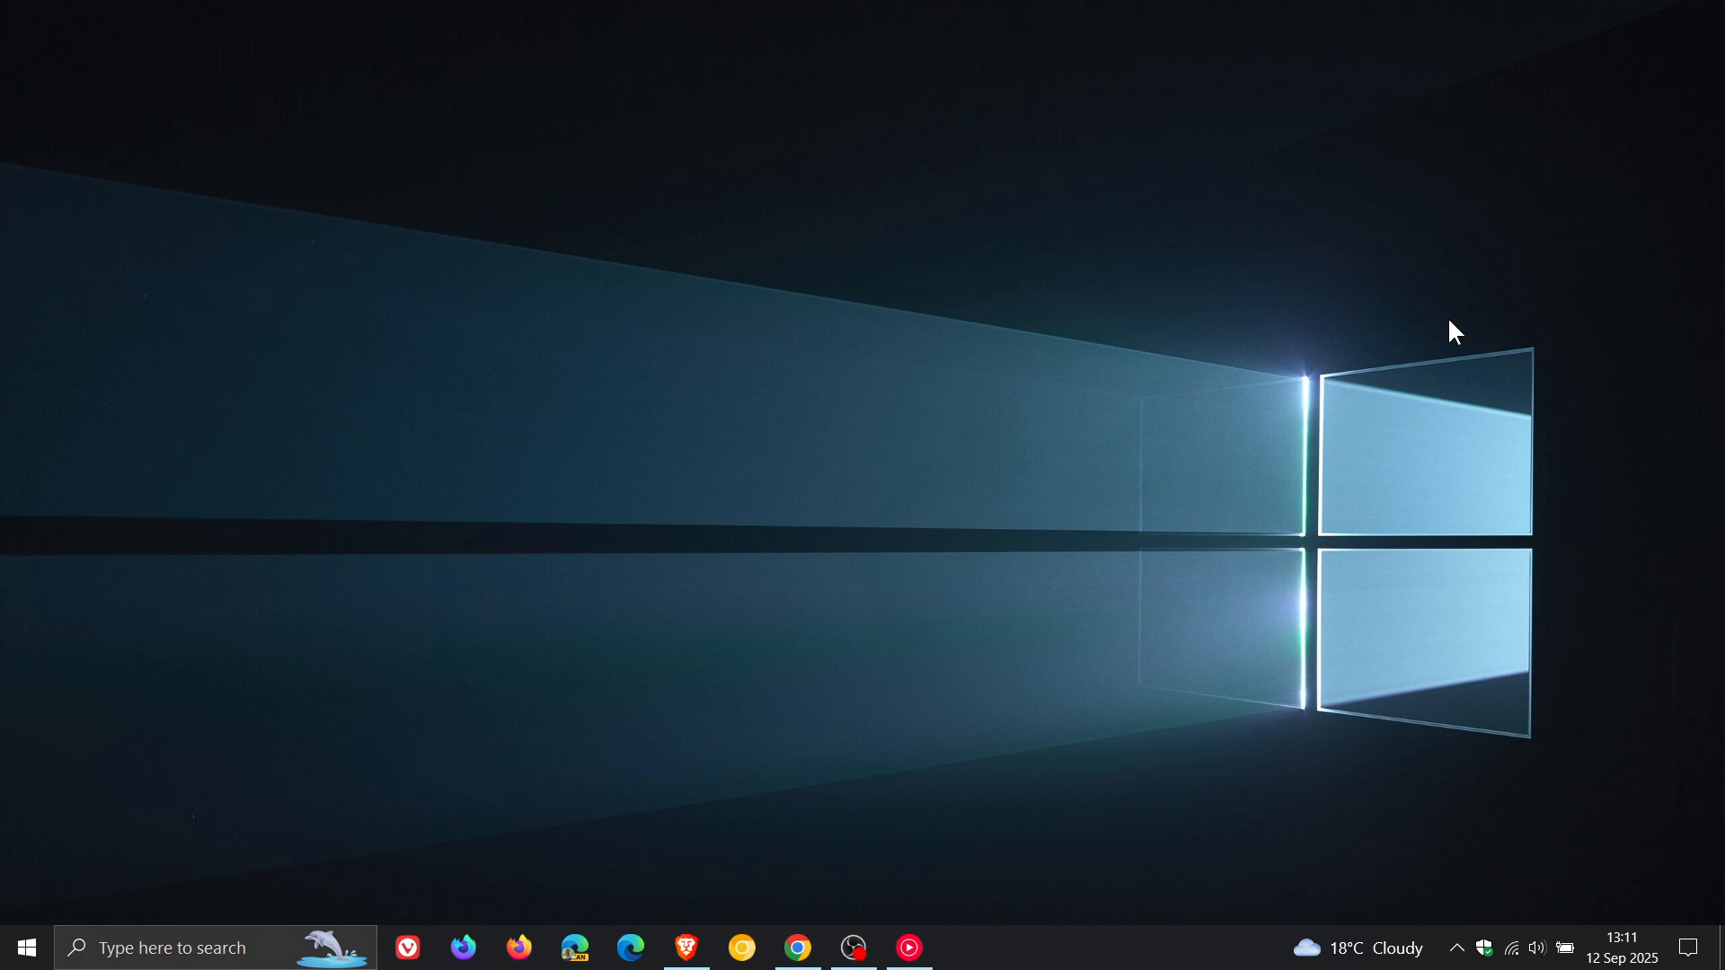
pyautogui.moveTo(1396, 494)
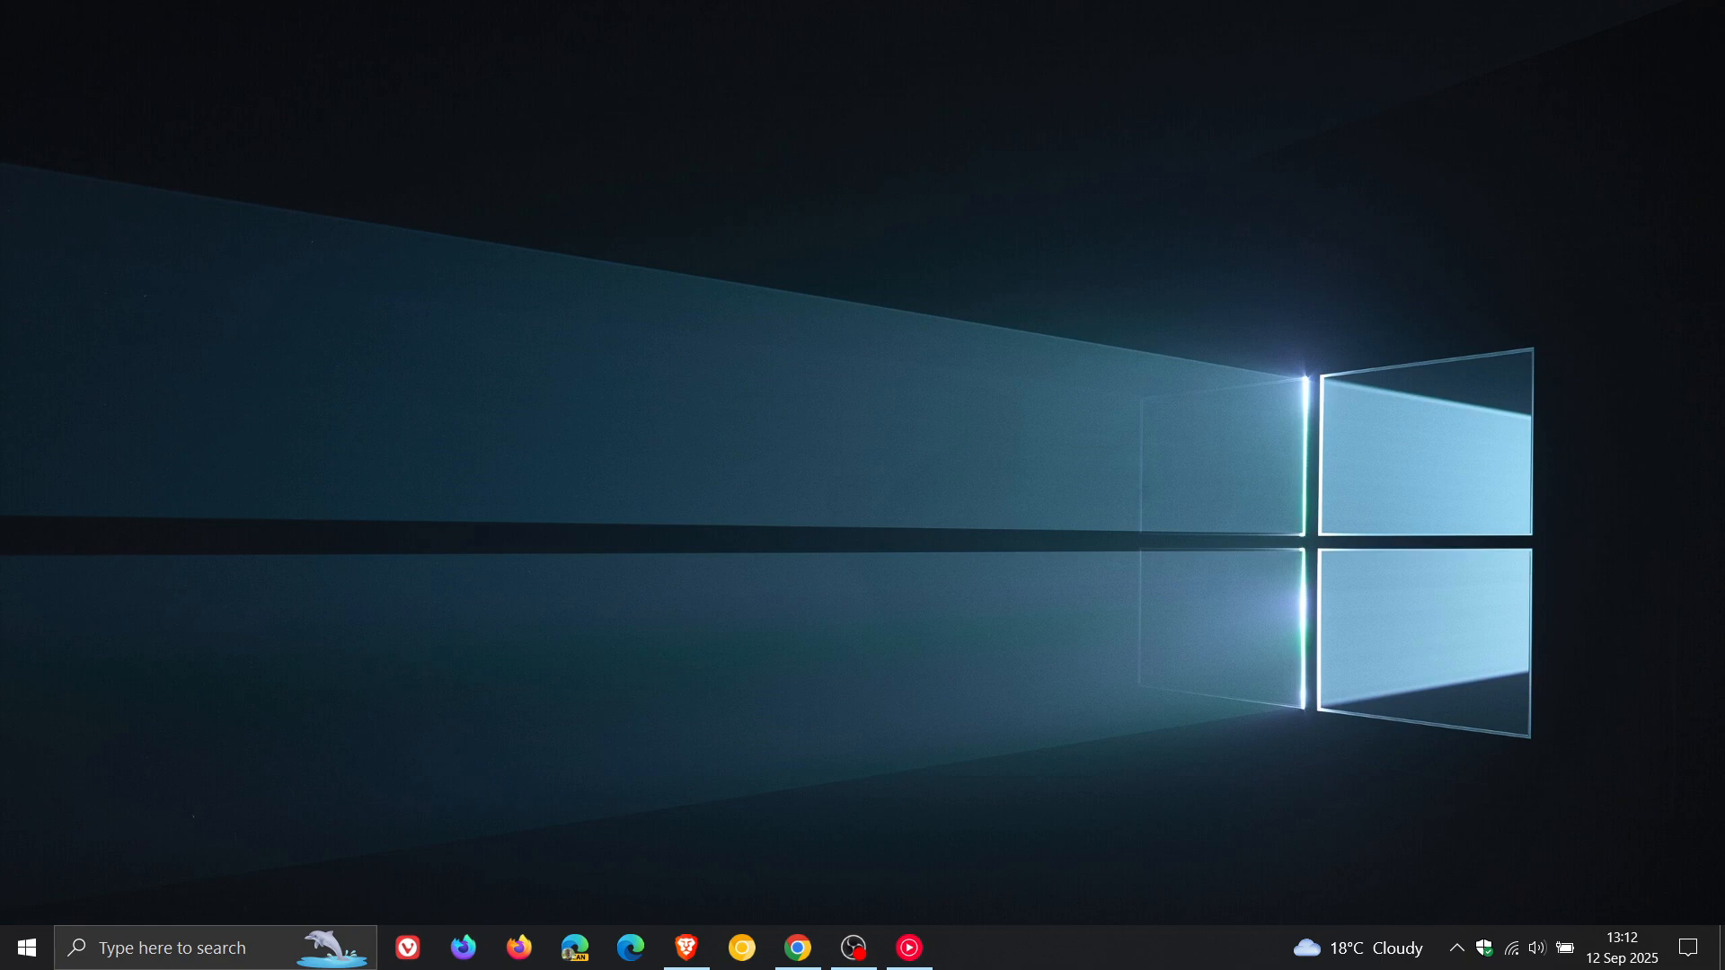
pyautogui.moveTo(1413, 472)
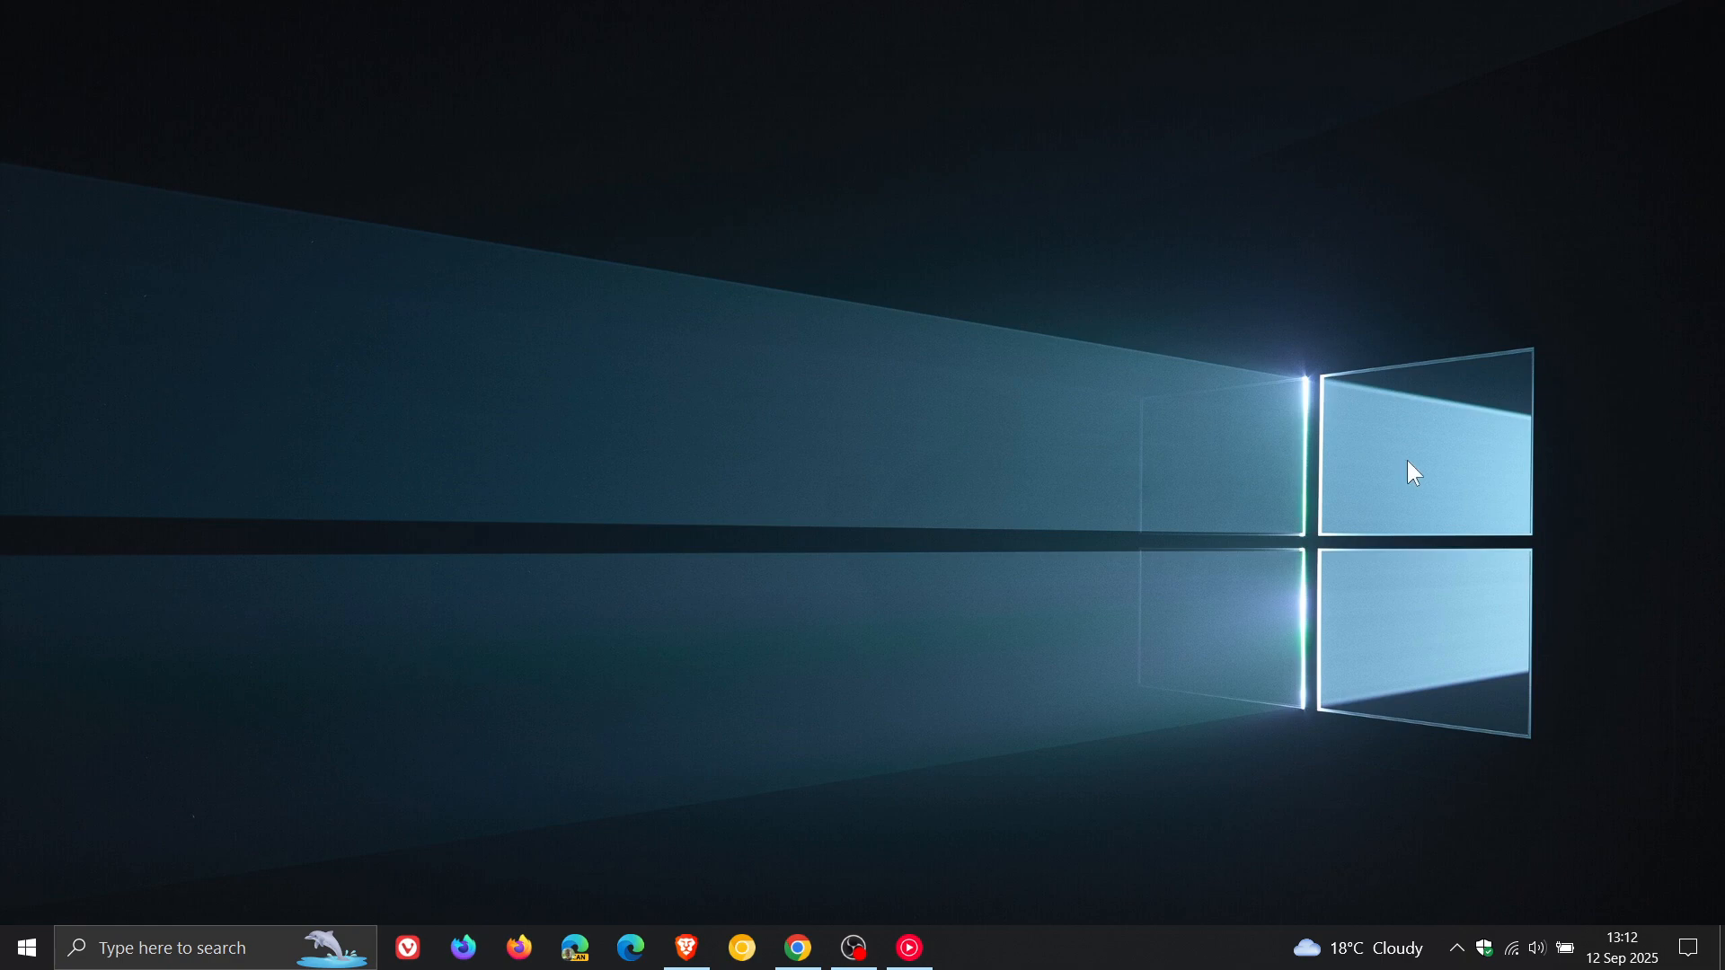
pyautogui.moveTo(1089, 420)
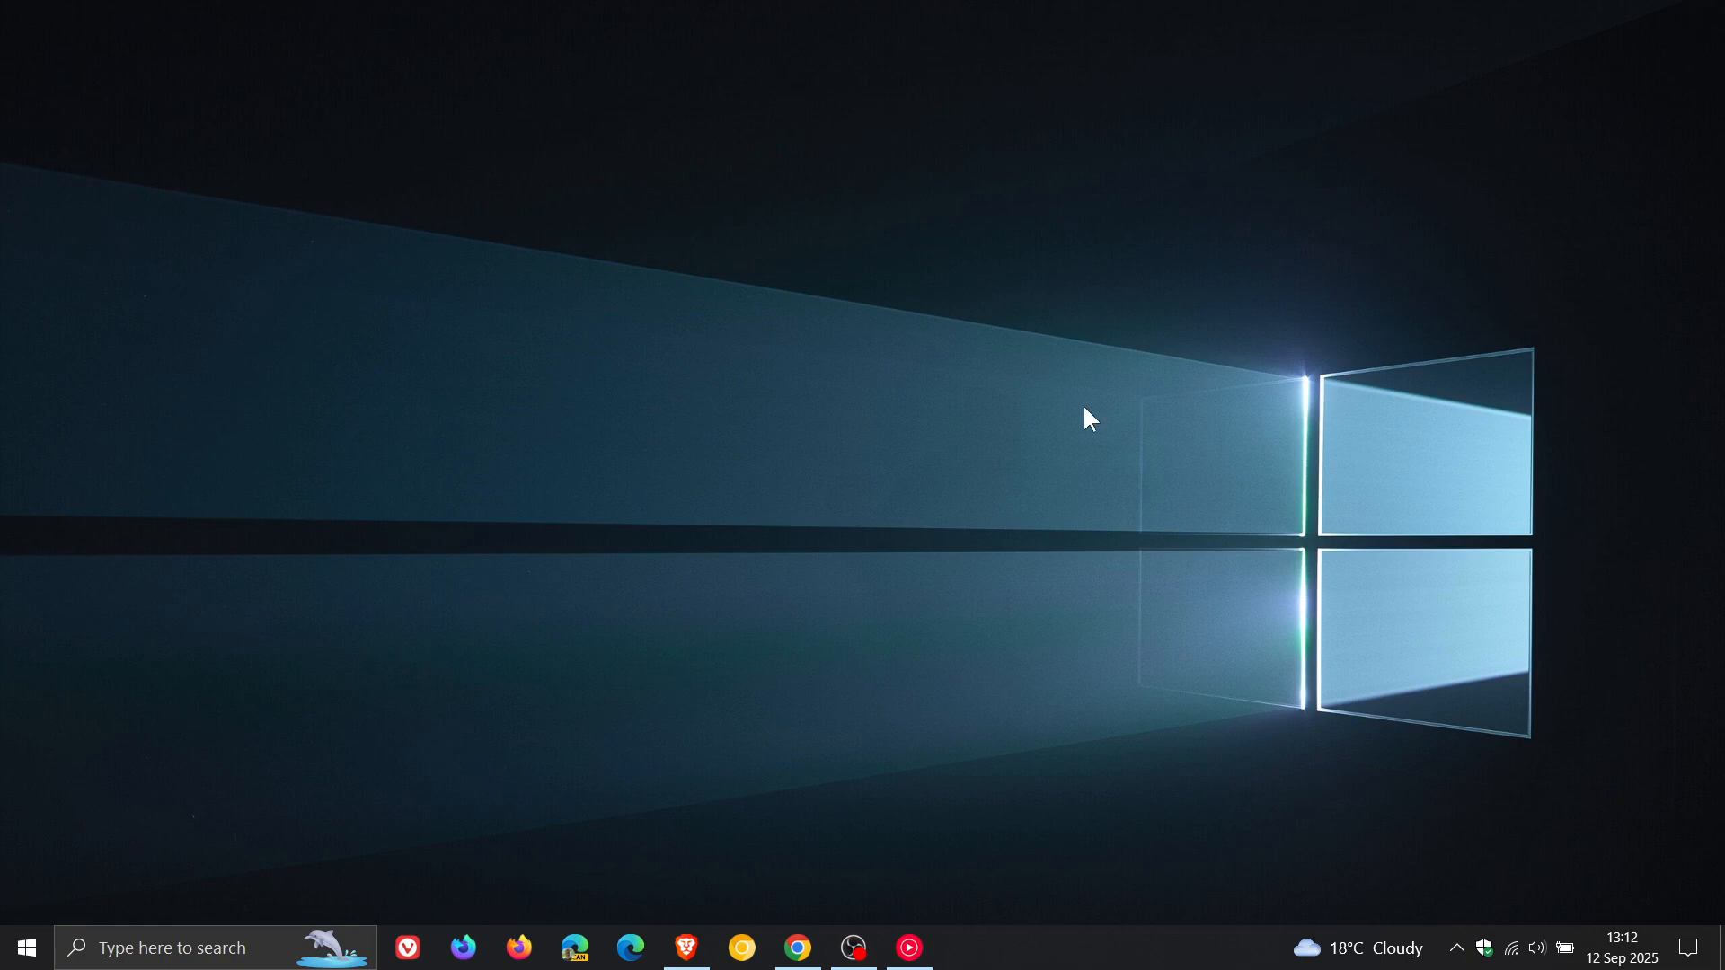
pyautogui.moveTo(1108, 494)
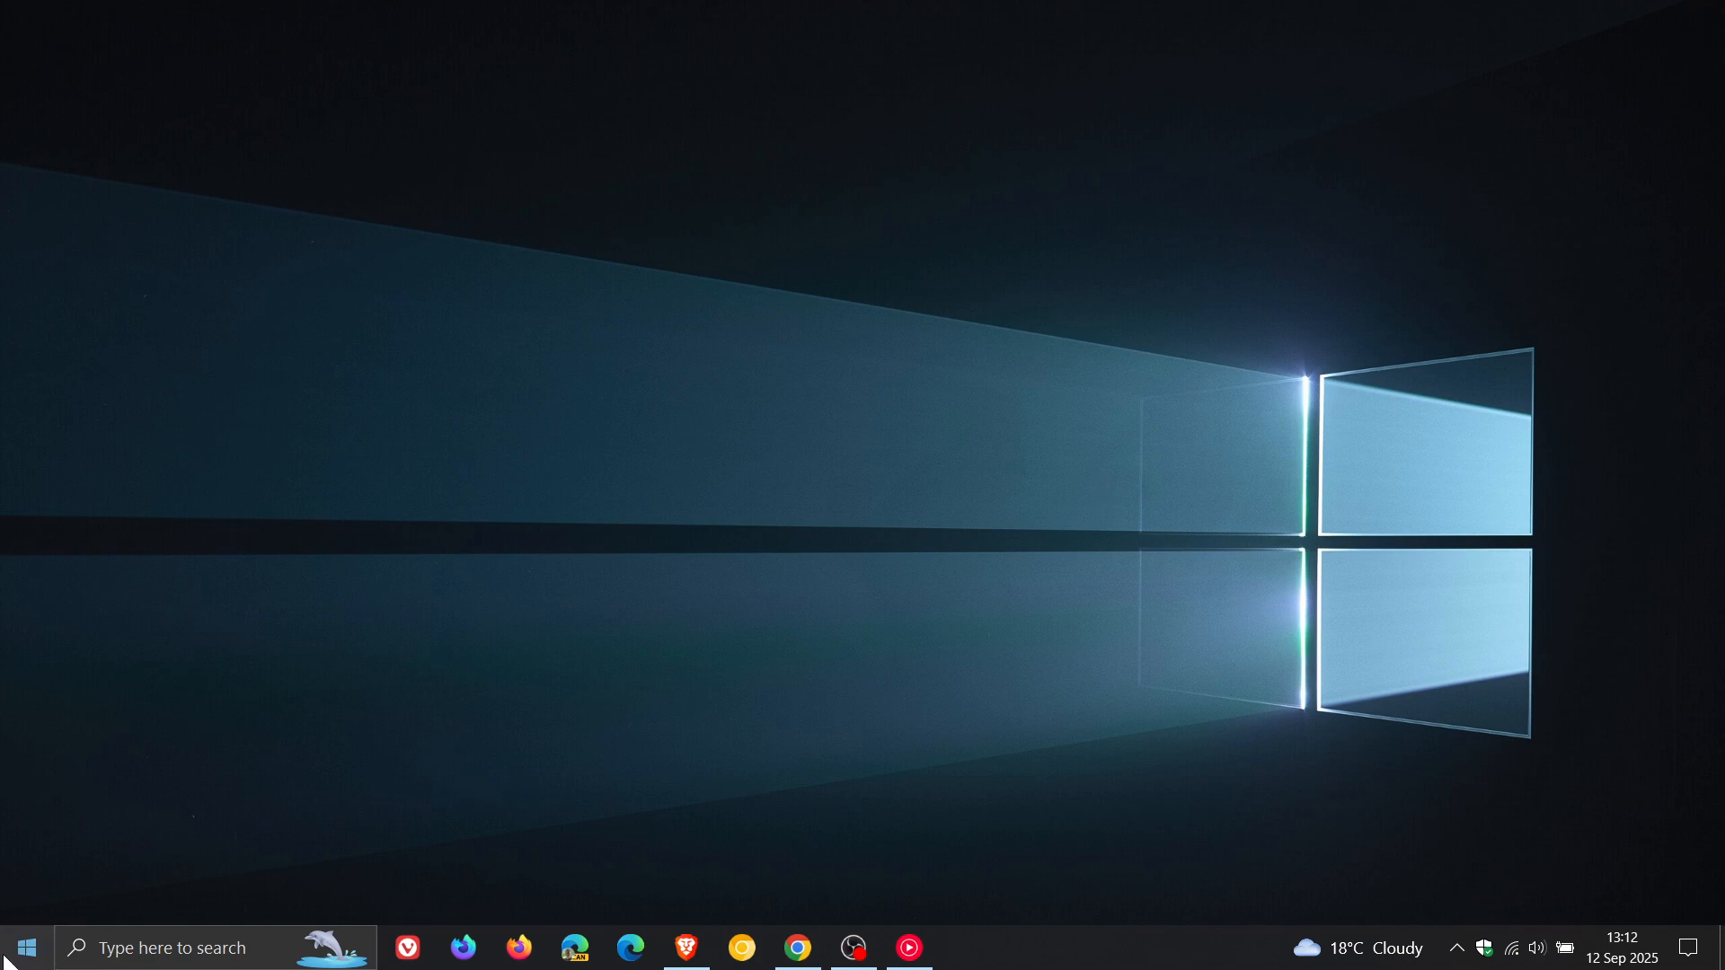
# - Open the Start menu showing installed apps and Explore tiles
pyautogui.click(25, 946)
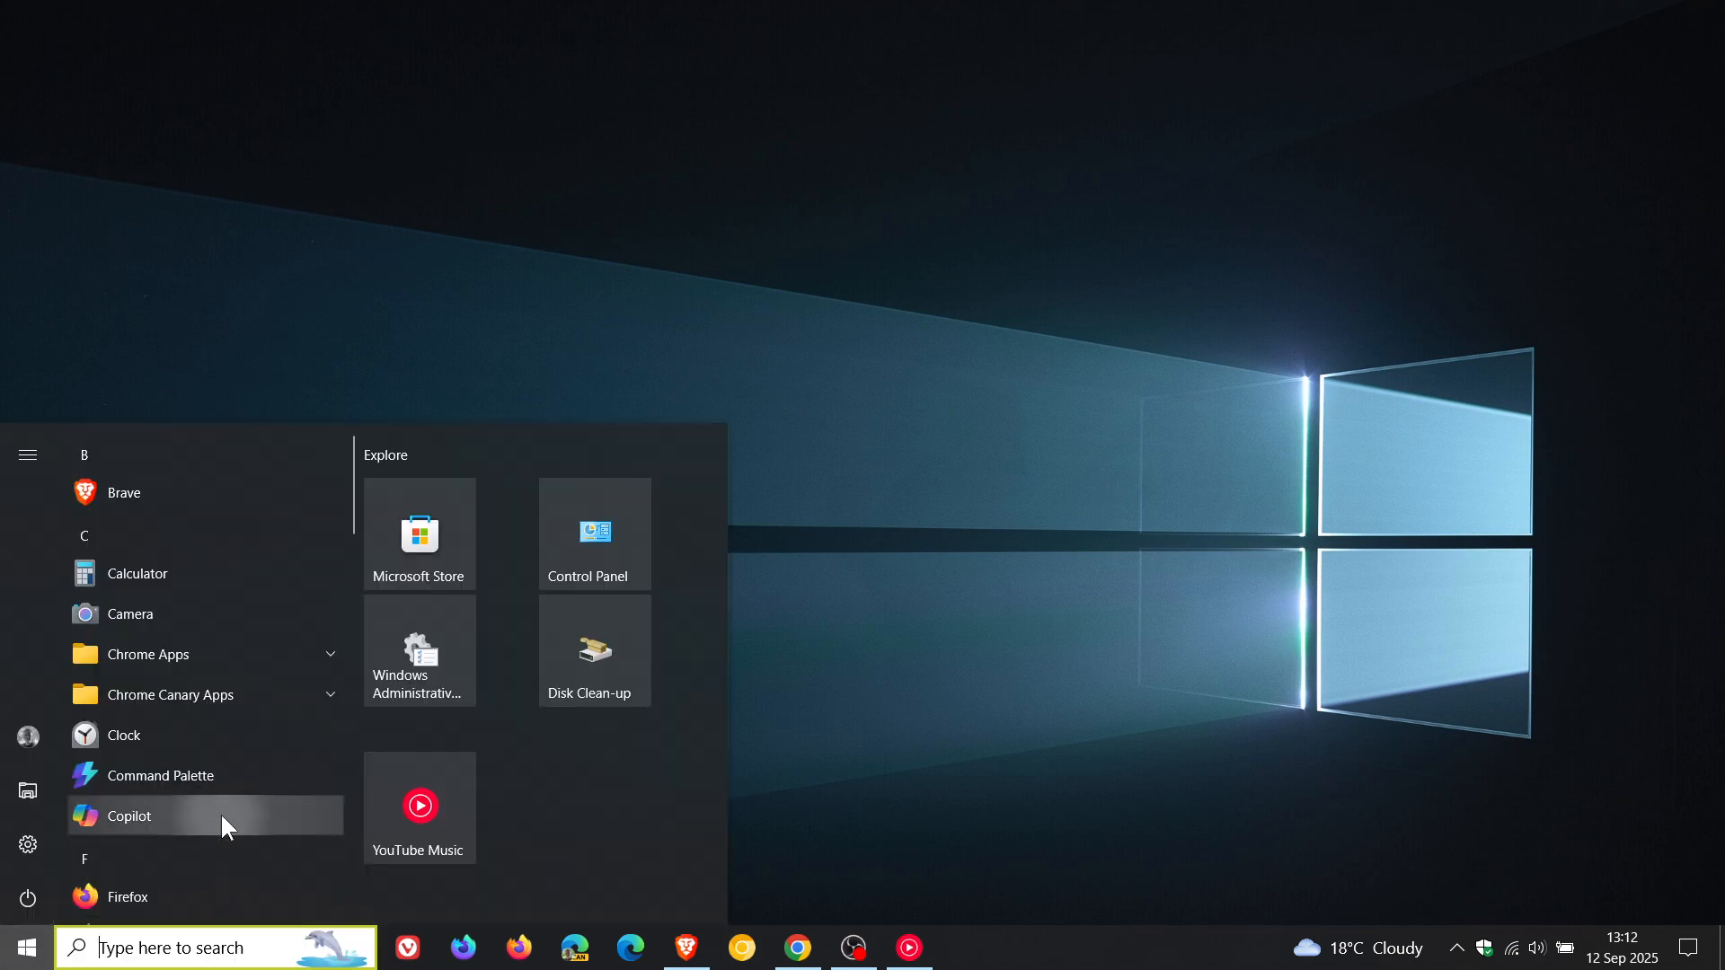
pyautogui.scroll(-3)
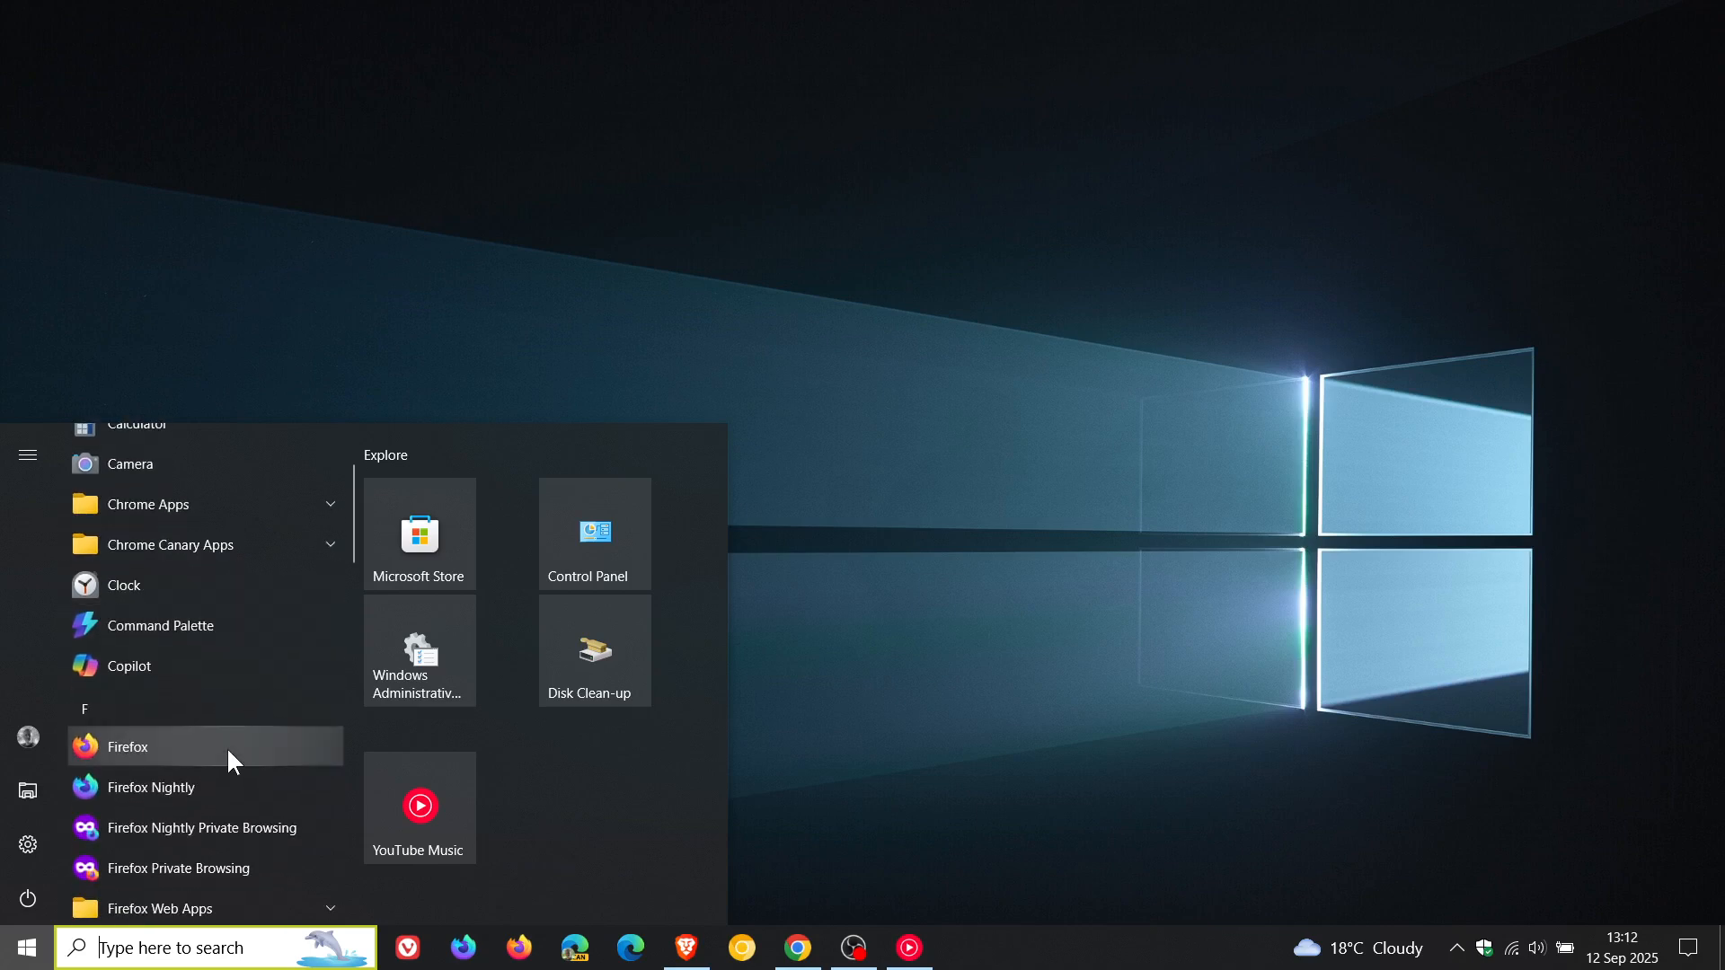
pyautogui.moveTo(225, 676)
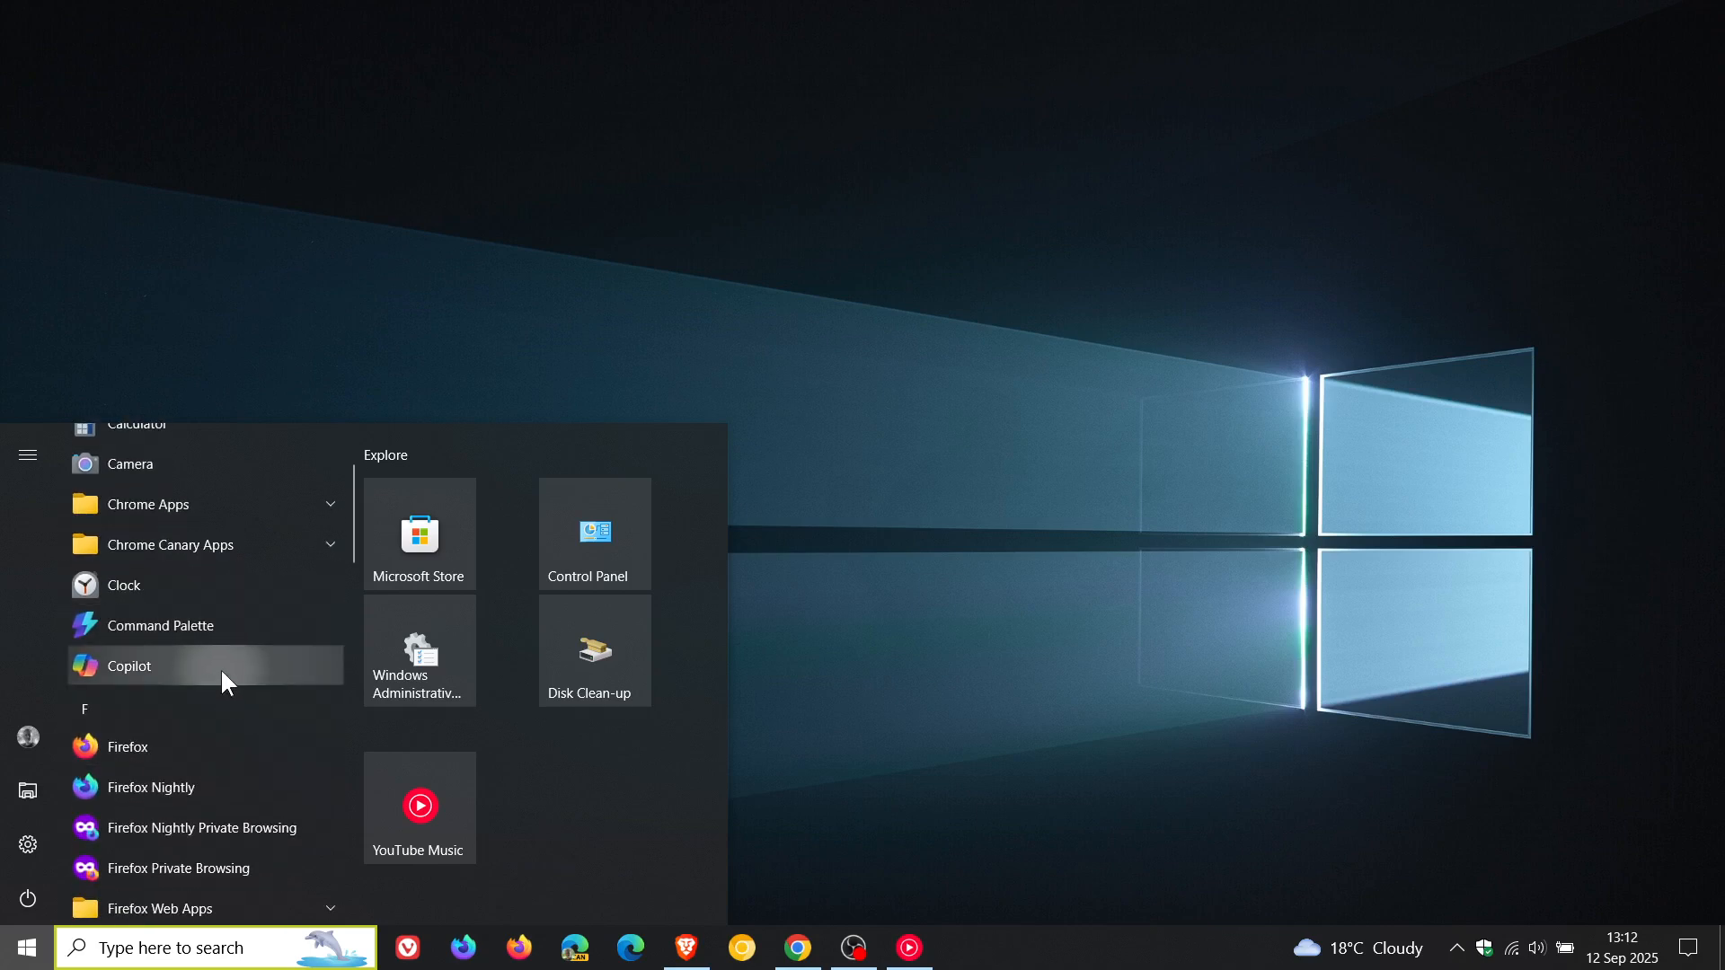
pyautogui.rightClick(127, 665)
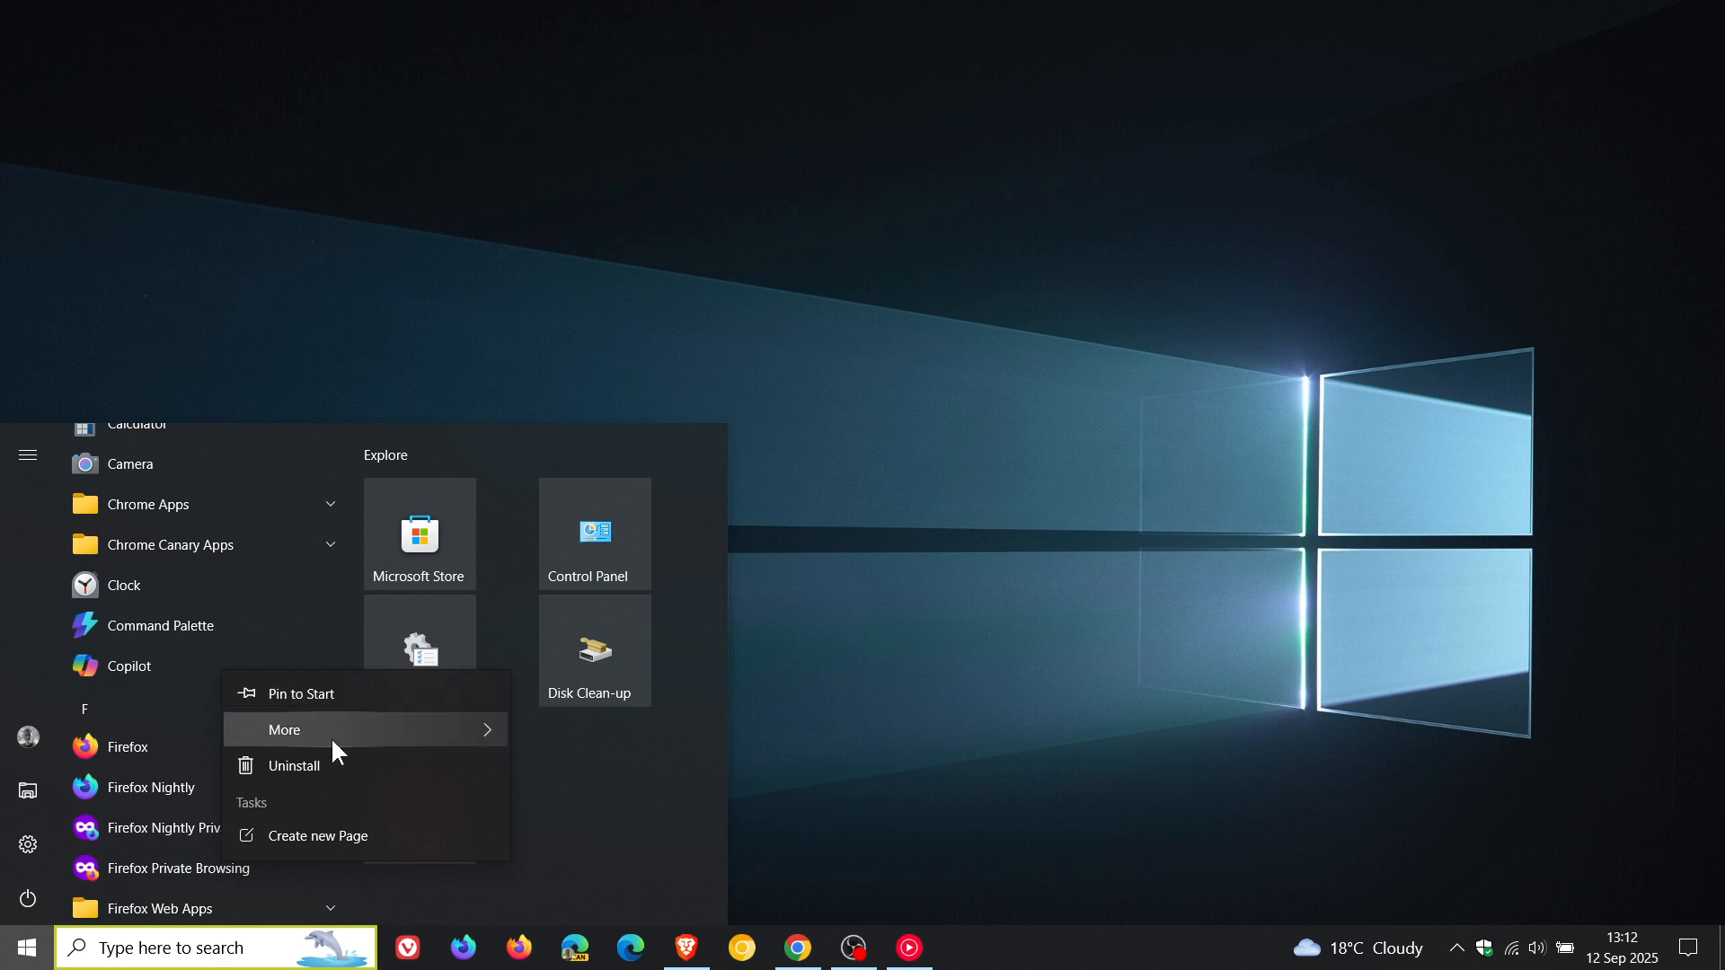
pyautogui.moveTo(335, 765)
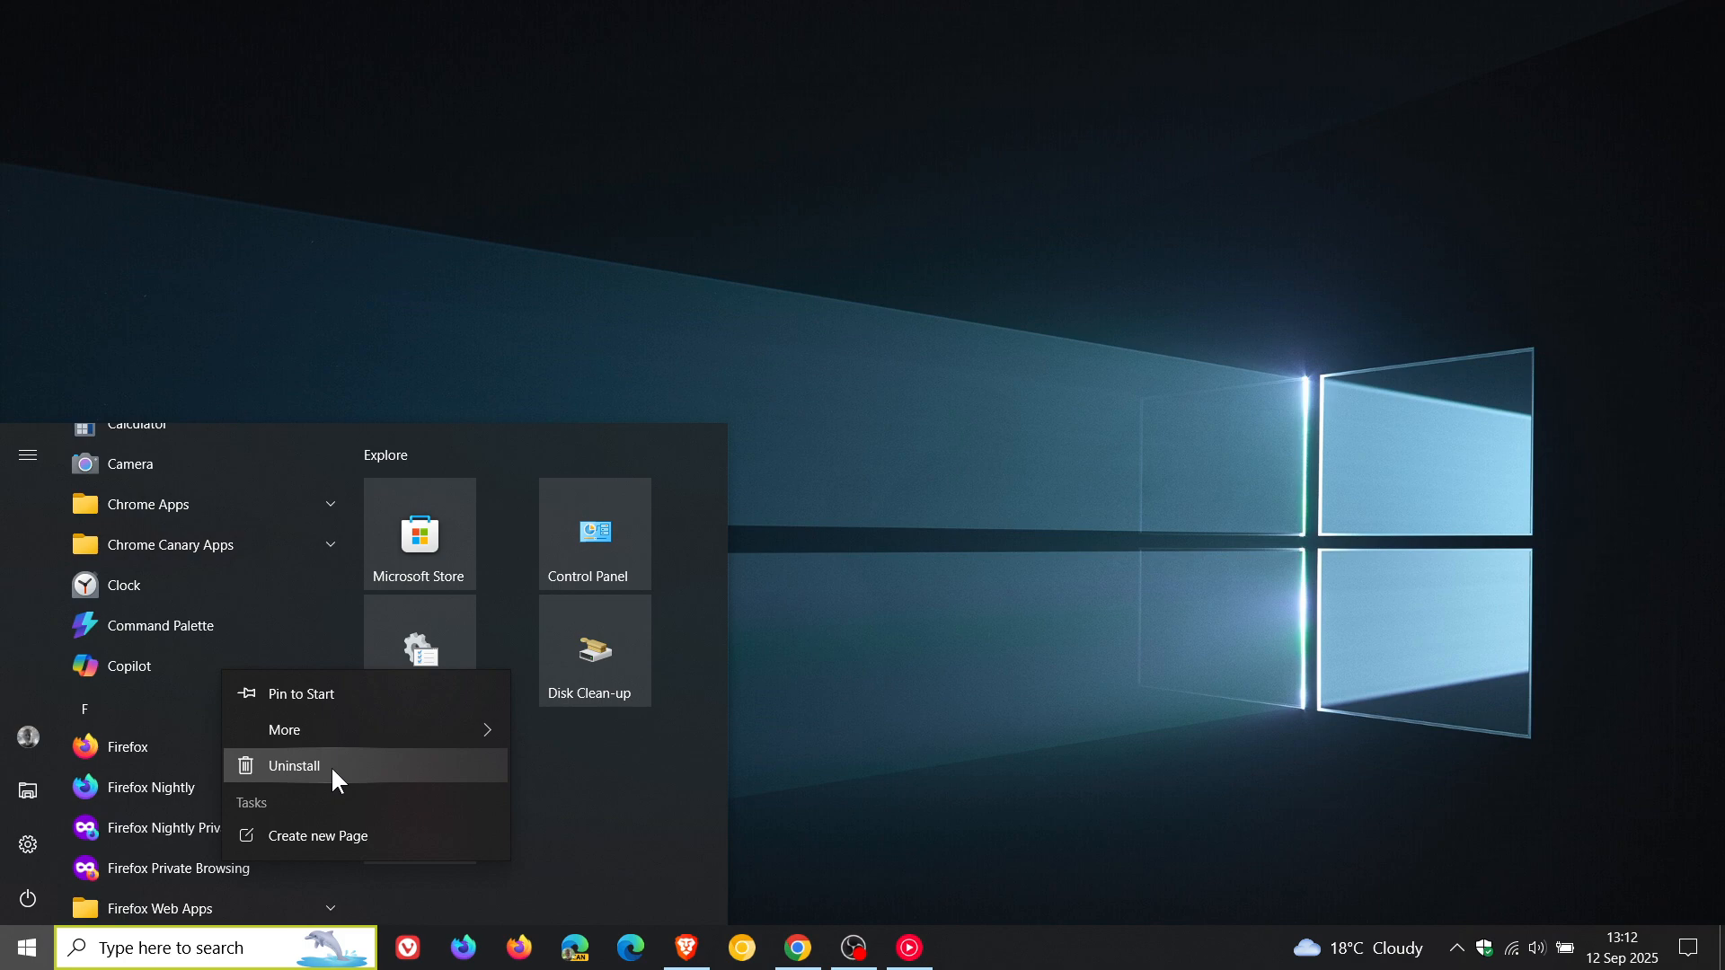
pyautogui.moveTo(1351, 553)
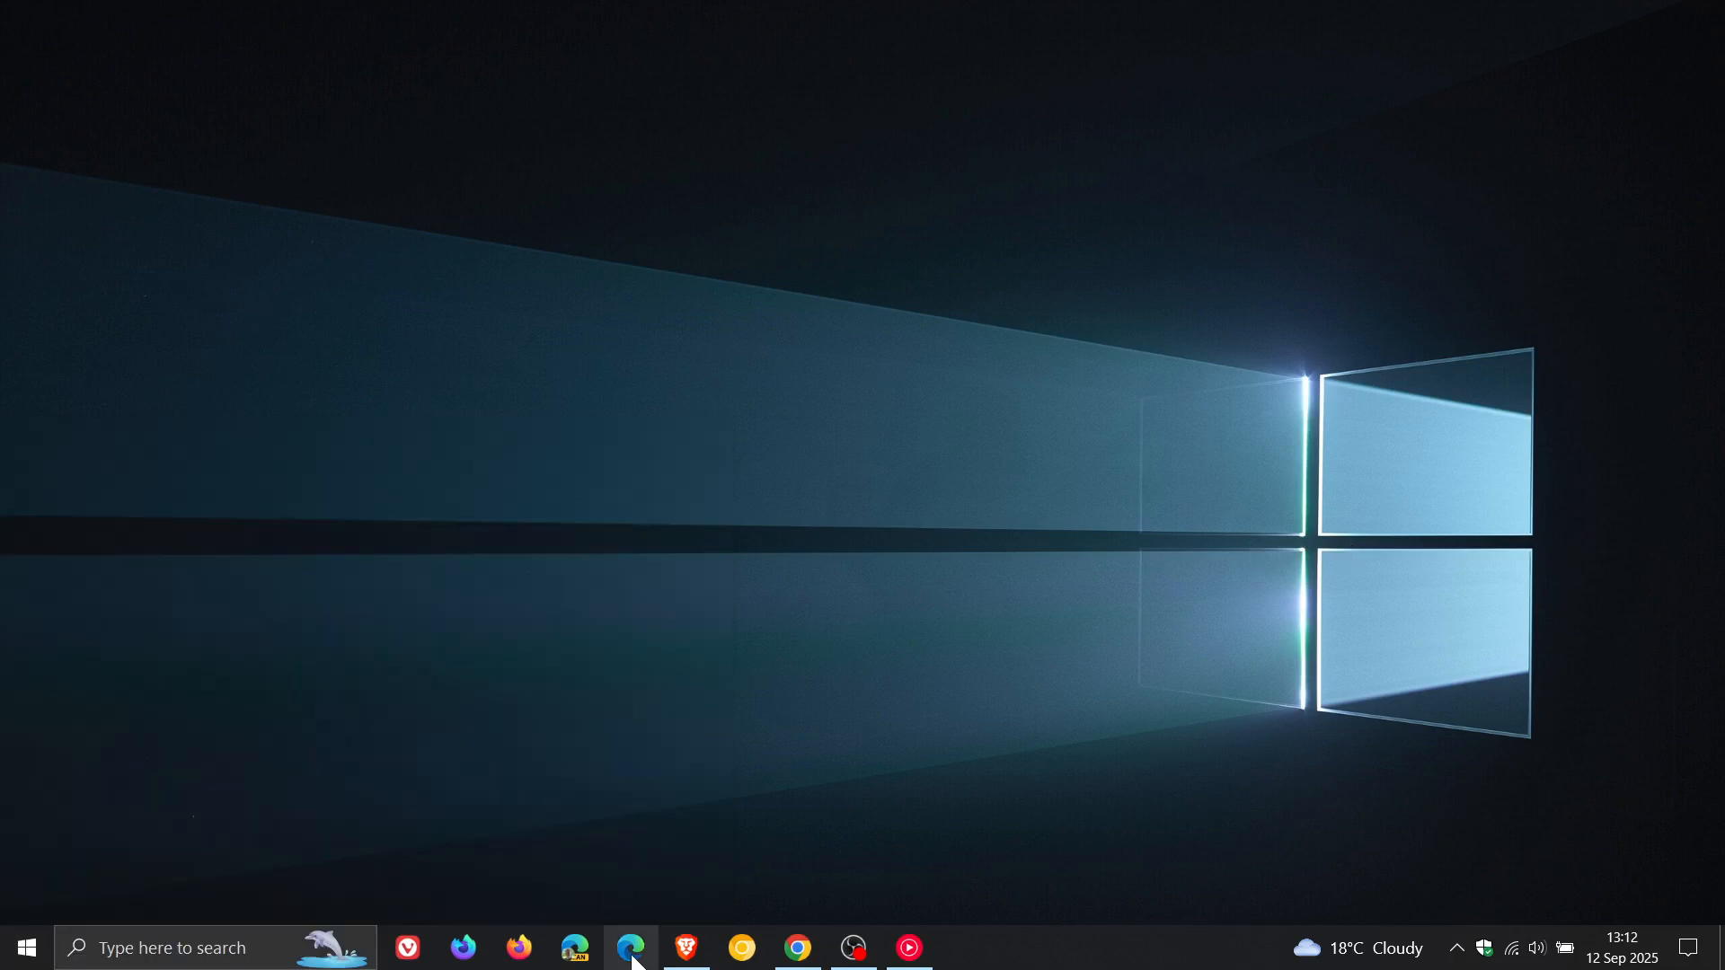
pyautogui.click(630, 947)
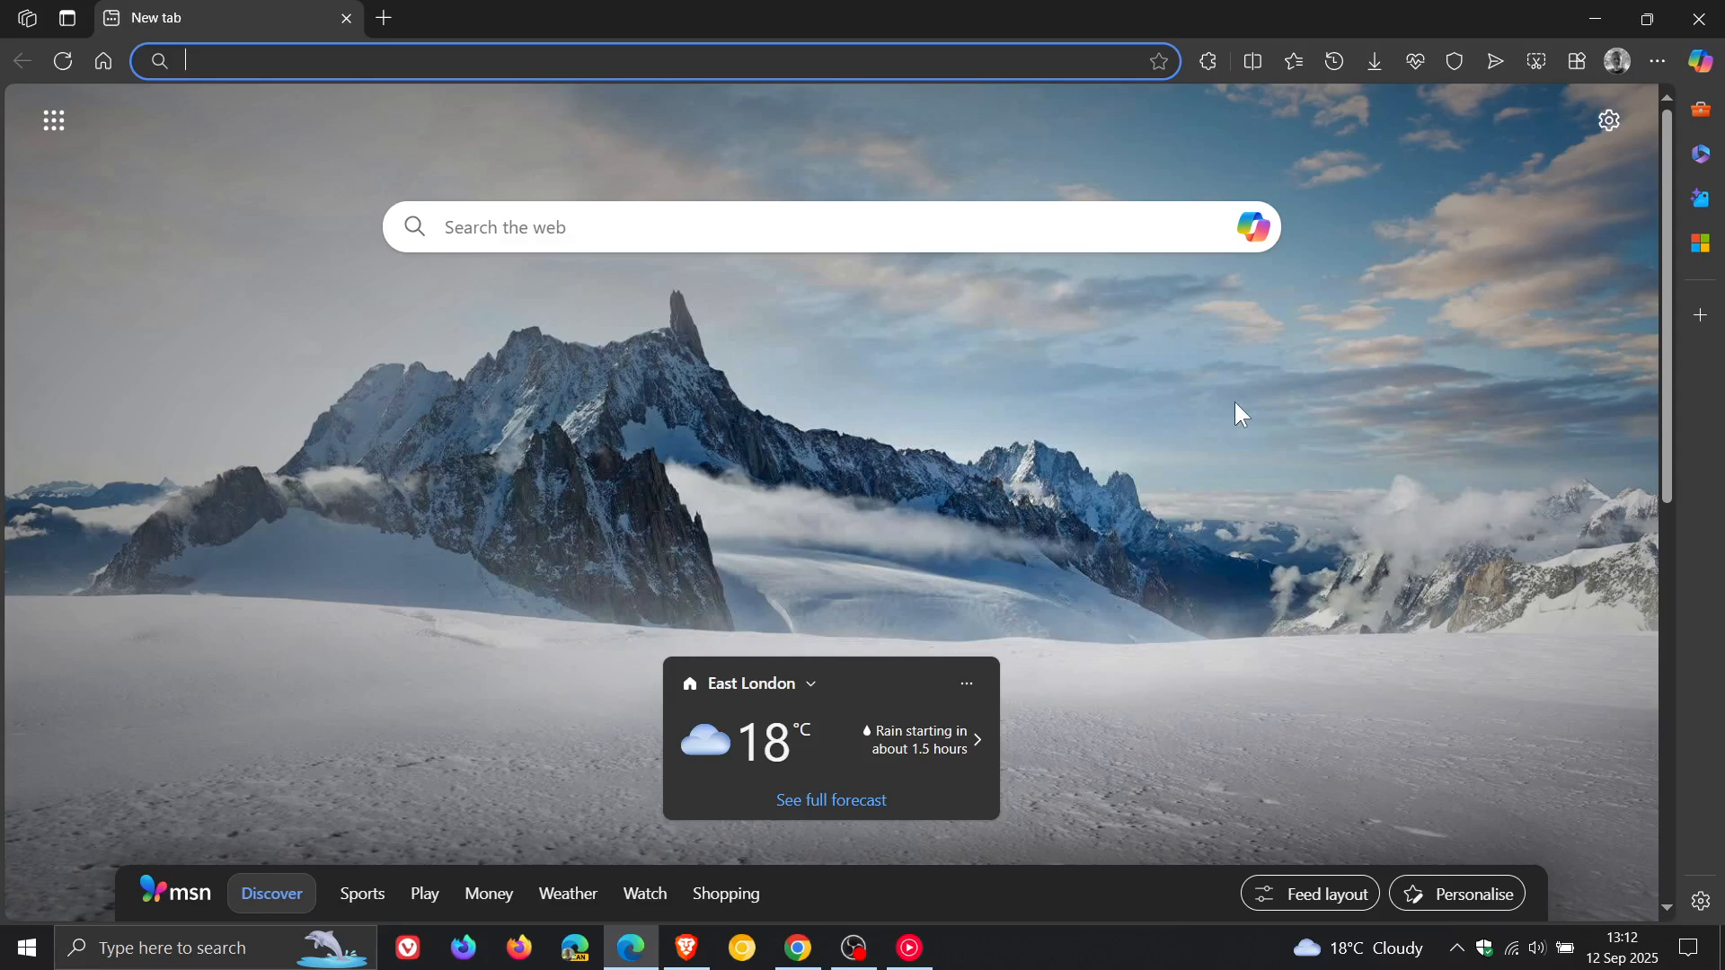
pyautogui.moveTo(1267, 411)
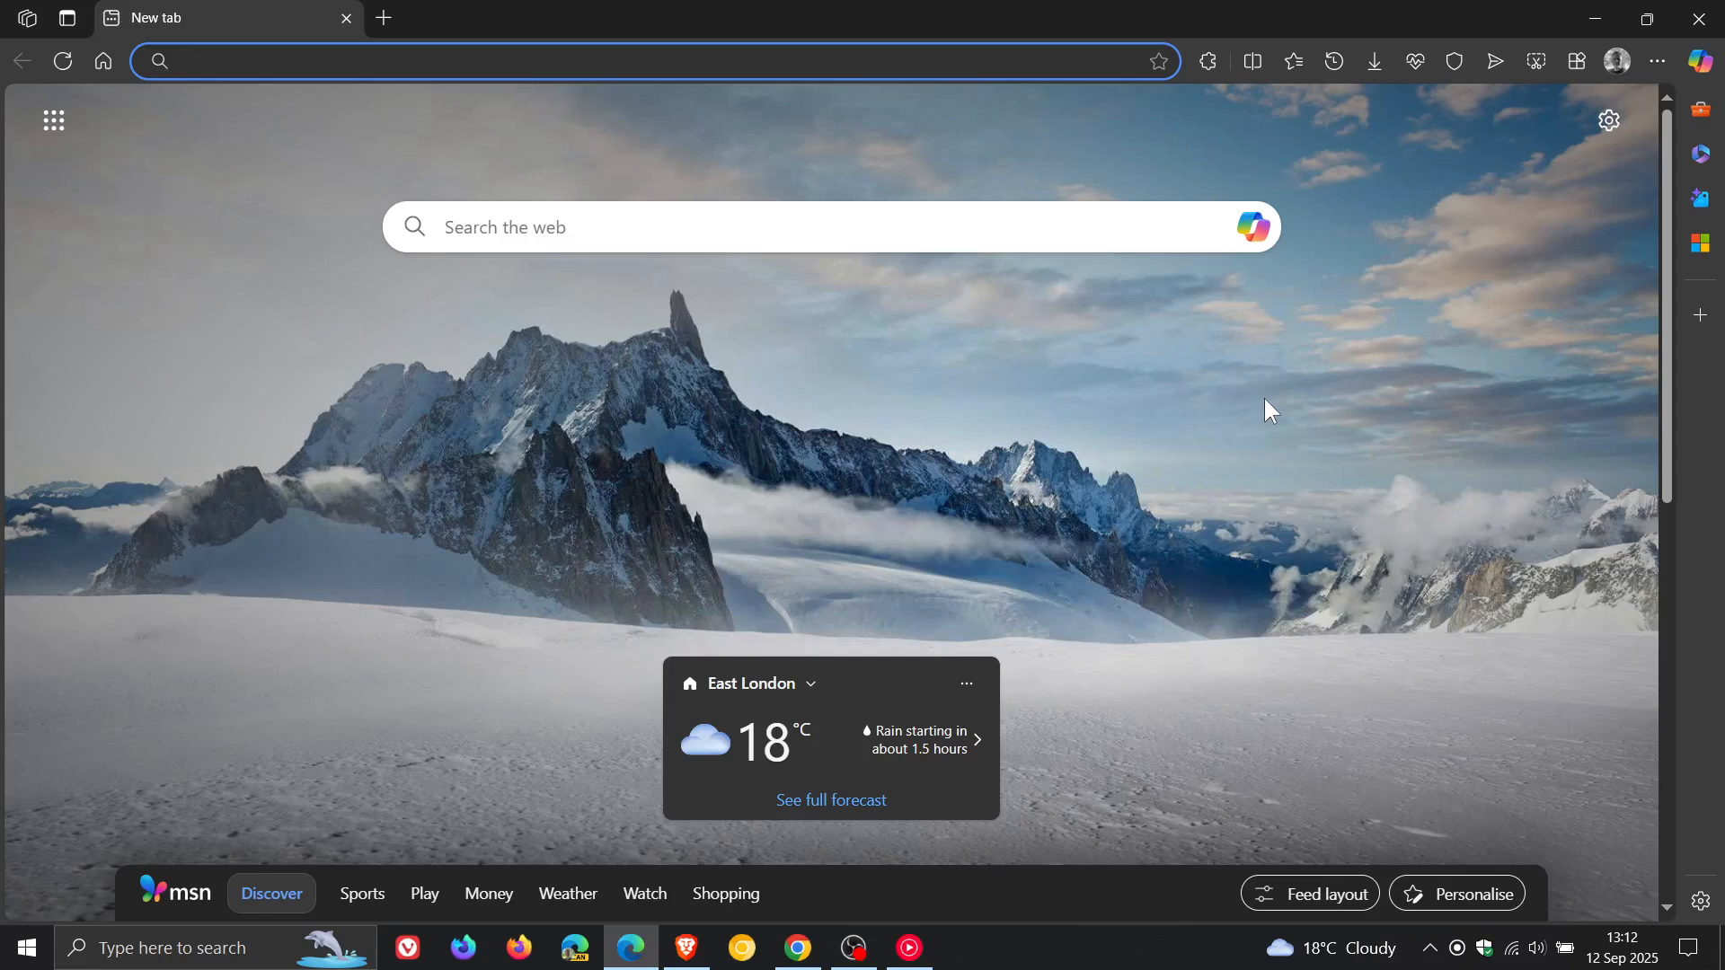
pyautogui.moveTo(1442, 479)
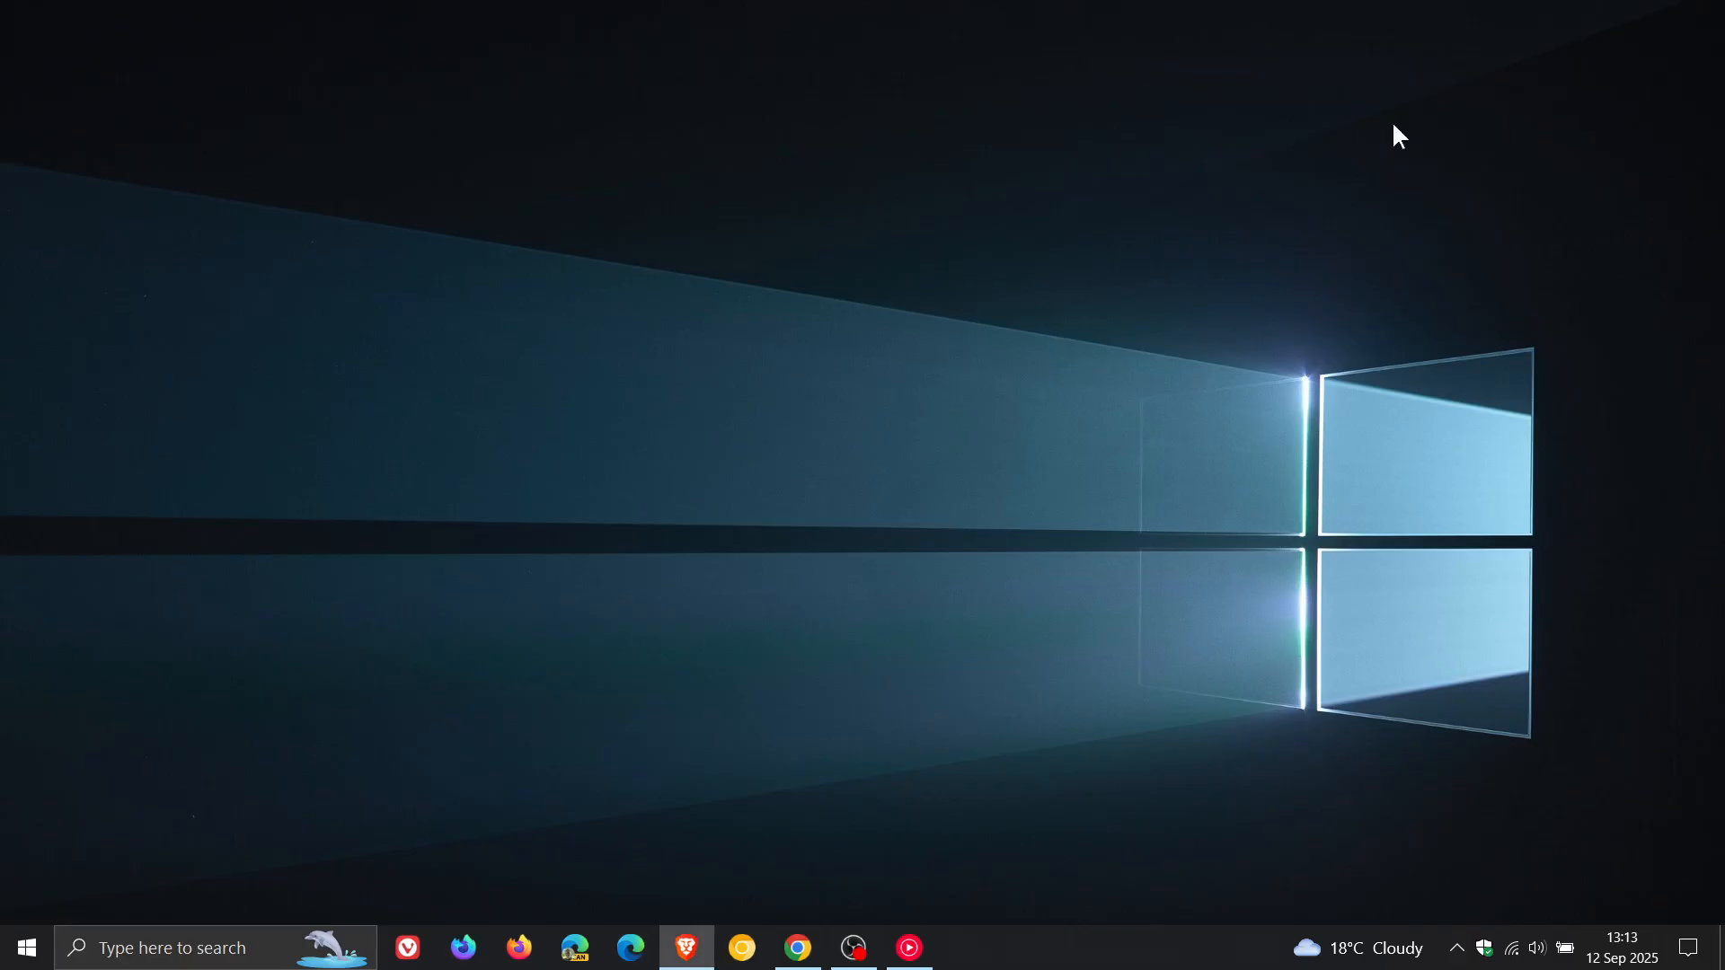
pyautogui.moveTo(1197, 319)
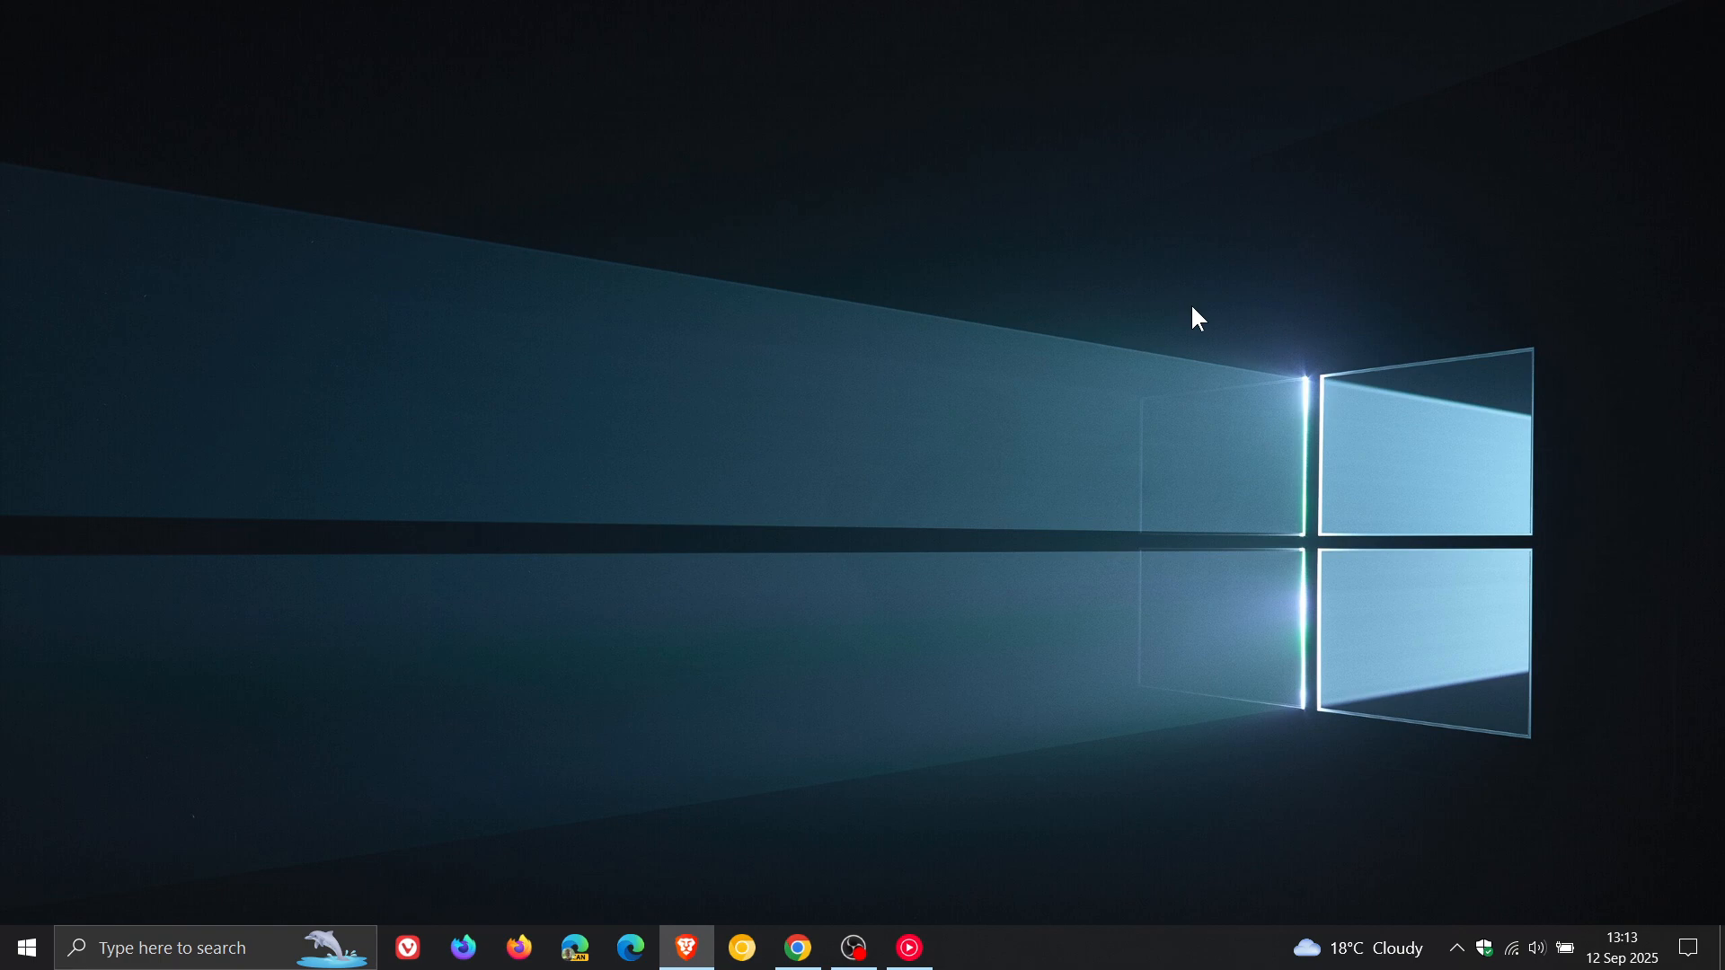
pyautogui.moveTo(1289, 423)
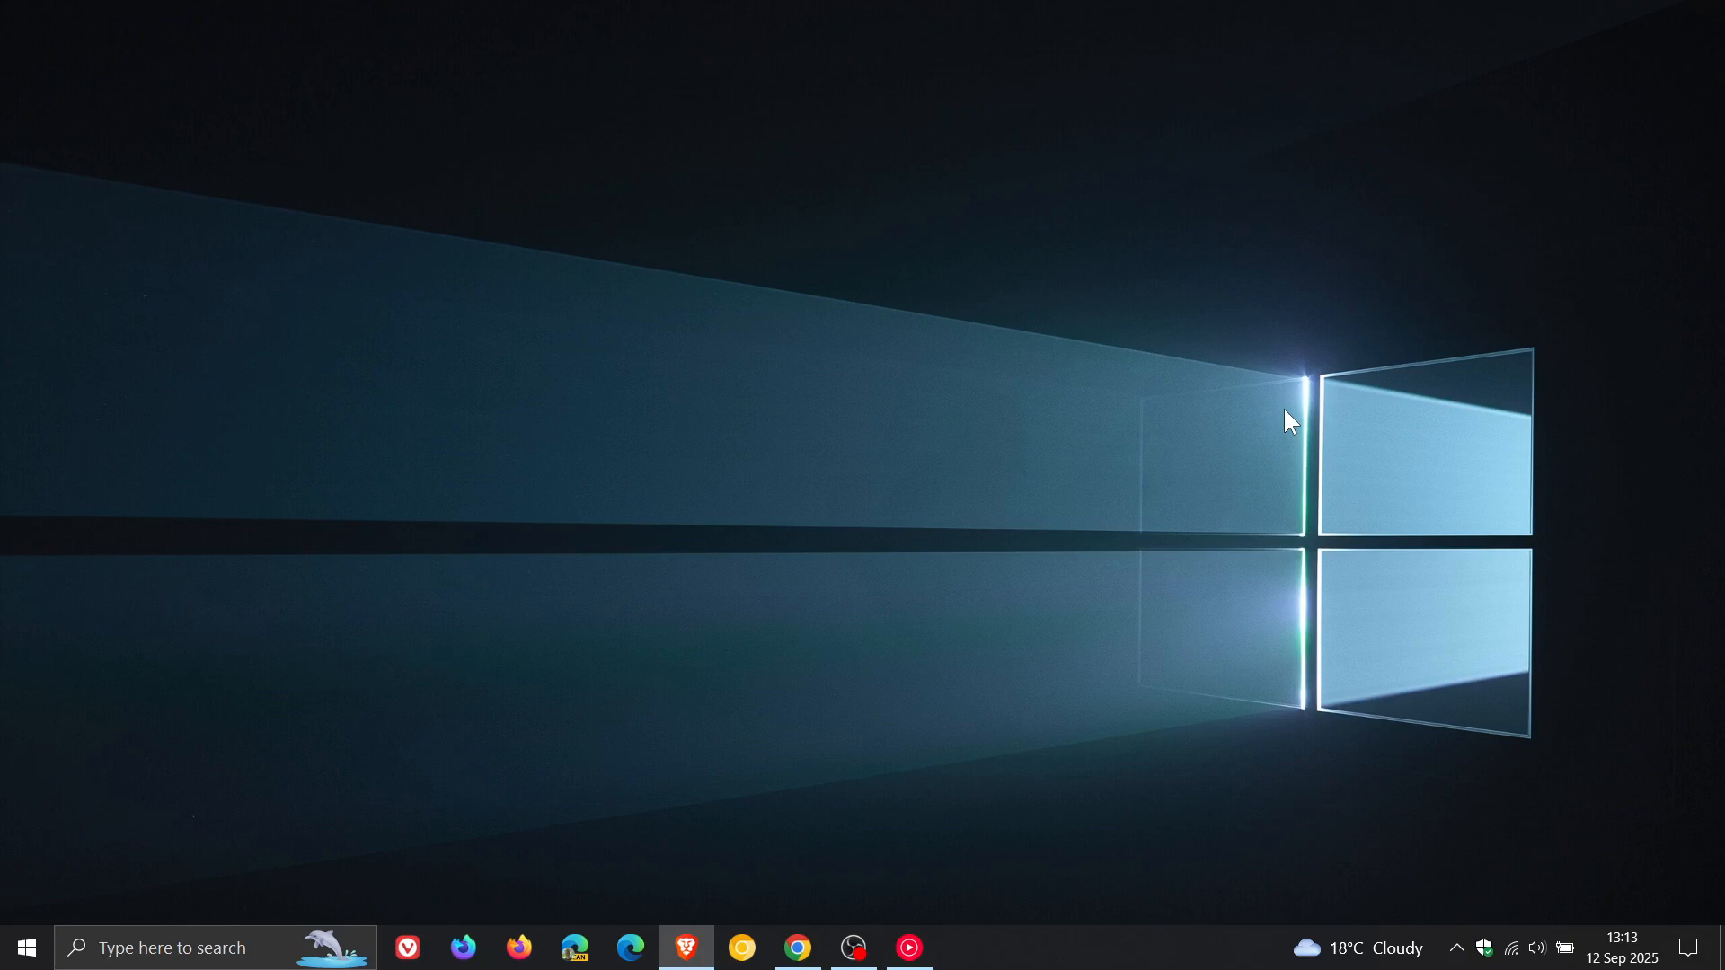
pyautogui.moveTo(1226, 401)
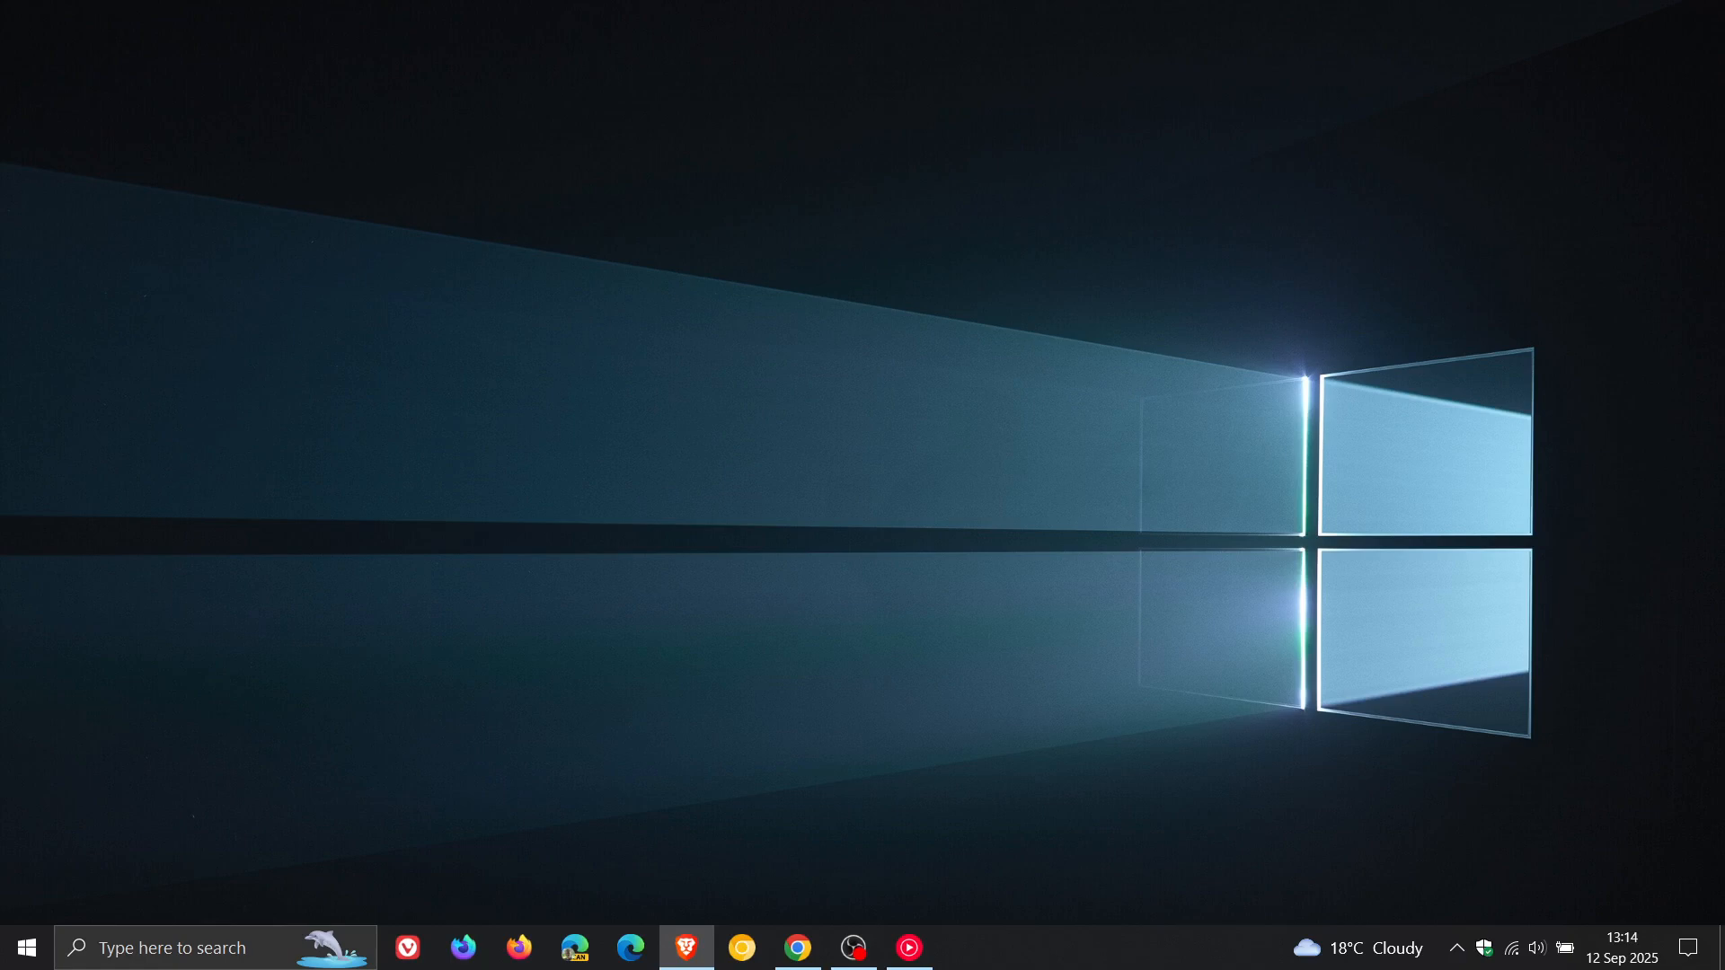
pyautogui.moveTo(991, 393)
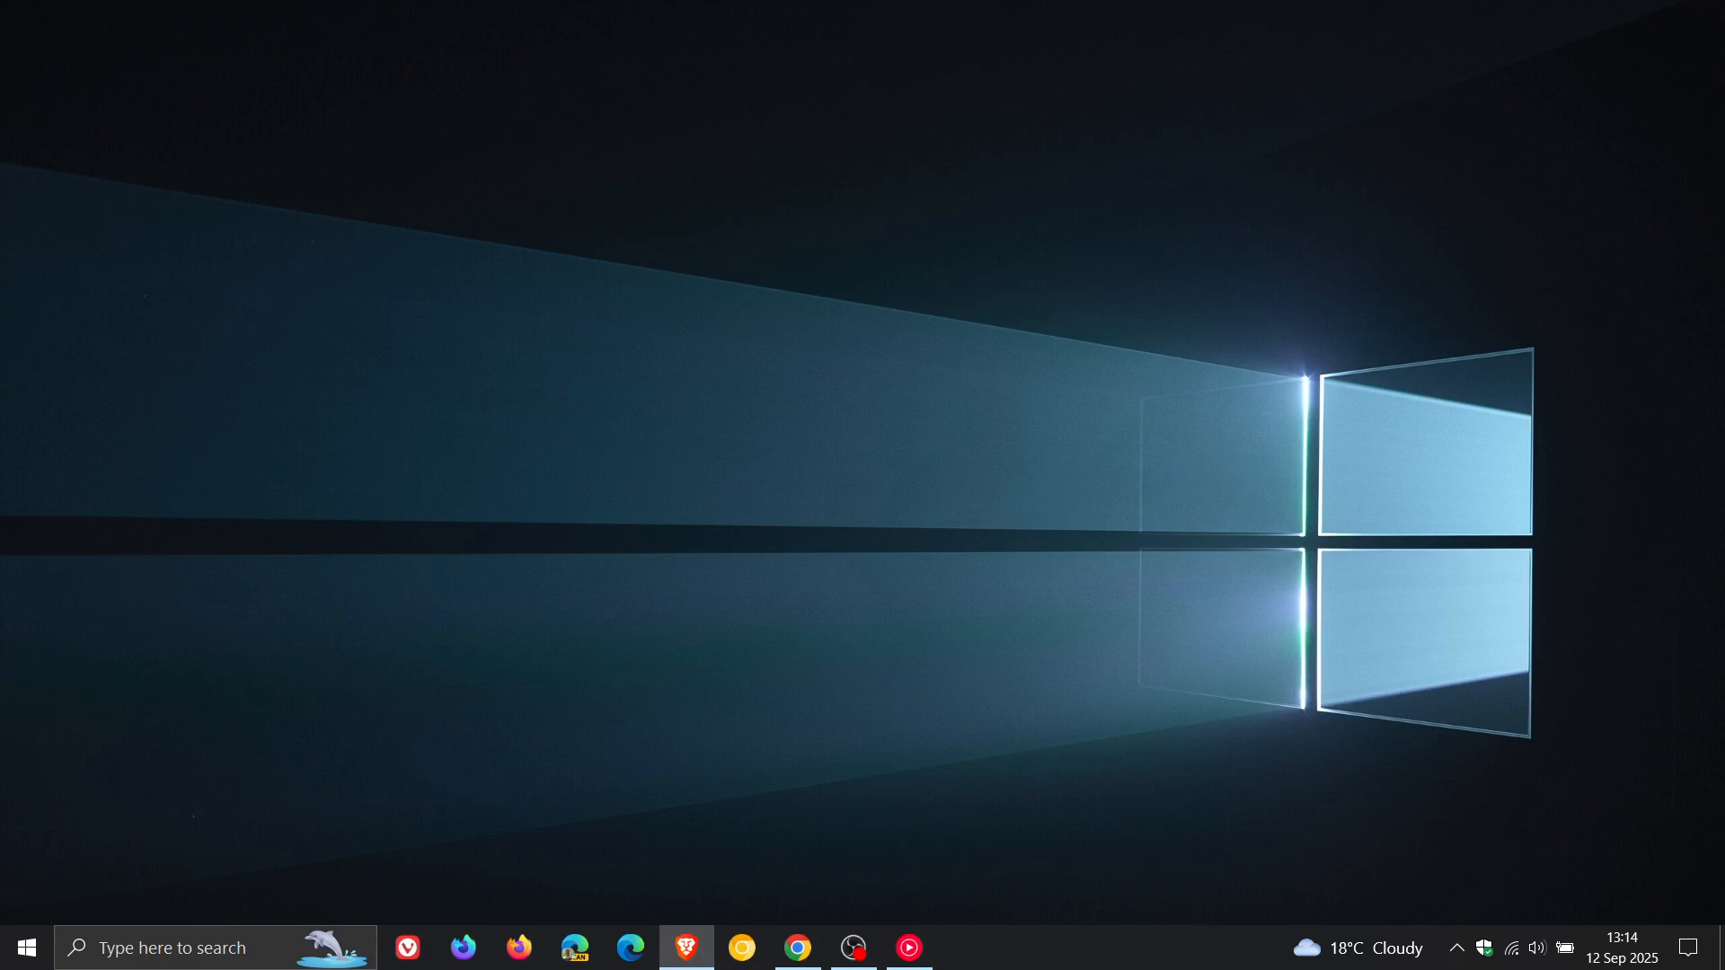
pyautogui.moveTo(1118, 523)
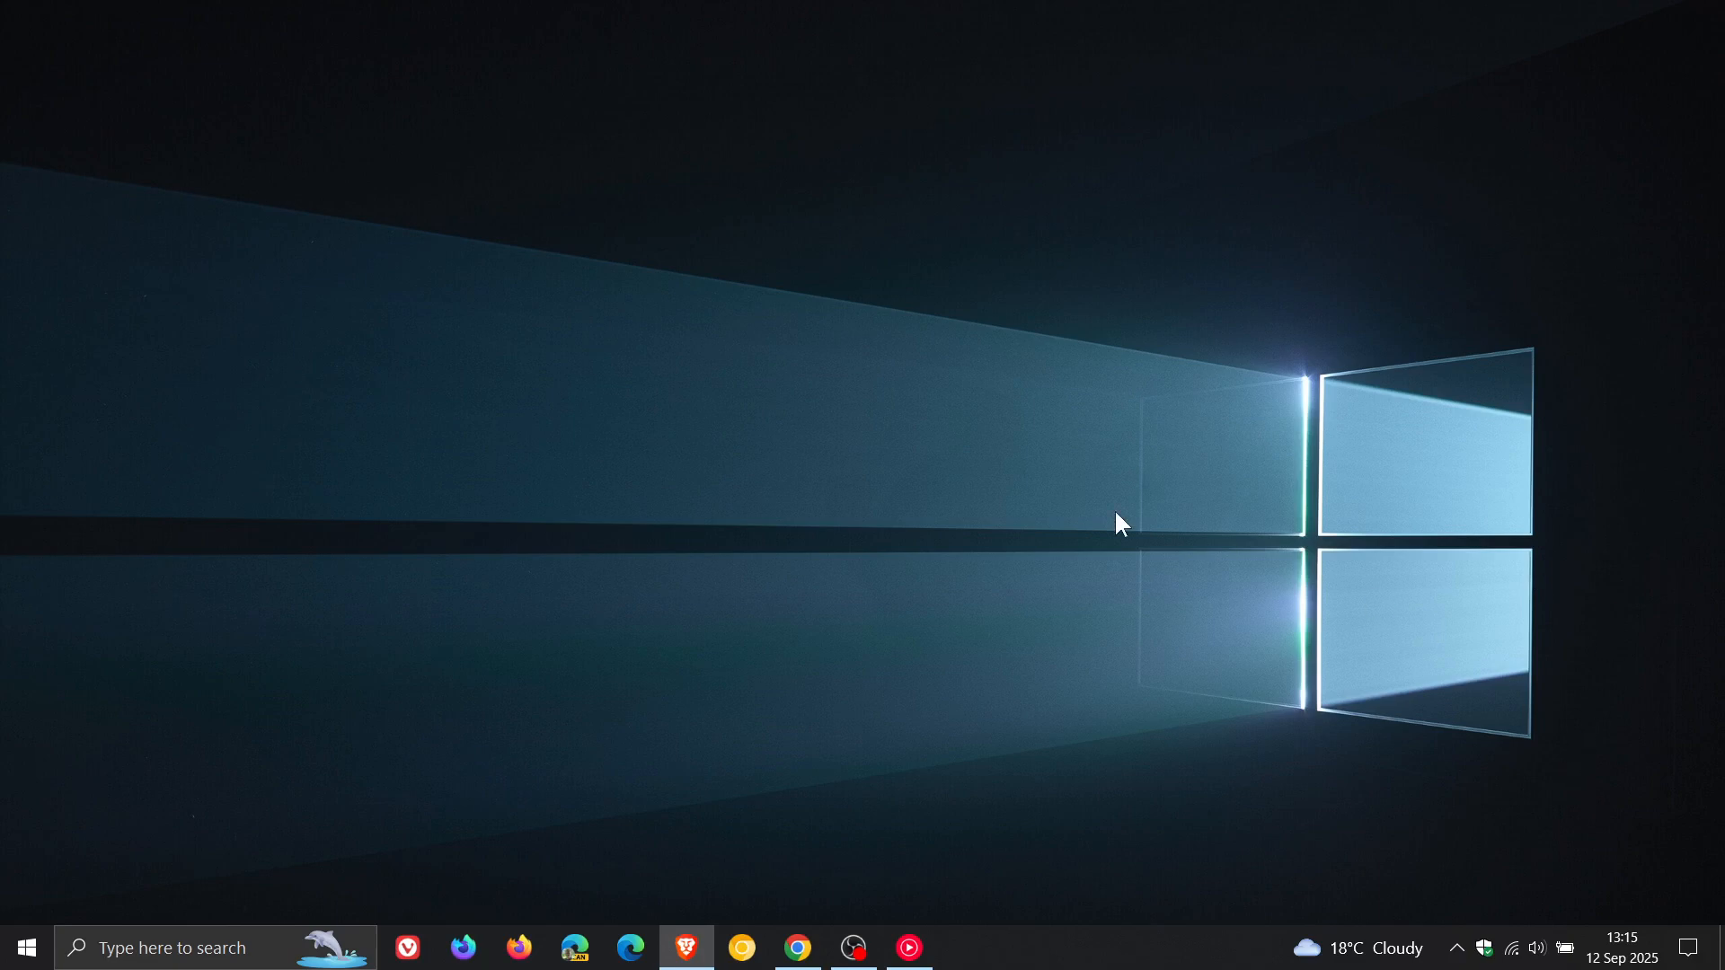
pyautogui.moveTo(960, 505)
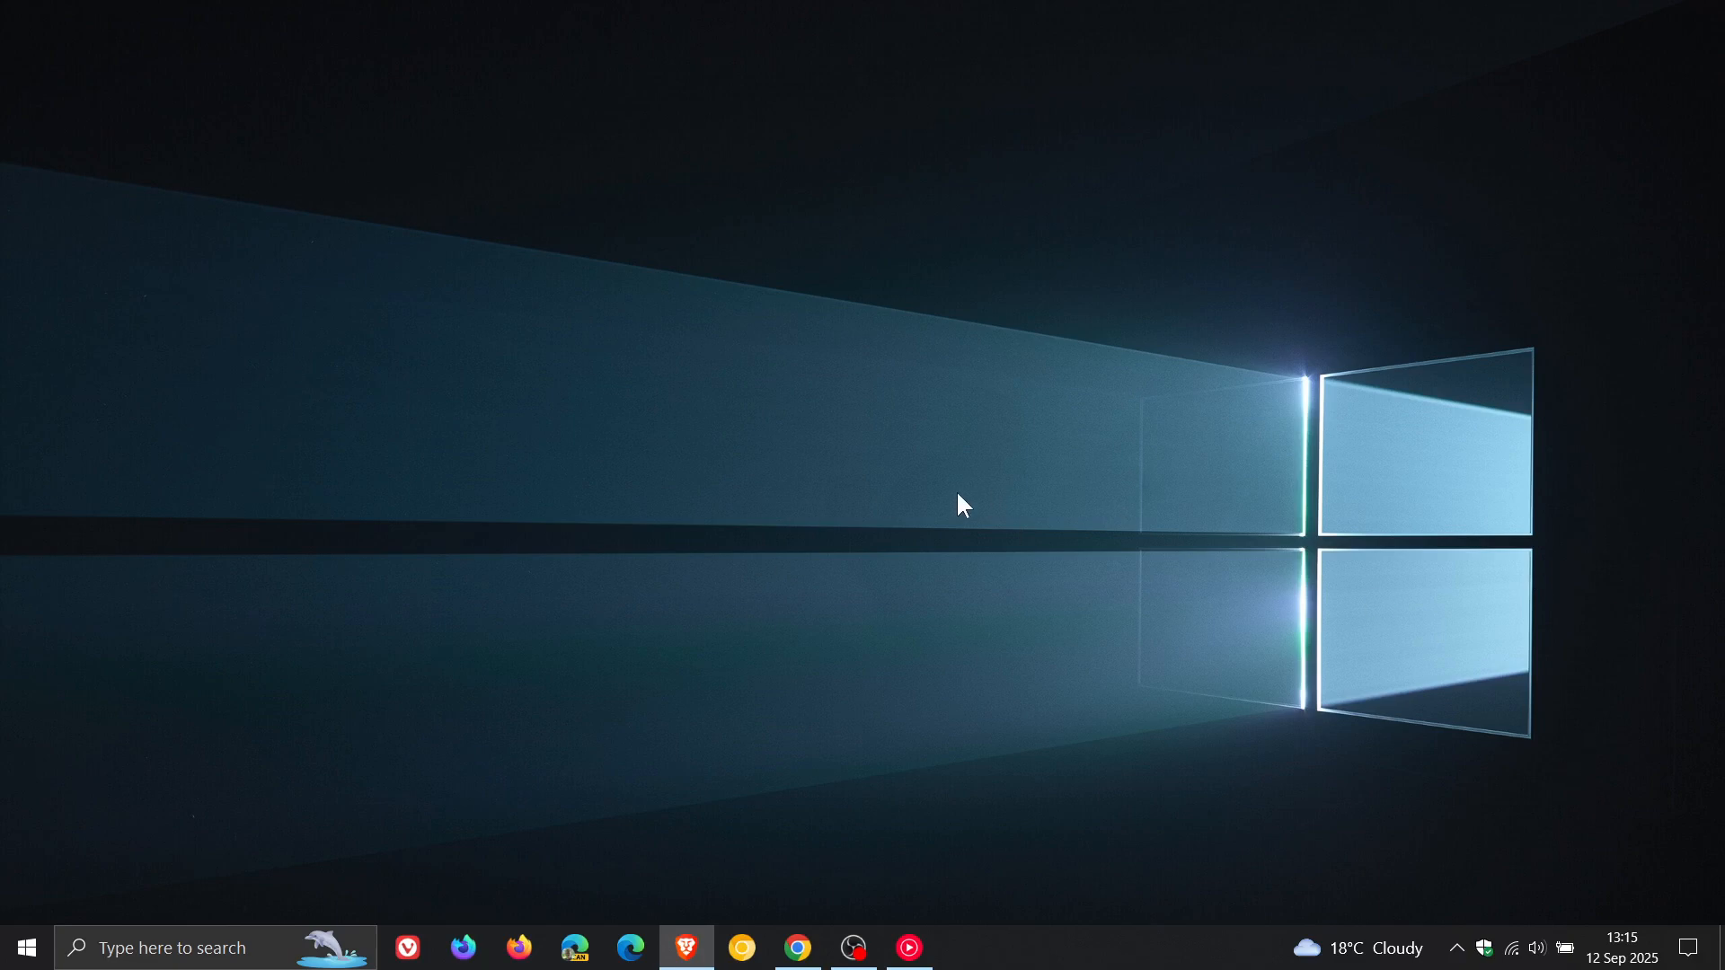
pyautogui.moveTo(961, 543)
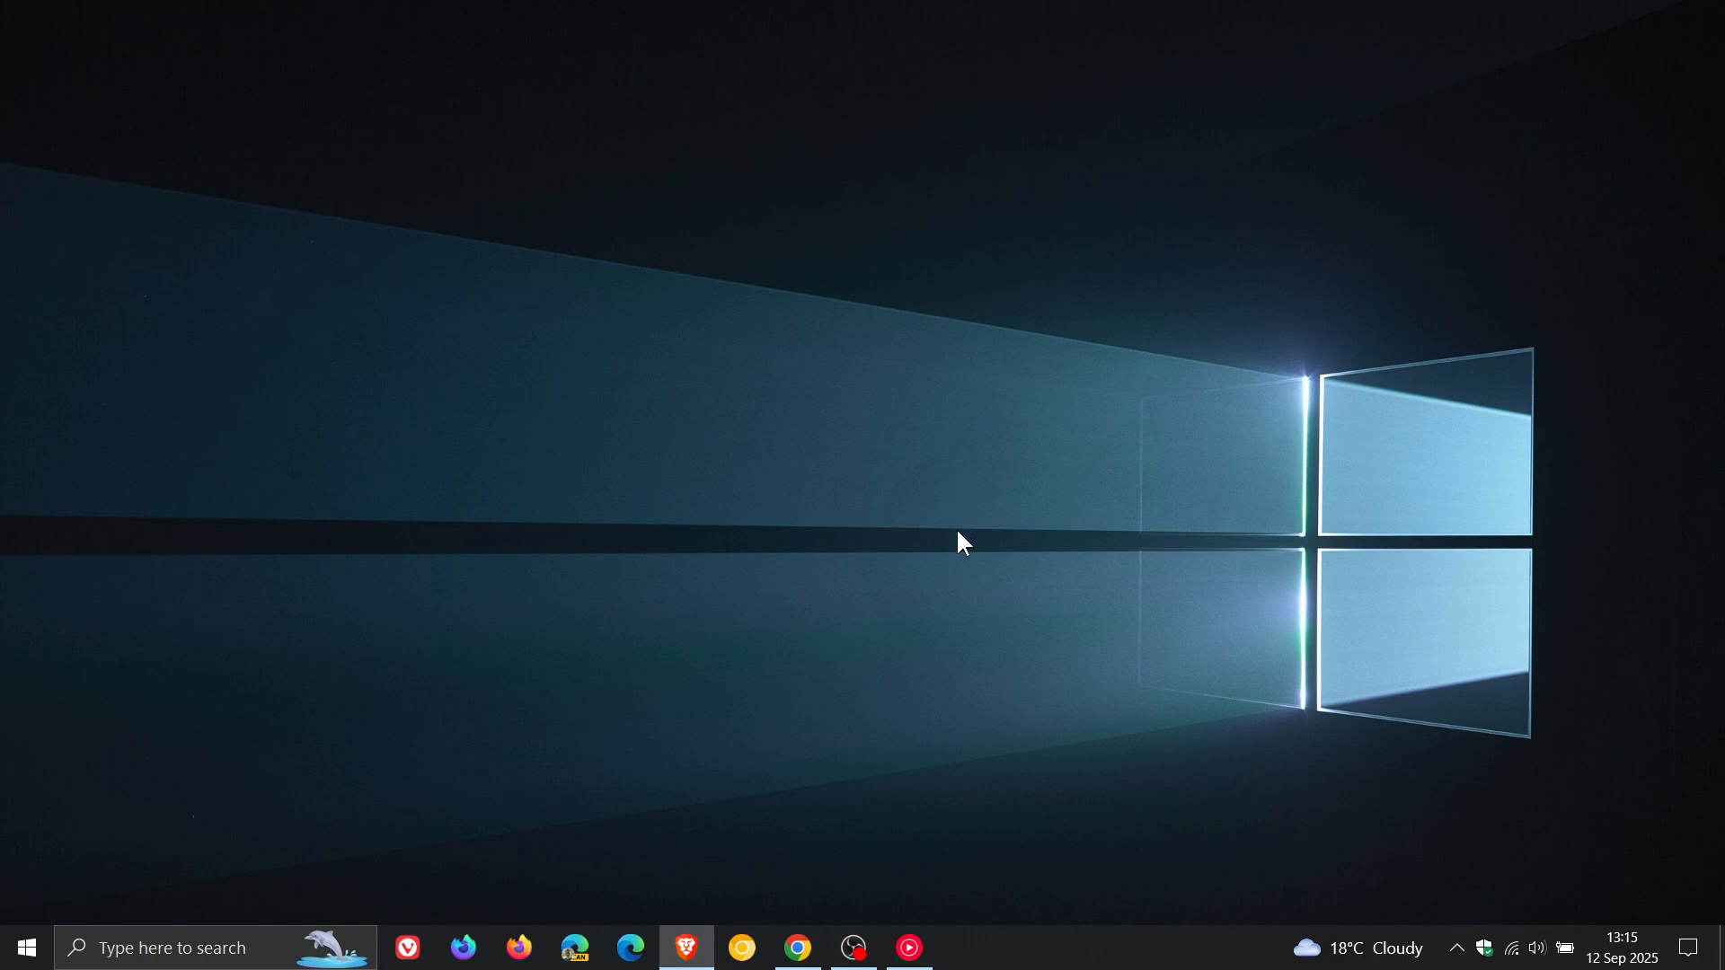
pyautogui.moveTo(797, 947)
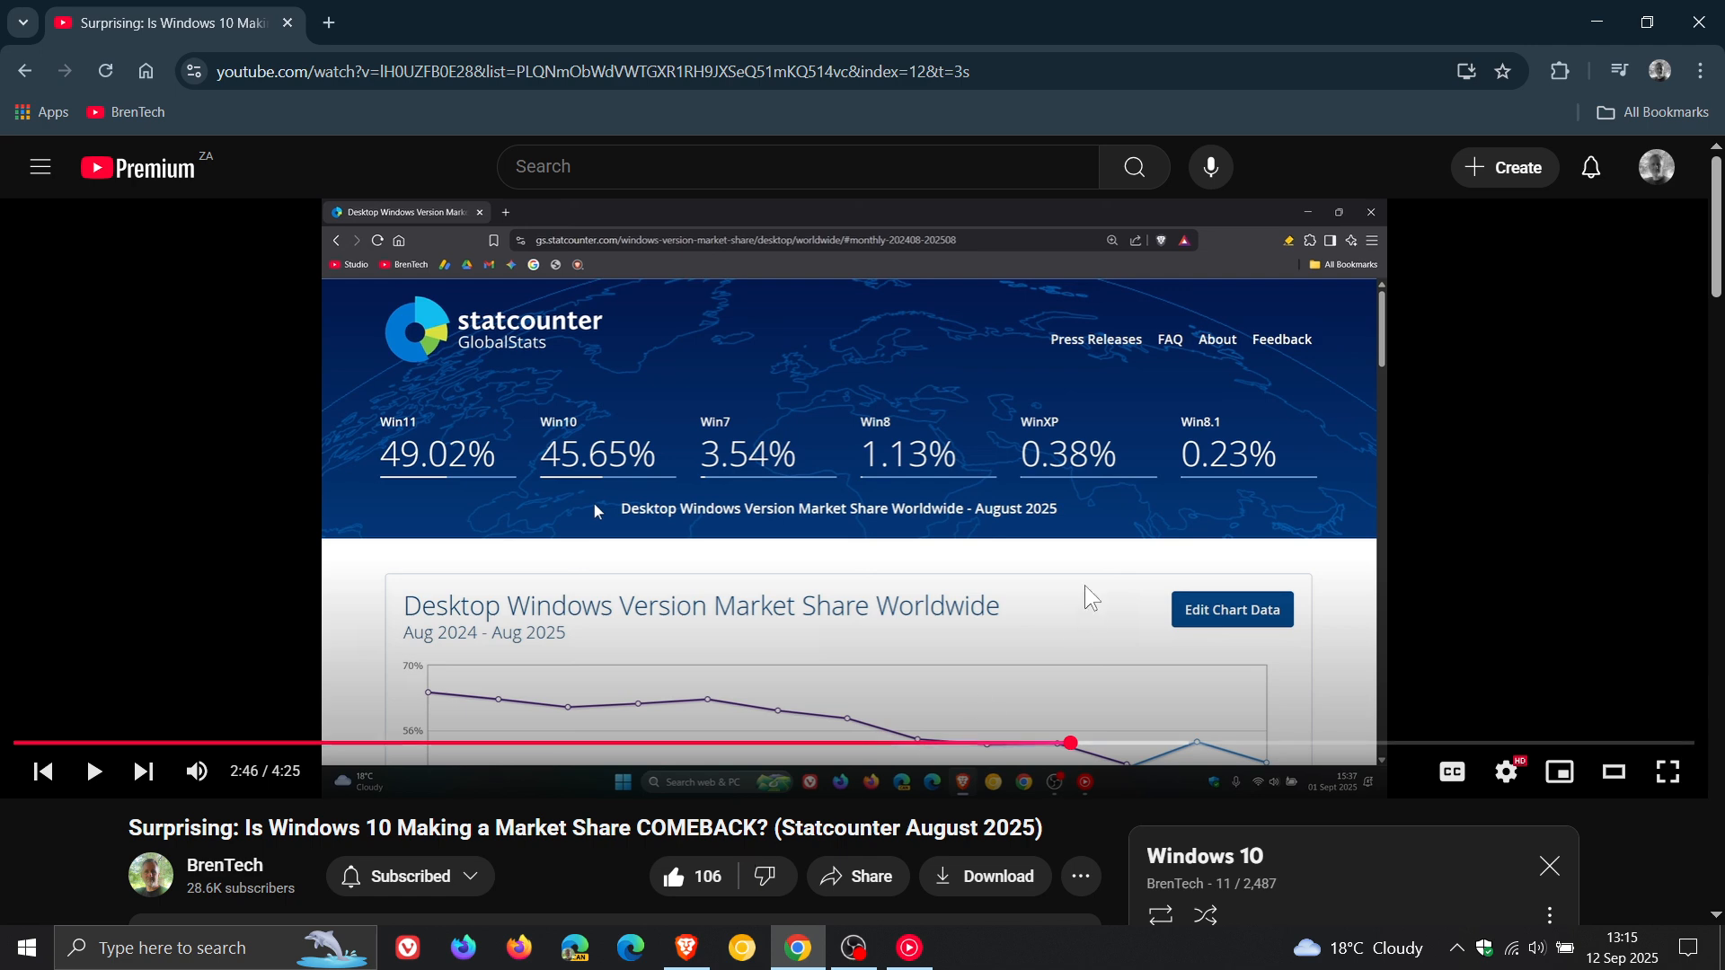
pyautogui.moveTo(743, 555)
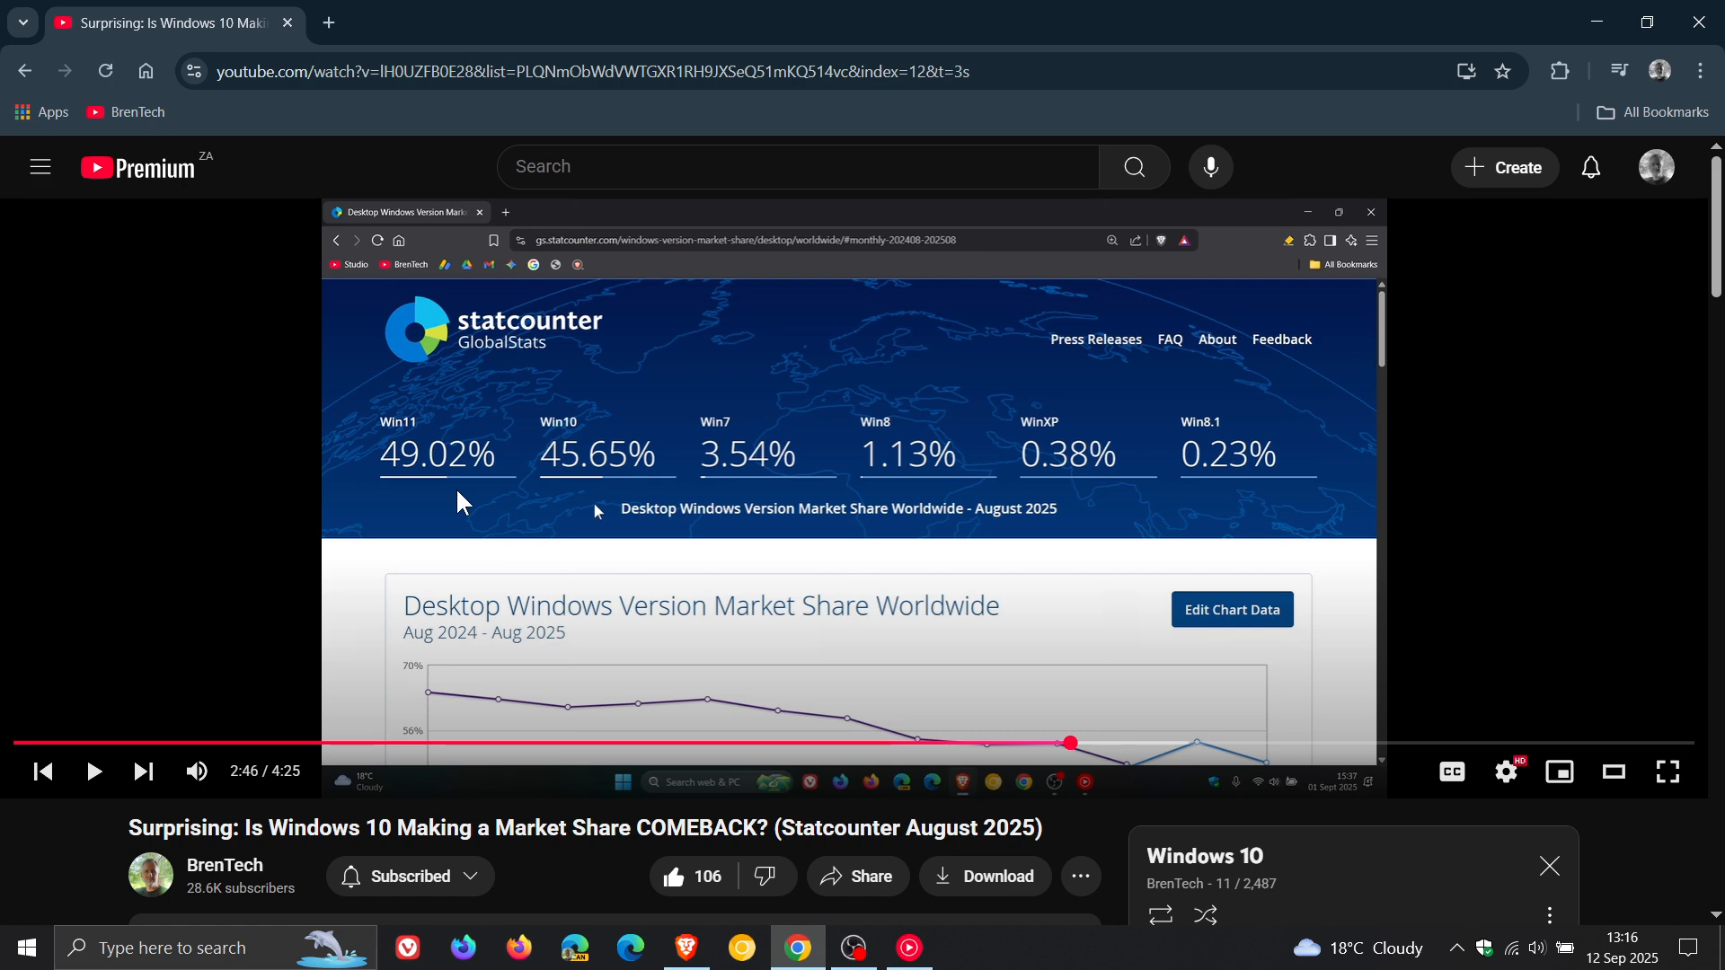
pyautogui.moveTo(952, 400)
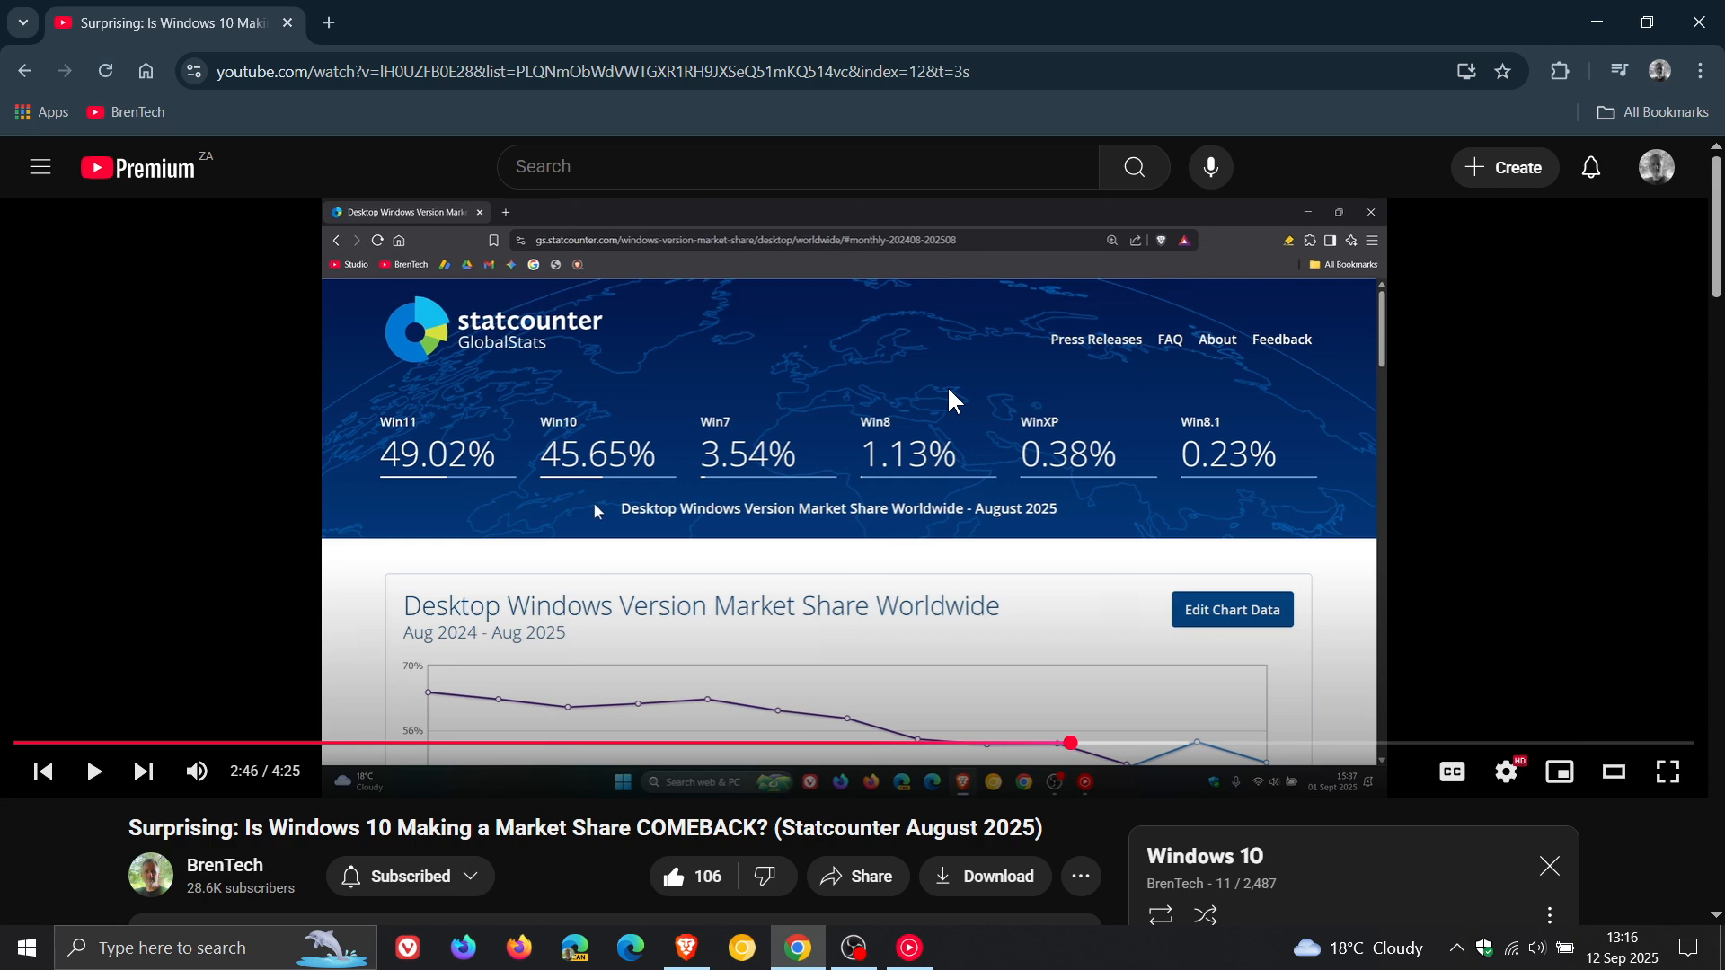
pyautogui.moveTo(953, 405)
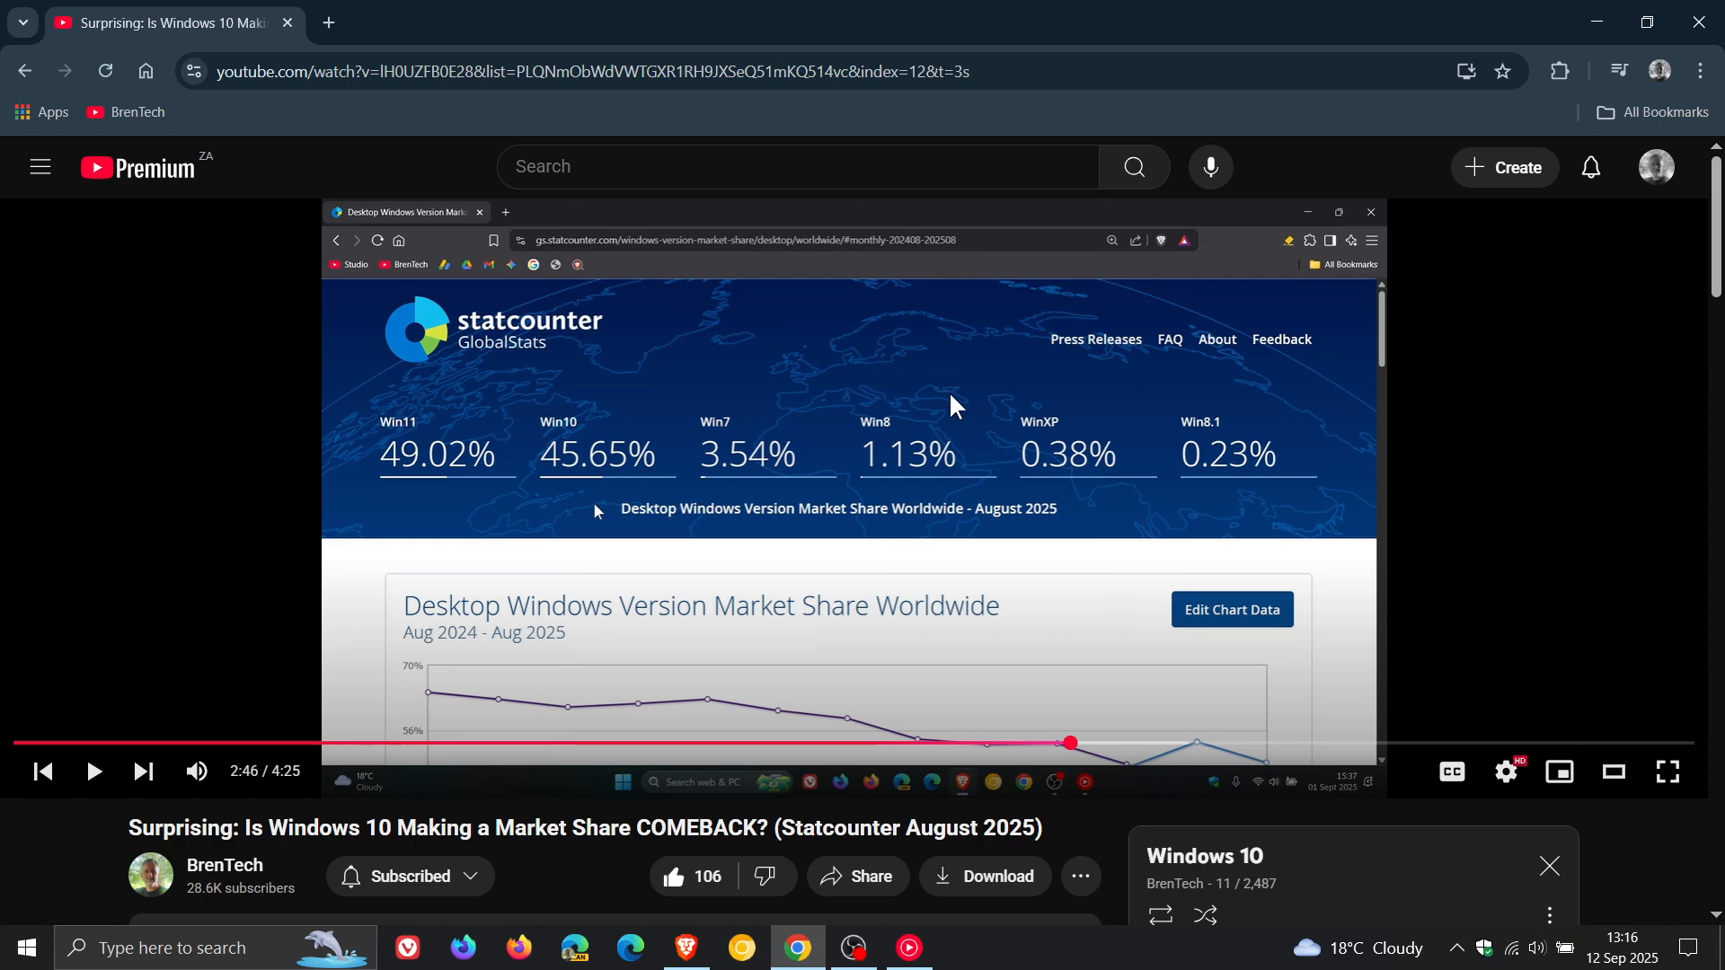
pyautogui.moveTo(577, 418)
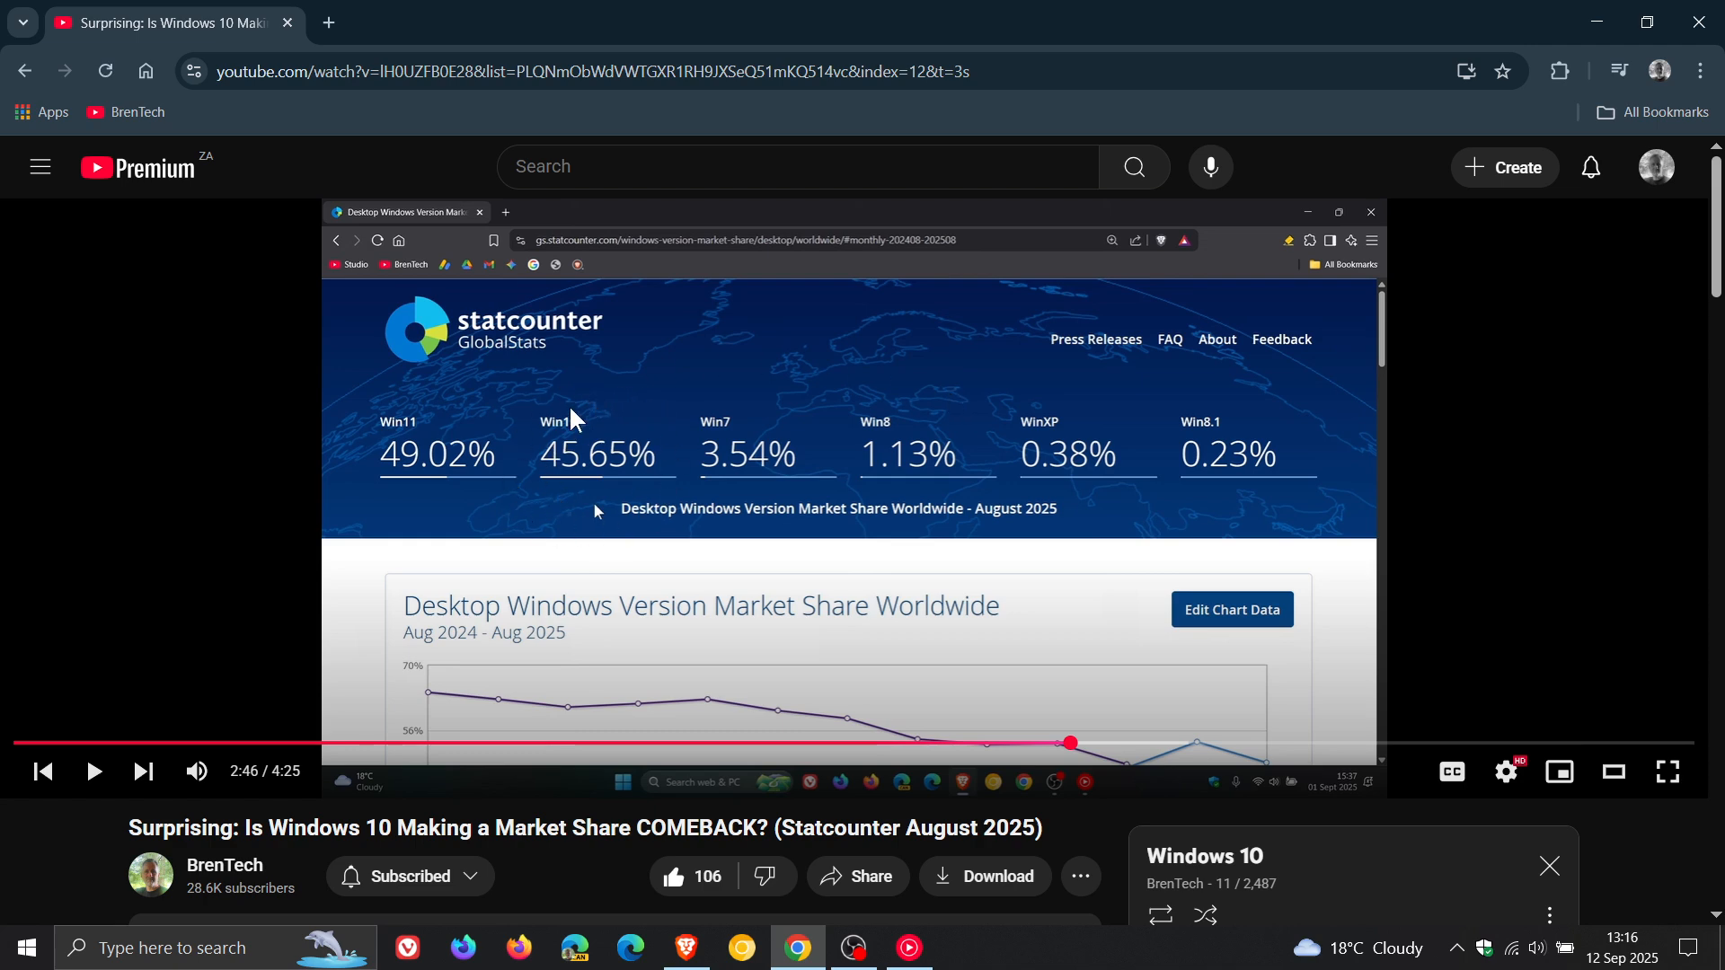
pyautogui.moveTo(1326, 519)
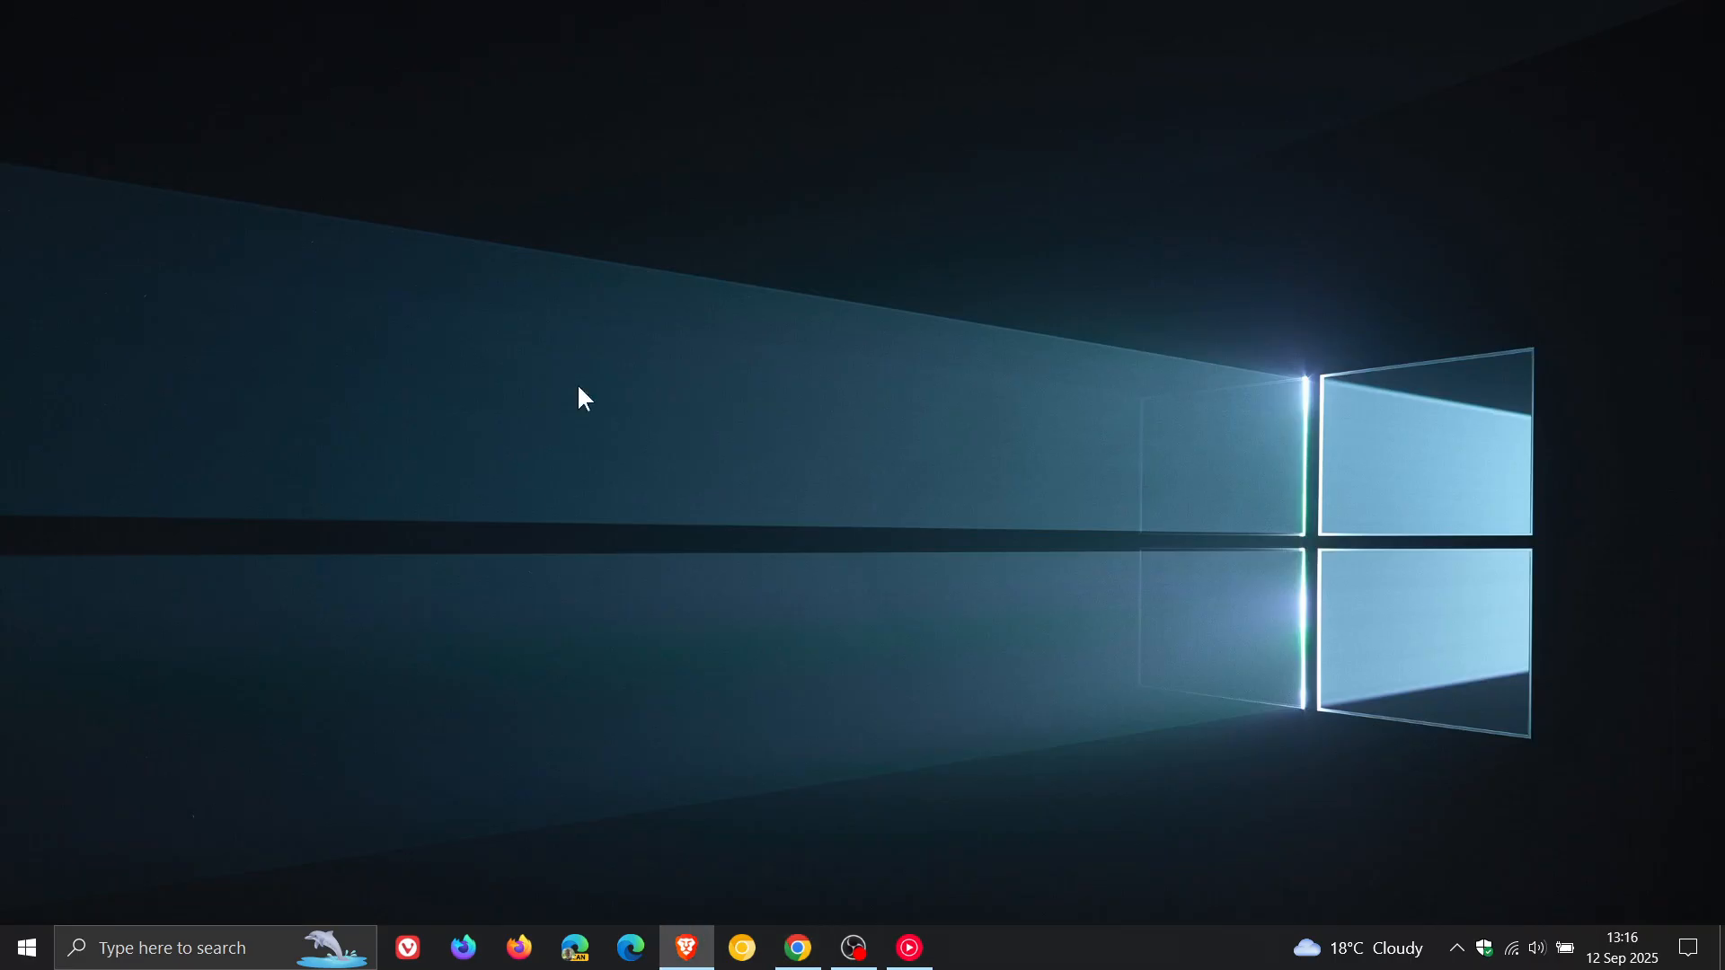
pyautogui.moveTo(1086, 366)
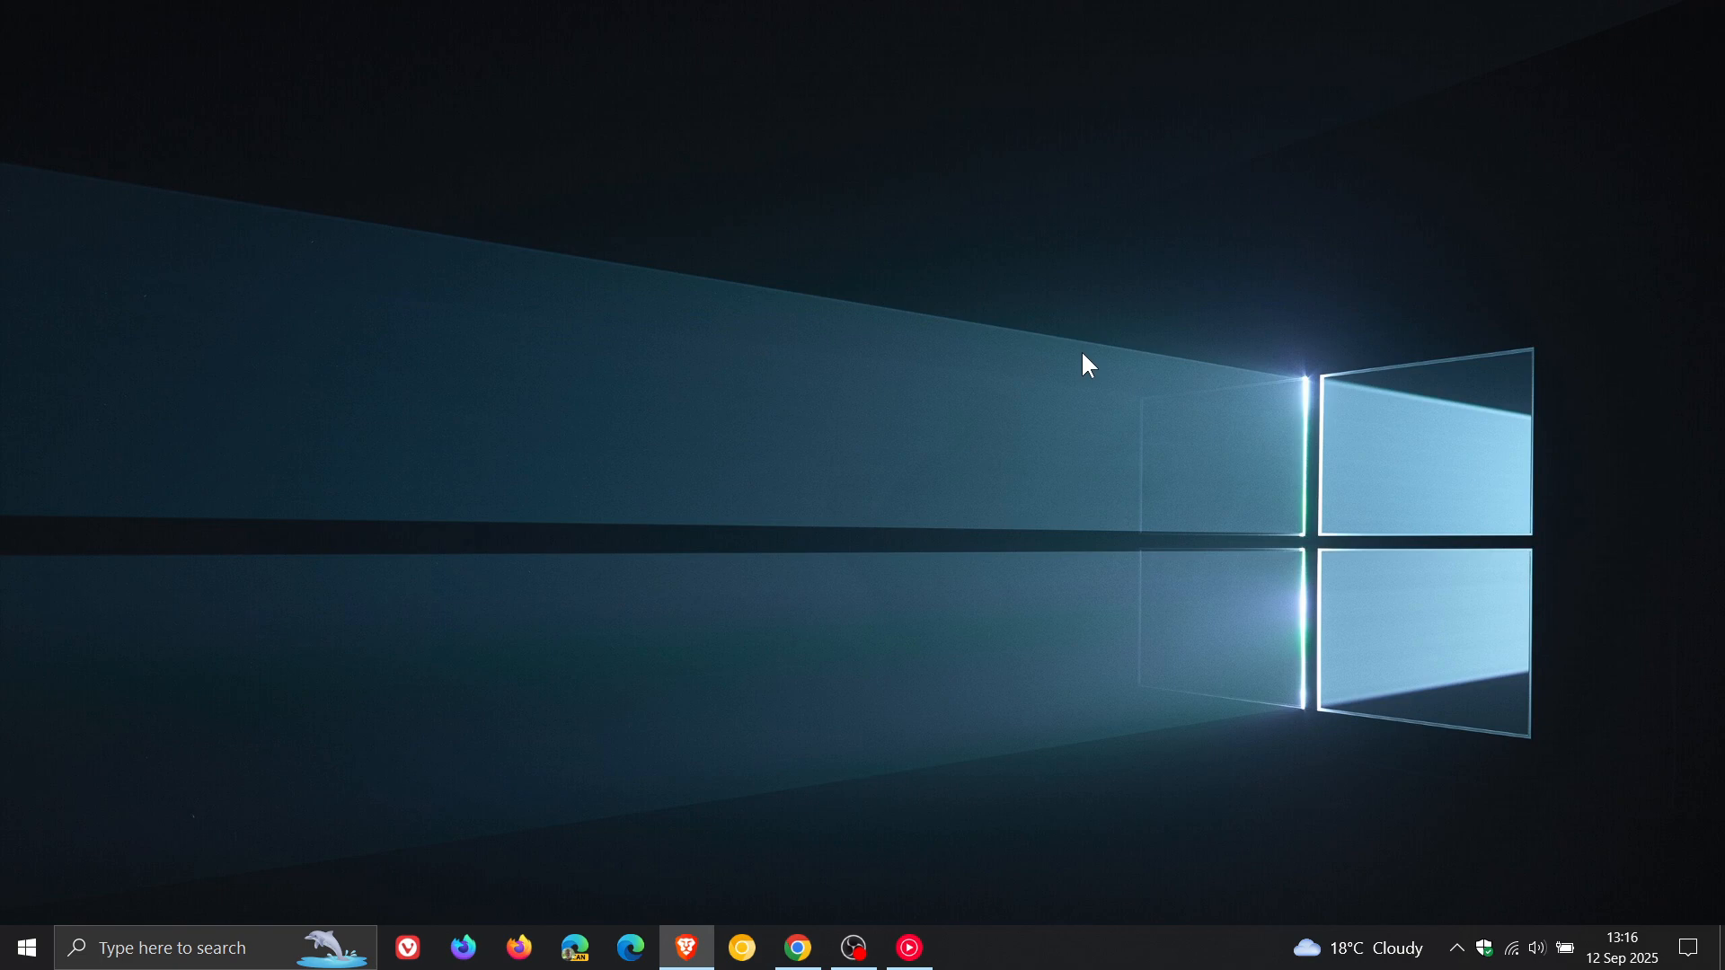